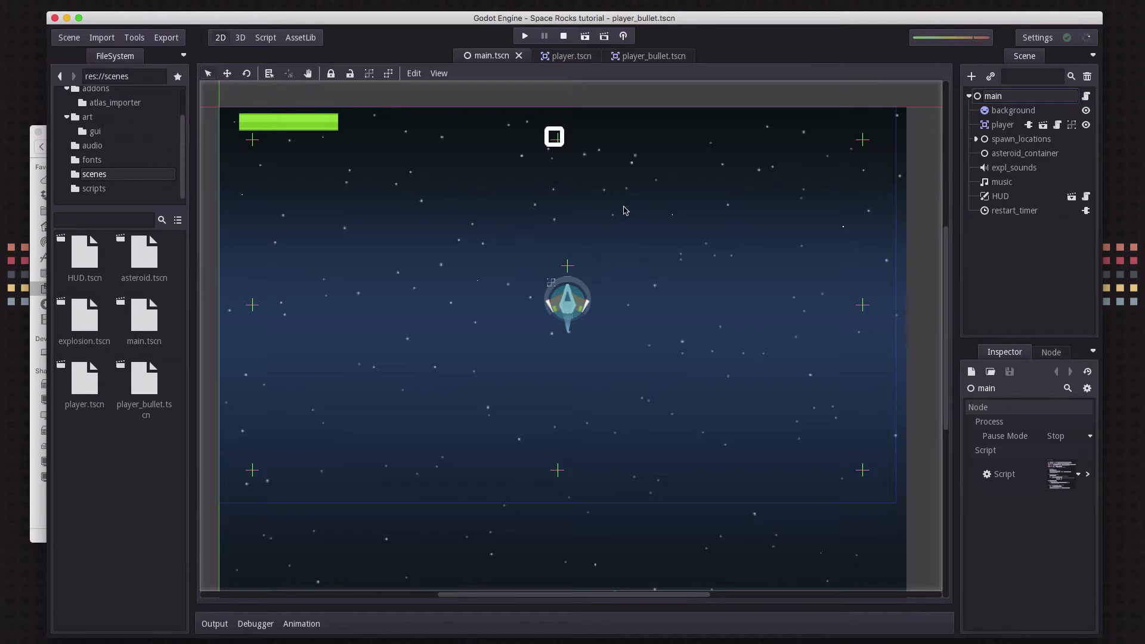
mouse_move(279, 434)
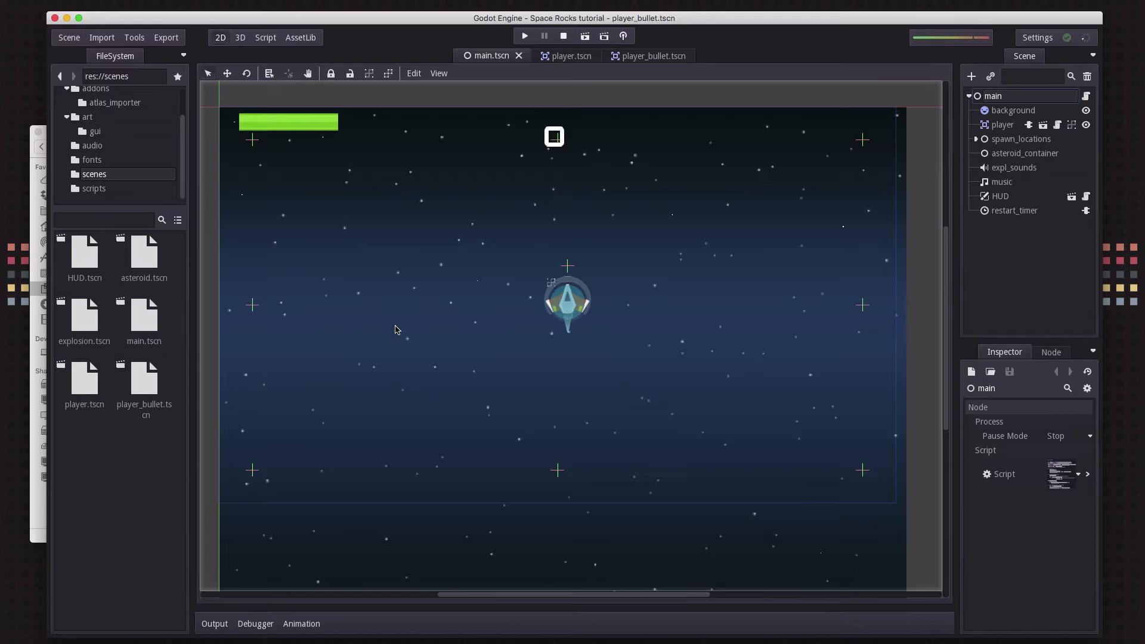
mouse_move(574, 242)
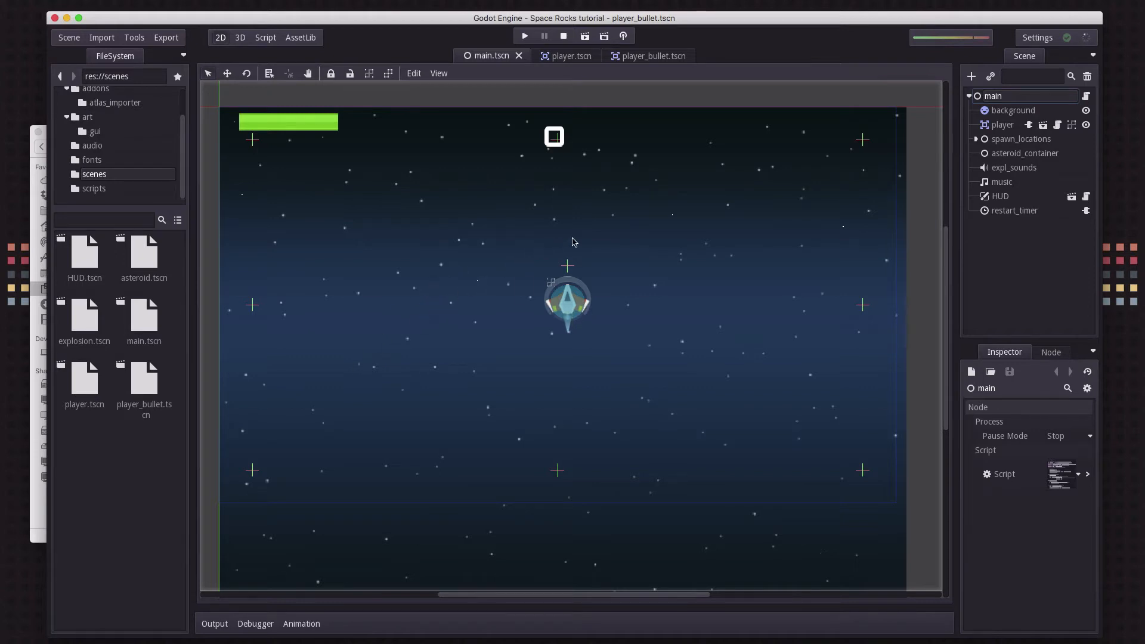
mouse_move(224, 239)
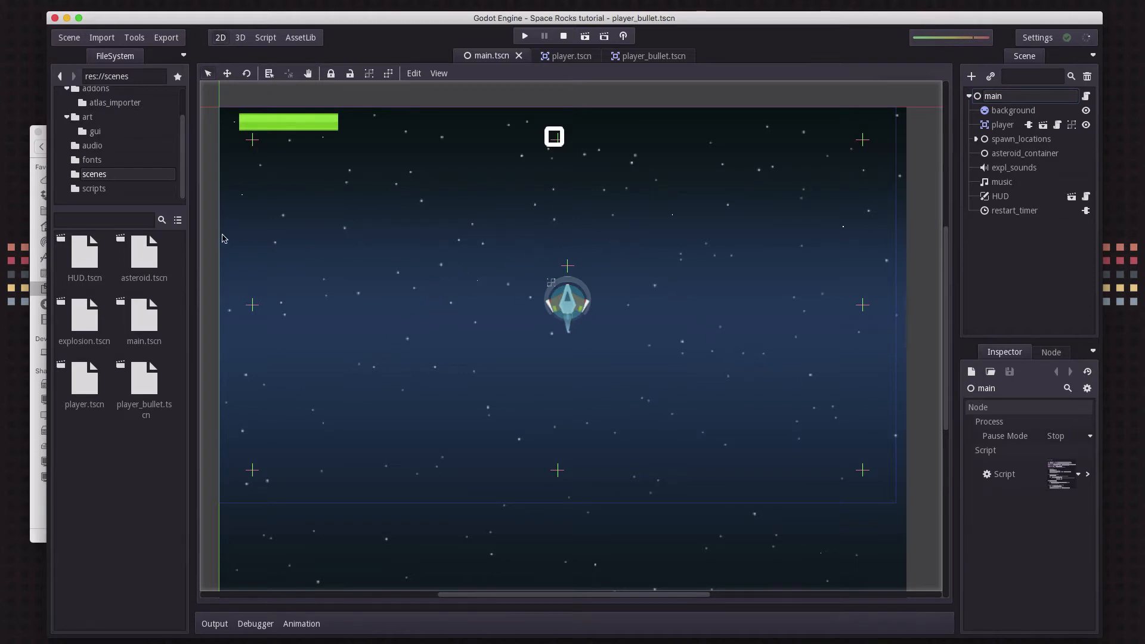
mouse_move(109, 148)
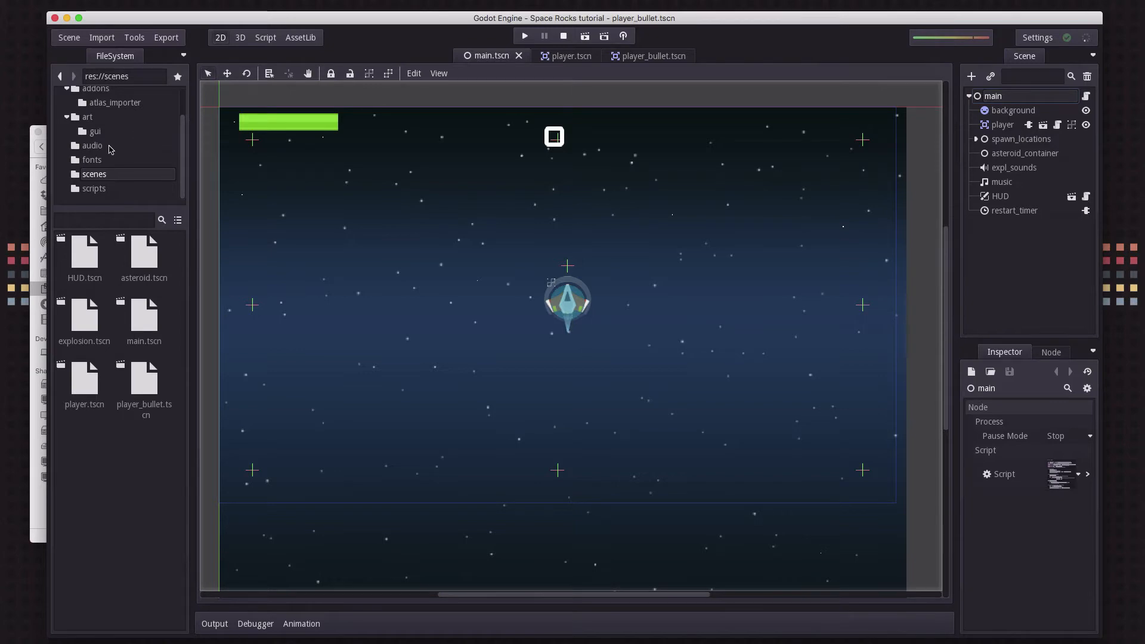
Browse the art folder's explosion, powerup and ship sprite files
click(87, 117)
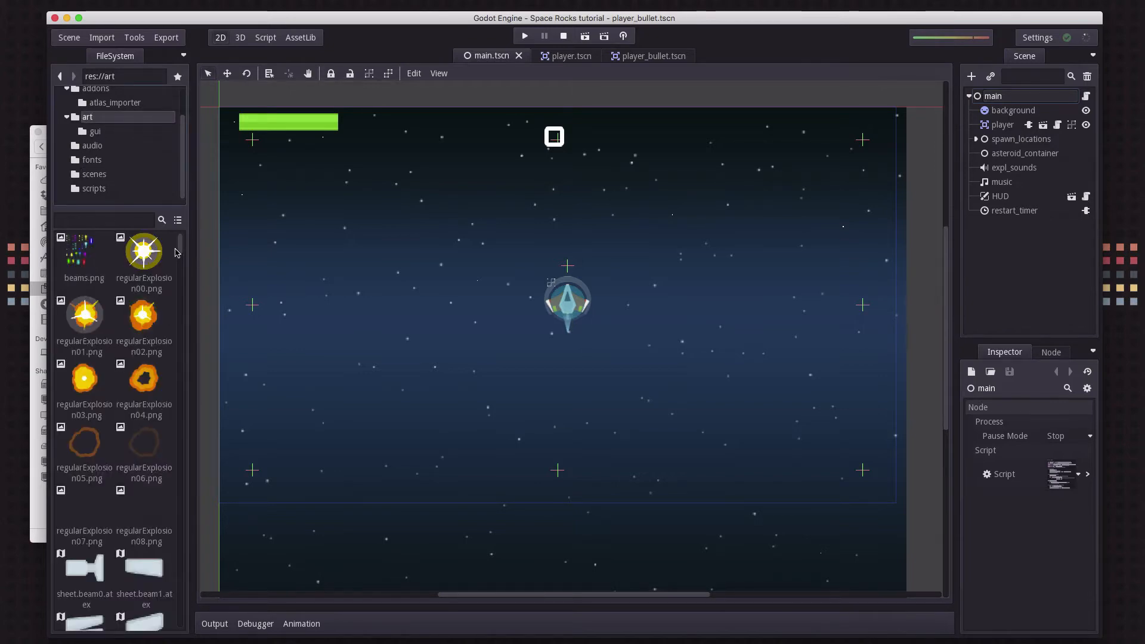
scroll(down, 3)
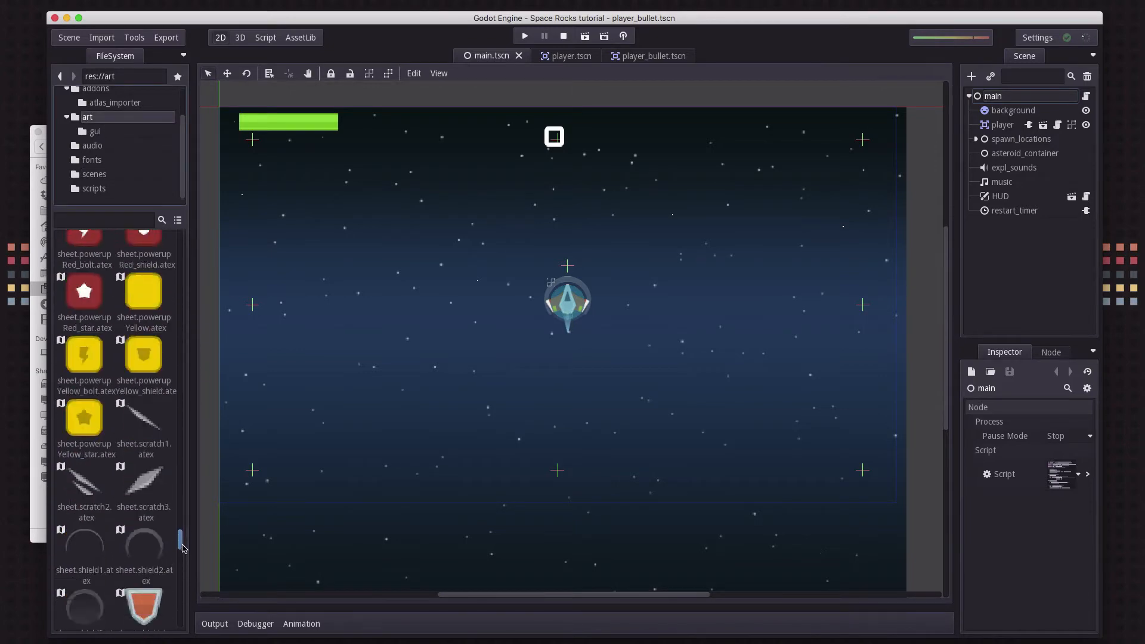
scroll(down, 3)
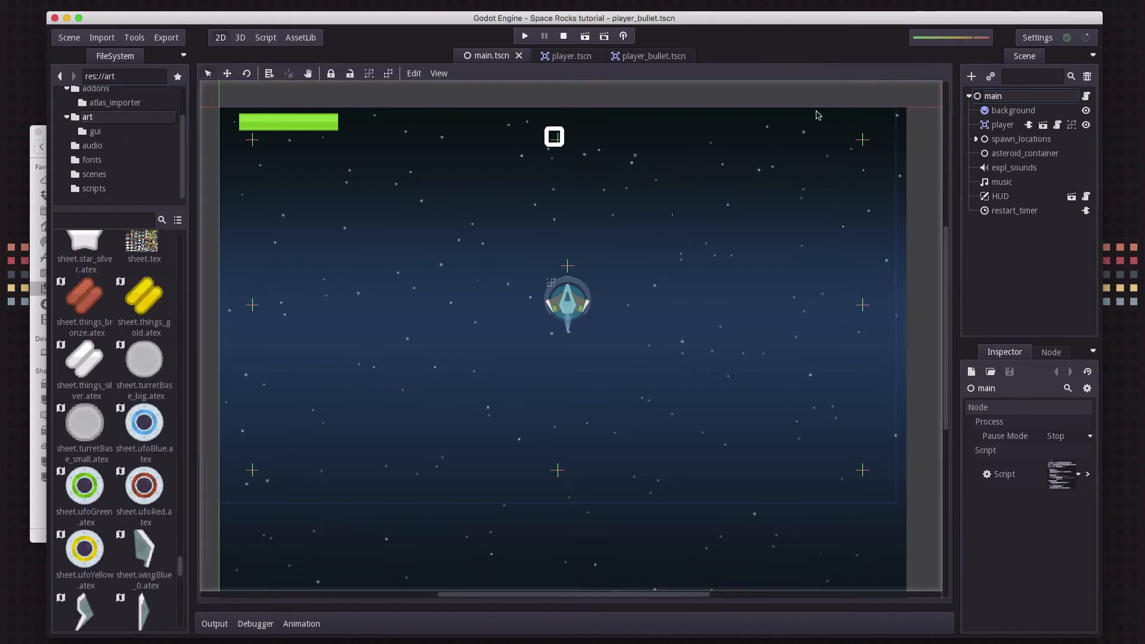
mouse_move(818, 90)
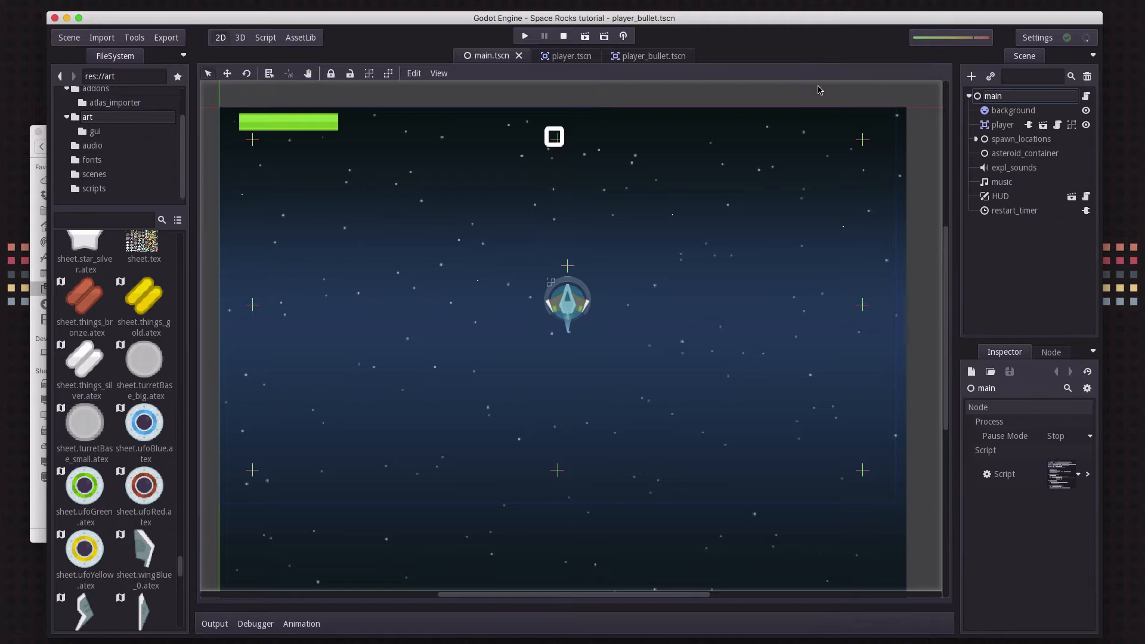
mouse_move(68, 37)
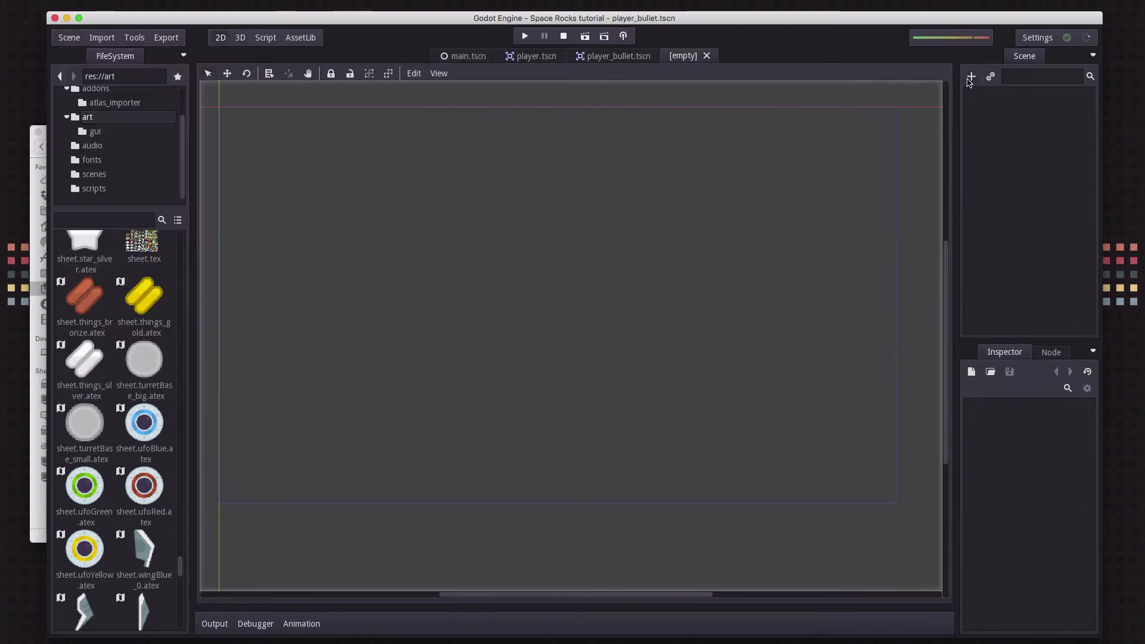
Create an Area2D scene root and rename it enemy
click(971, 76)
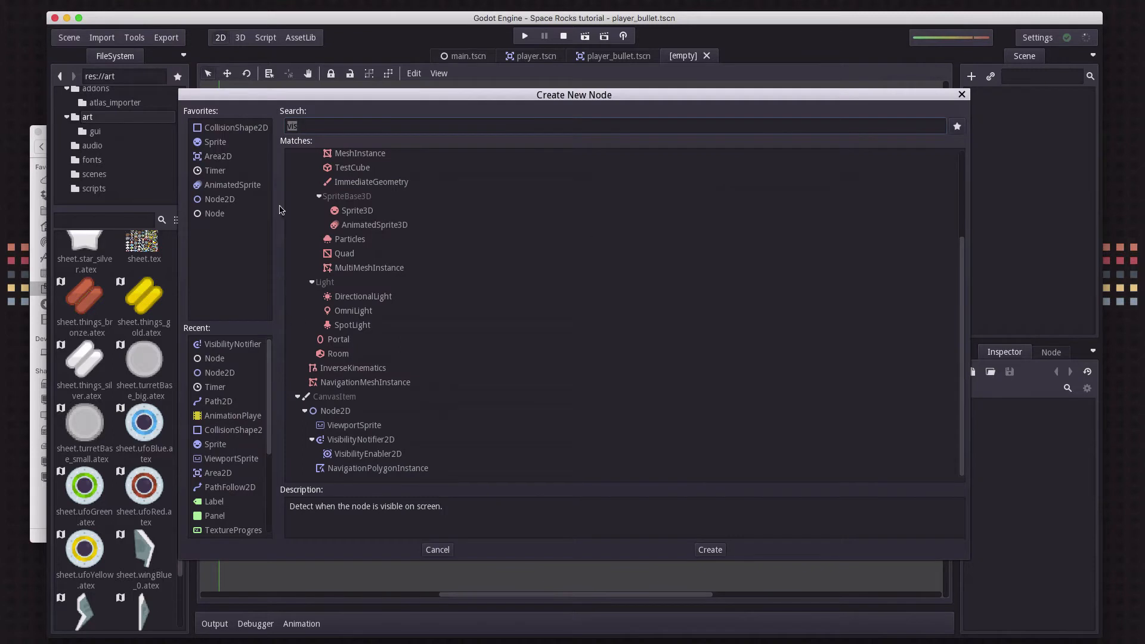
mouse_move(227, 157)
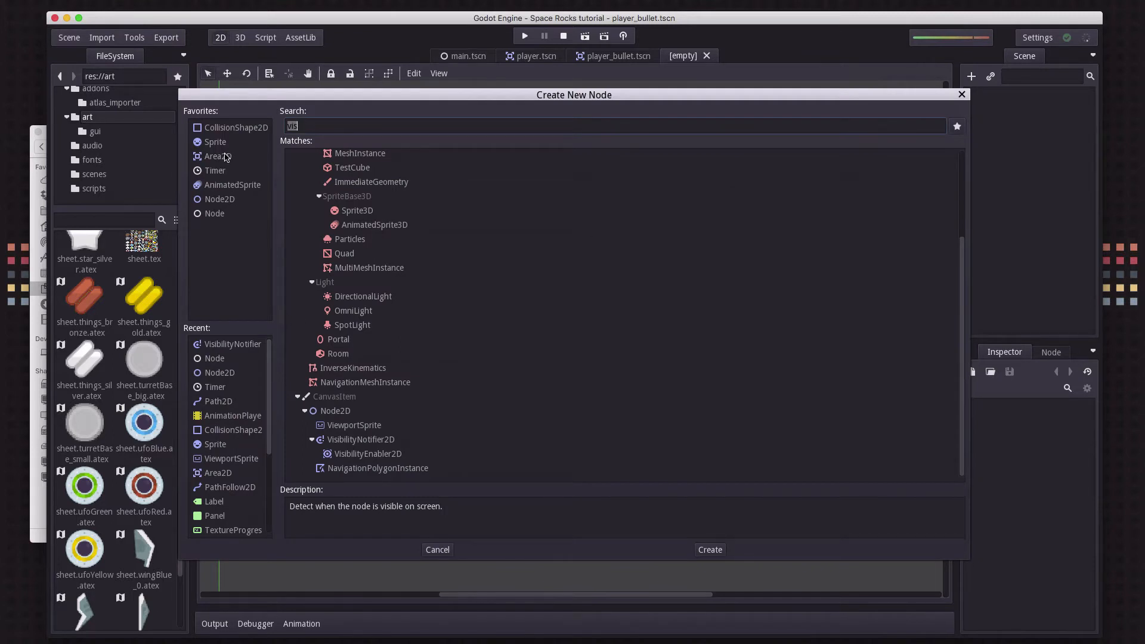
click(707, 549)
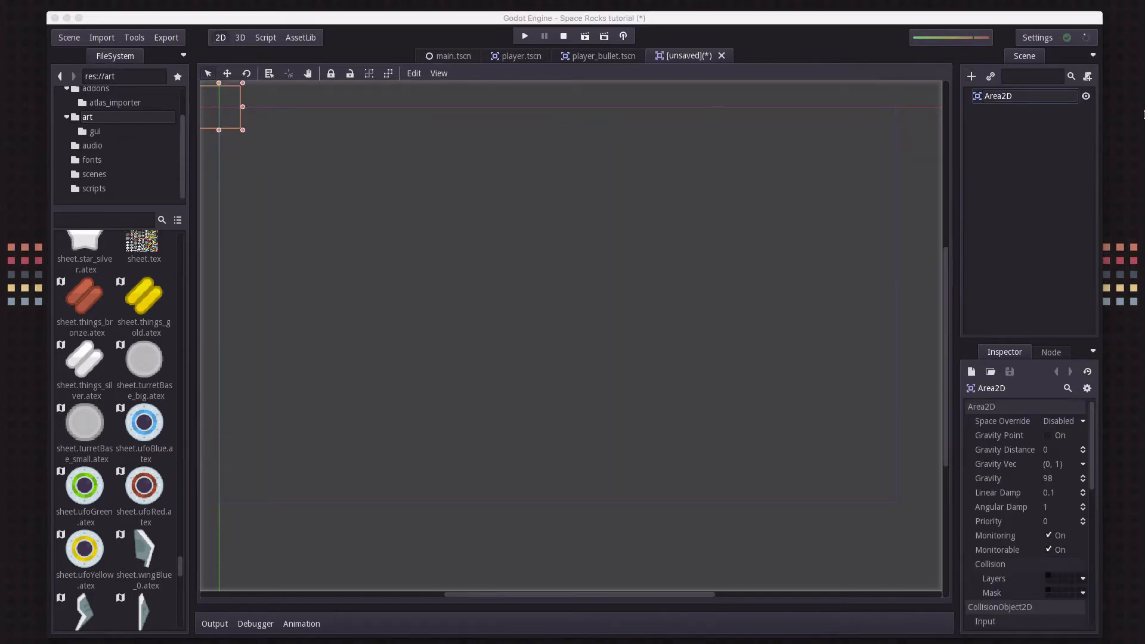
double_click(996, 96)
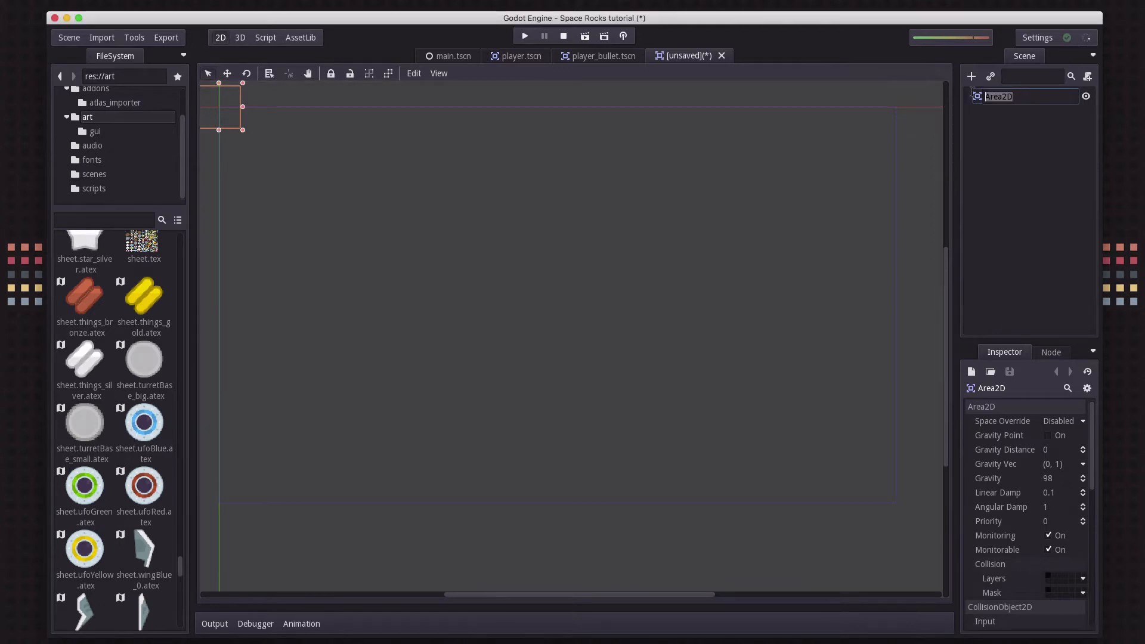
text(enemy)
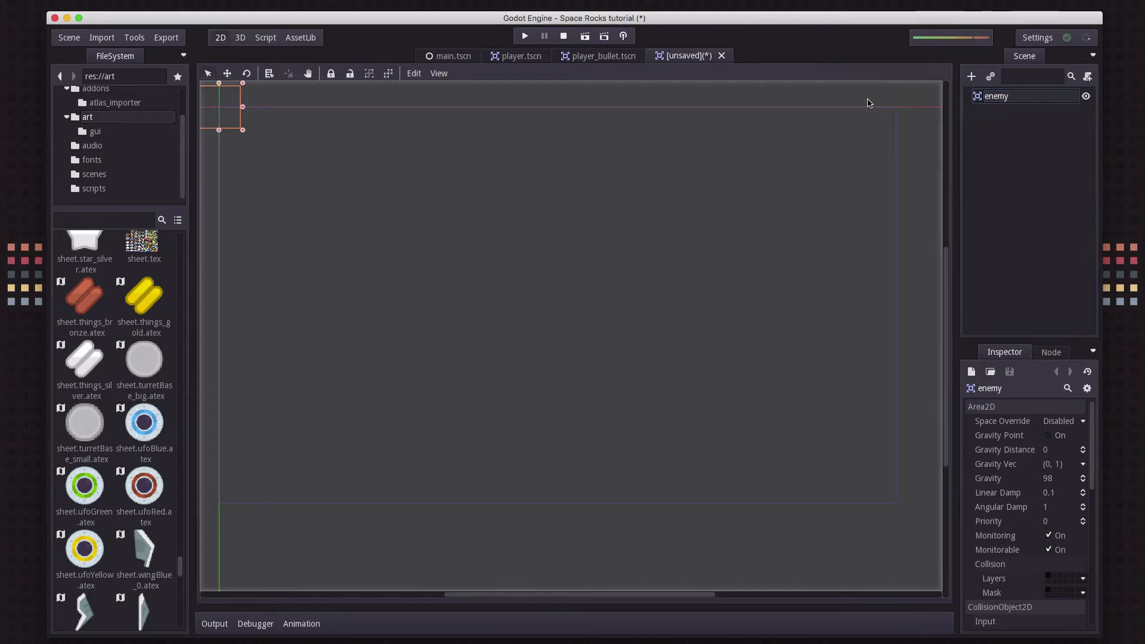
Add Sprite, CollisionShape2D and AnimationPlayer children under the enemy node
click(971, 76)
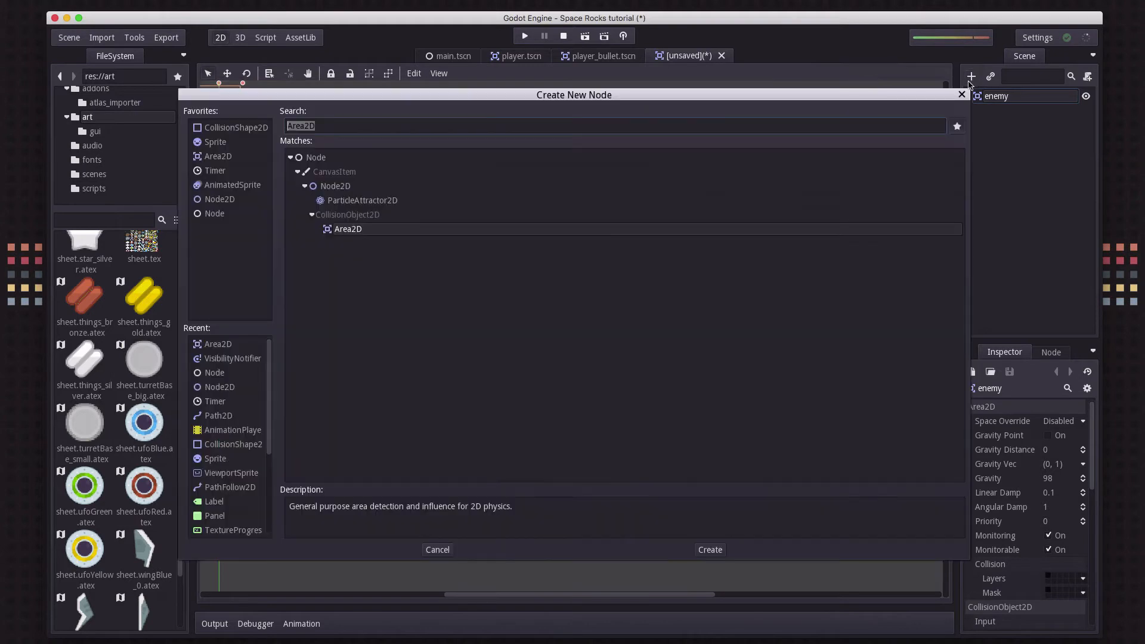
click(708, 549)
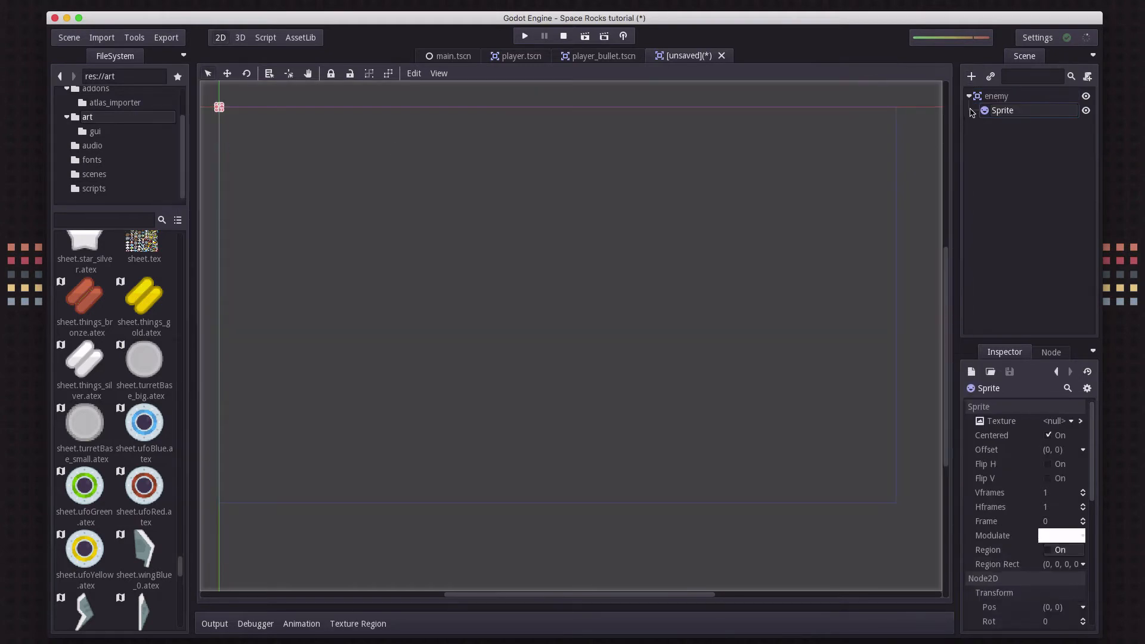
click(970, 77)
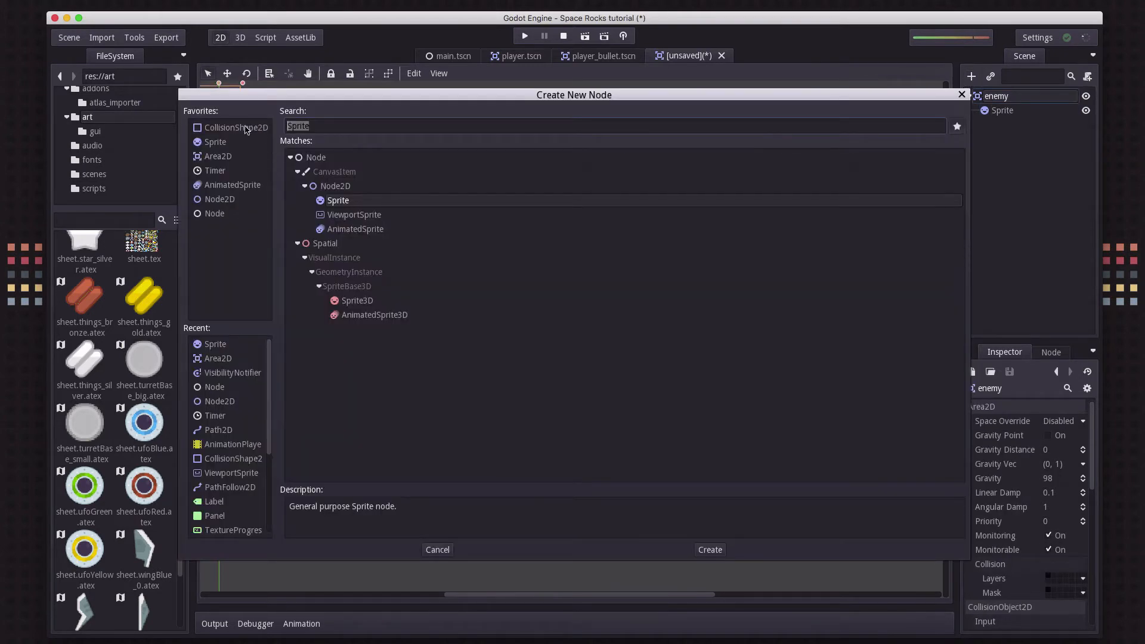
click(707, 548)
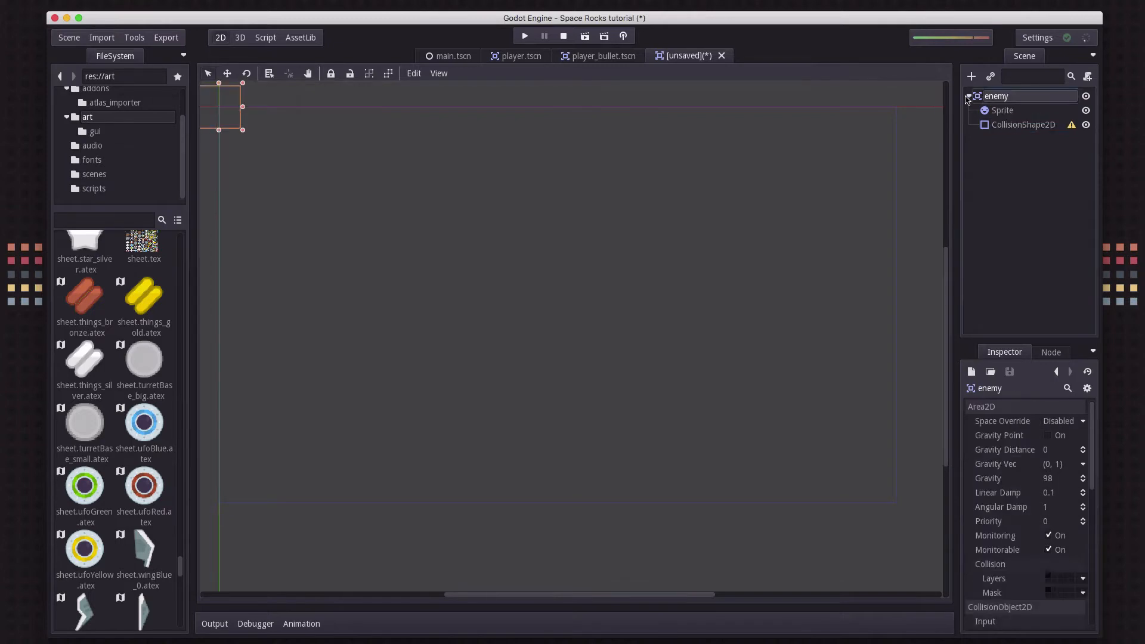
click(971, 77)
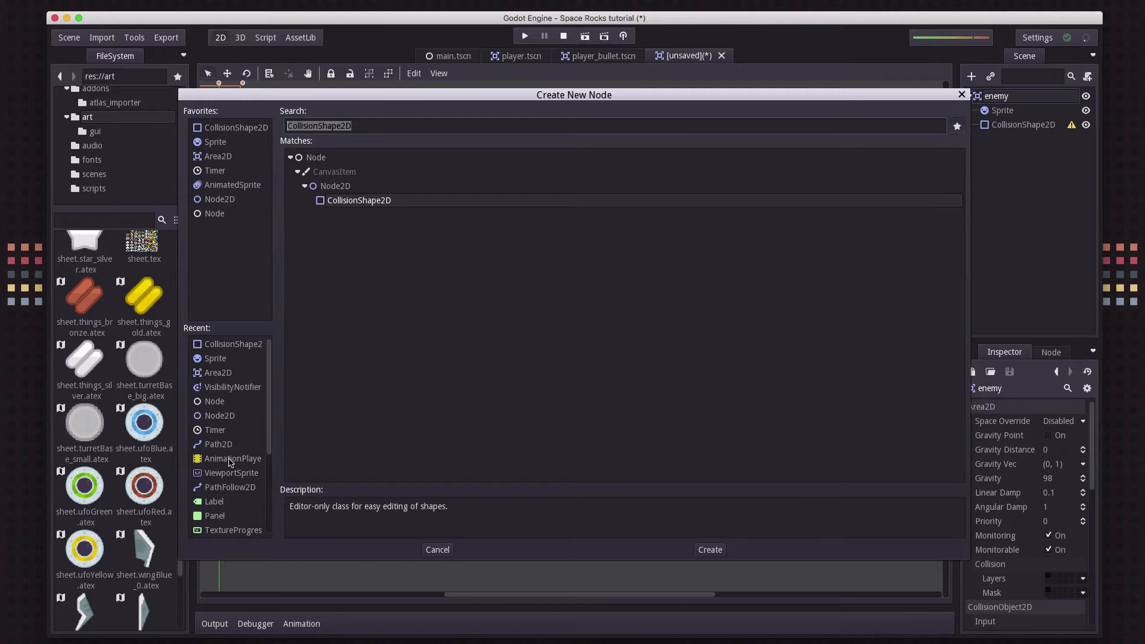
click(708, 548)
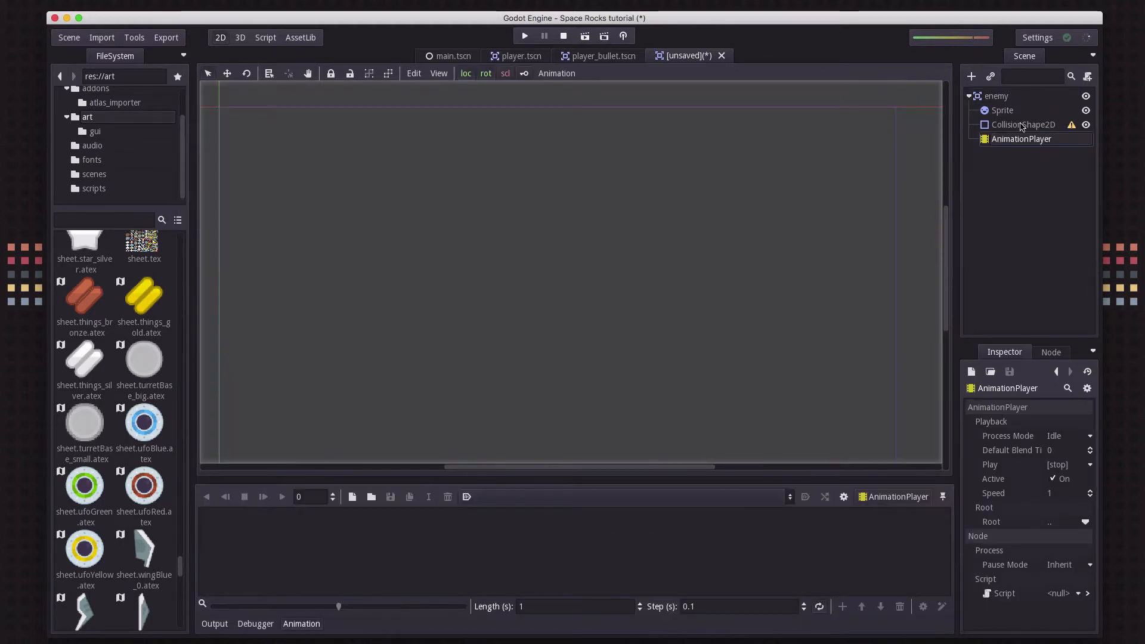
Rename the three children to sprite, collision and anim
click(1002, 110)
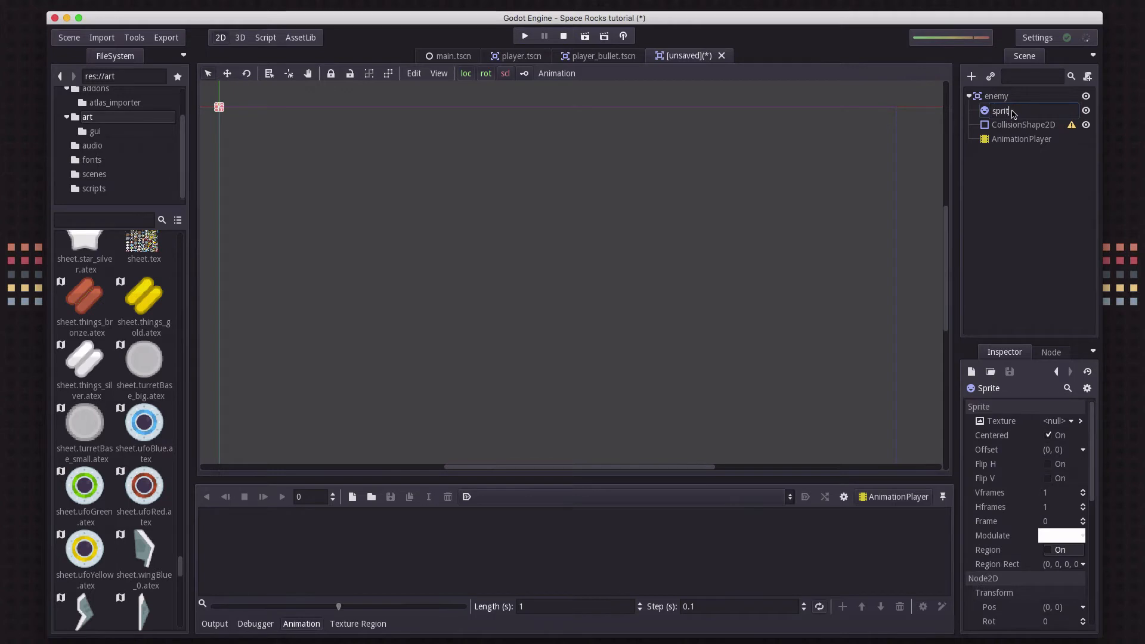
click(1021, 124)
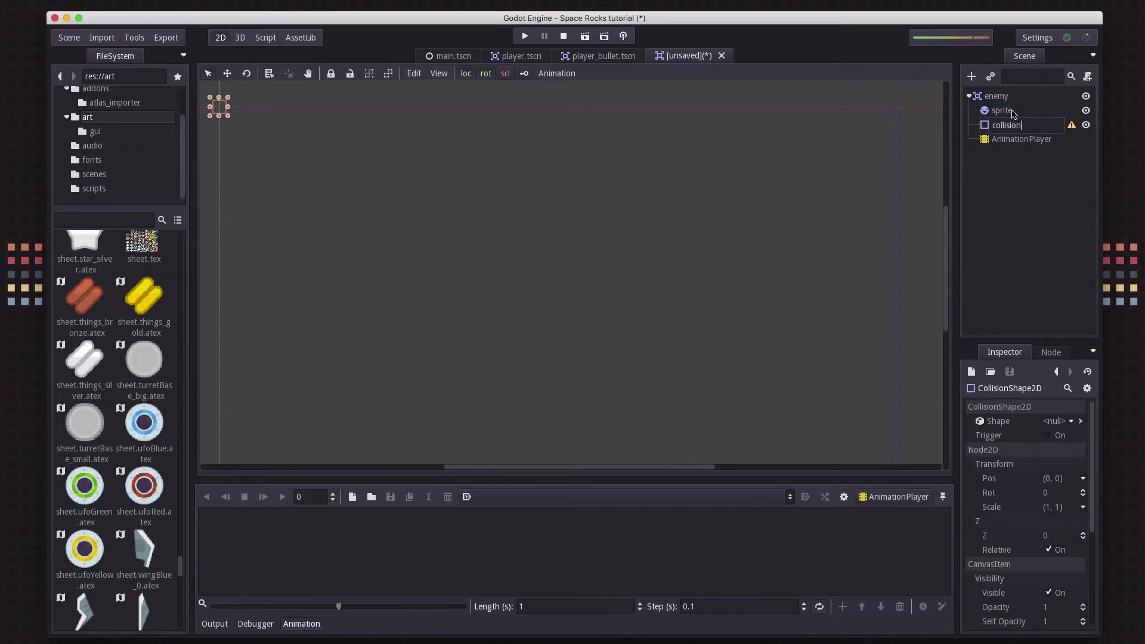
click(1019, 138)
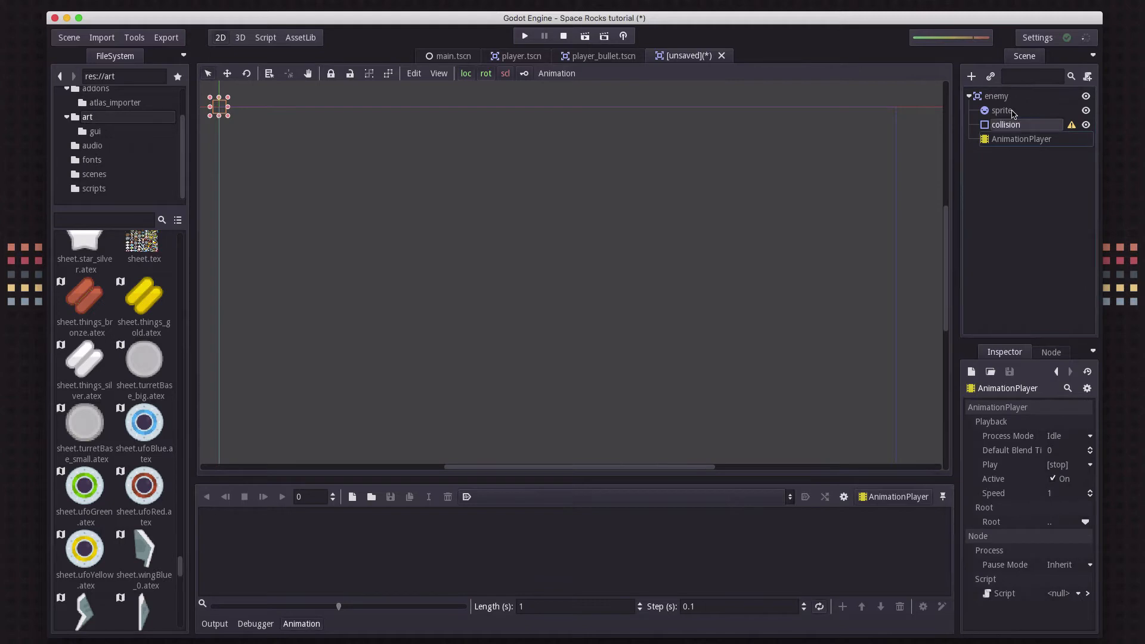
click(1021, 138)
text(anim)
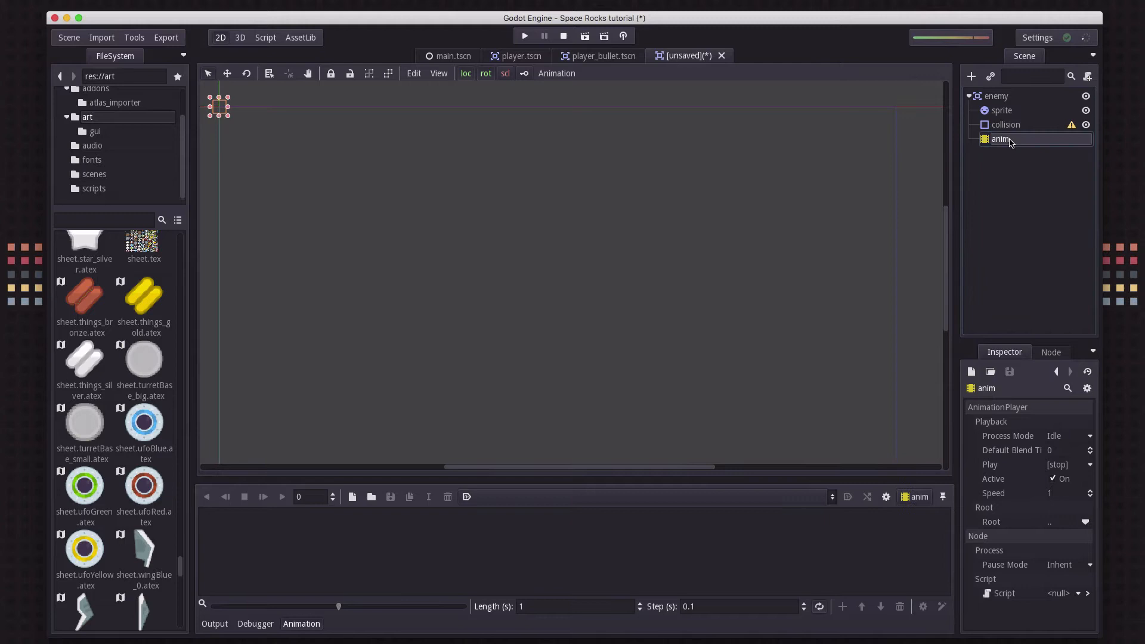
click(674, 191)
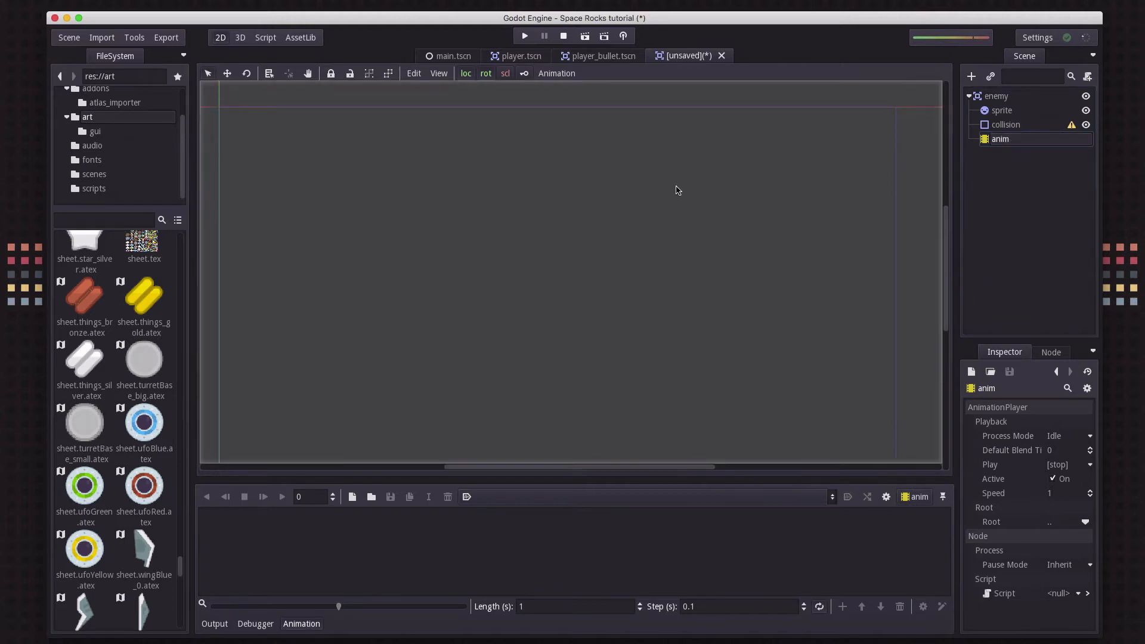
Assign sheet.ufoGreen.atex as the sprite's texture and scale it to 0.8, 0.8
click(1000, 110)
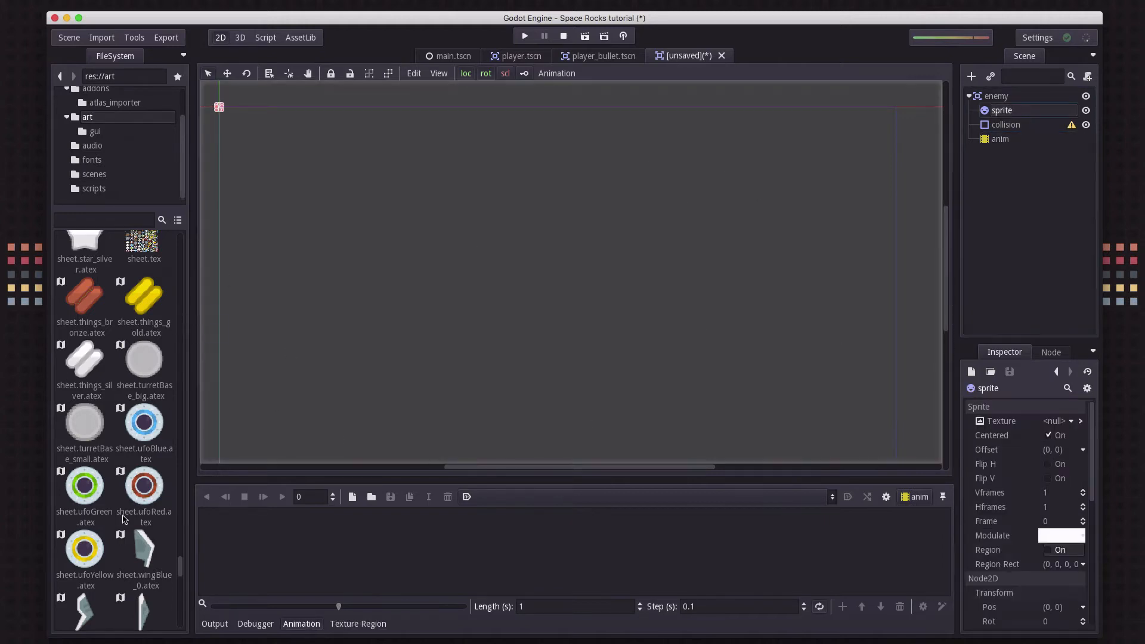
click(84, 484)
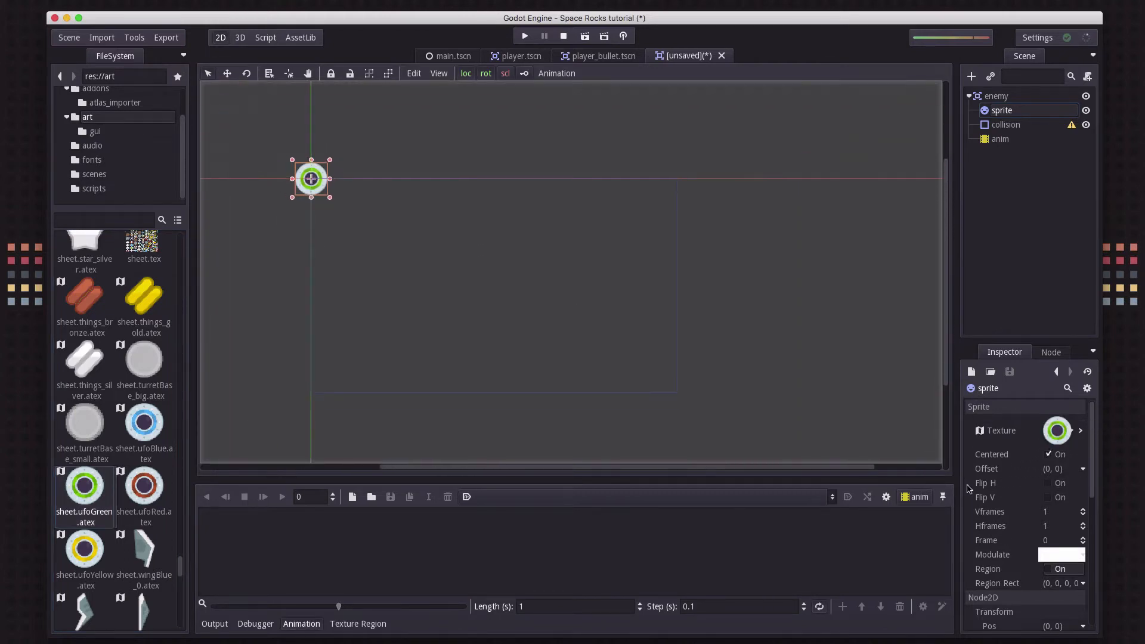
scroll(down, 3)
text(.8)
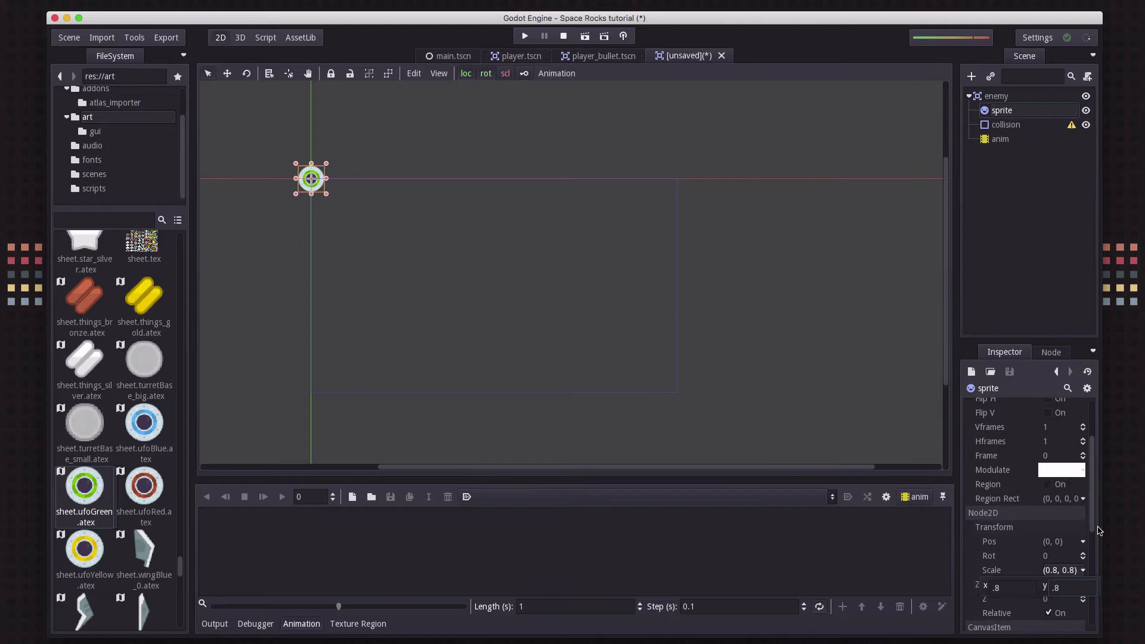
click(1005, 124)
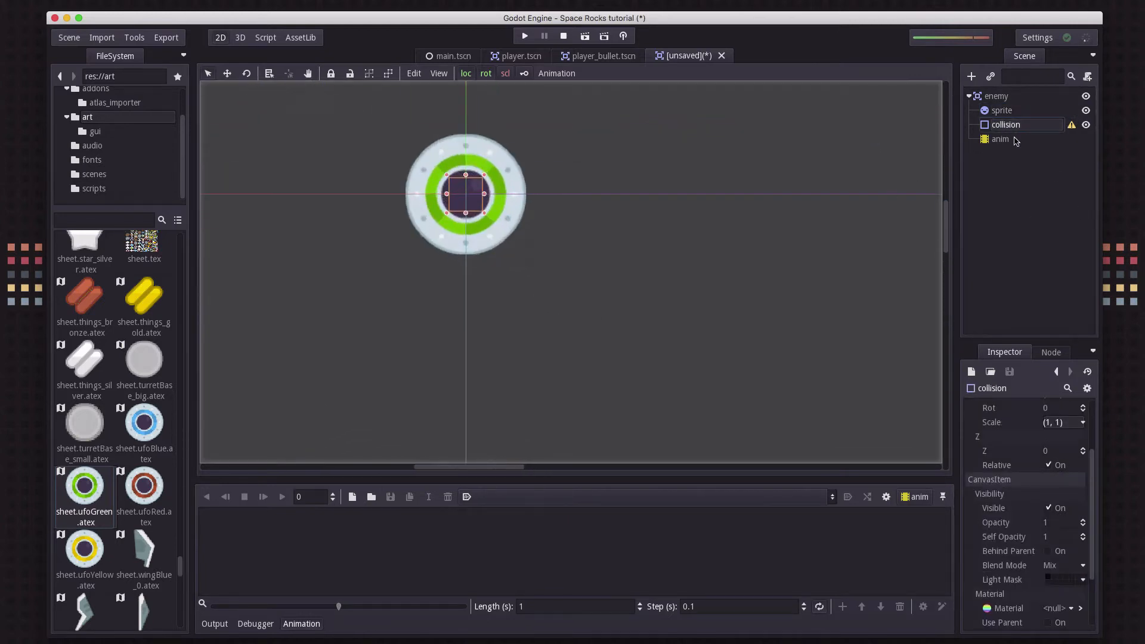
Set the collision node's shape to a new CircleShape2D
click(1005, 124)
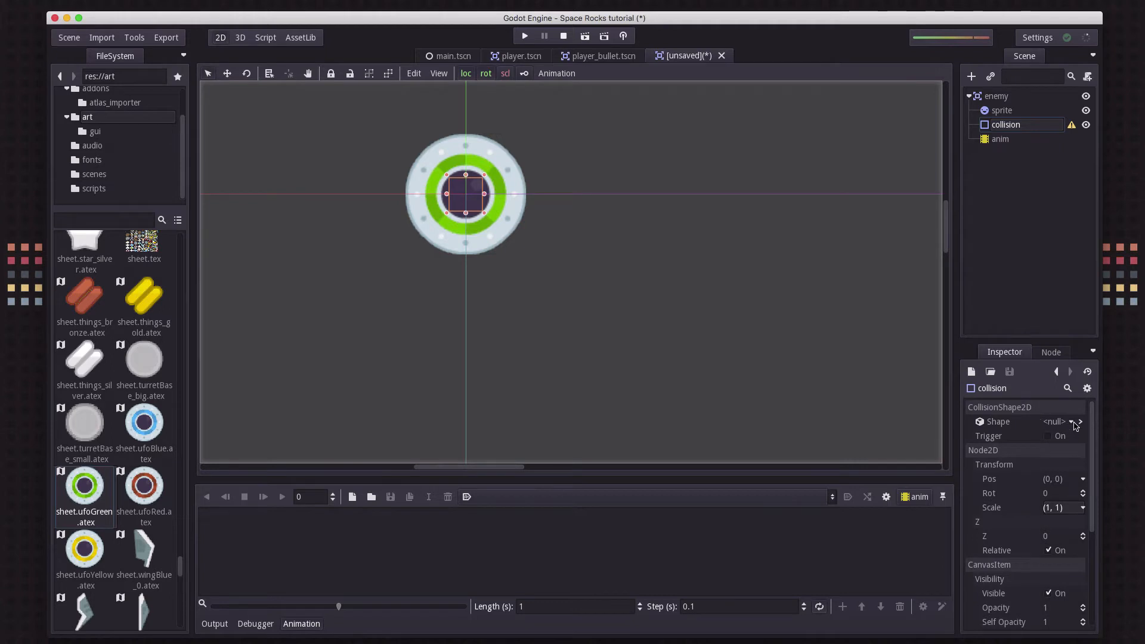
click(1059, 421)
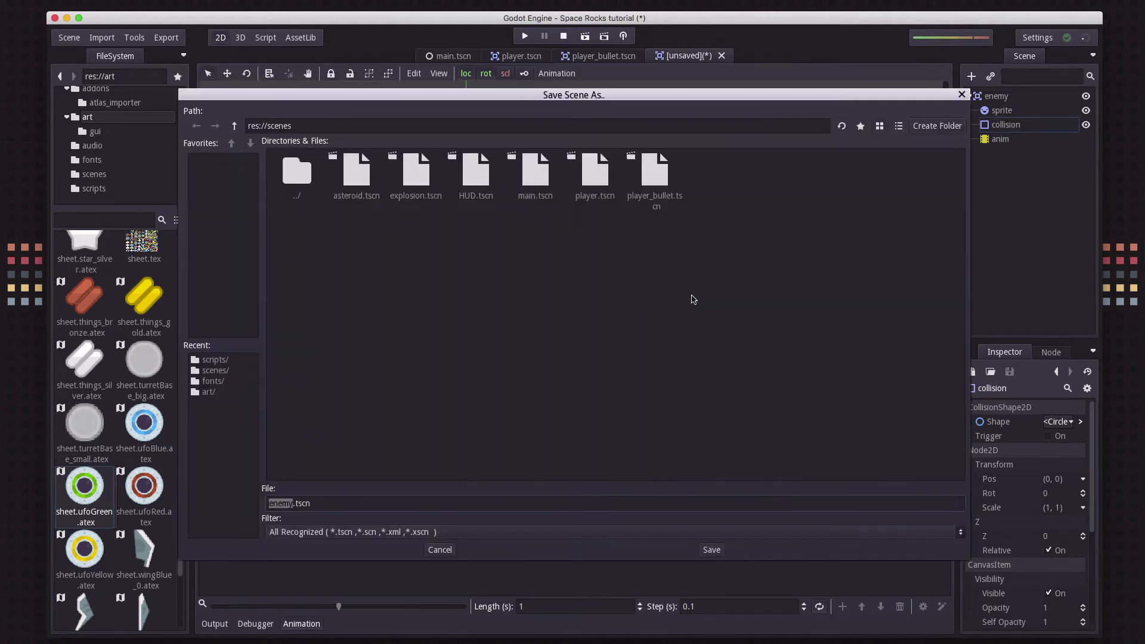
mouse_move(431, 136)
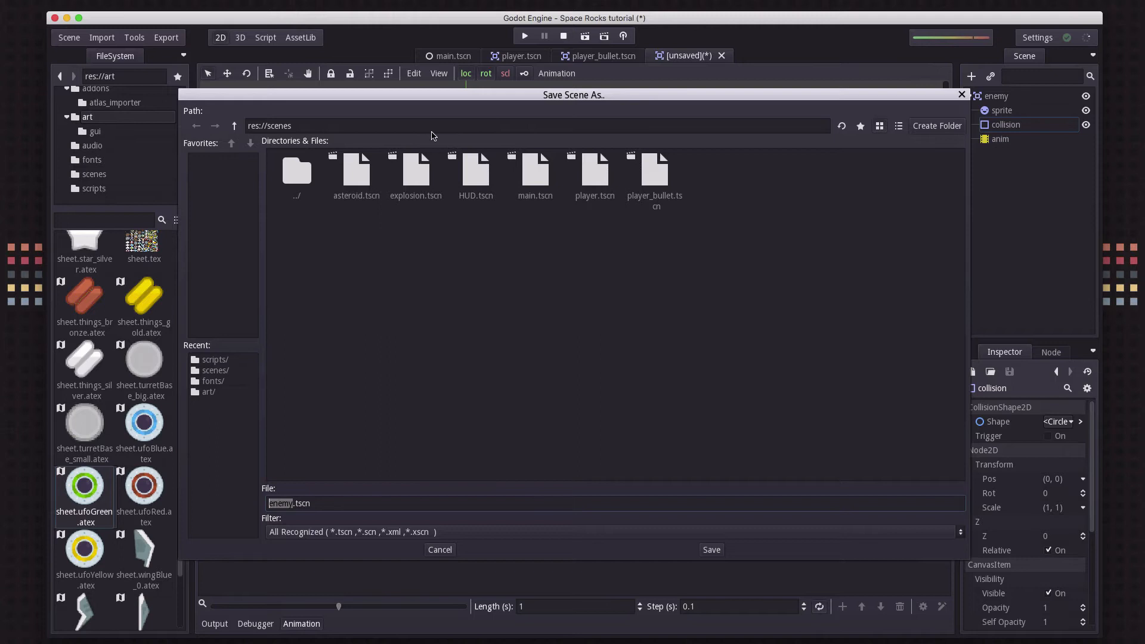
mouse_move(769, 557)
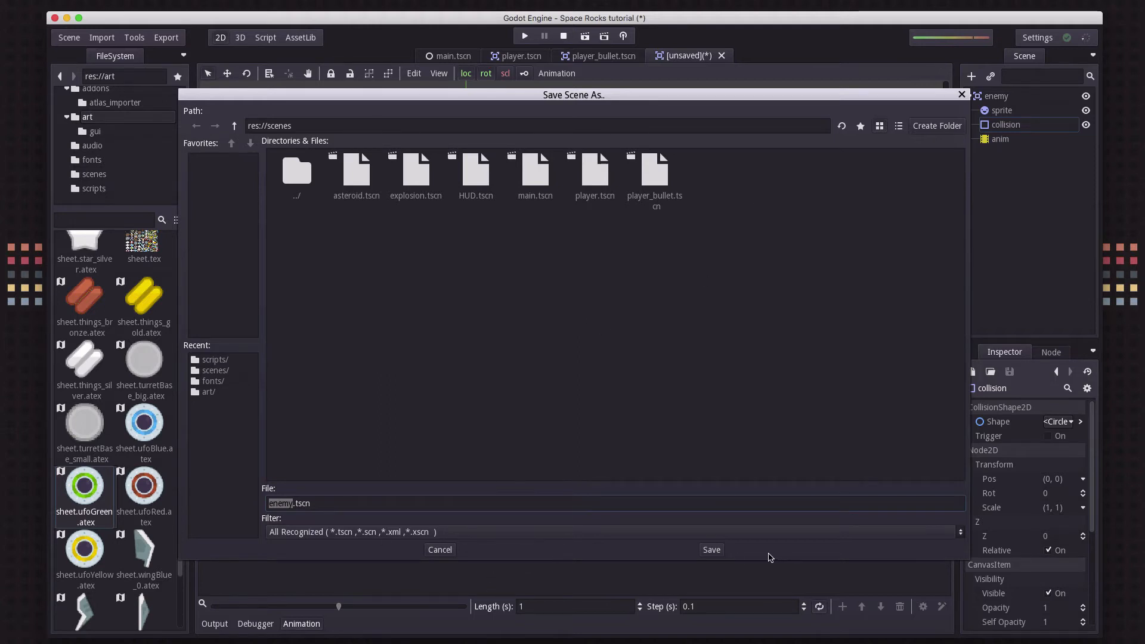
Save the scene as enemy.tscn in res://scenes
click(709, 548)
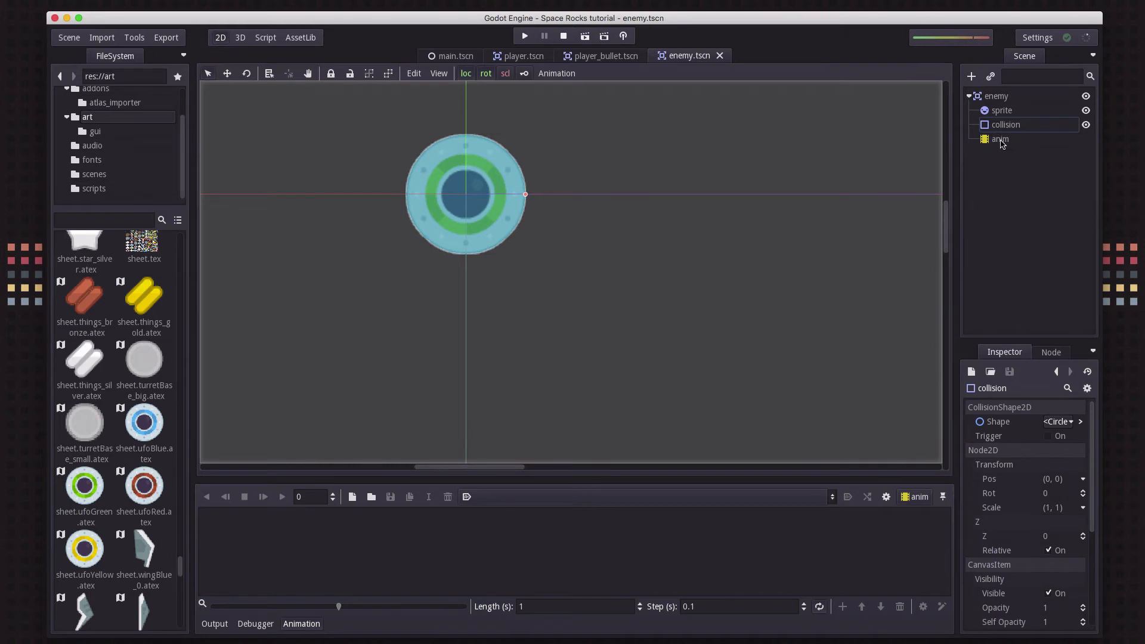
Review the anim player's and saucer sprite's properties in the Inspector
click(999, 139)
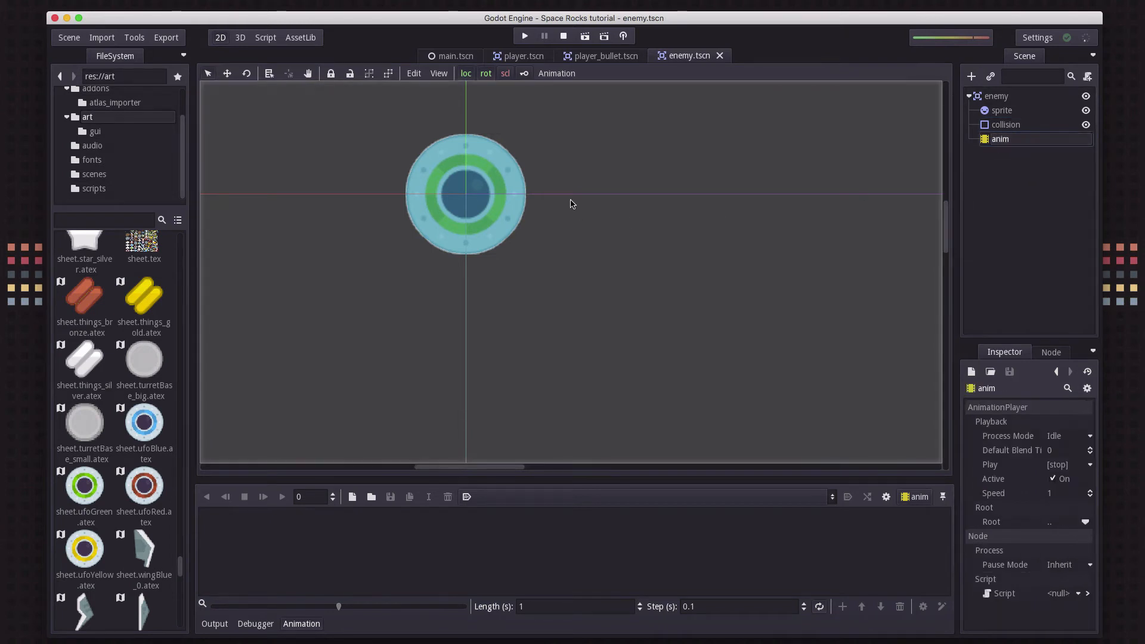
mouse_move(1073, 132)
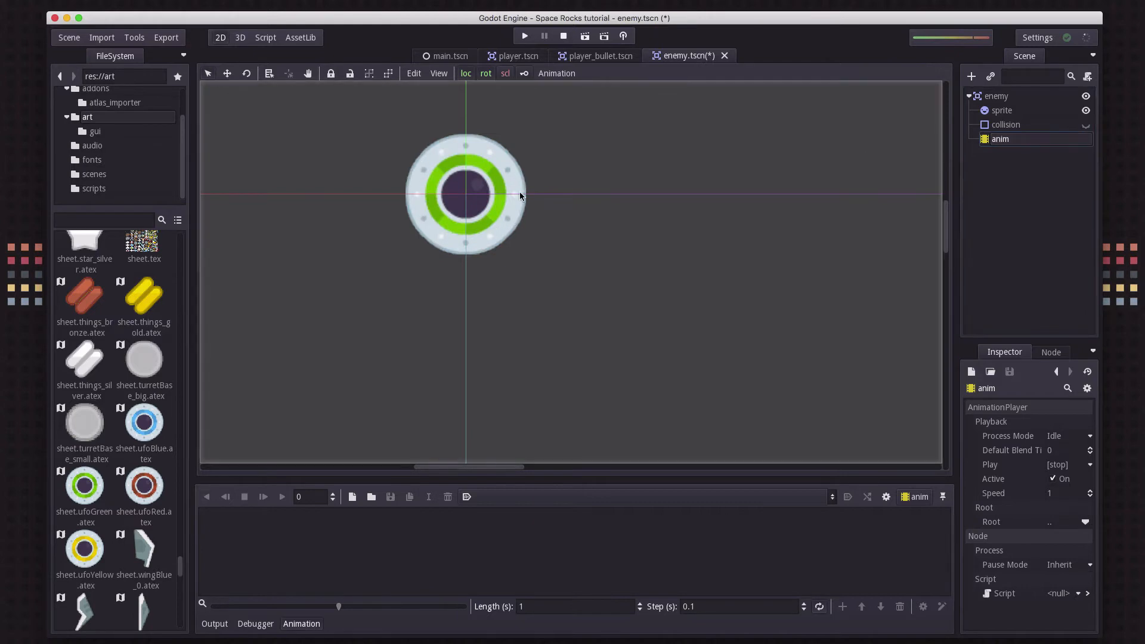
mouse_move(528, 242)
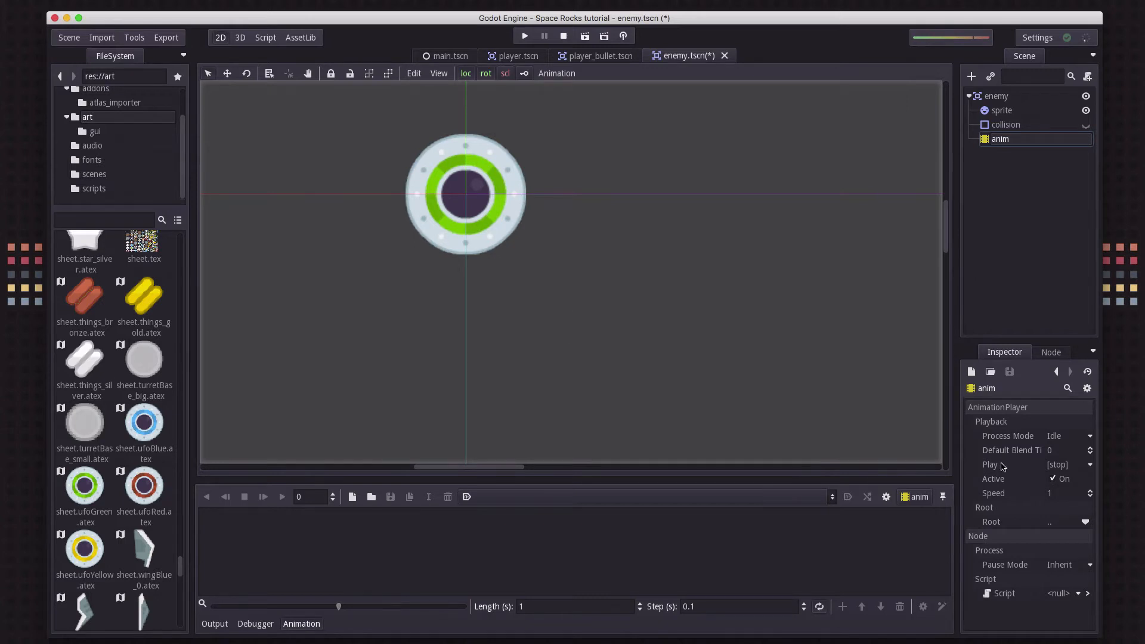
click(1001, 109)
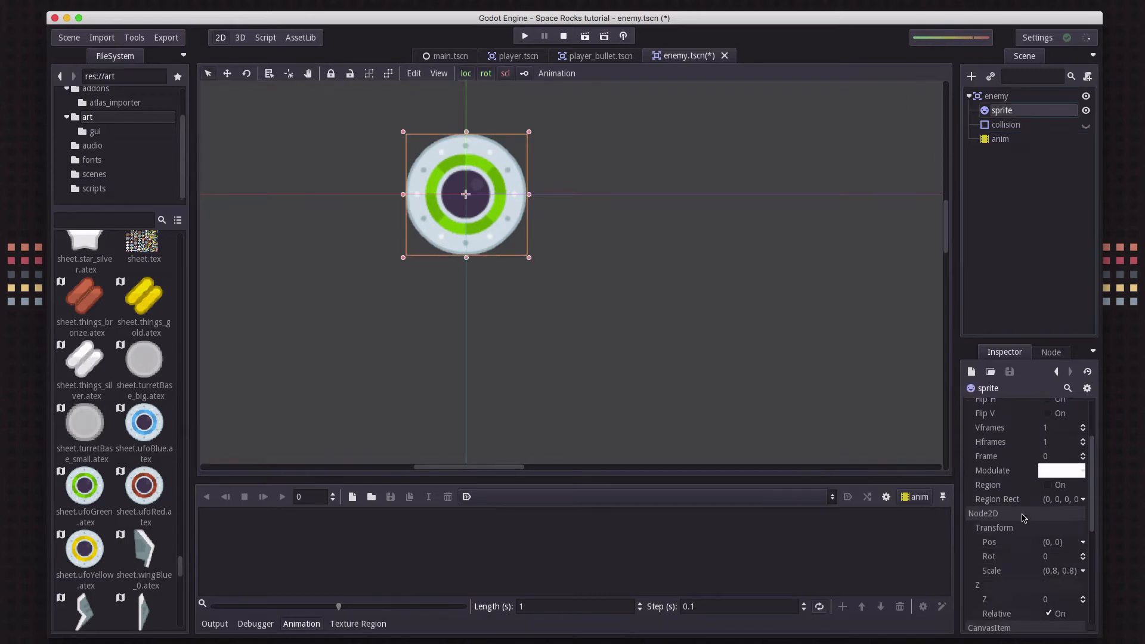
scroll(down, 3)
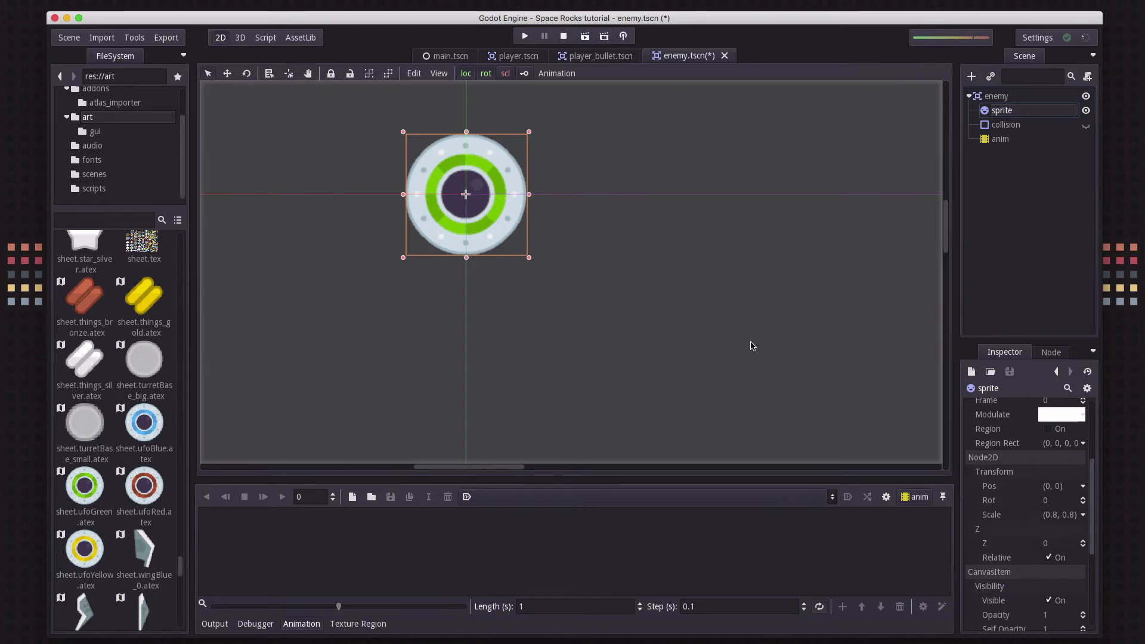
click(999, 139)
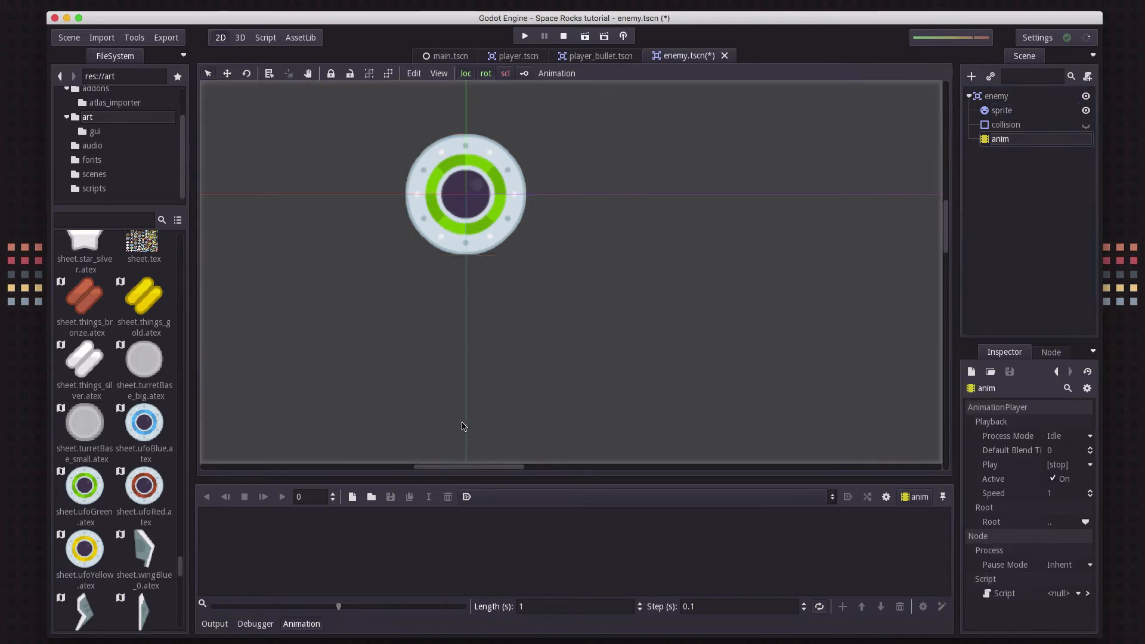
mouse_move(351, 496)
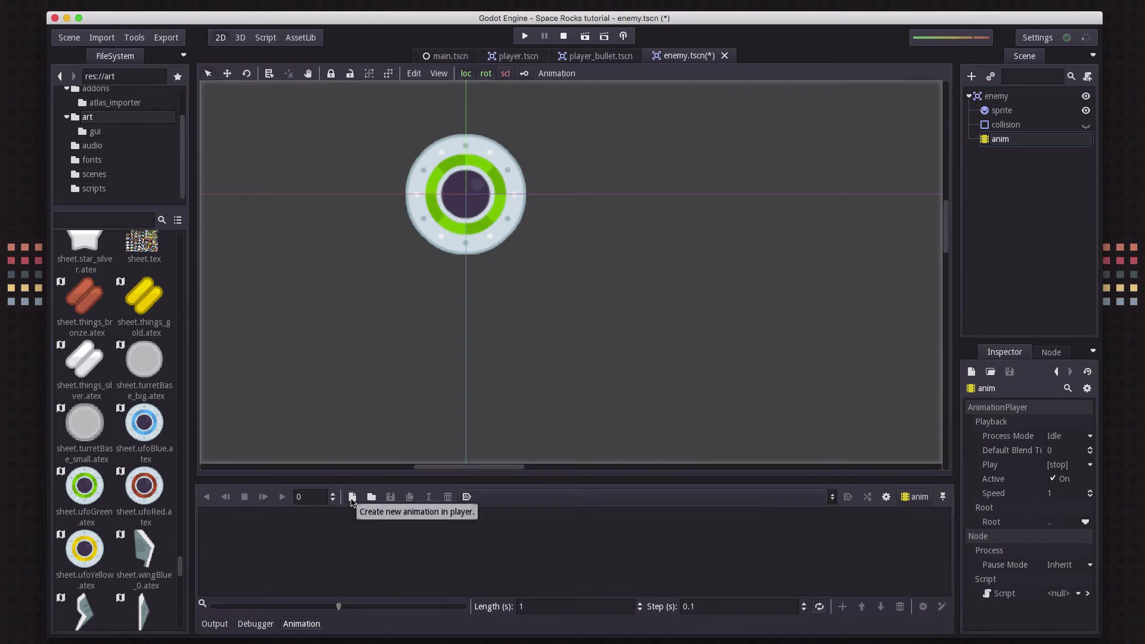
Create a one-second animation named rotate and select the sprite for animating
click(350, 495)
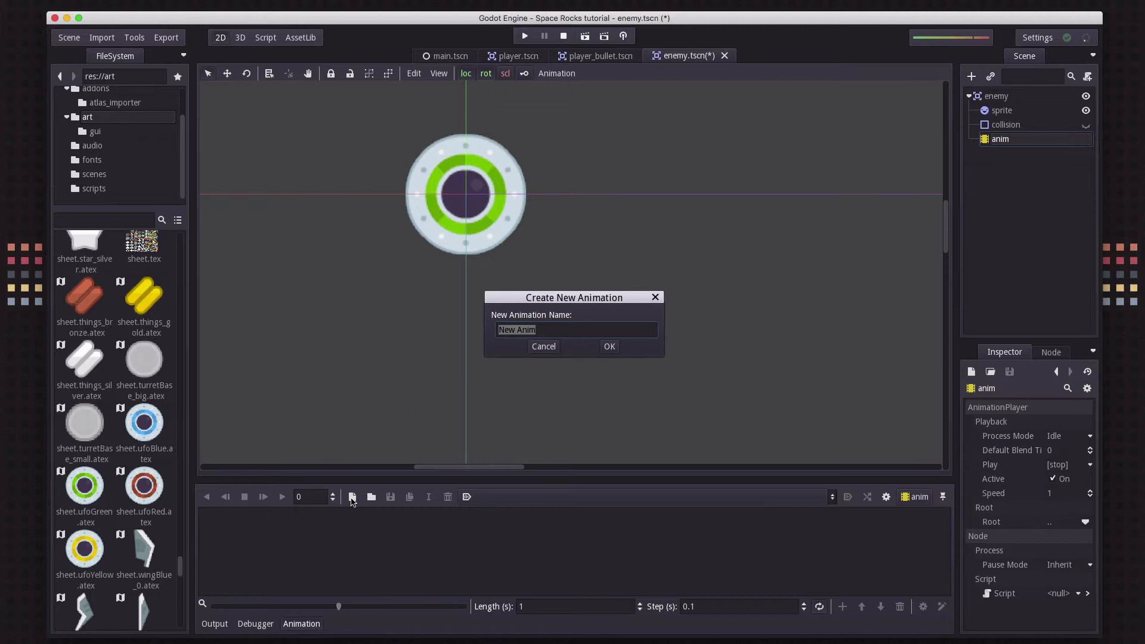
click(610, 346)
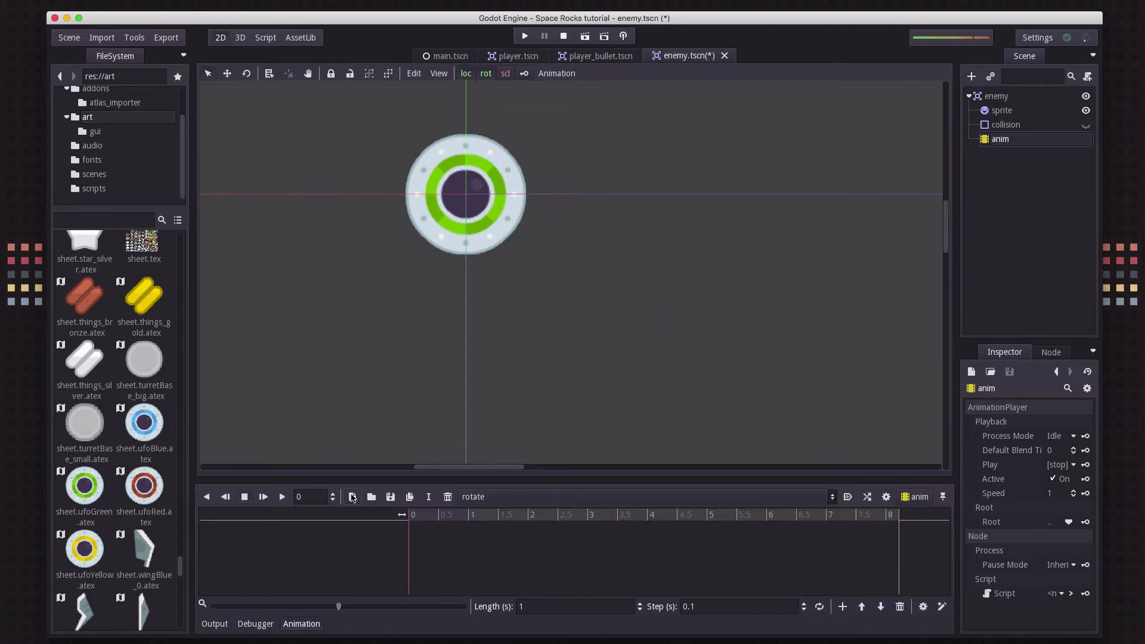
mouse_move(419, 511)
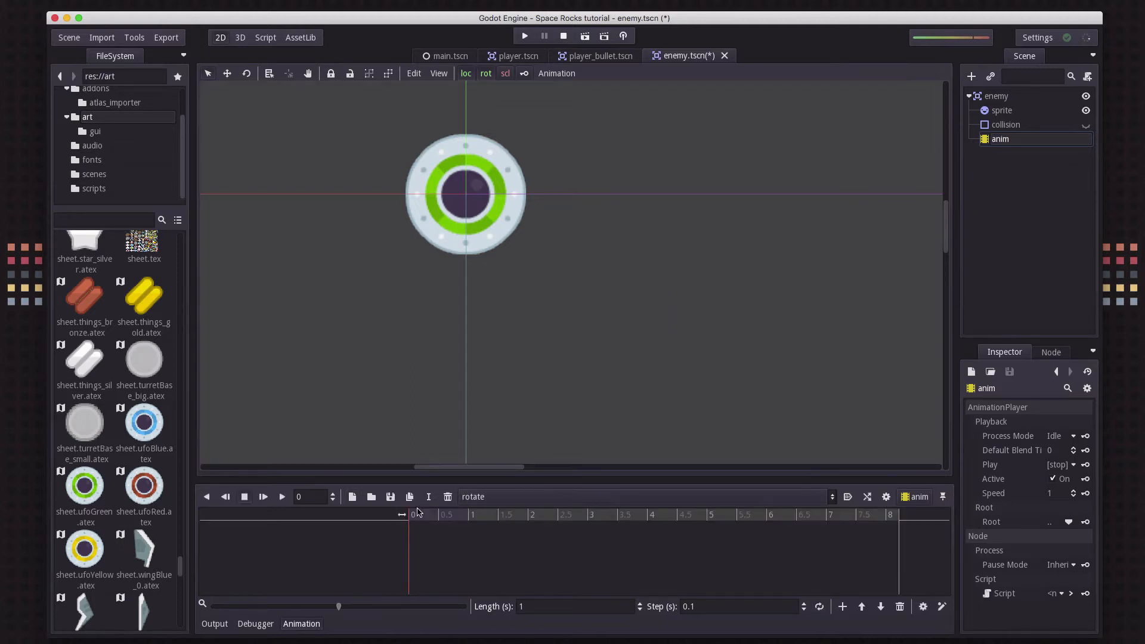
mouse_move(498, 541)
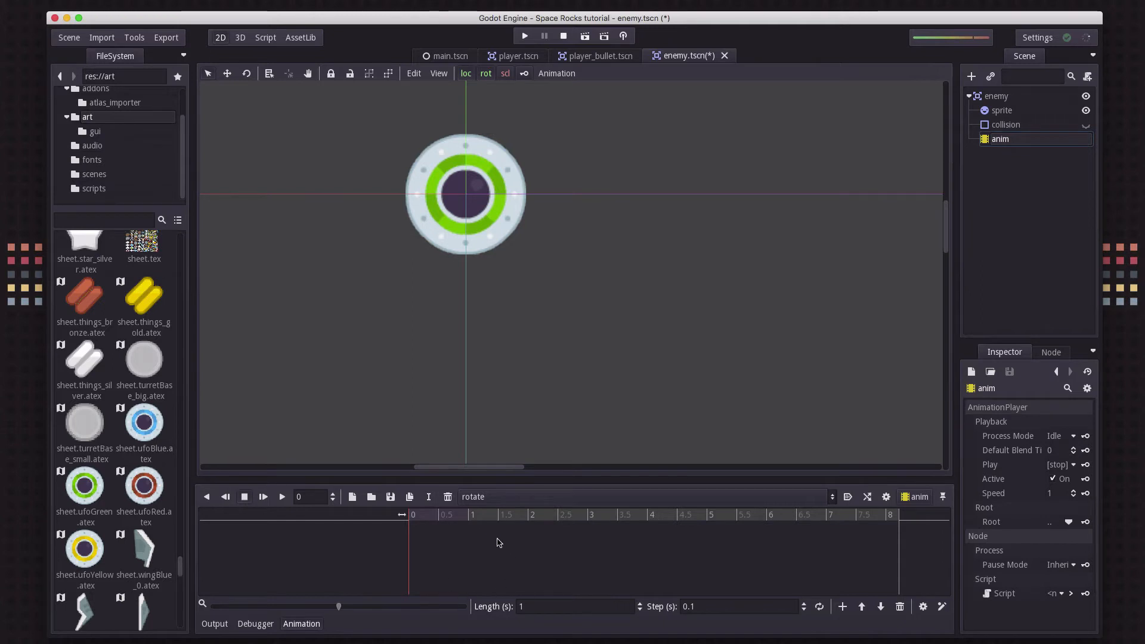
mouse_move(469, 571)
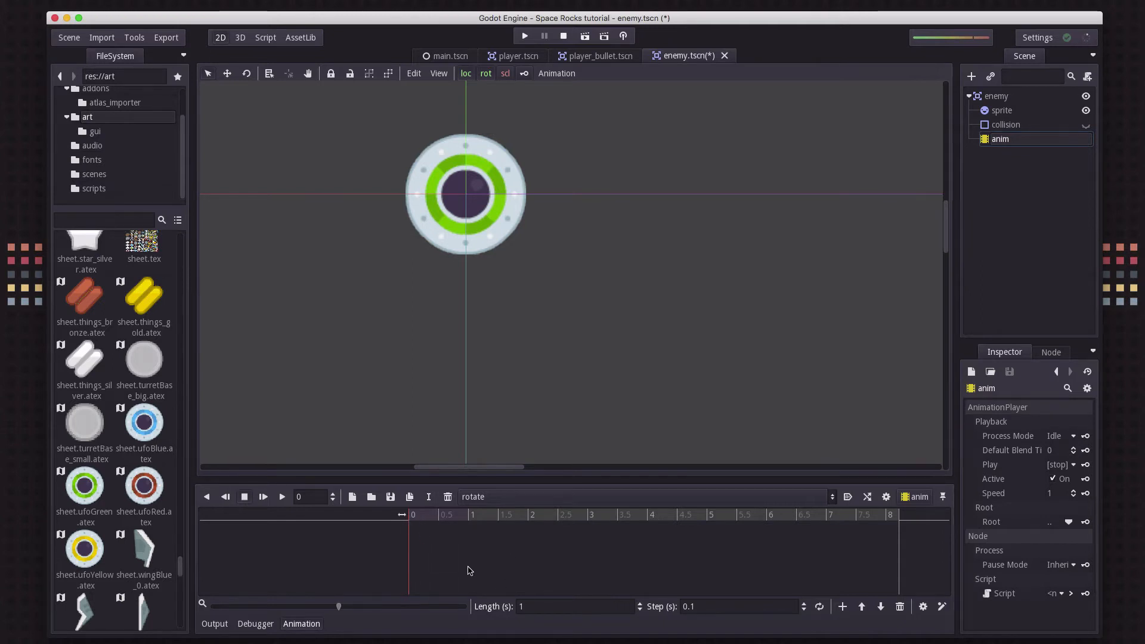
mouse_move(454, 520)
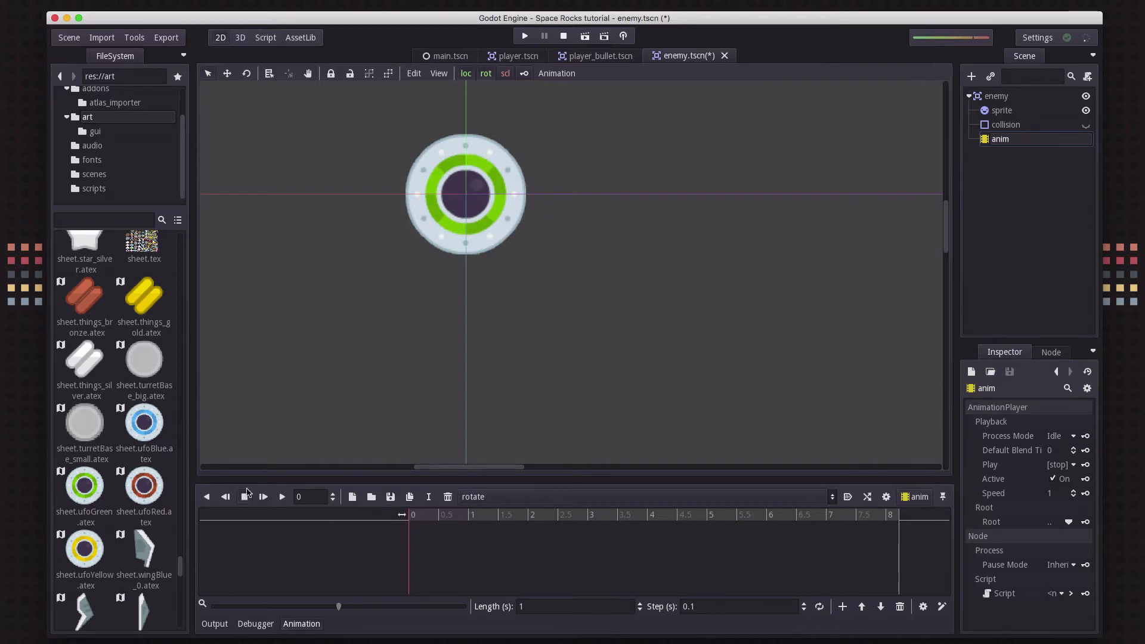
click(262, 496)
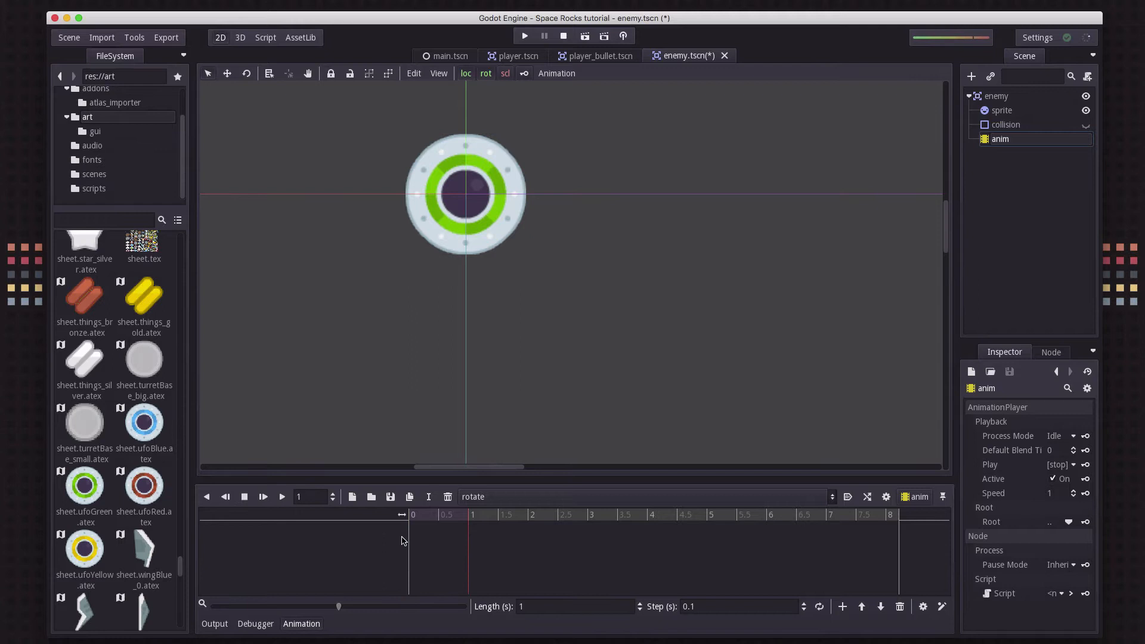
mouse_move(489, 541)
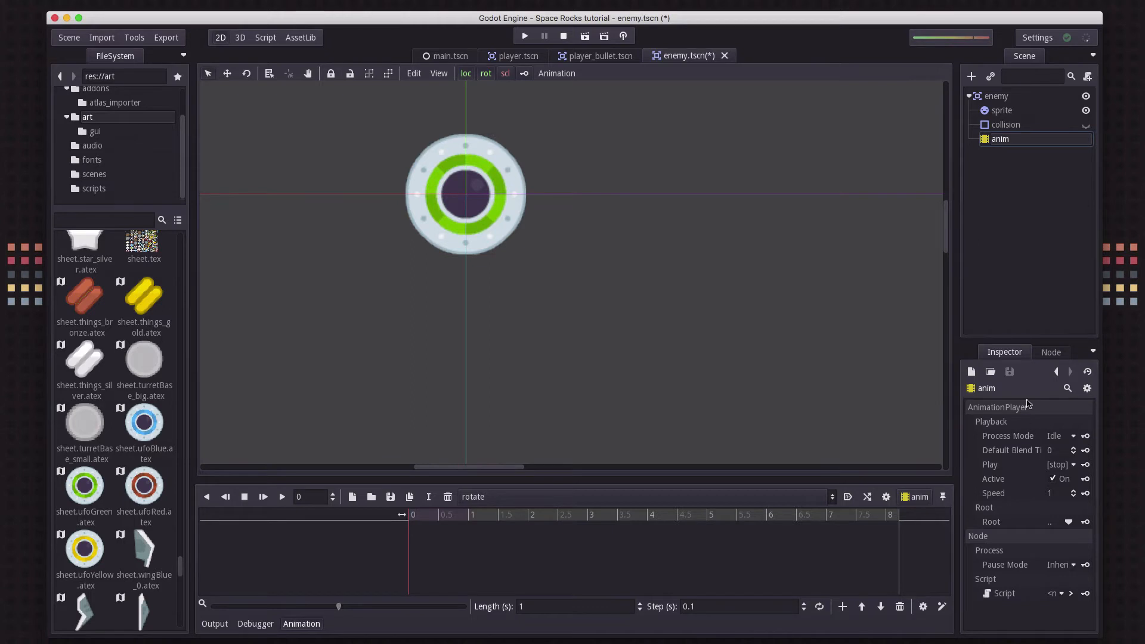
click(1000, 110)
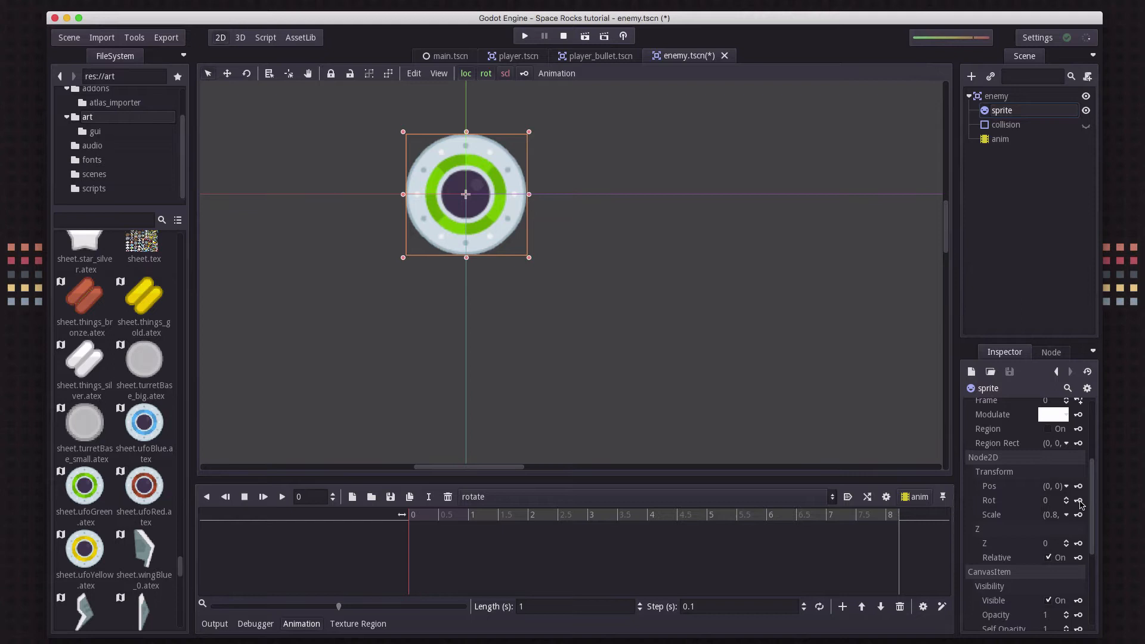
Key the sprite's rotation at 0 s and at 0.5 s with 180 degrees
click(1080, 499)
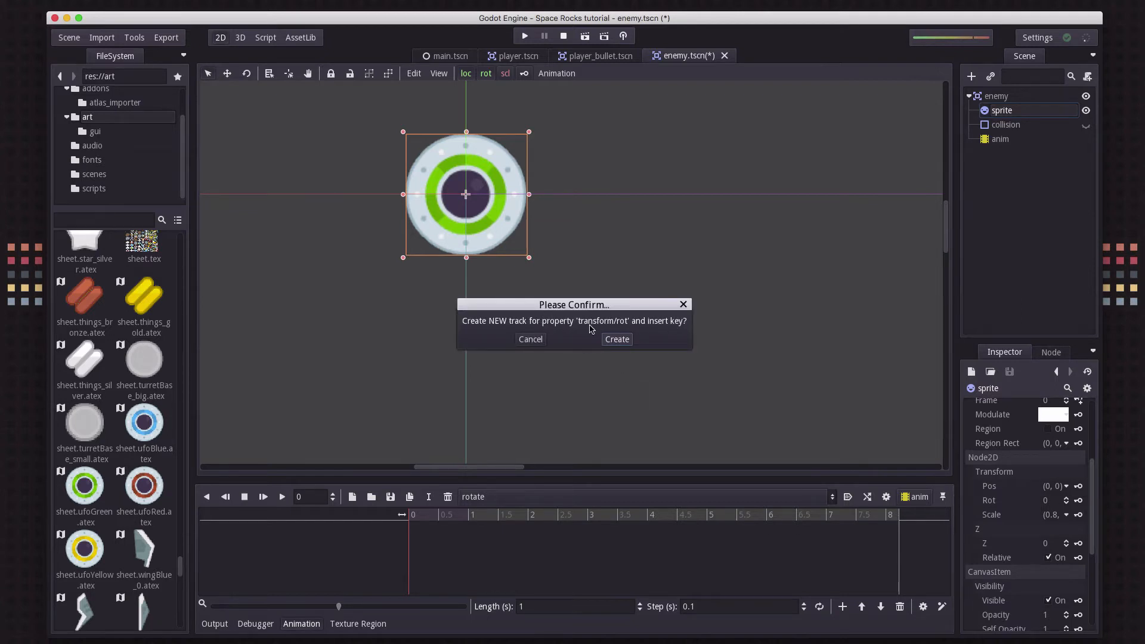
mouse_move(625, 327)
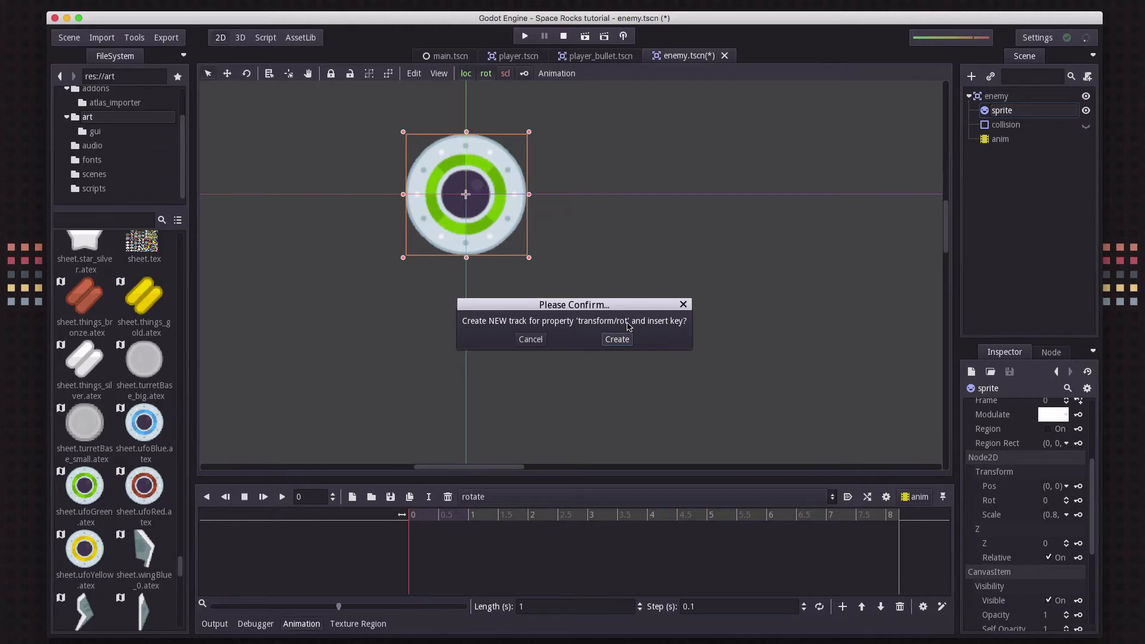
click(615, 339)
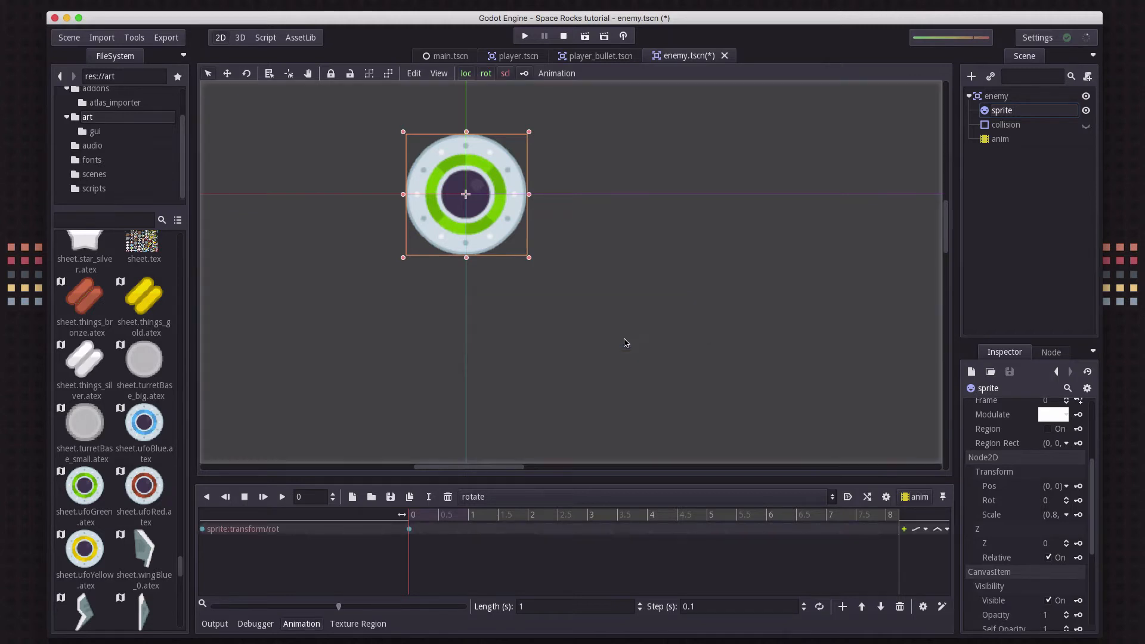
mouse_move(1045, 506)
text(180)
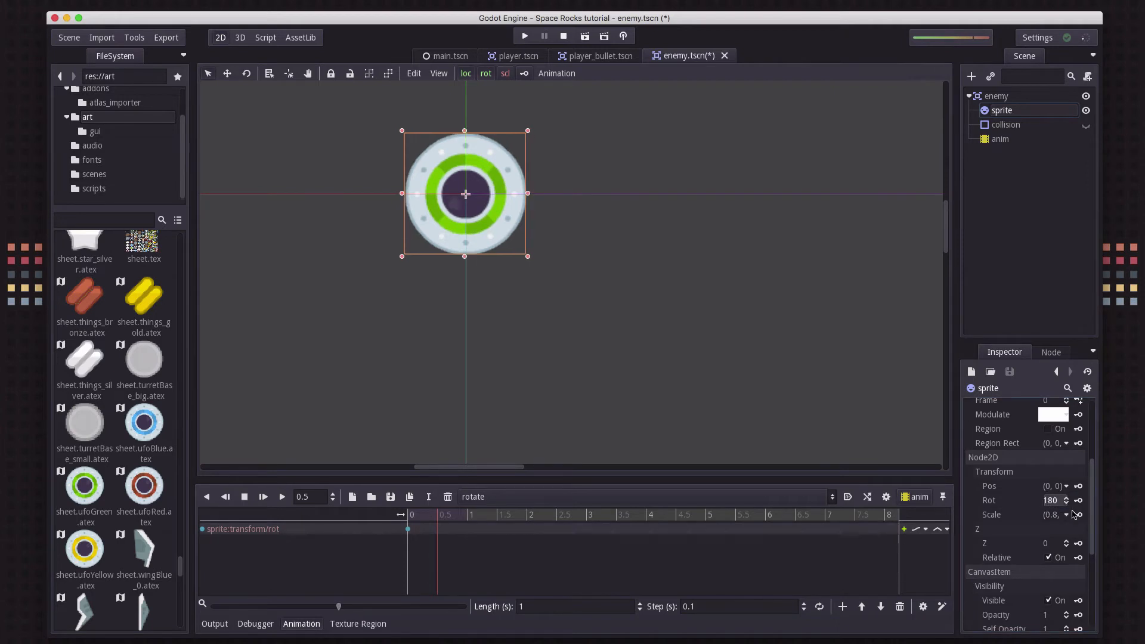
click(1079, 500)
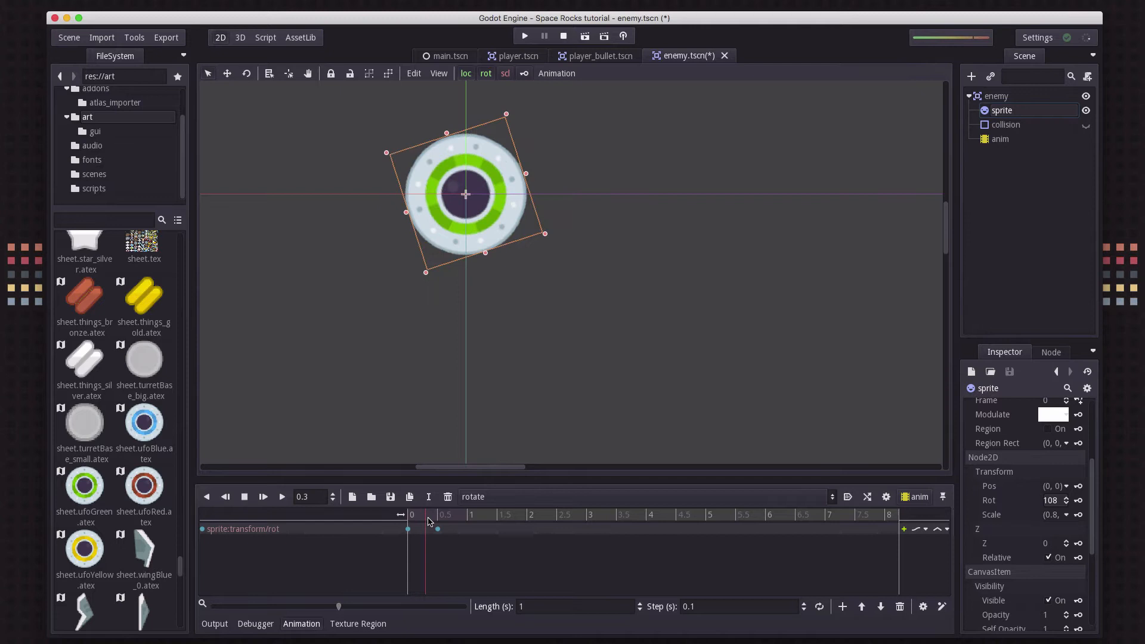
Insert a third sprite rotation key at the one-second mark
click(437, 514)
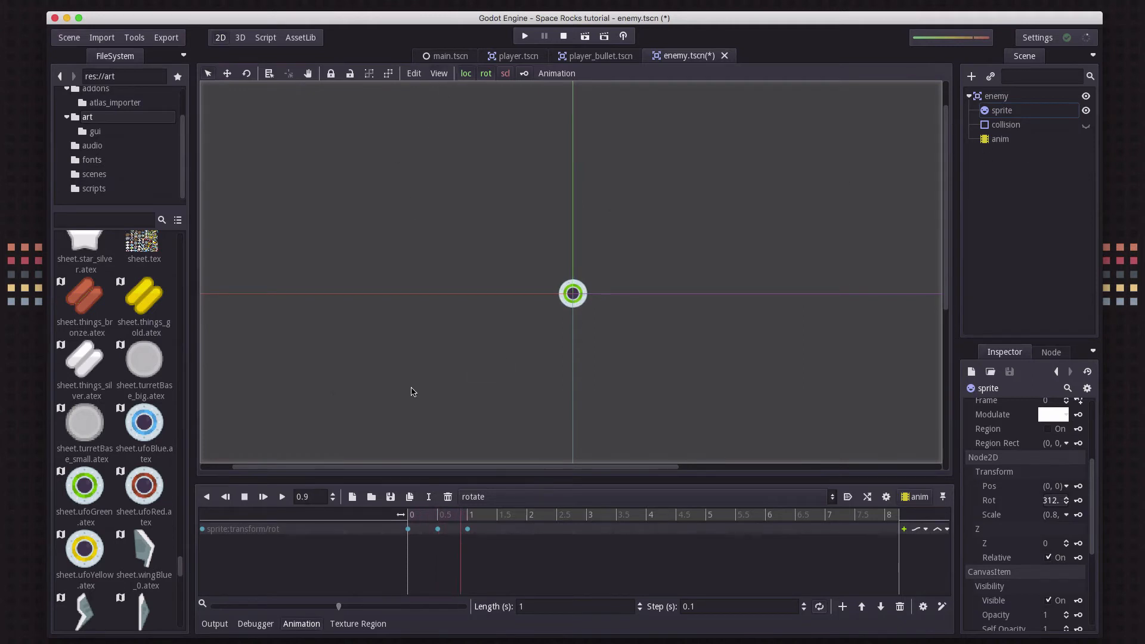
Set the anim player to autoplay rotate at speed 0.6 and save enemy.tscn
click(999, 139)
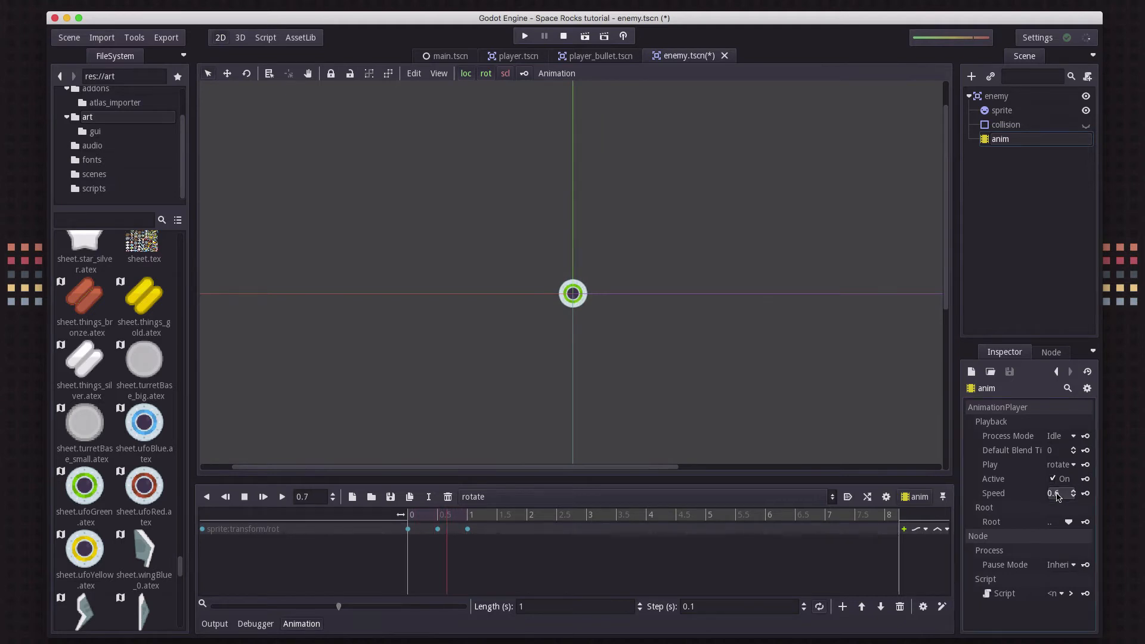
click(1059, 493)
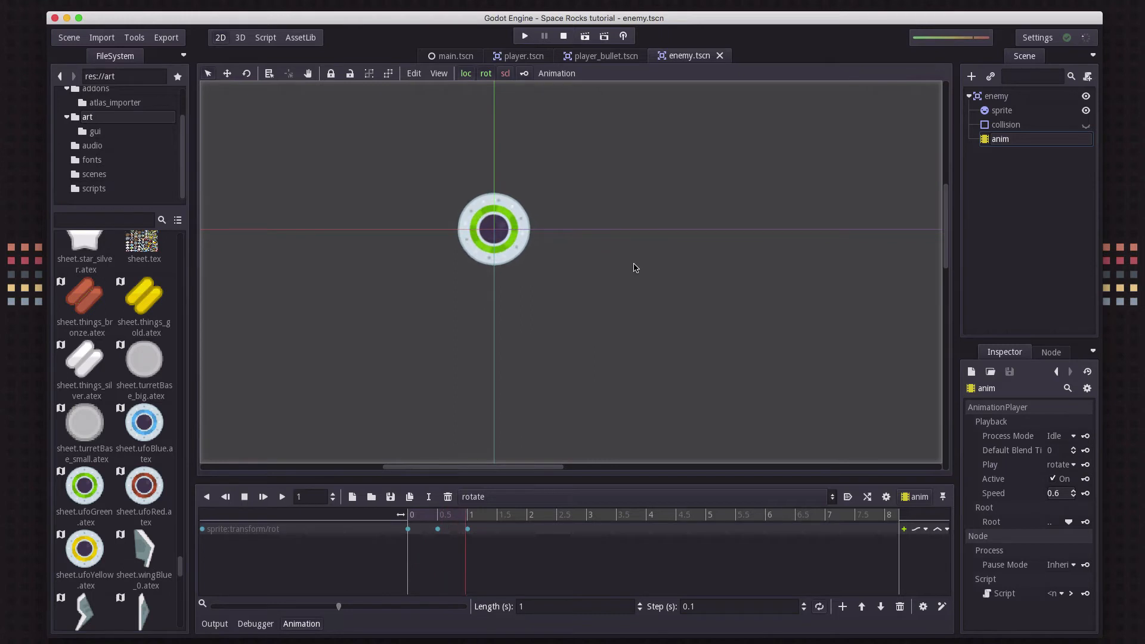
Collapse the animation panel and switch to the main.tscn scene
click(263, 496)
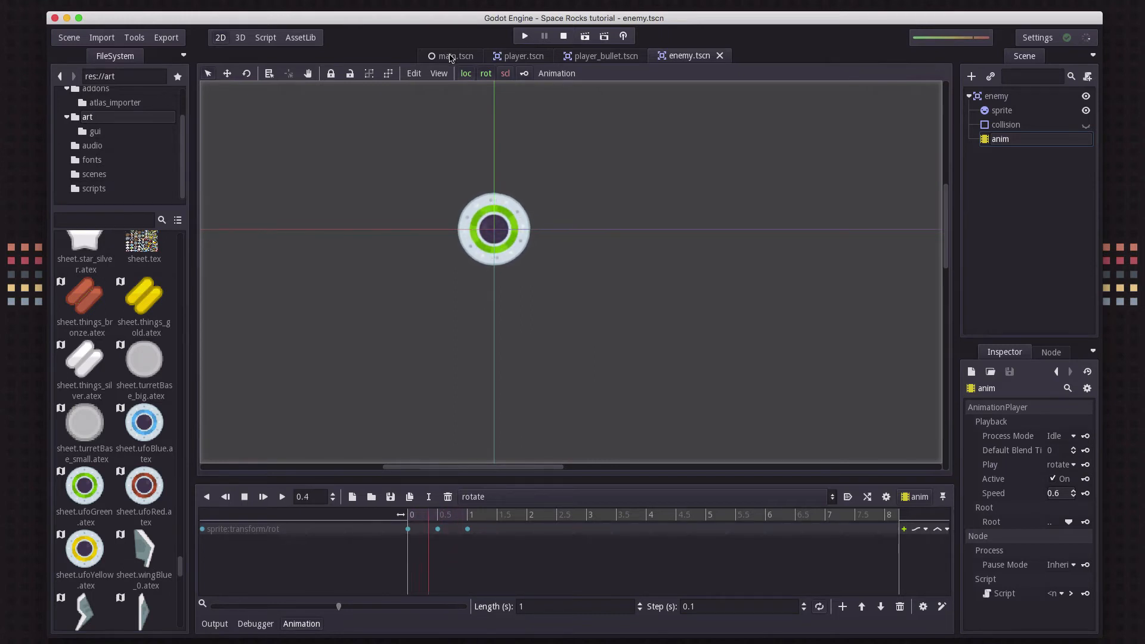
click(450, 56)
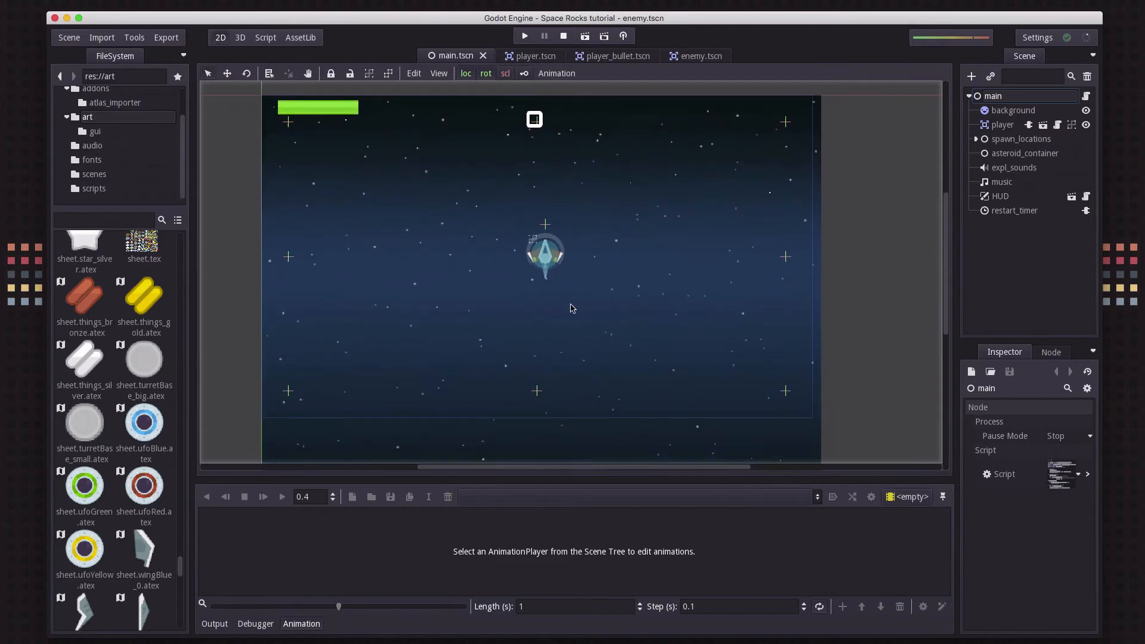
mouse_move(225, 391)
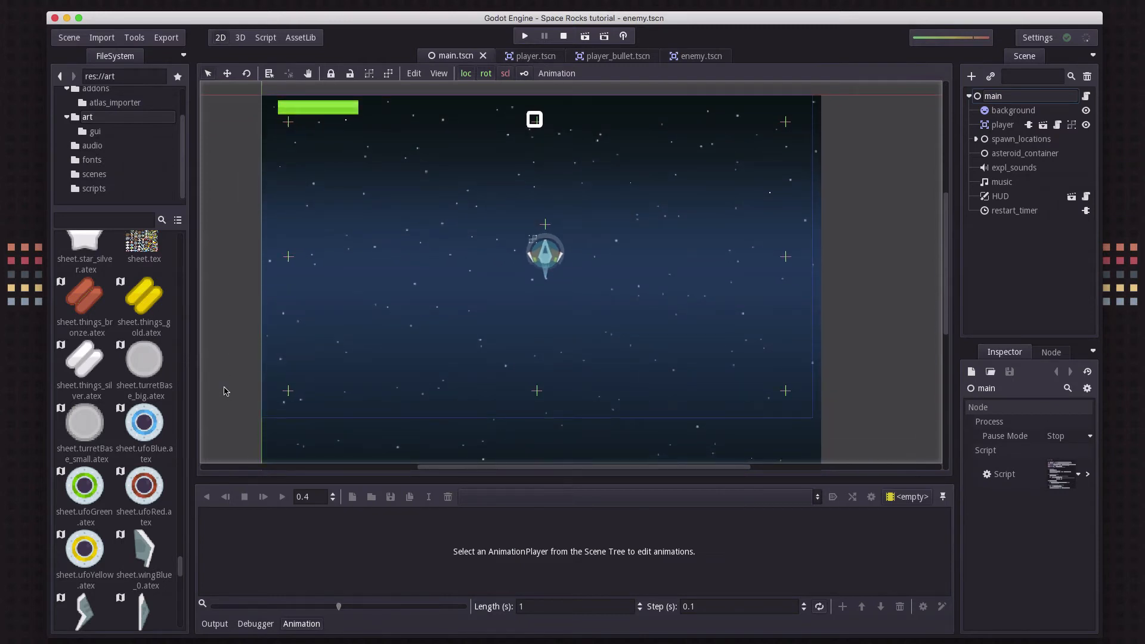
mouse_move(237, 328)
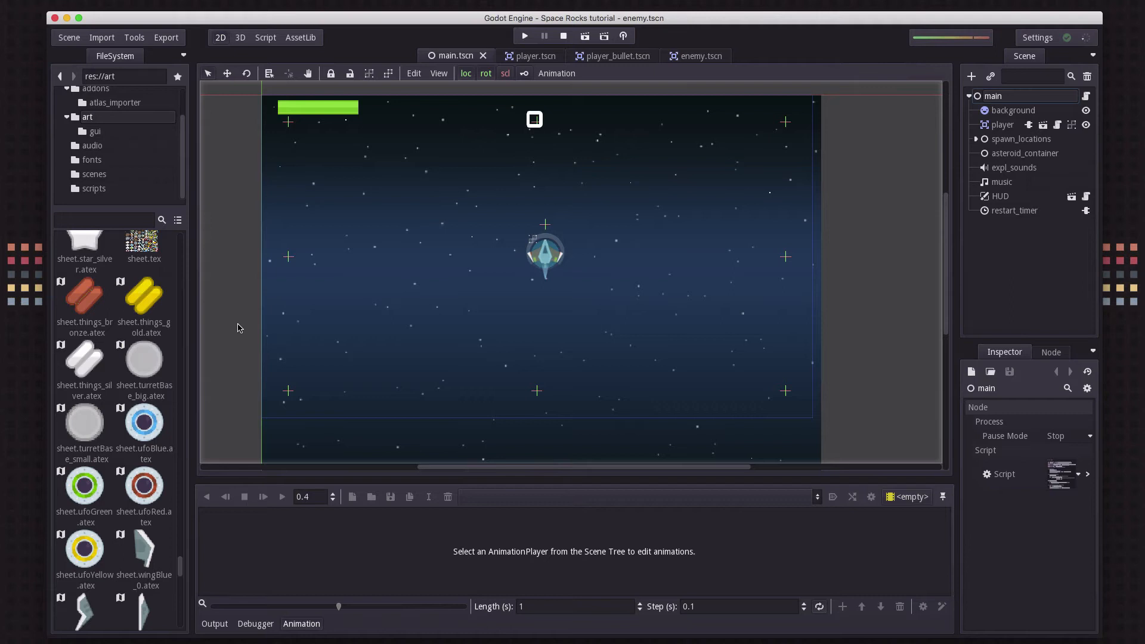
mouse_move(590, 222)
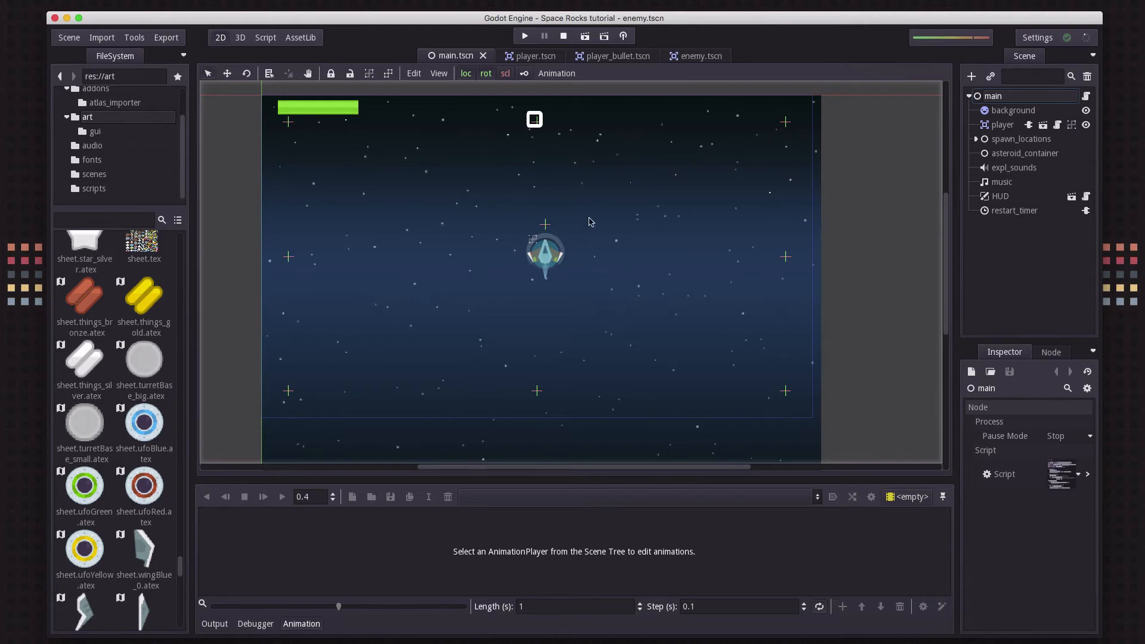
mouse_move(850, 145)
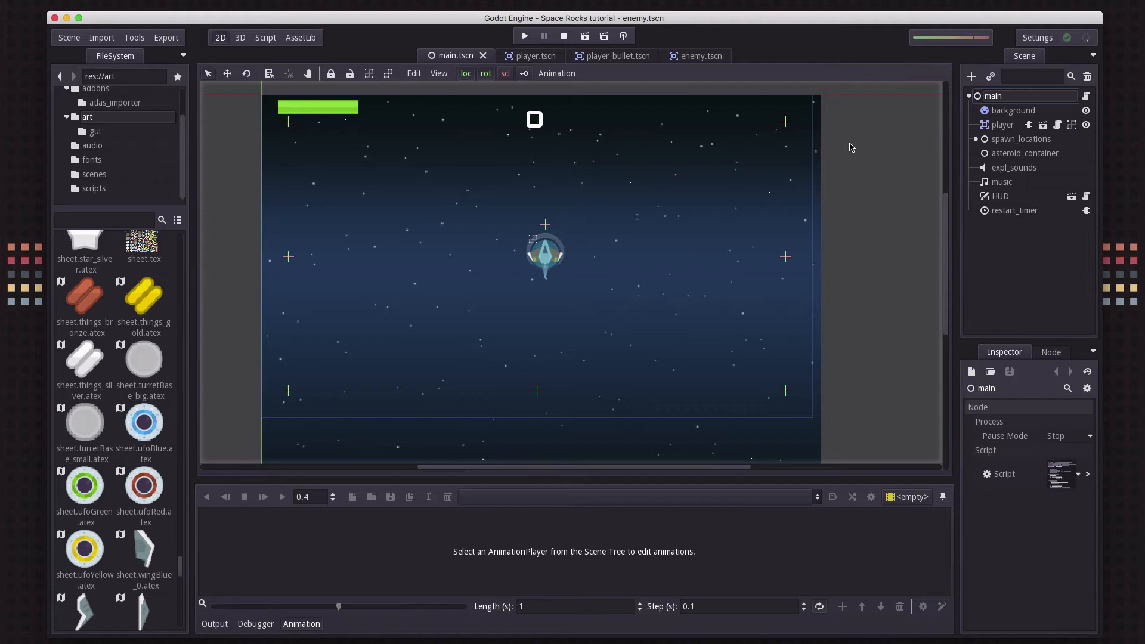
mouse_move(237, 383)
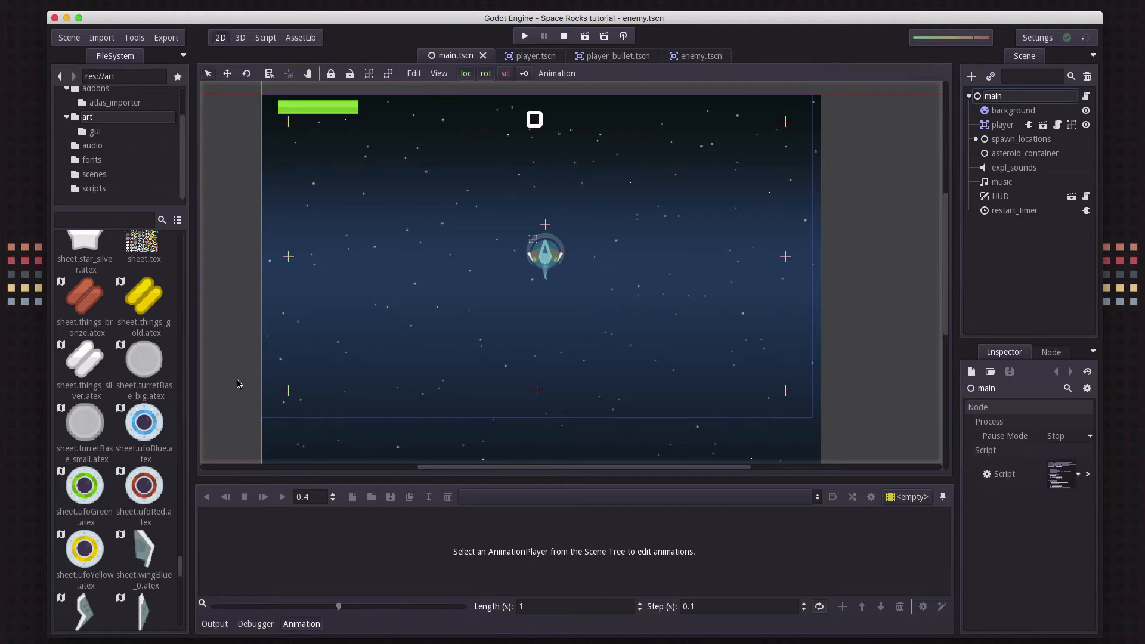
mouse_move(432, 357)
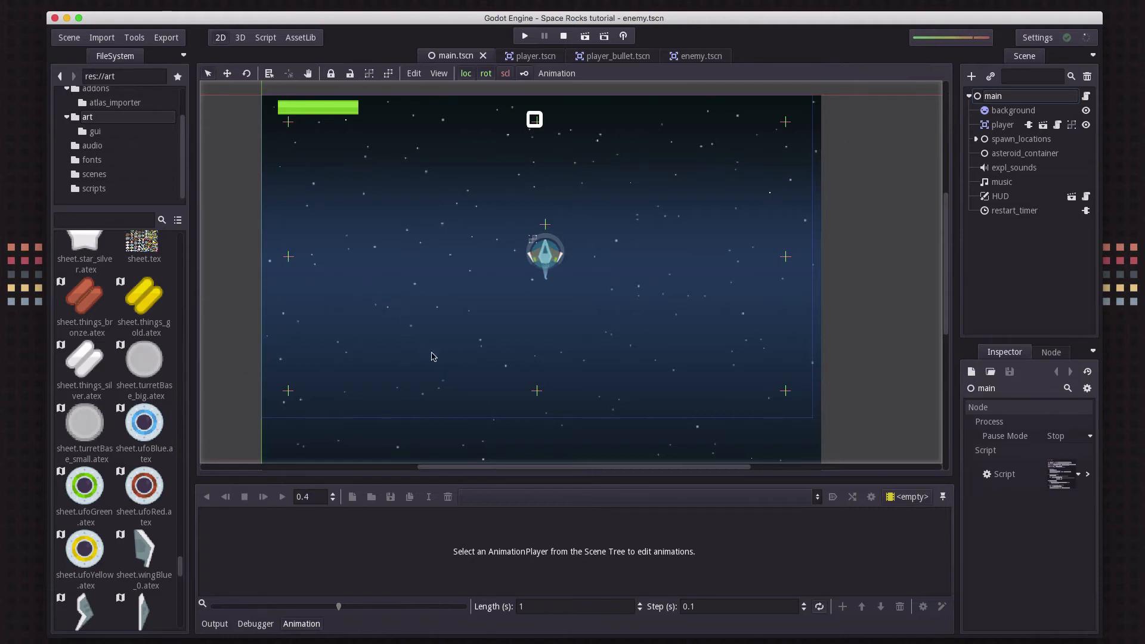
mouse_move(645, 212)
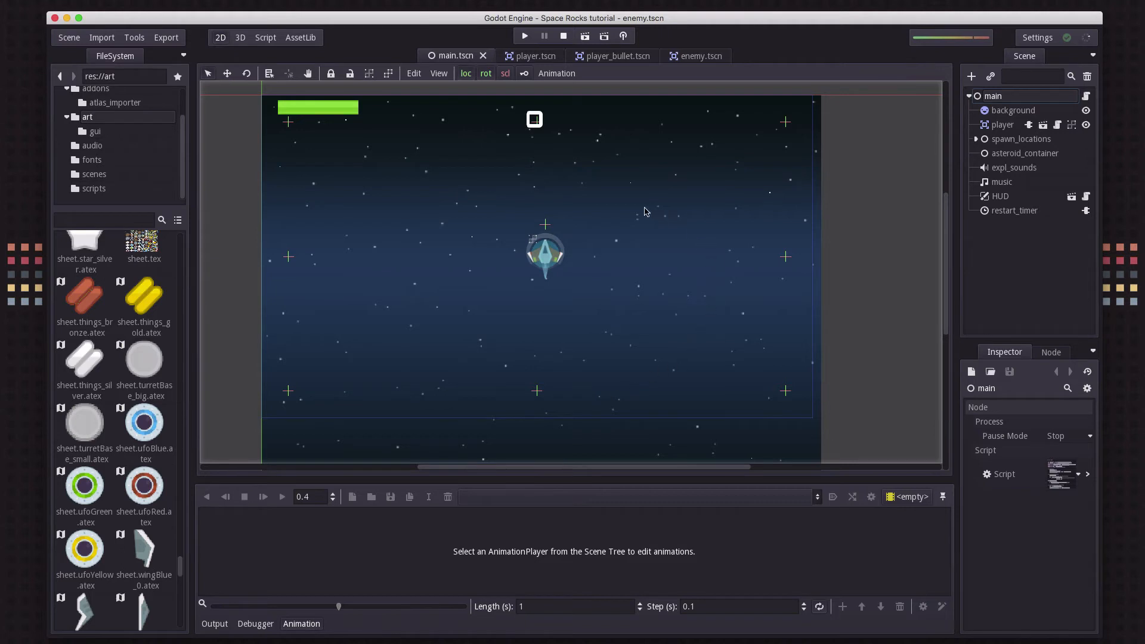
mouse_move(433, 385)
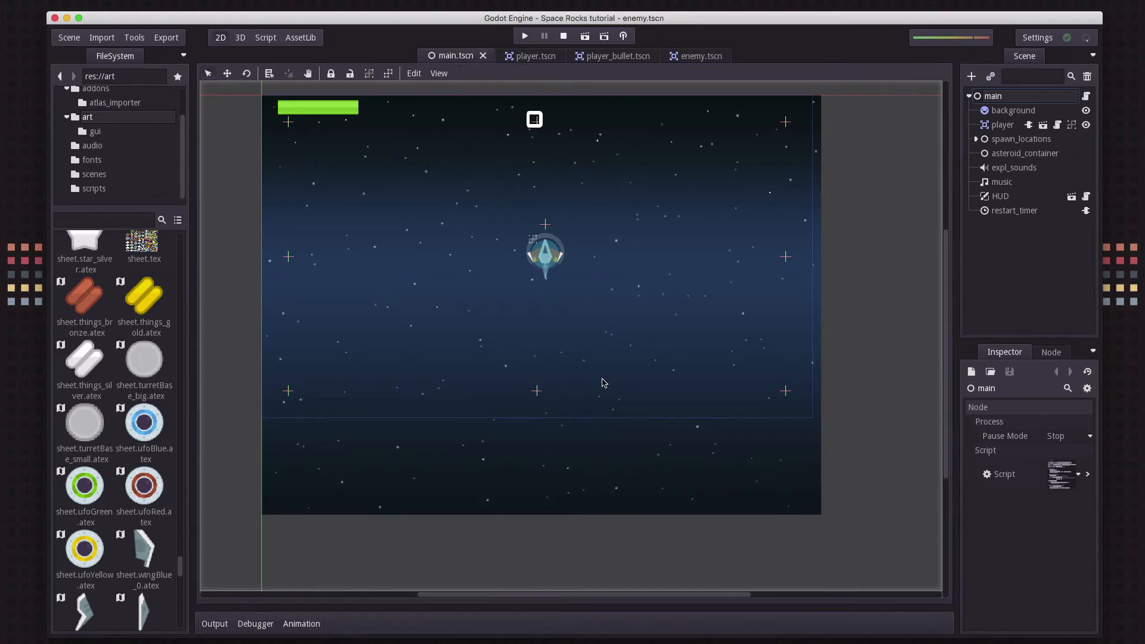
mouse_move(619, 294)
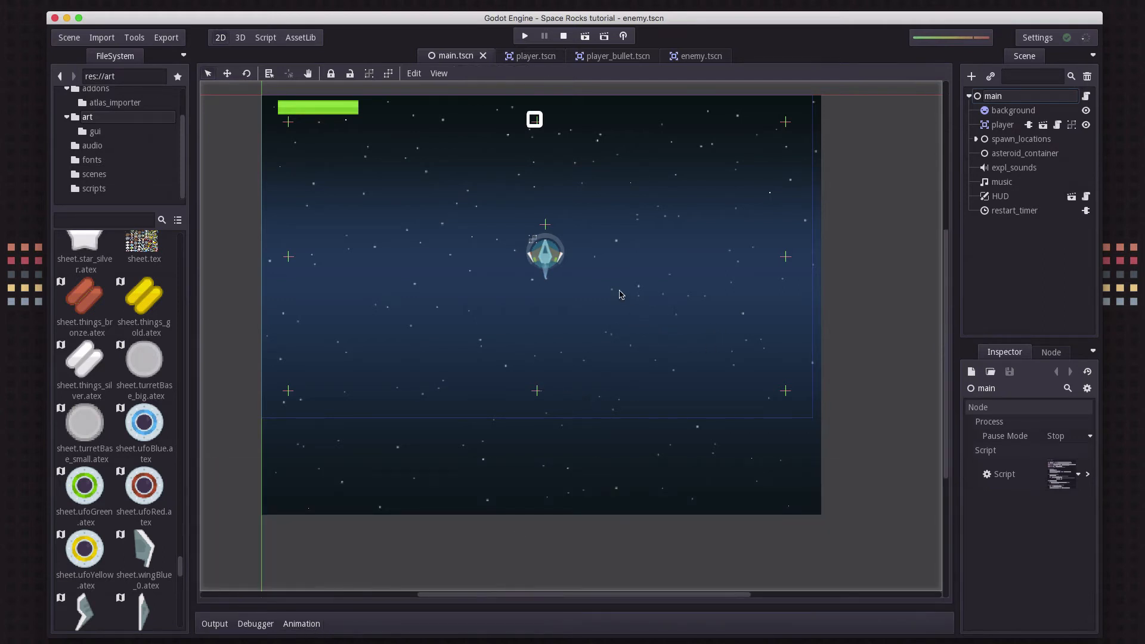
Create a new scene with a Node root named enemy_paths and save it as enemy_paths.tscn in res://scenes
click(68, 37)
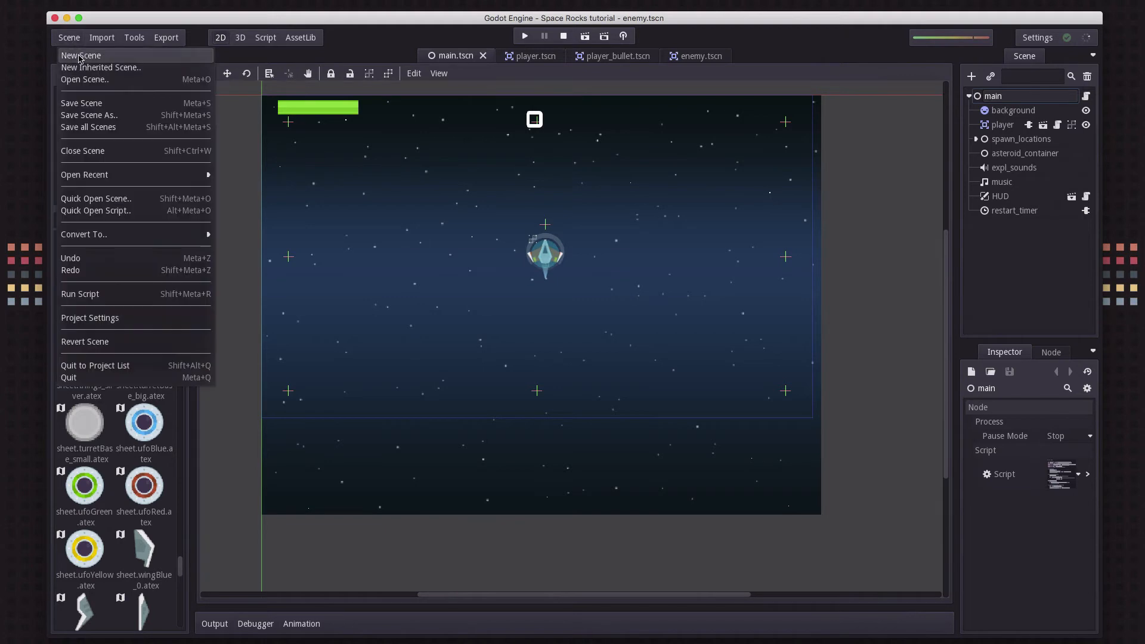
click(80, 55)
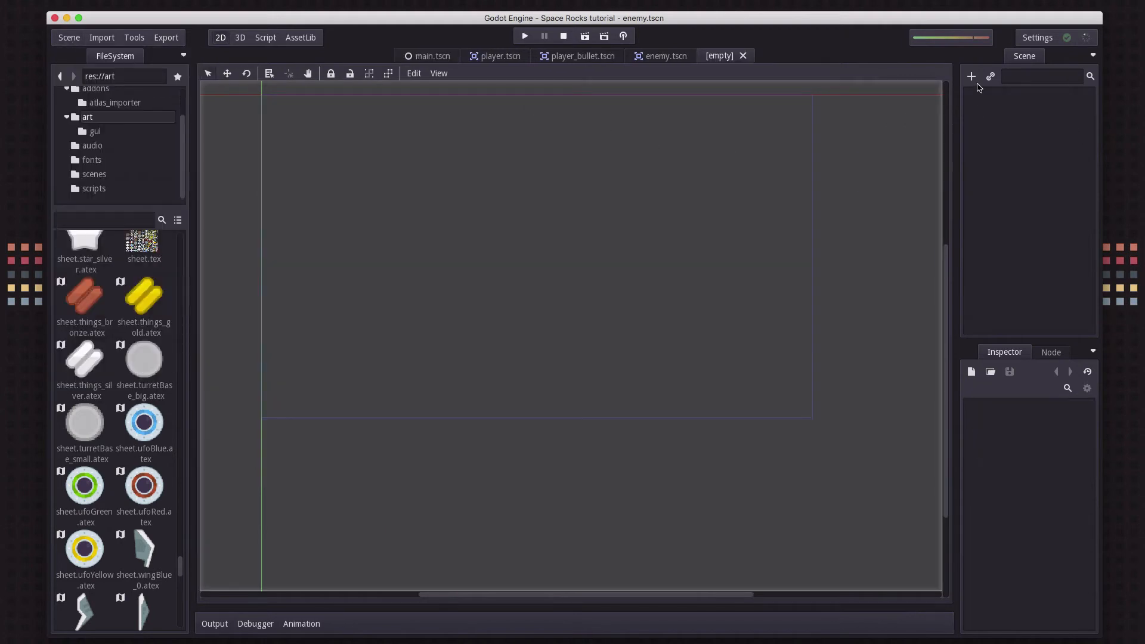
click(971, 77)
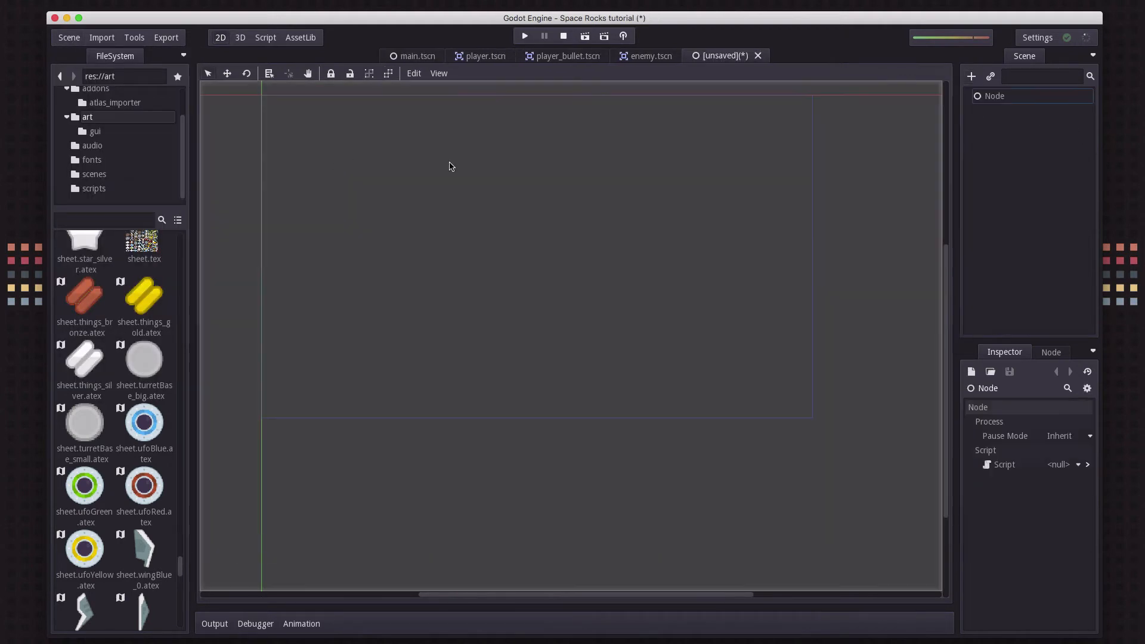
text(enemy_paths)
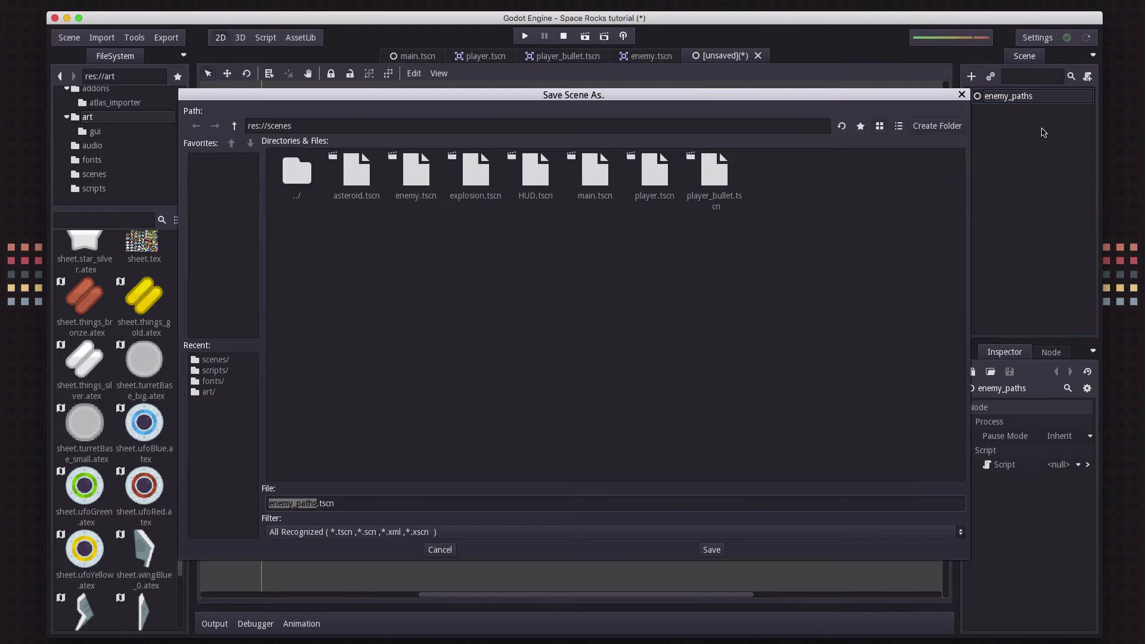
click(710, 548)
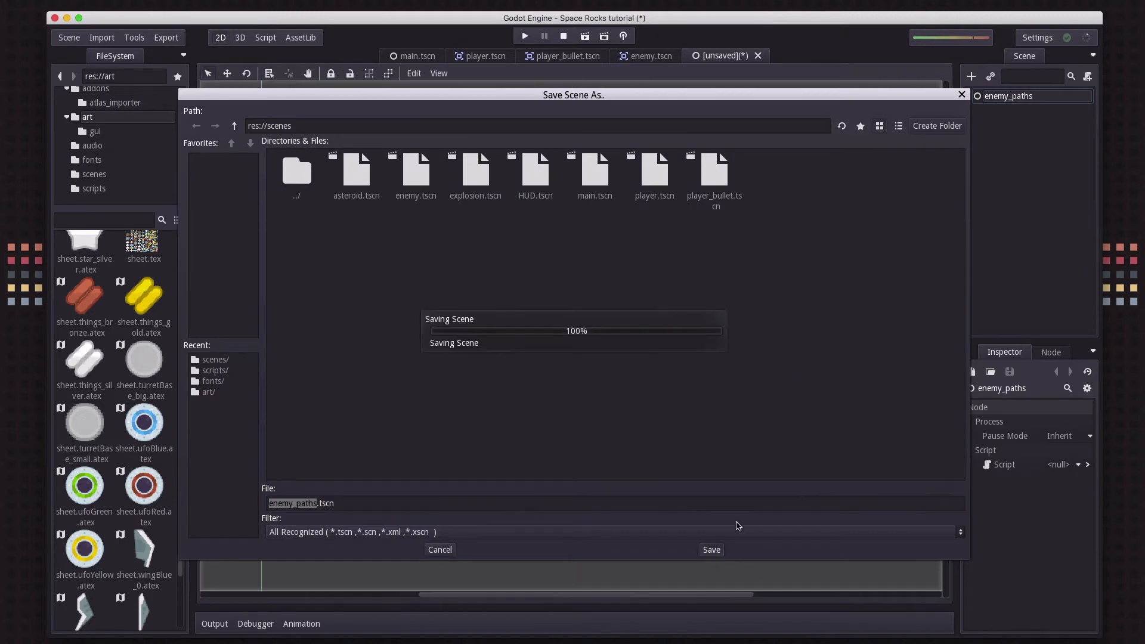
click(709, 549)
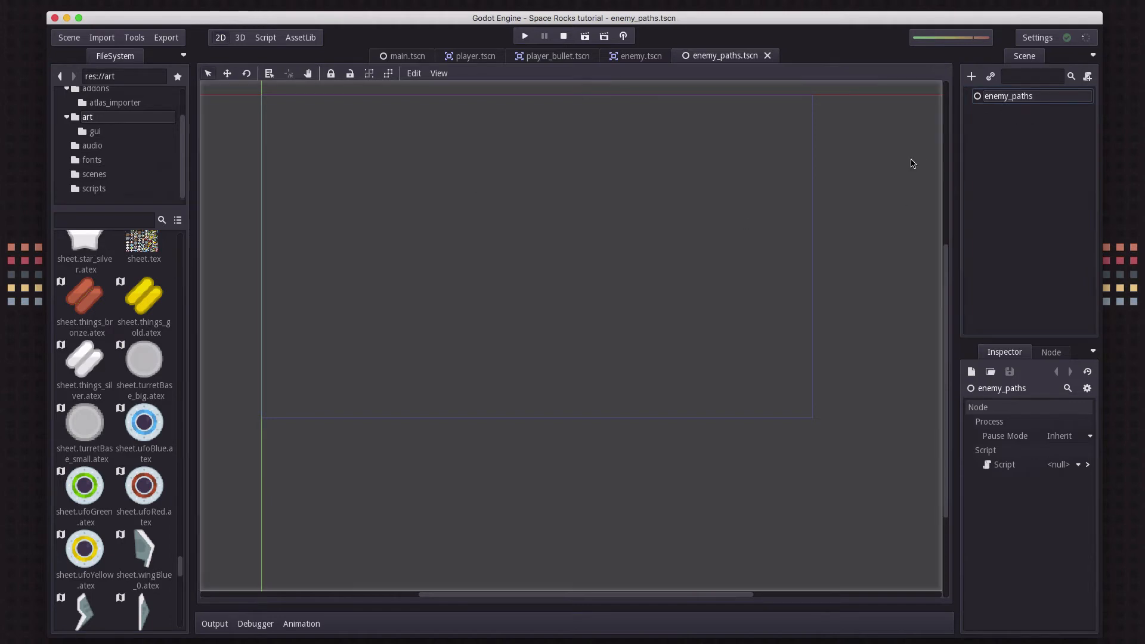
mouse_move(488, 276)
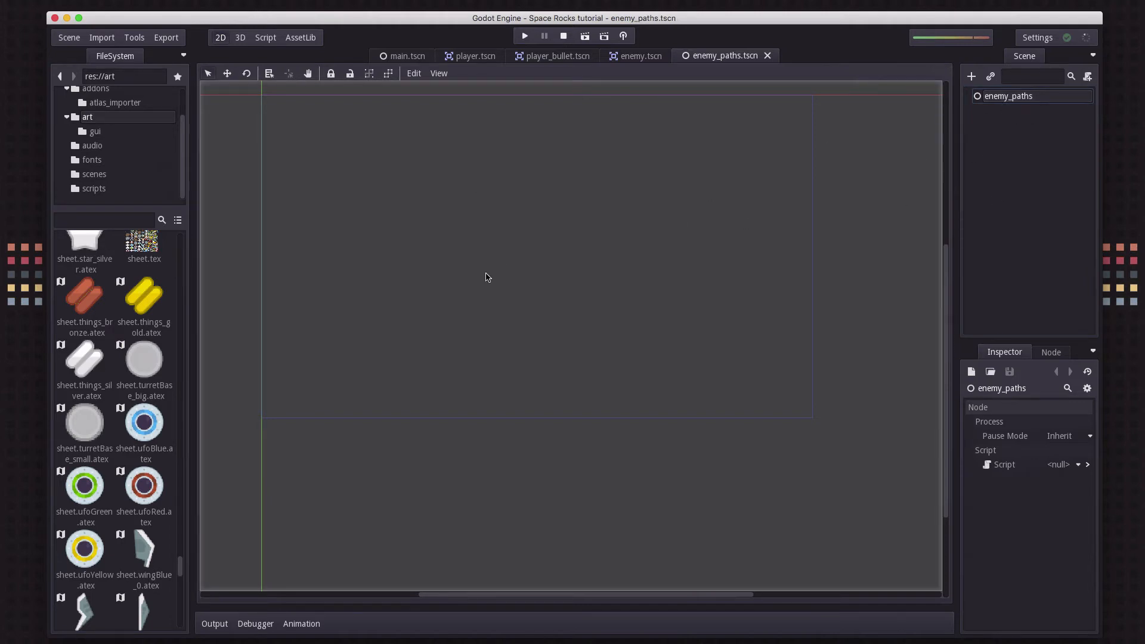
mouse_move(868, 179)
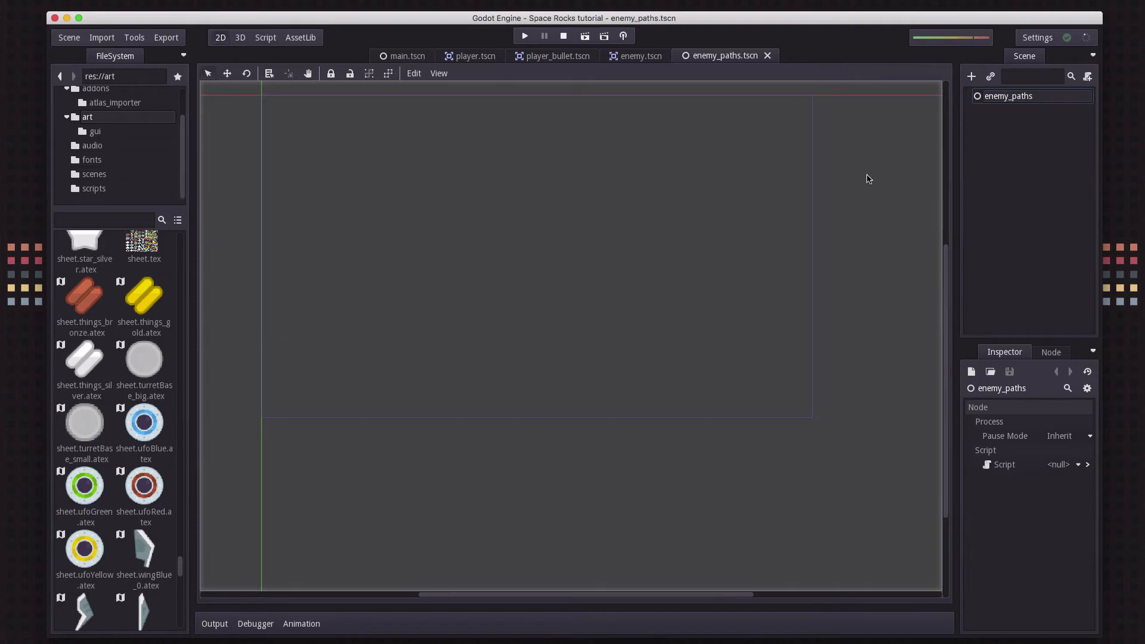
mouse_move(134, 385)
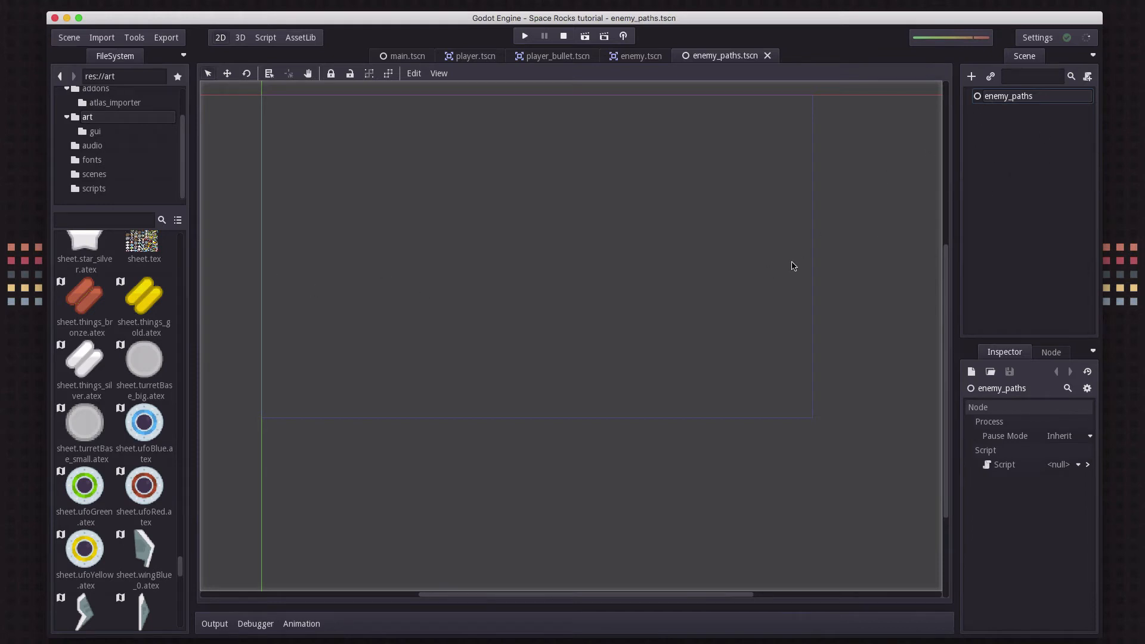
mouse_move(573, 409)
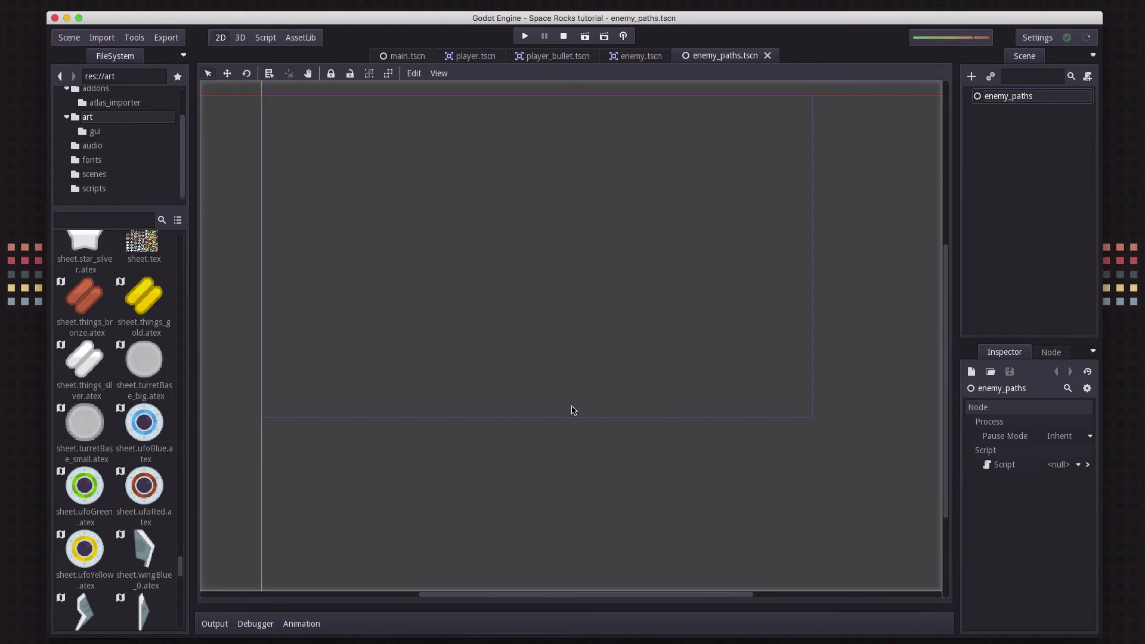
mouse_move(652, 319)
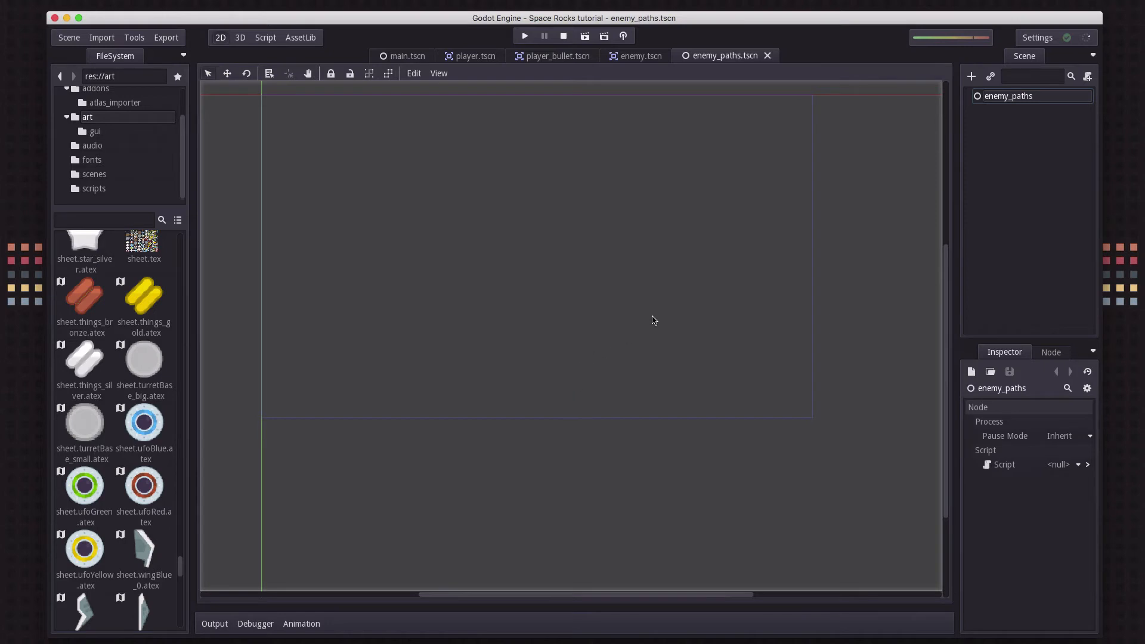
mouse_move(849, 194)
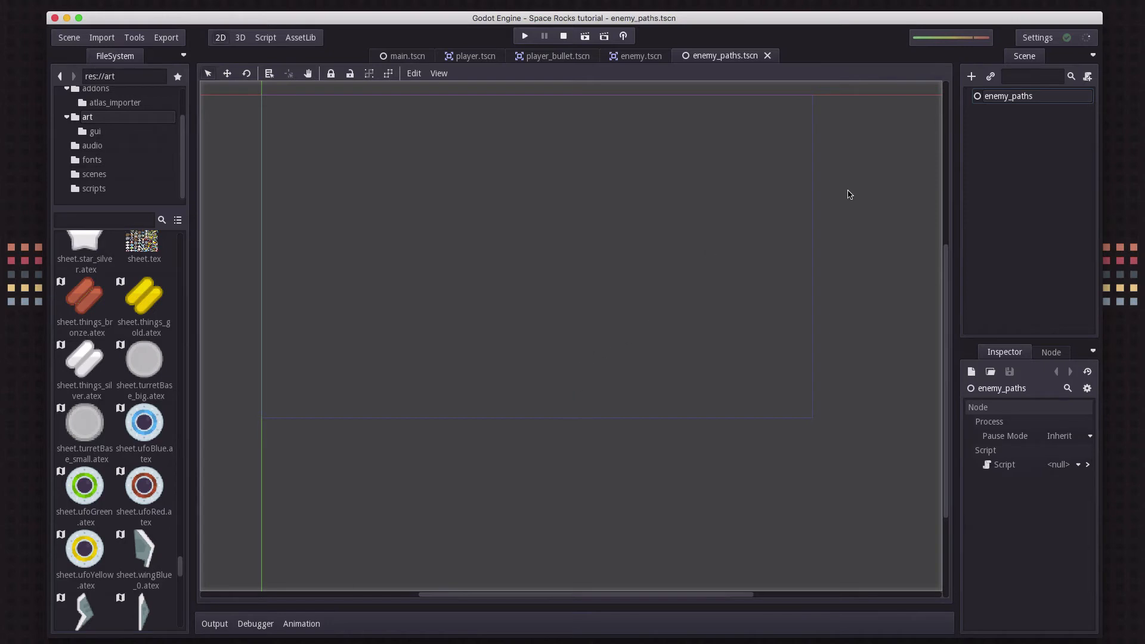
mouse_move(714, 285)
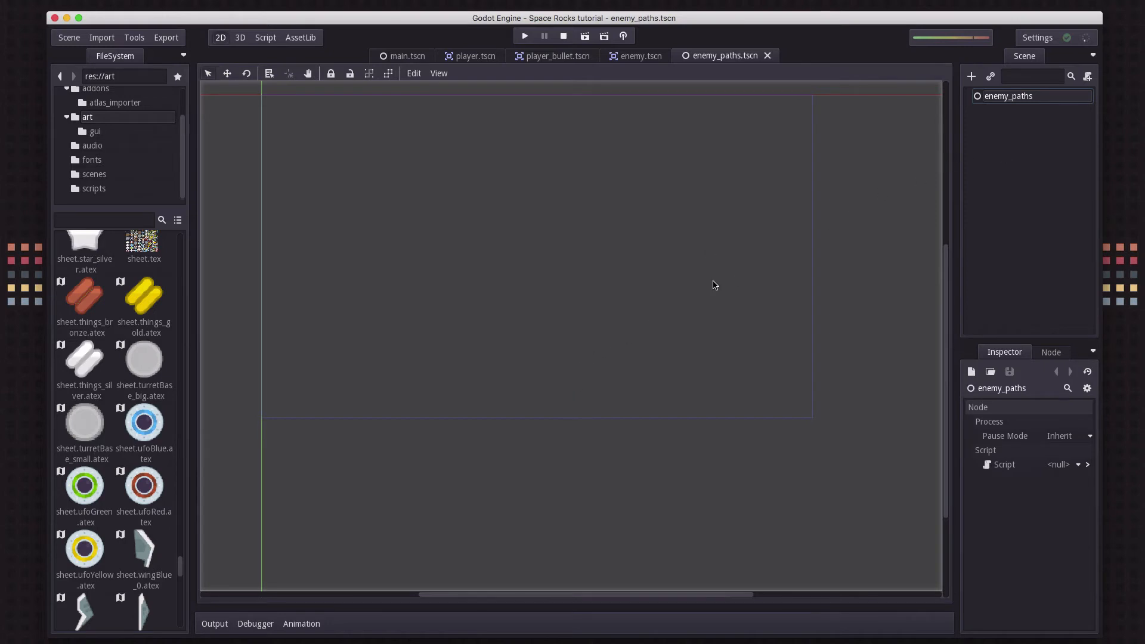
mouse_move(778, 199)
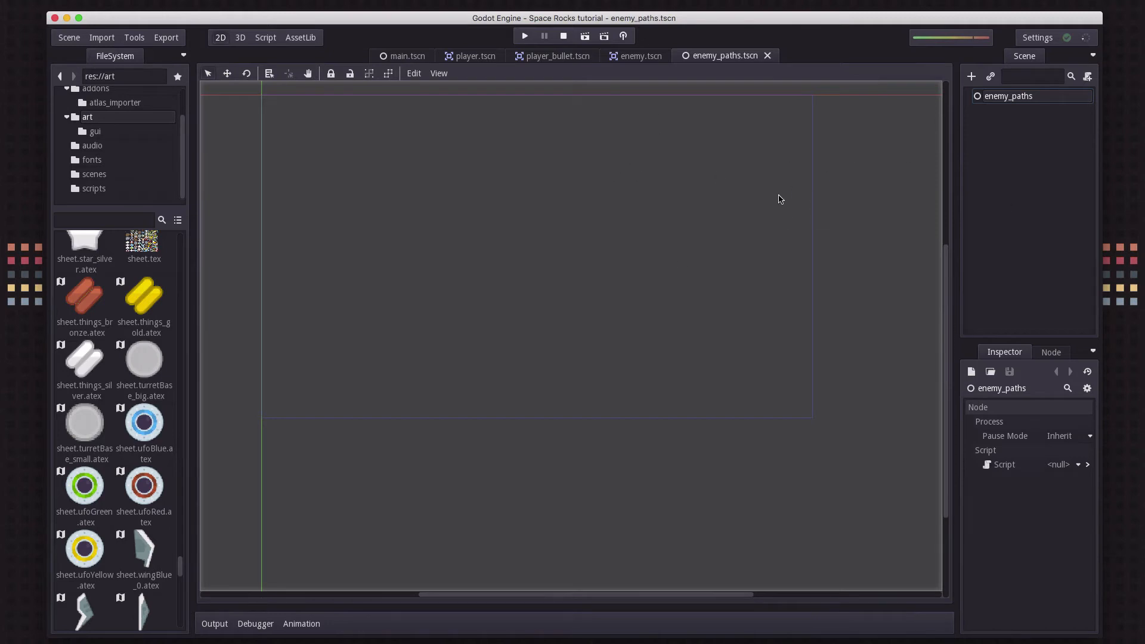
mouse_move(626, 370)
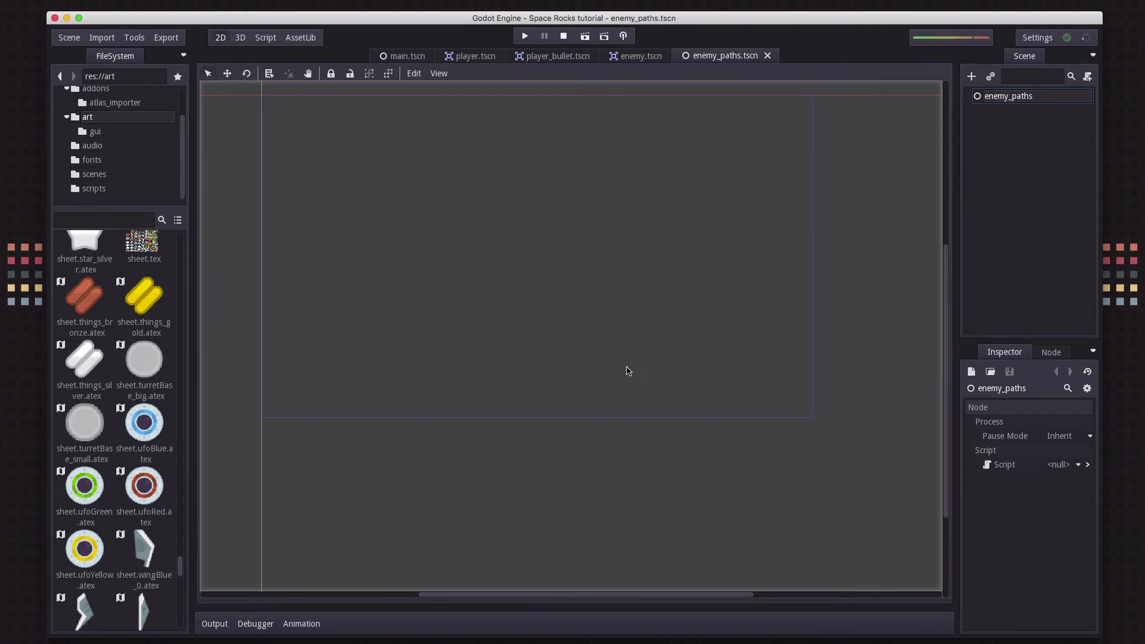
mouse_move(501, 221)
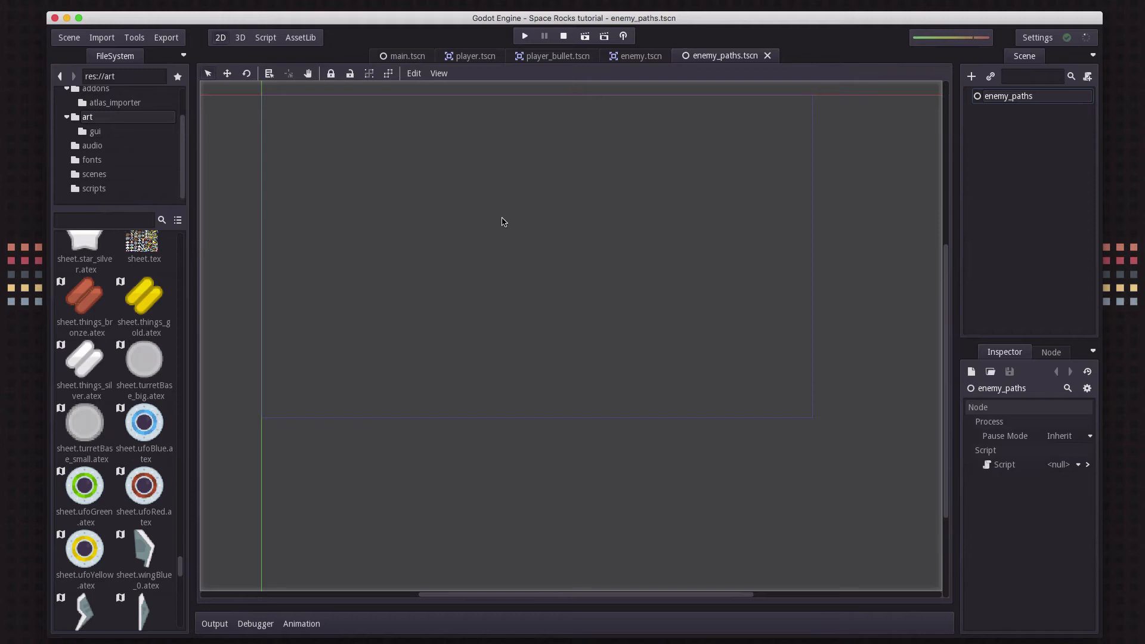
mouse_move(467, 325)
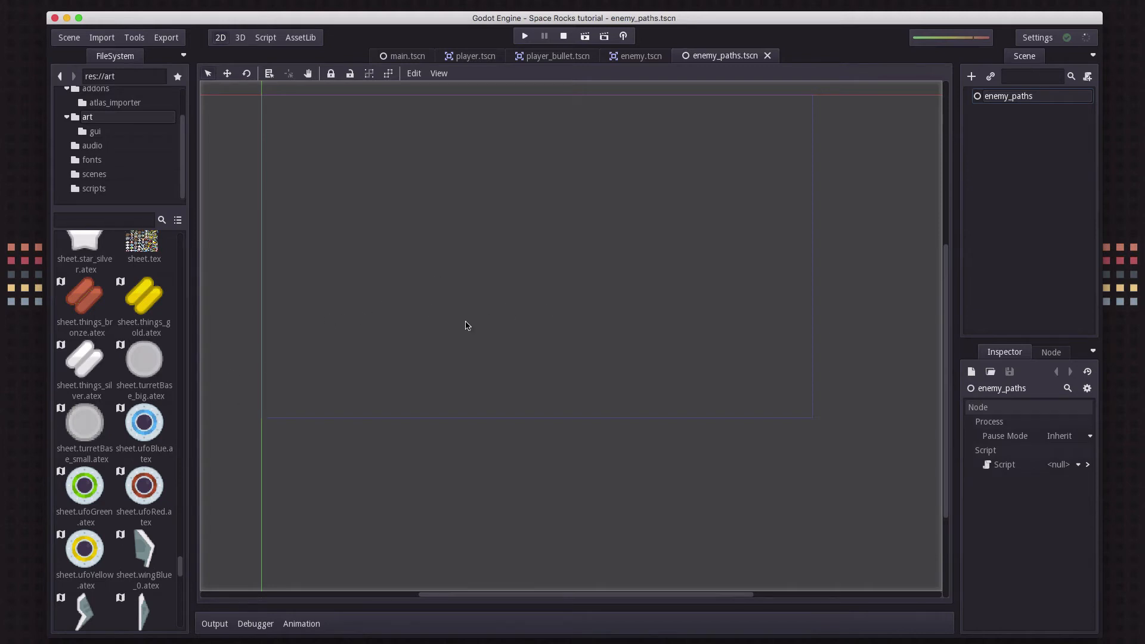
mouse_move(728, 298)
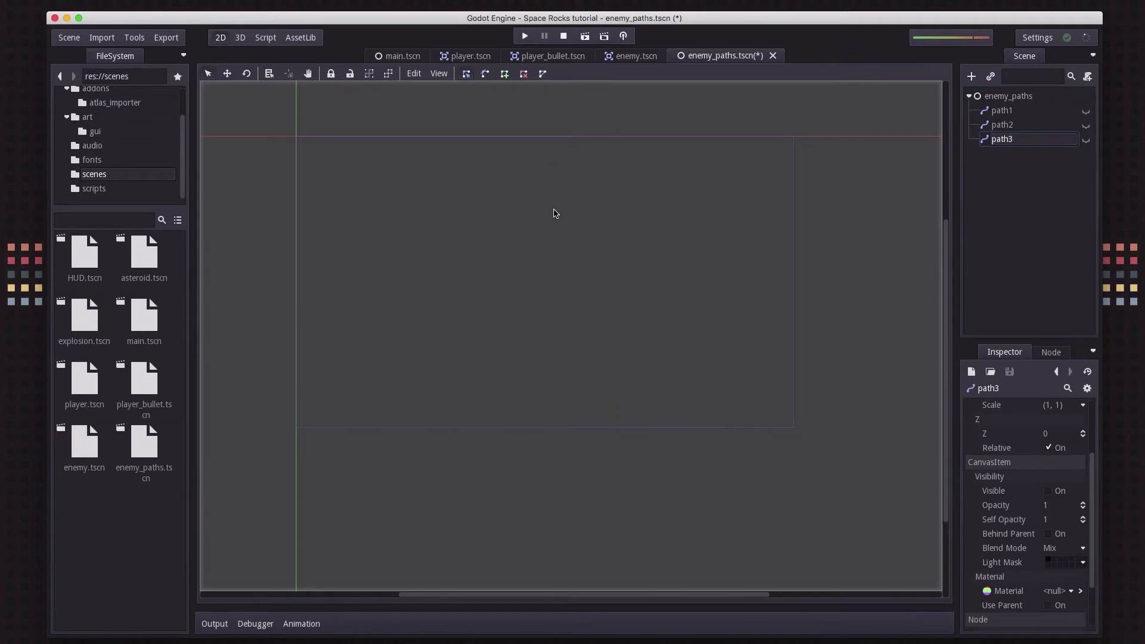
mouse_move(1007, 116)
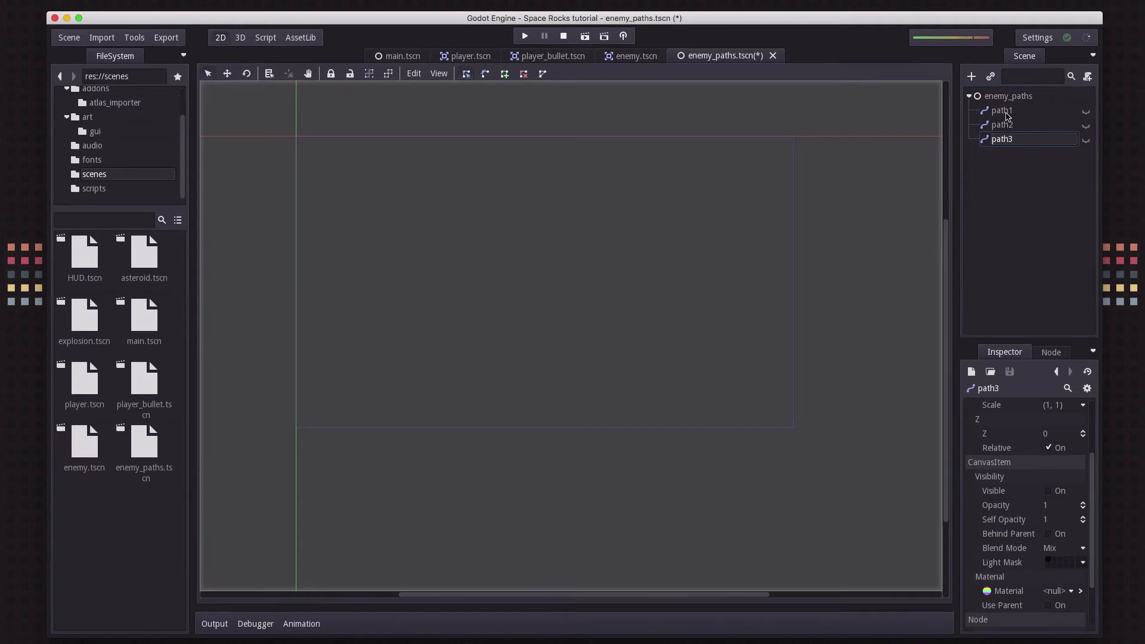
mouse_move(1087, 117)
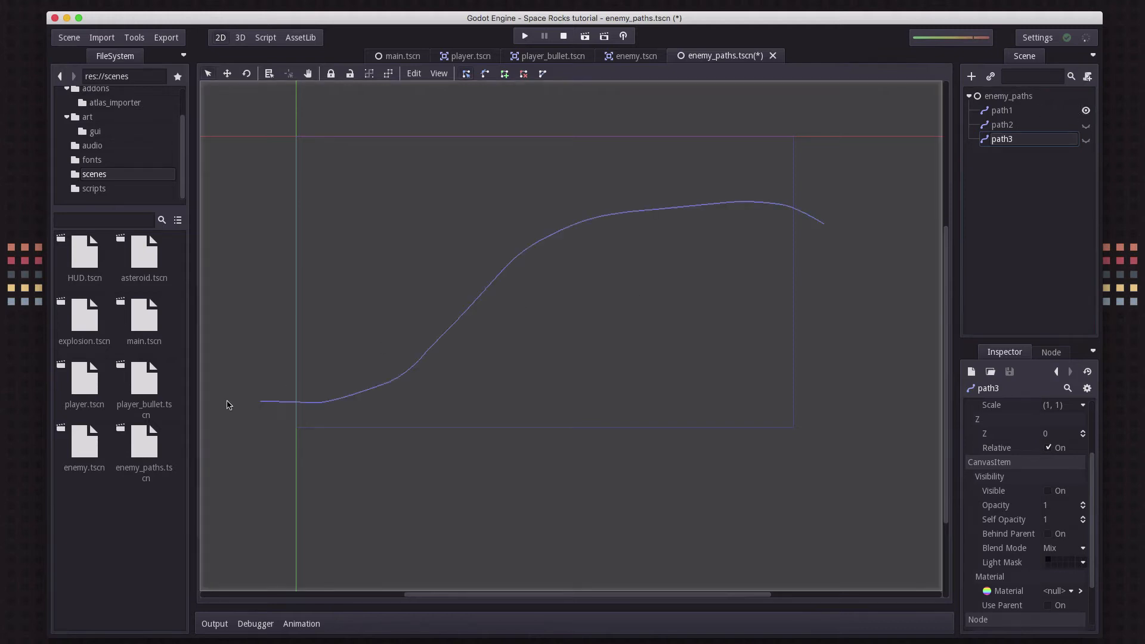
mouse_move(342, 409)
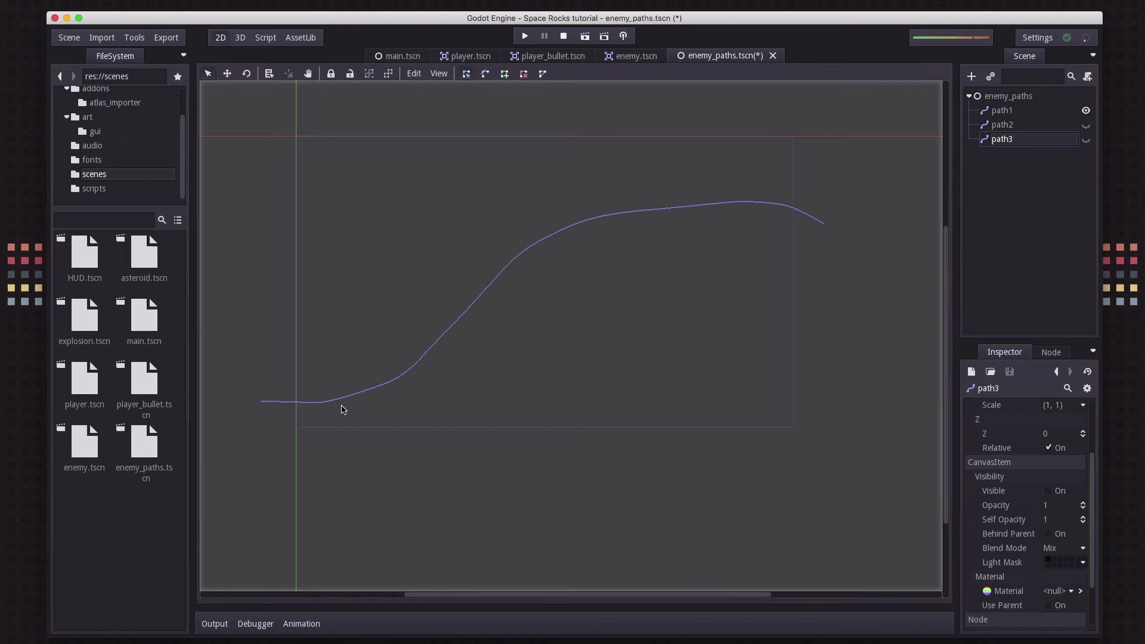
mouse_move(764, 222)
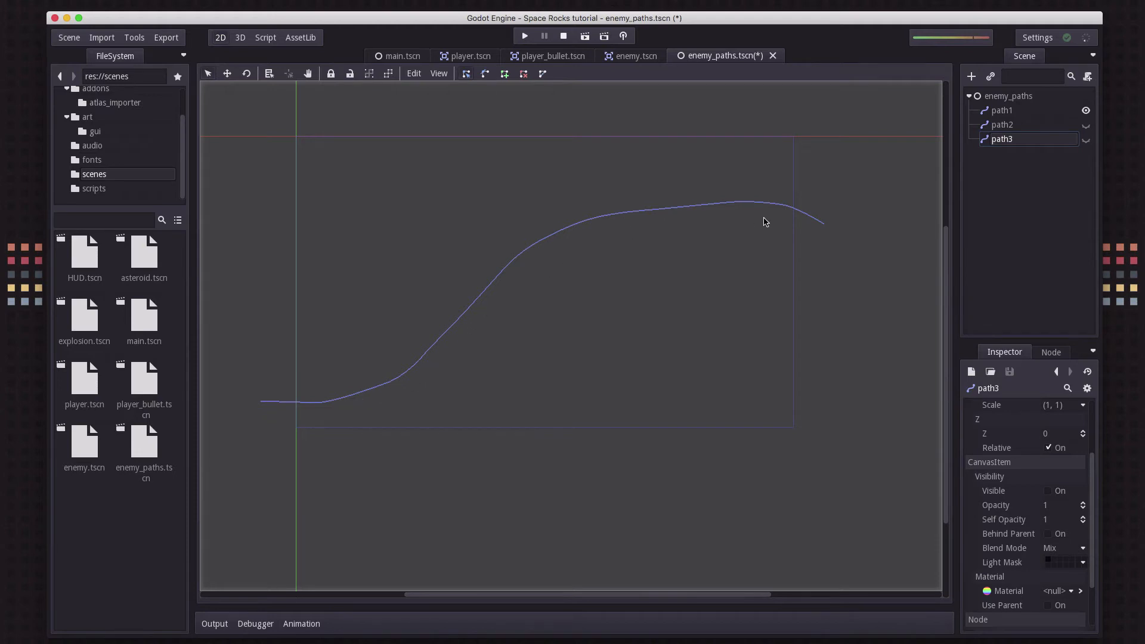
mouse_move(505, 374)
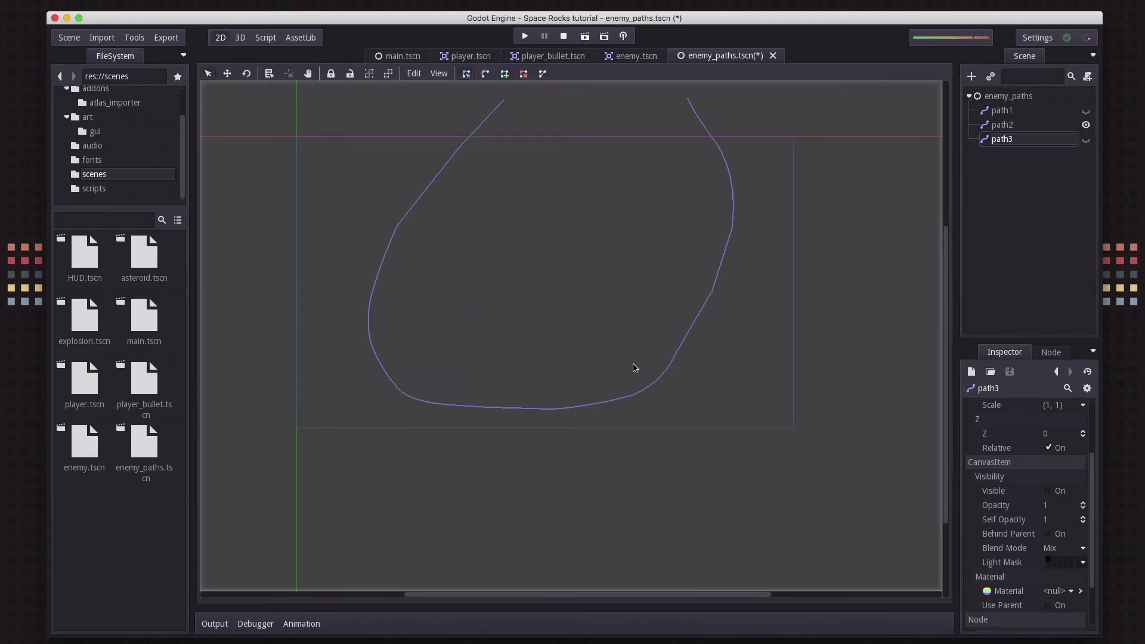
Toggle visibility of path1, path2 and path3 to view each alone, then together, ending with path3 hidden
click(1084, 124)
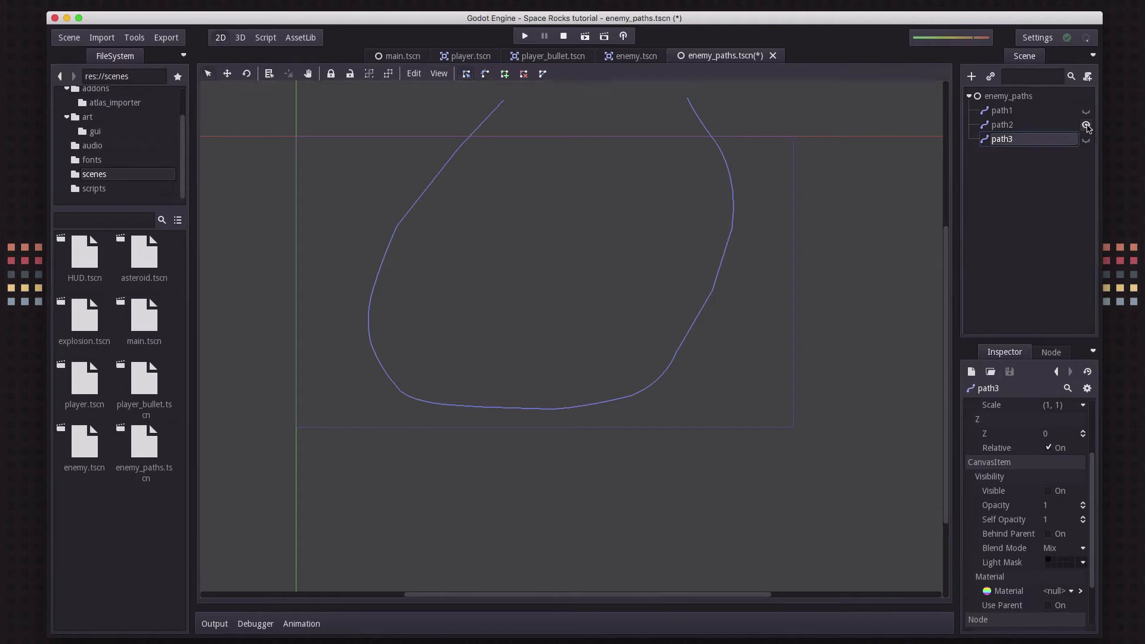
click(1085, 138)
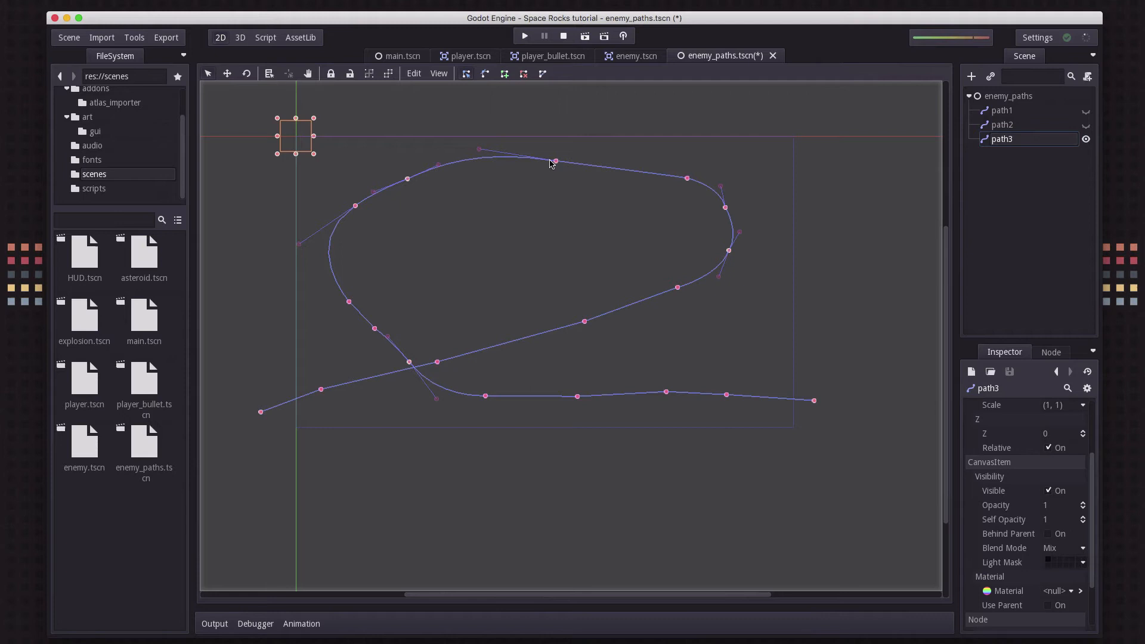
mouse_move(838, 395)
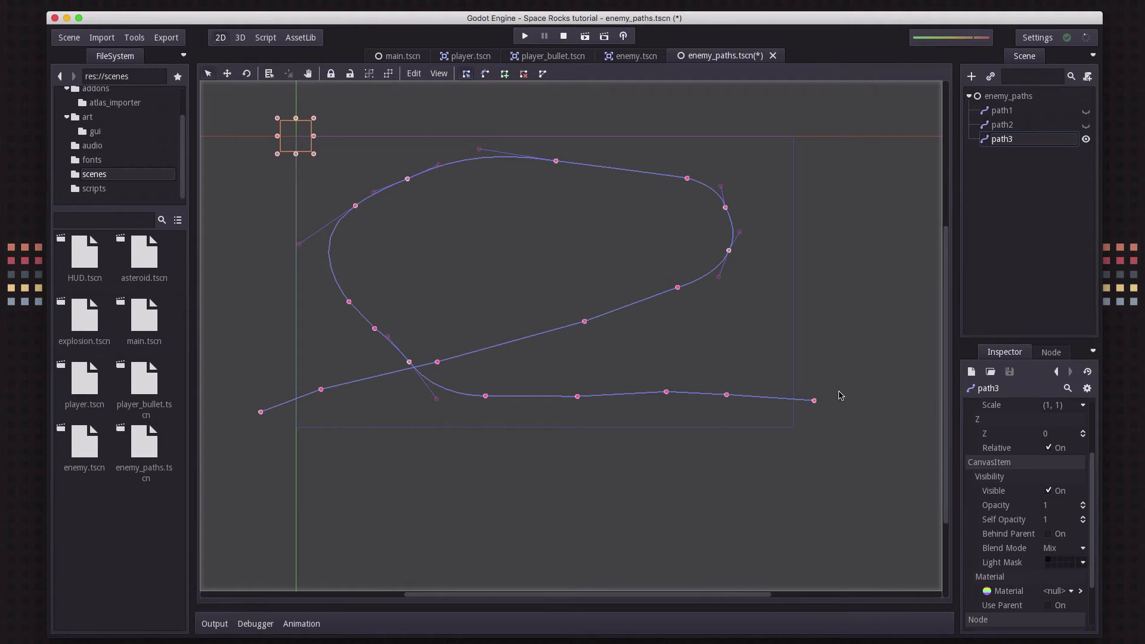
mouse_move(840, 327)
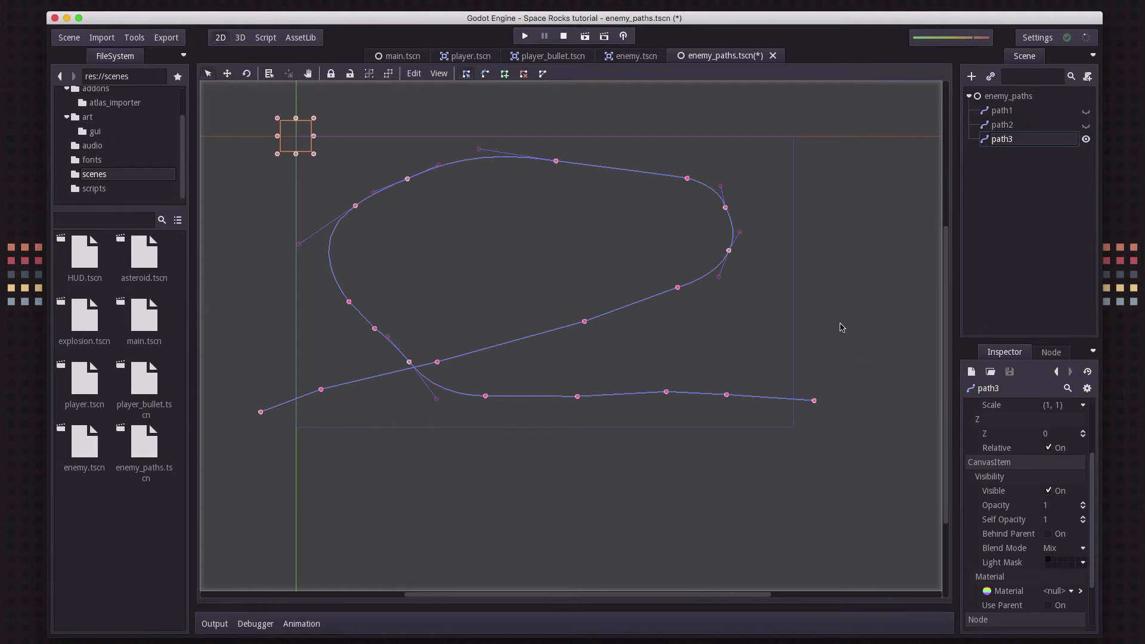
click(1085, 111)
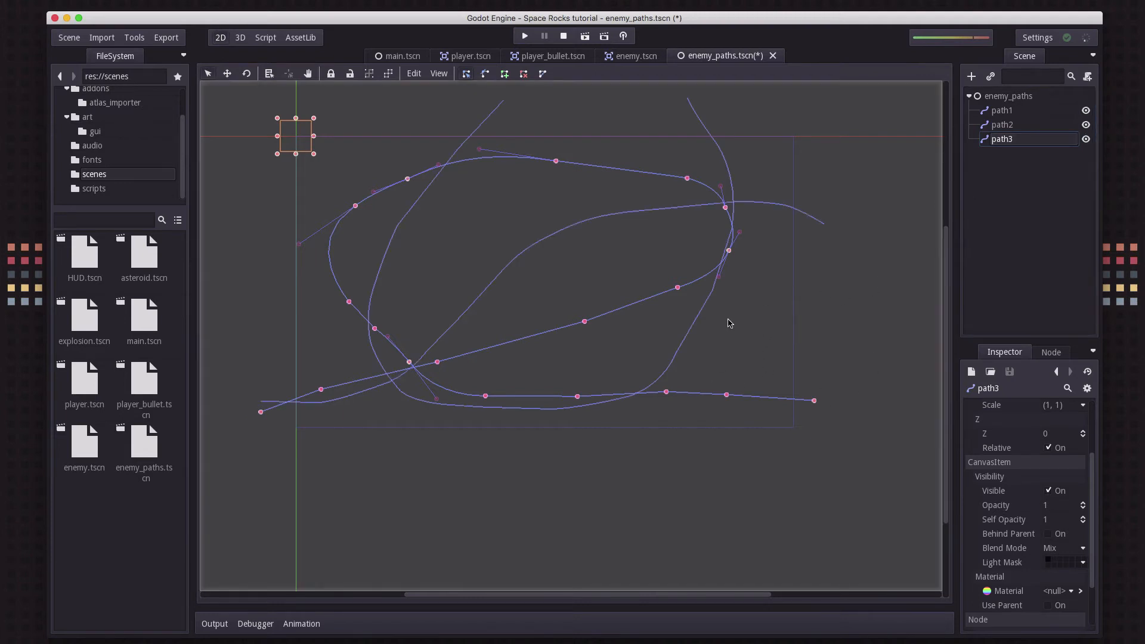
mouse_move(1019, 124)
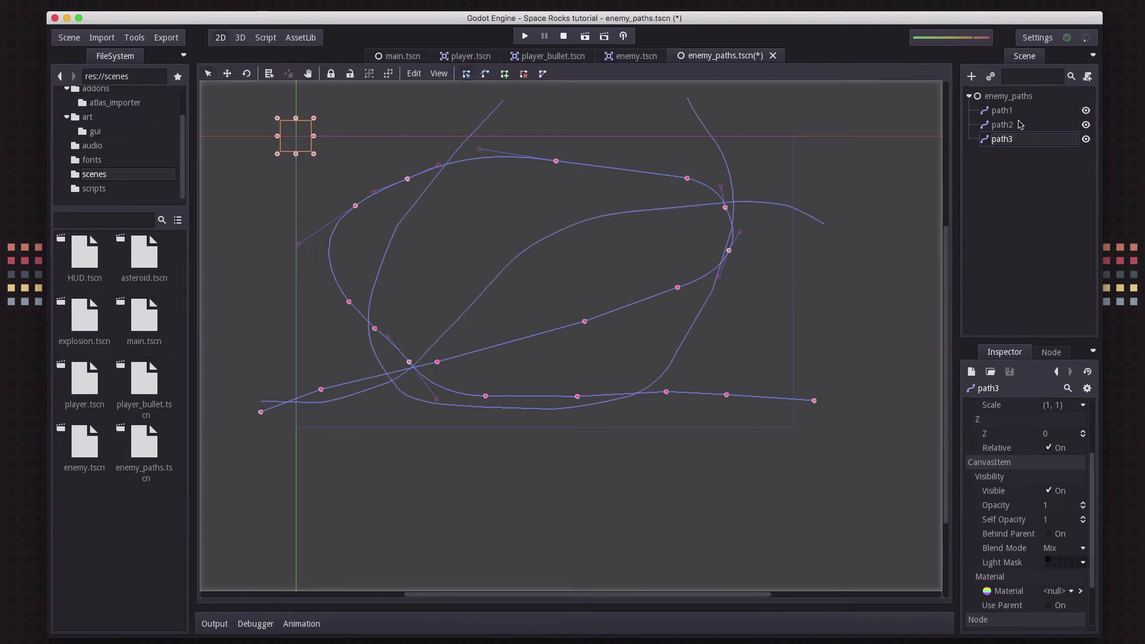
mouse_move(1006, 183)
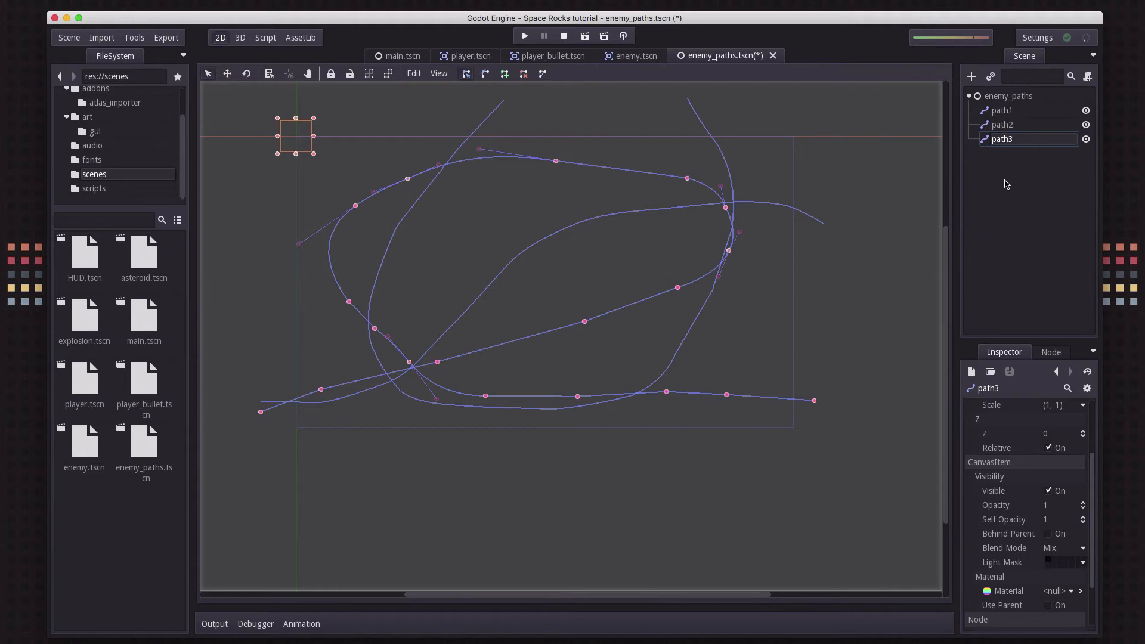
mouse_move(605, 312)
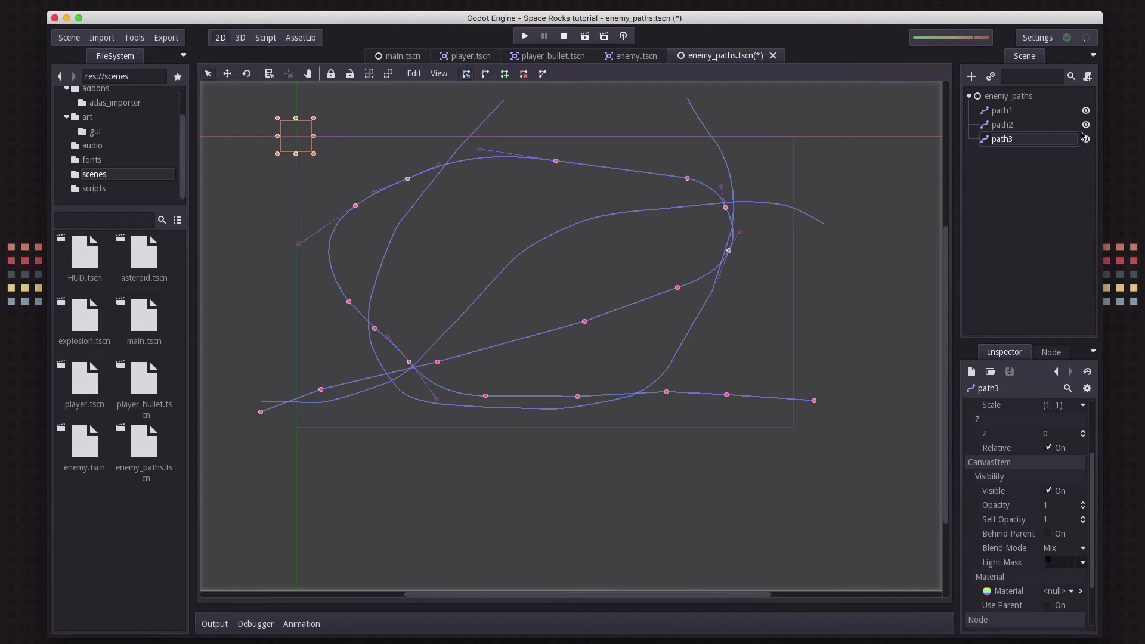
click(1002, 110)
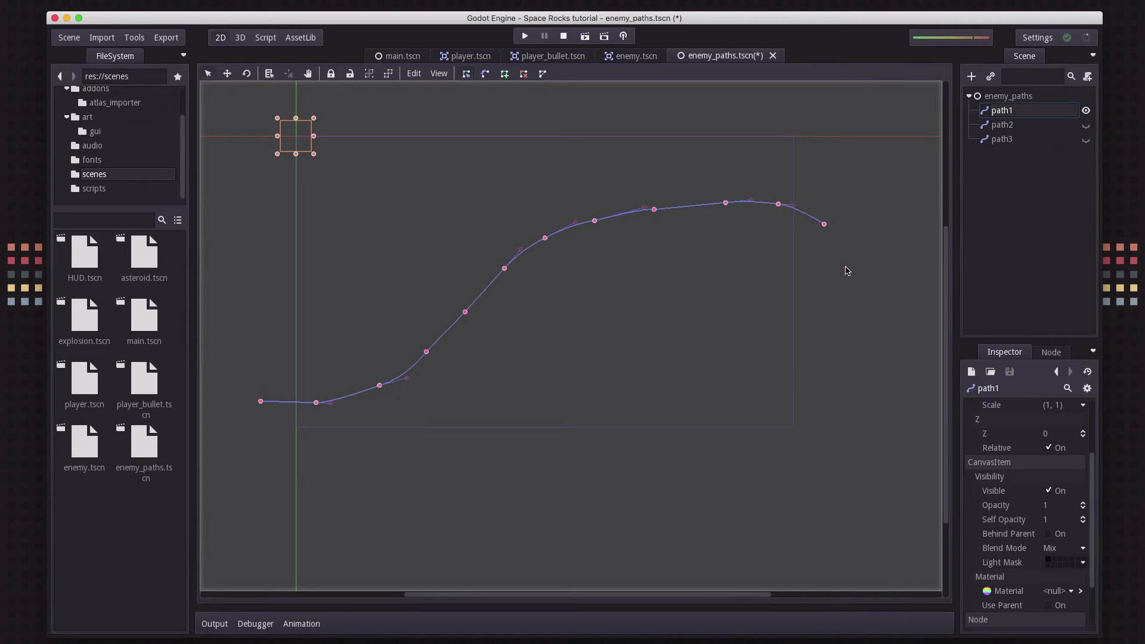
mouse_move(718, 253)
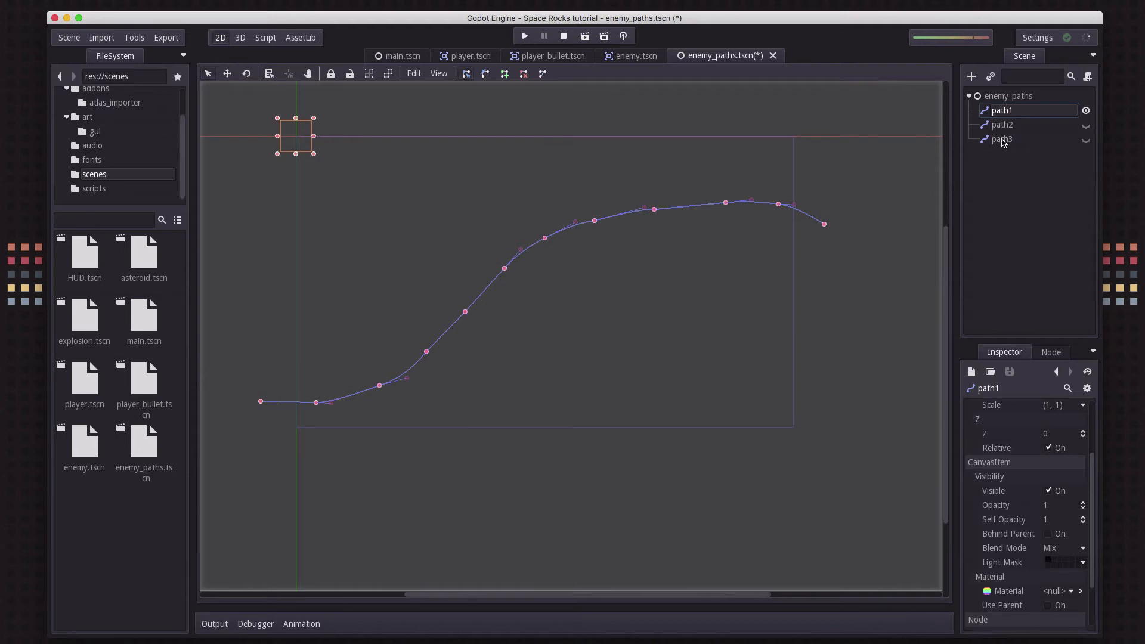
mouse_move(1025, 130)
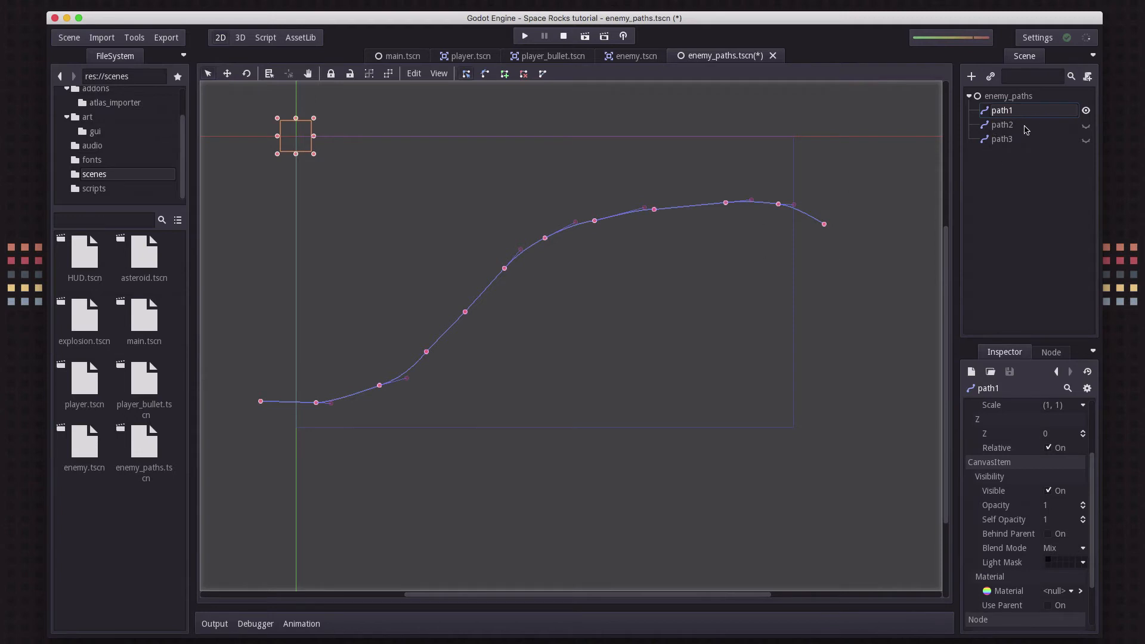
mouse_move(1121, 141)
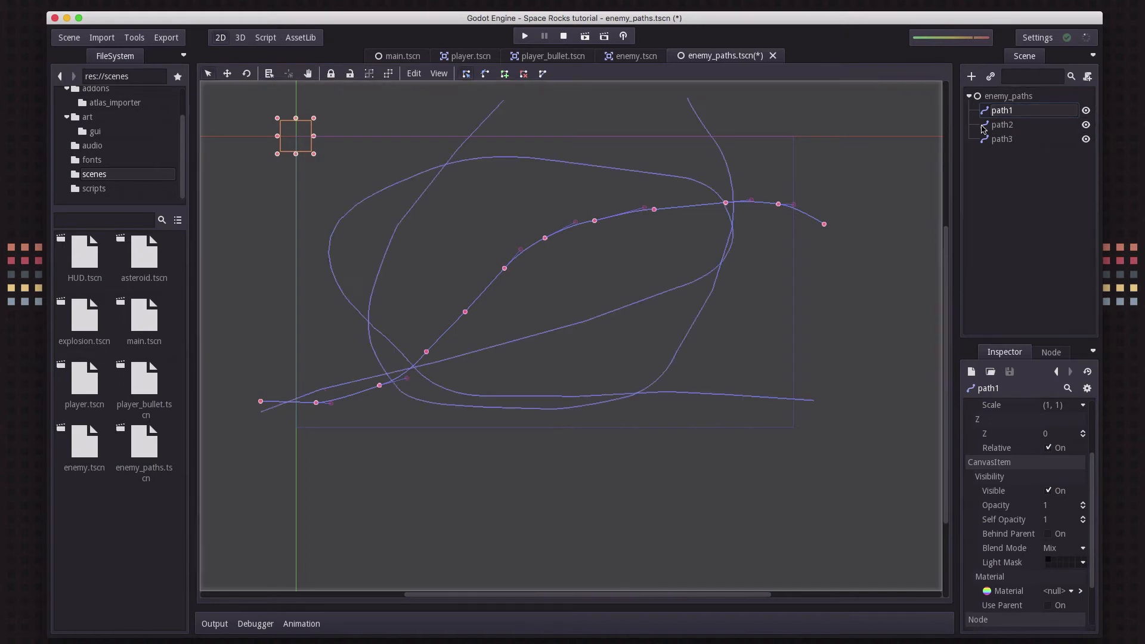
Select the enemy_paths root and switch back to the enemy.tscn scene
click(1008, 96)
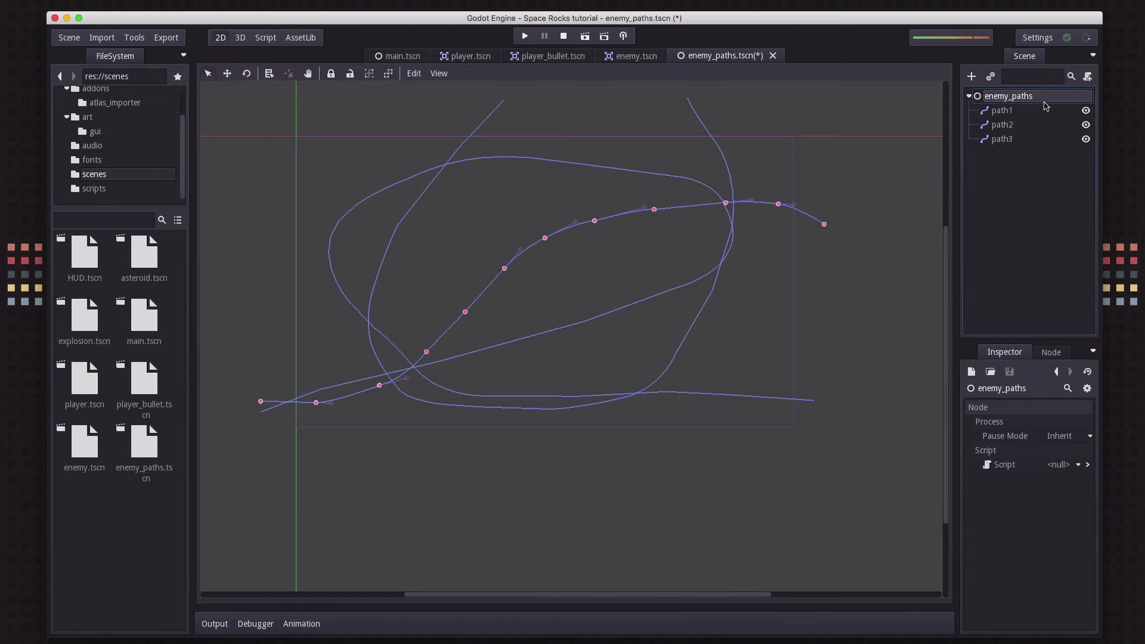
mouse_move(1014, 112)
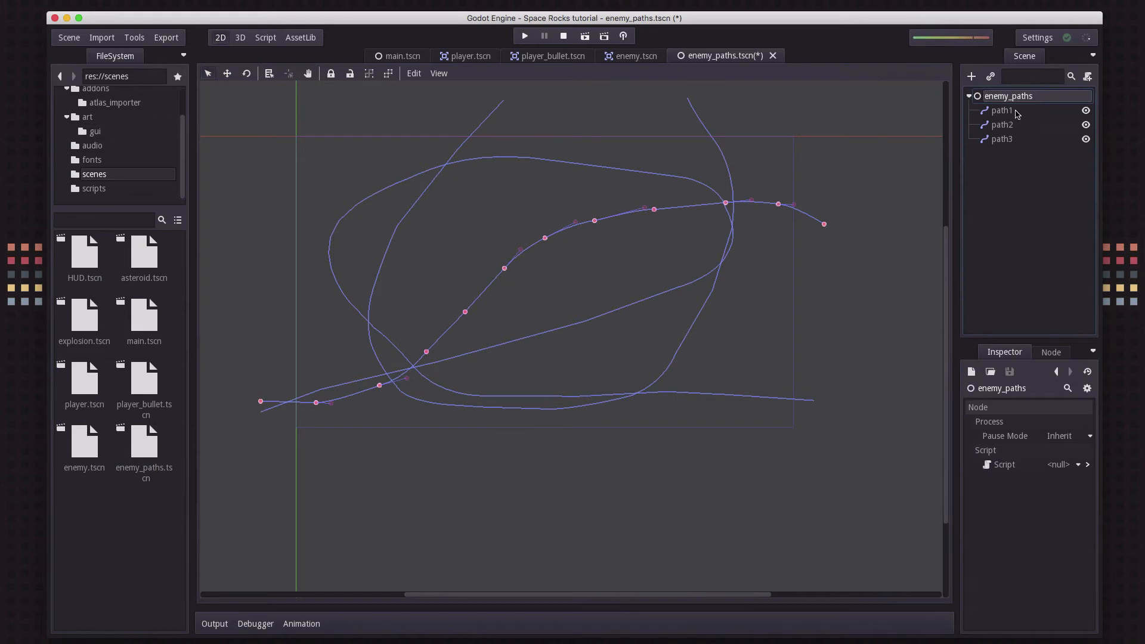
mouse_move(1018, 173)
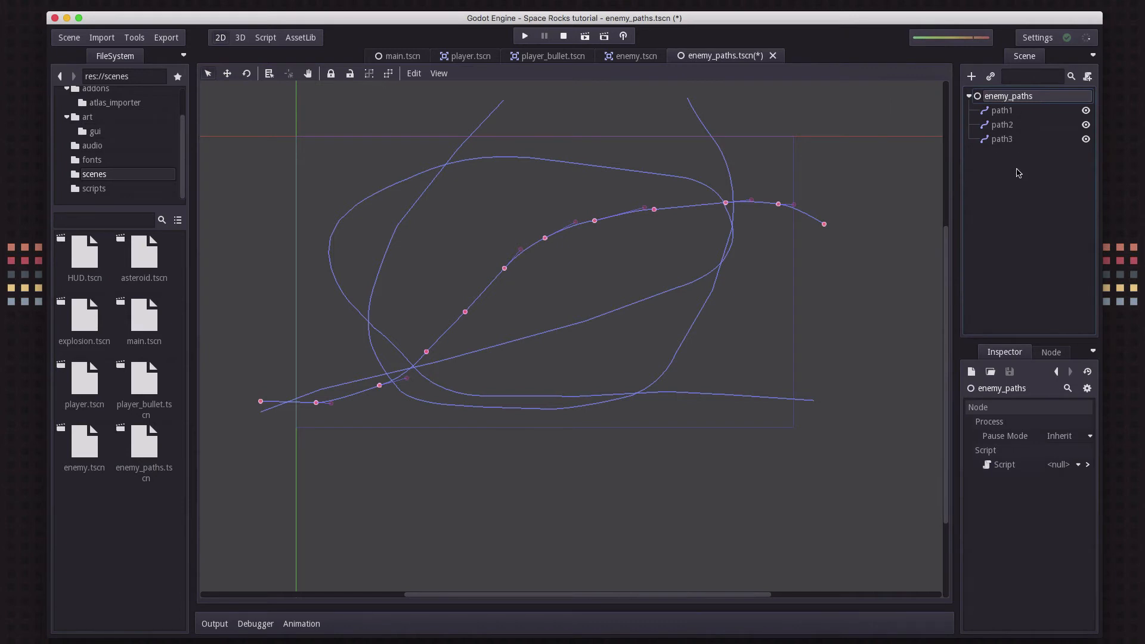
click(639, 56)
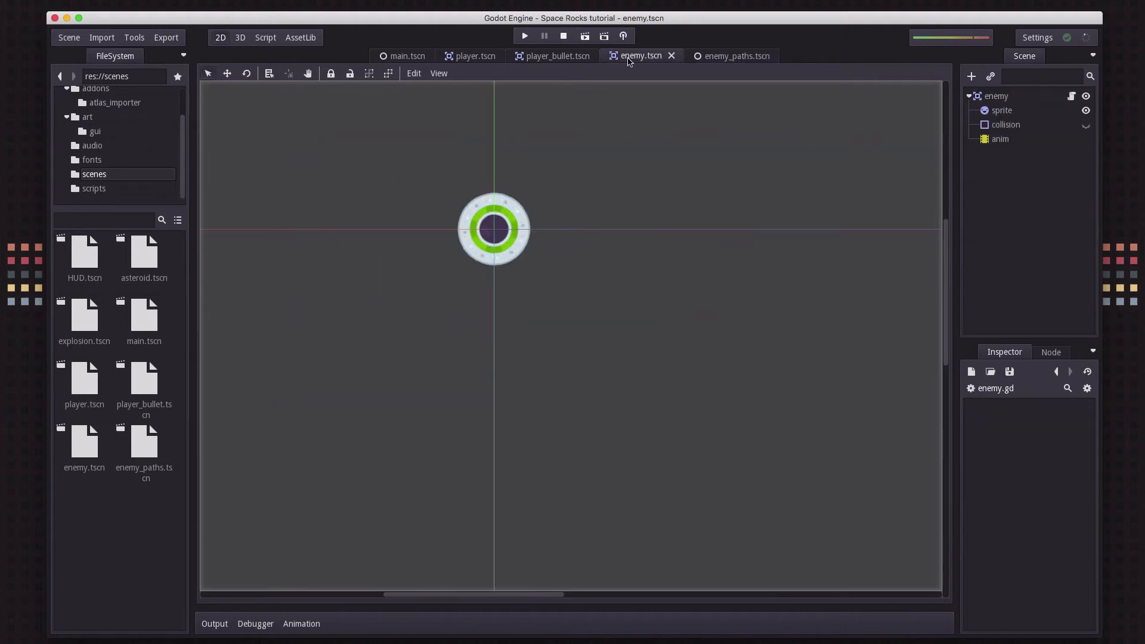
Instance enemy_paths.tscn as a child of the enemy node
click(991, 76)
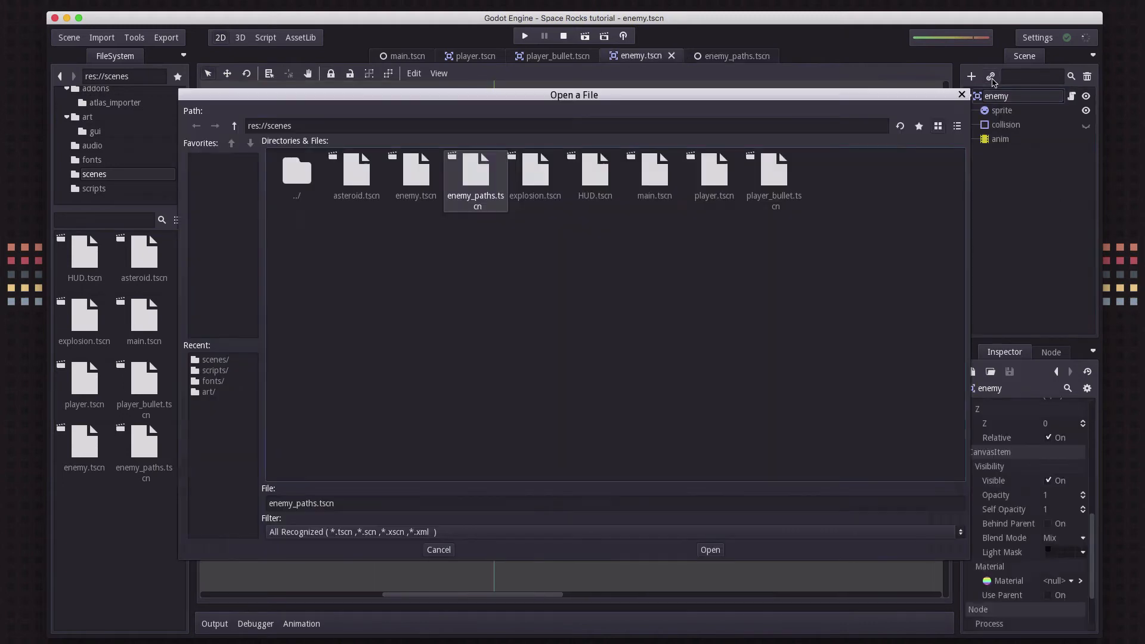
mouse_move(470, 184)
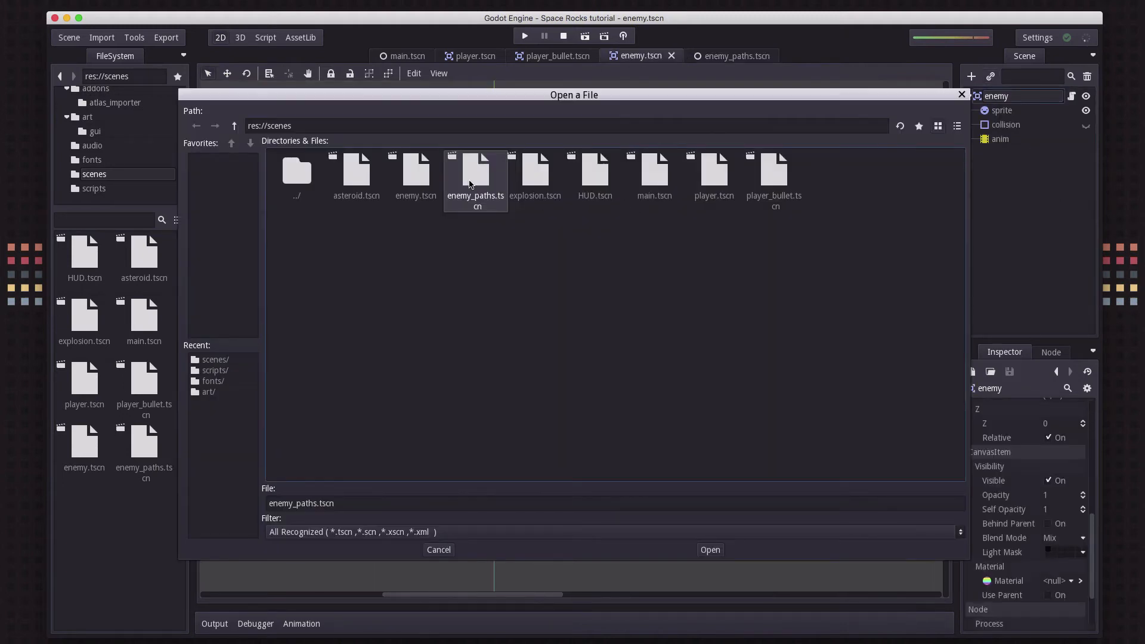
click(708, 548)
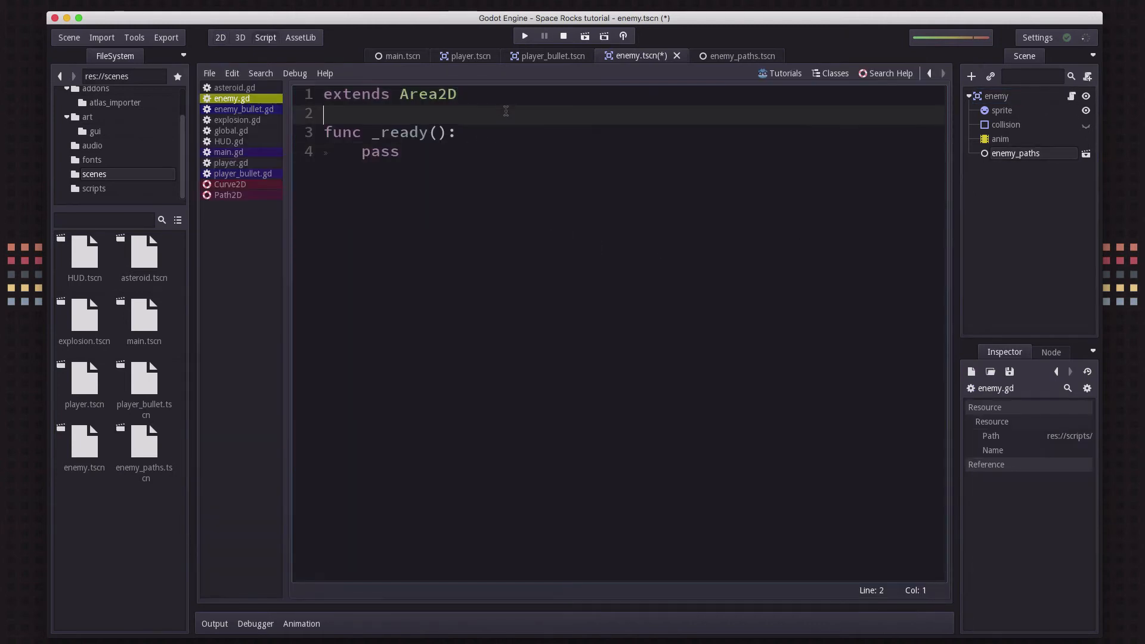
Declare onready var paths = get_node("enemy_paths") in enemy.gd
text(onr)
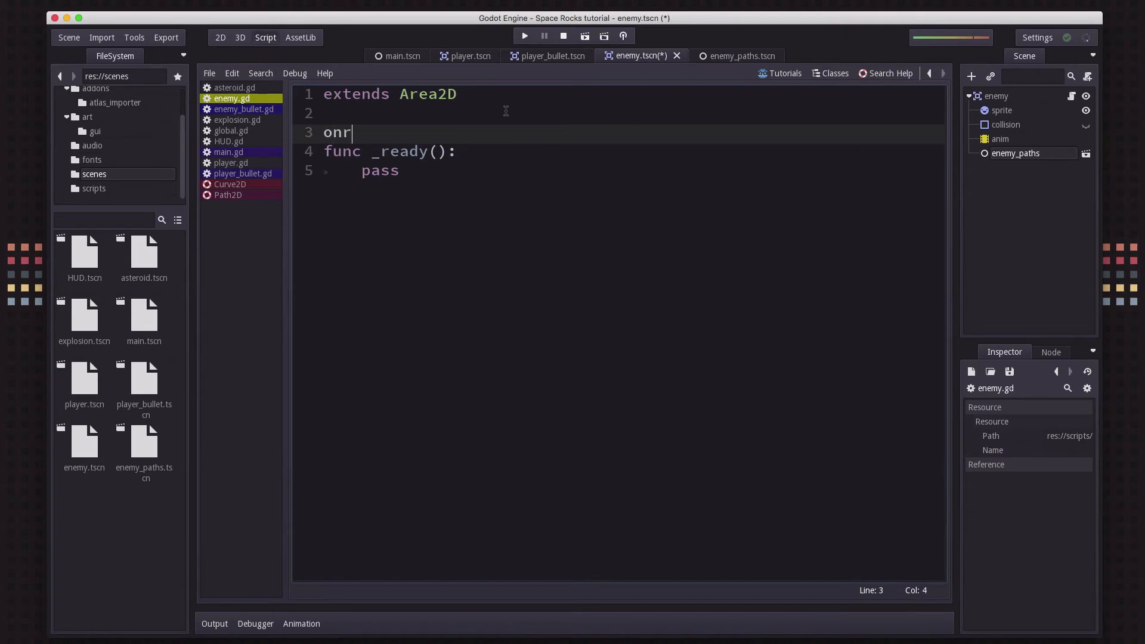
text(eady var =)
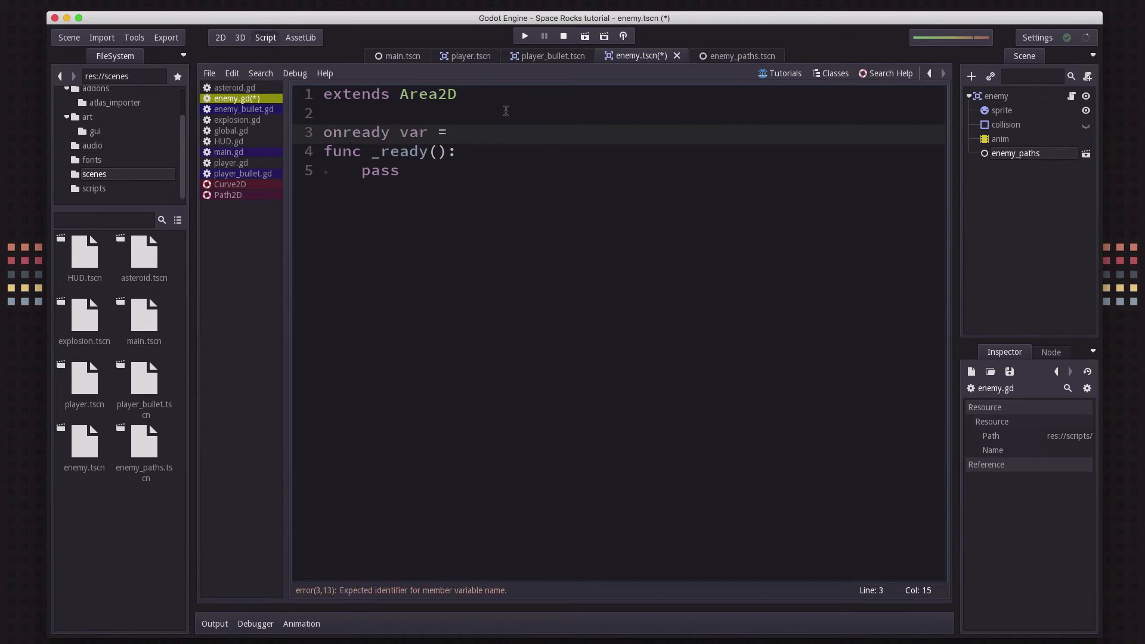
text(paths)
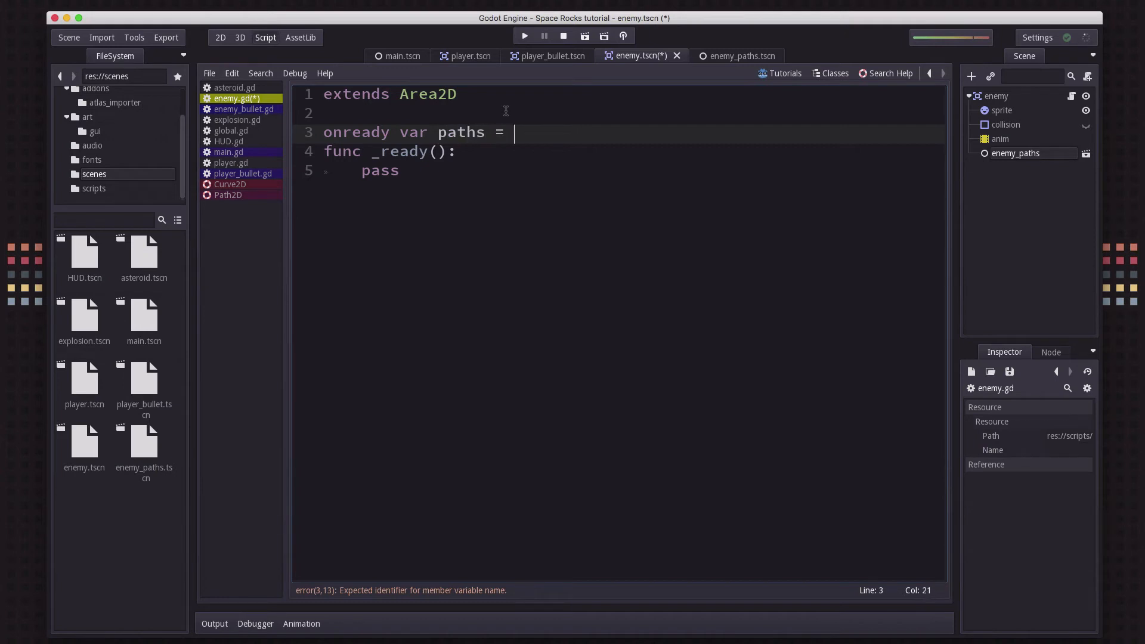
text(get_node)
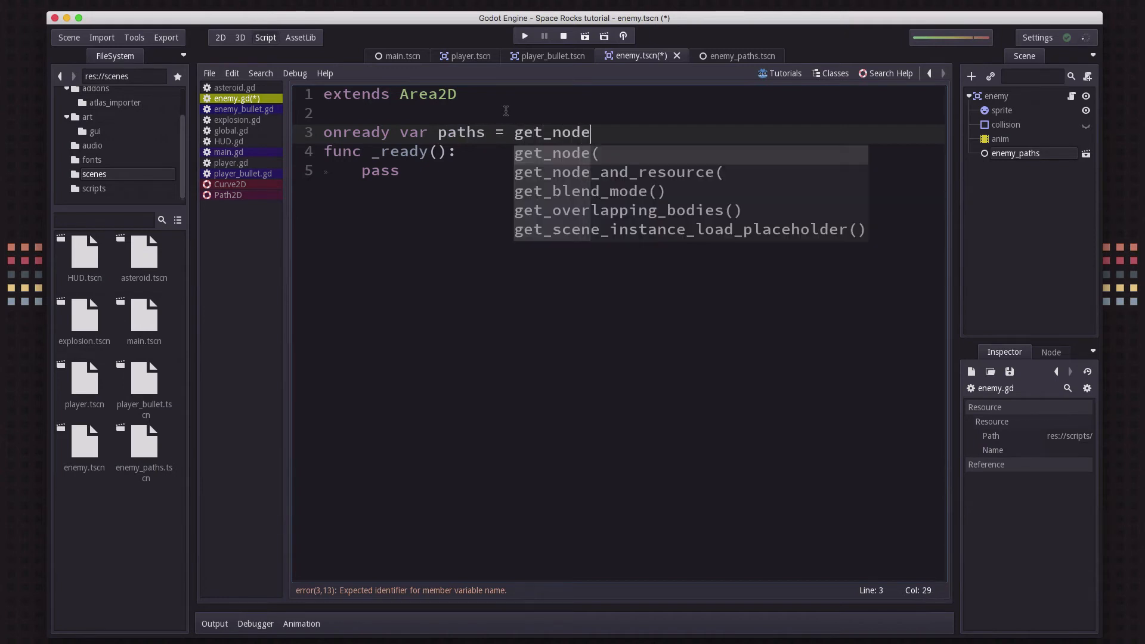
text(("e"))
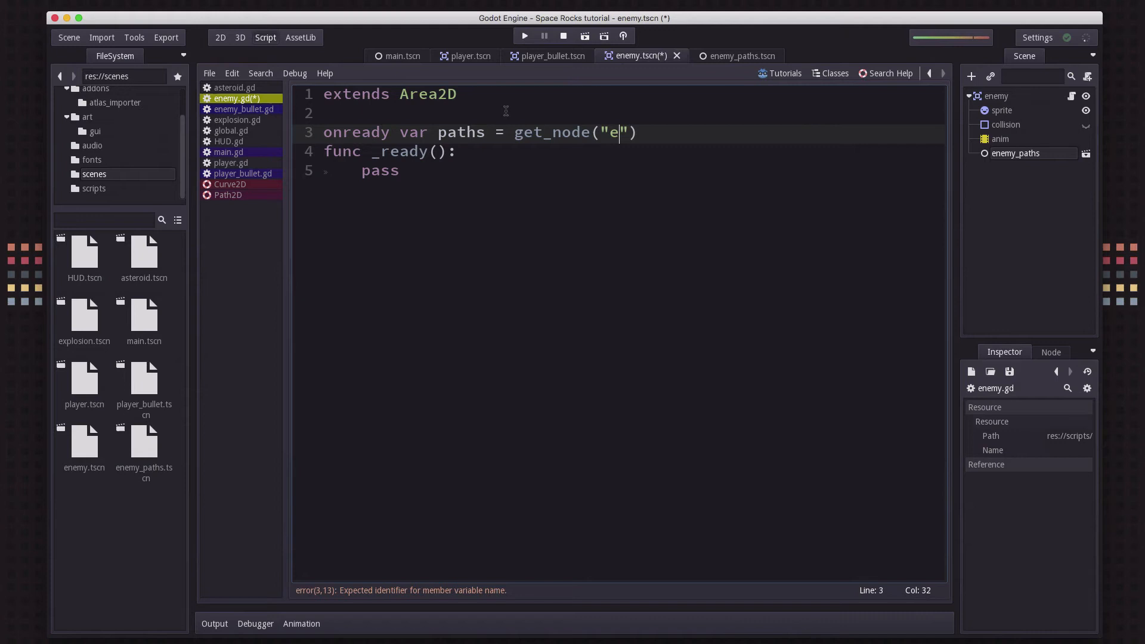
text(nemy_)
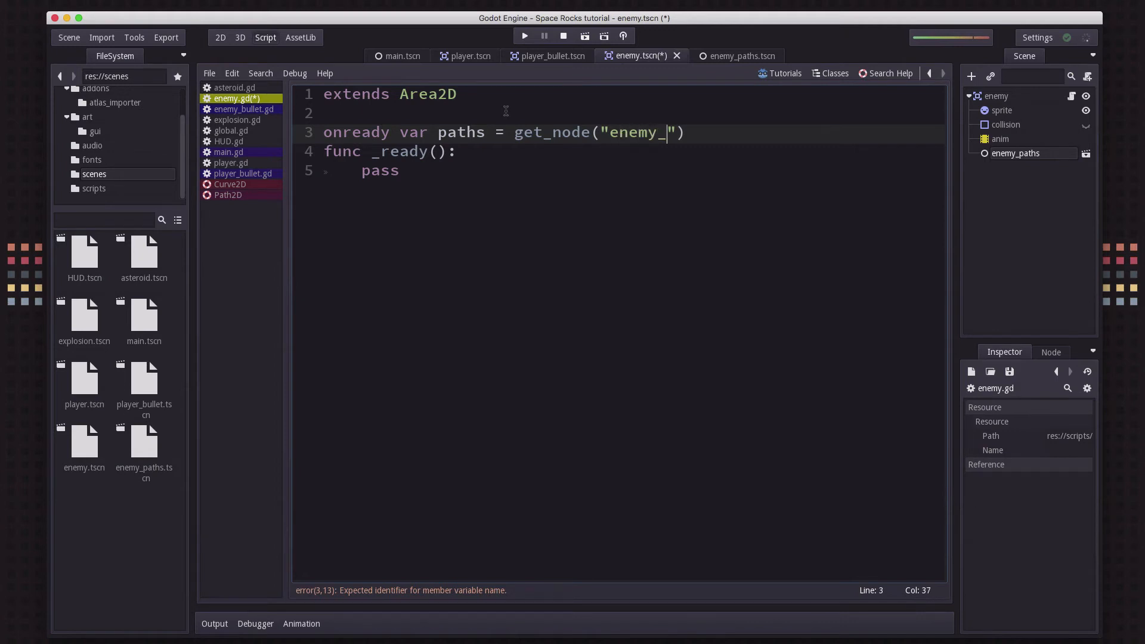
text(paths)
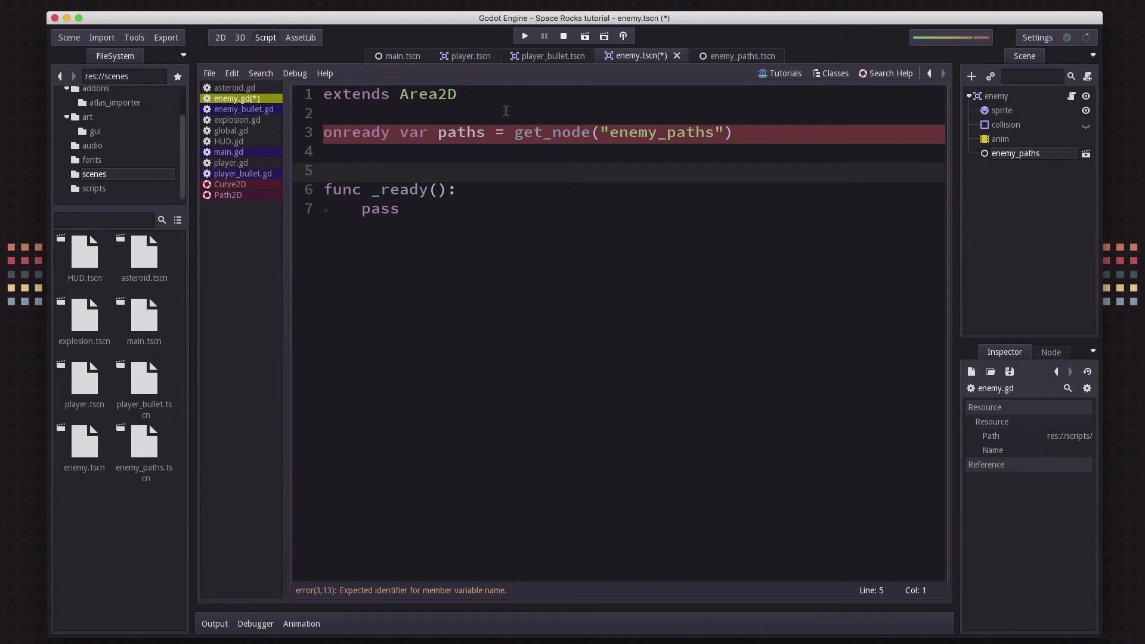
Declare var path, var follow, var remote and var speed = 250 below it
text(var p)
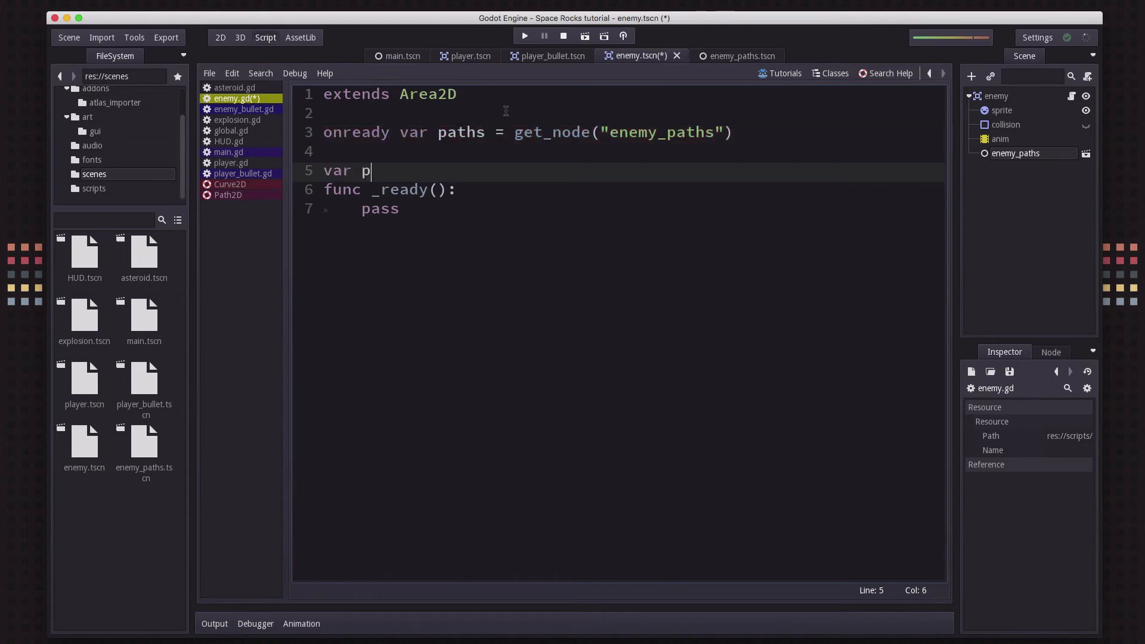
key(Return)
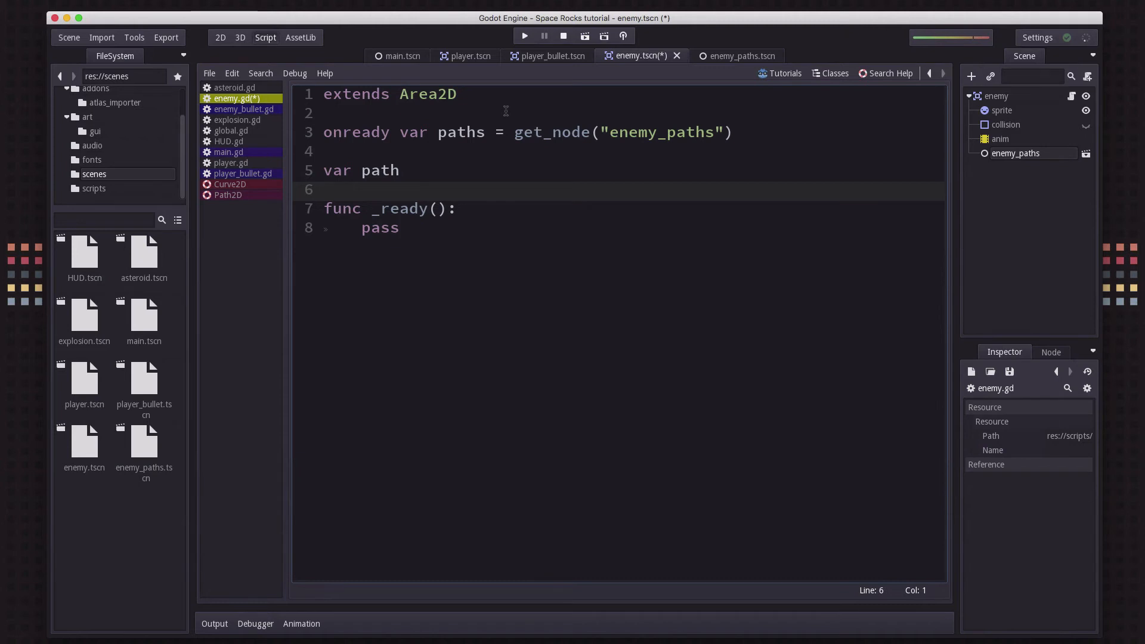
text(var fol)
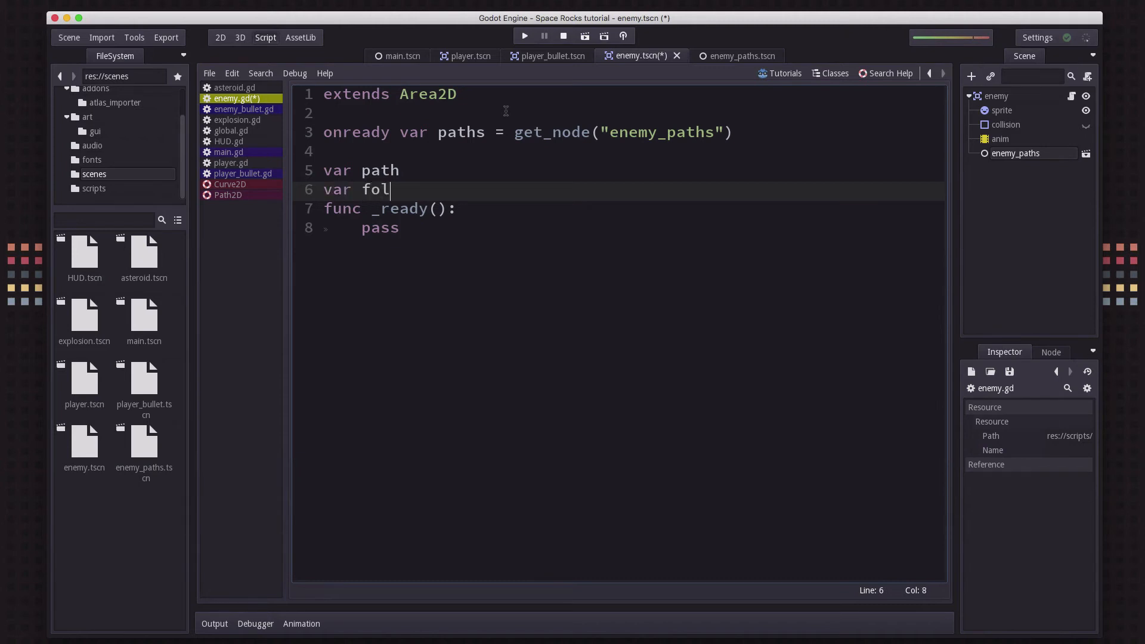
key(Return)
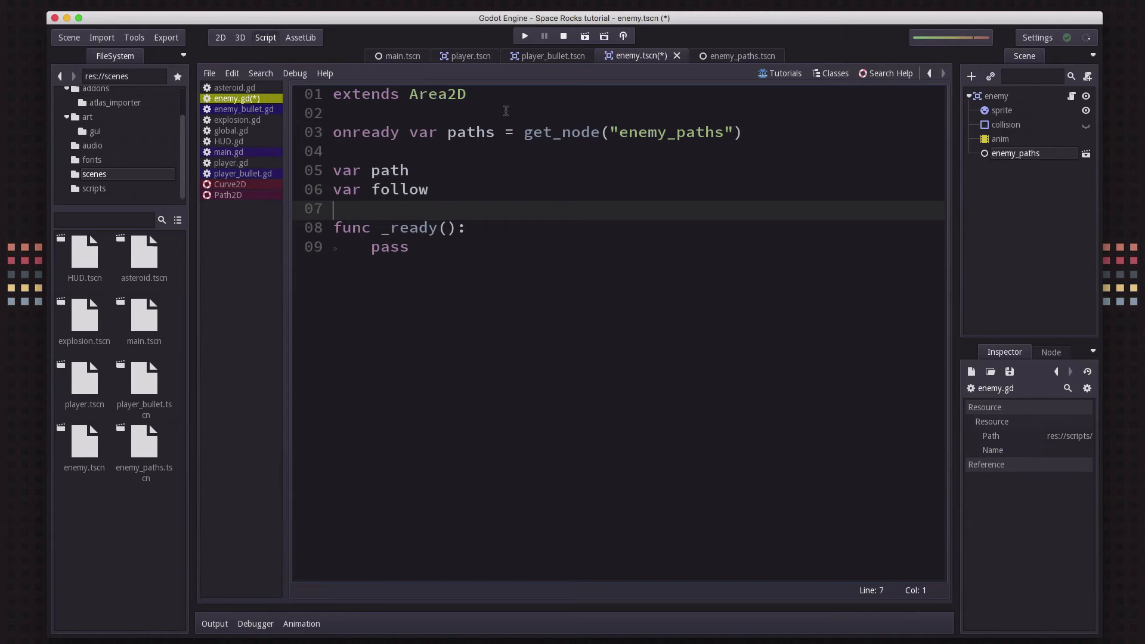
text(var)
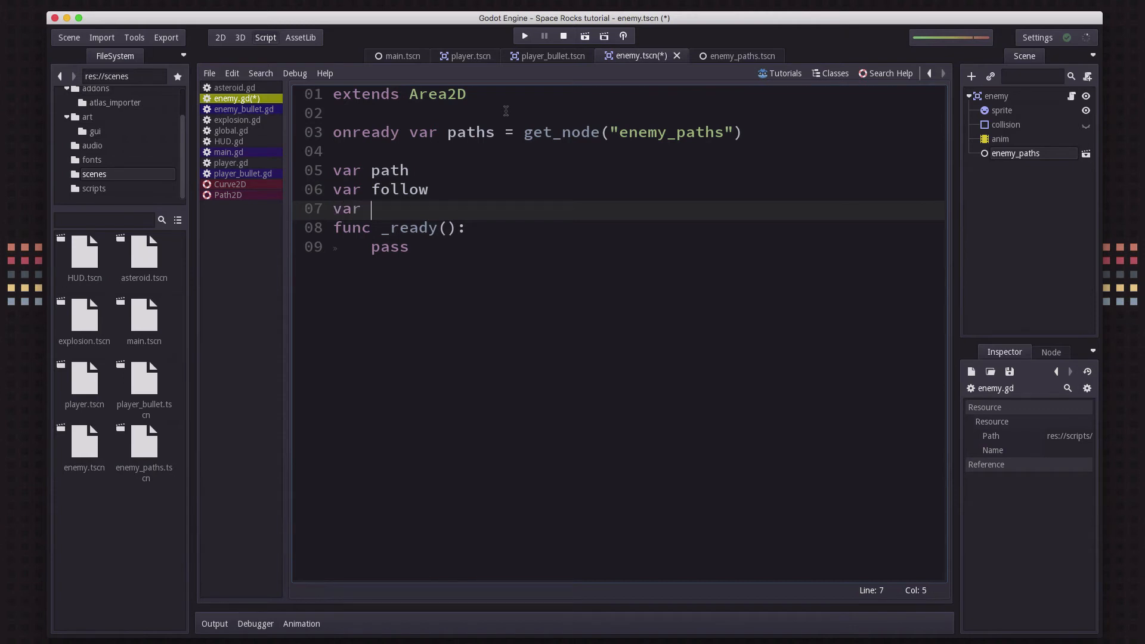
text(remote)
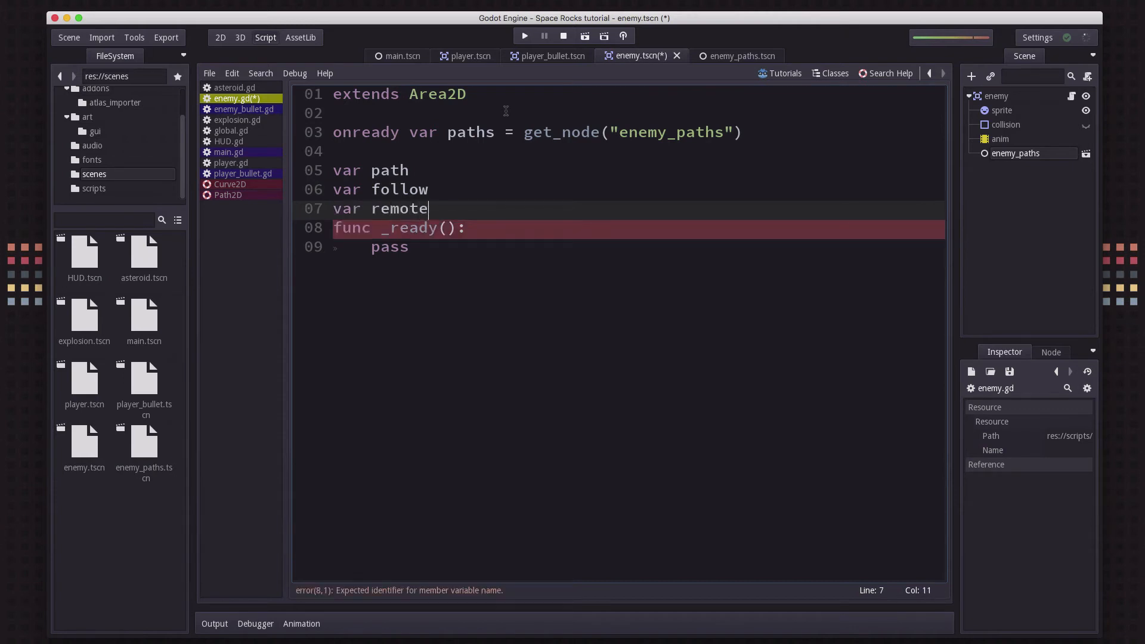
key(Return)
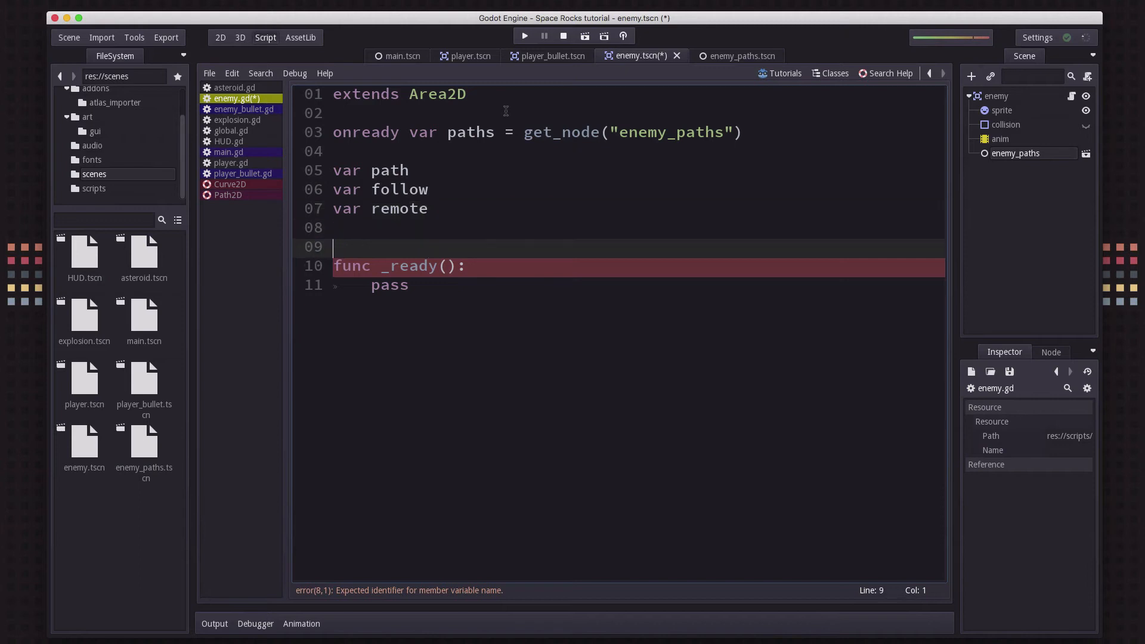
text(var spe)
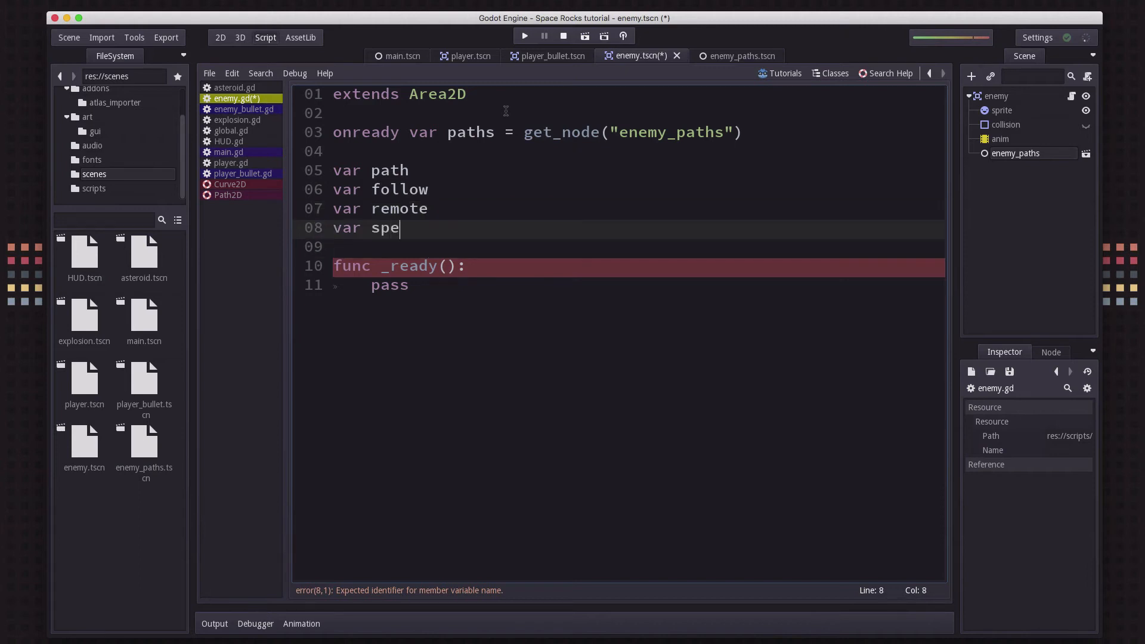
text(ed = 2)
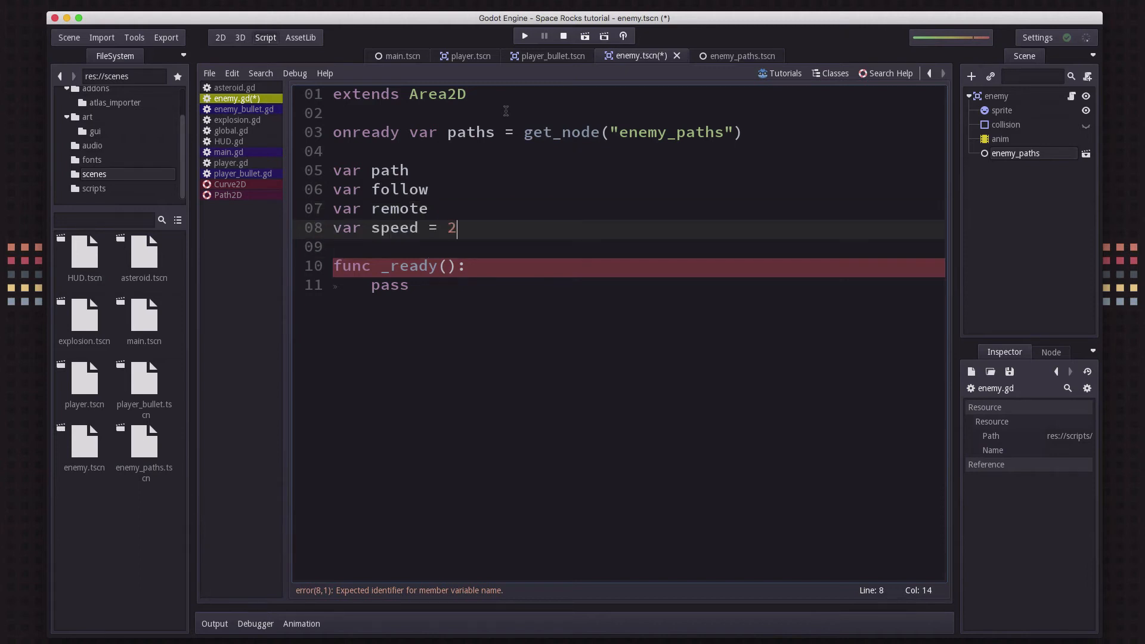
text(50)
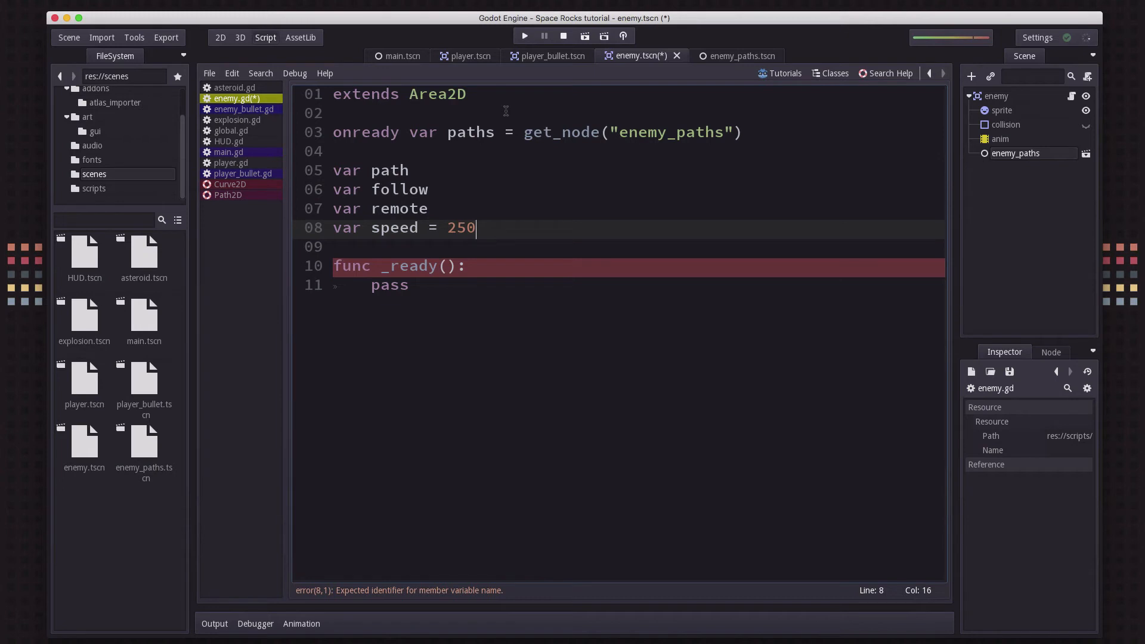
click(409, 285)
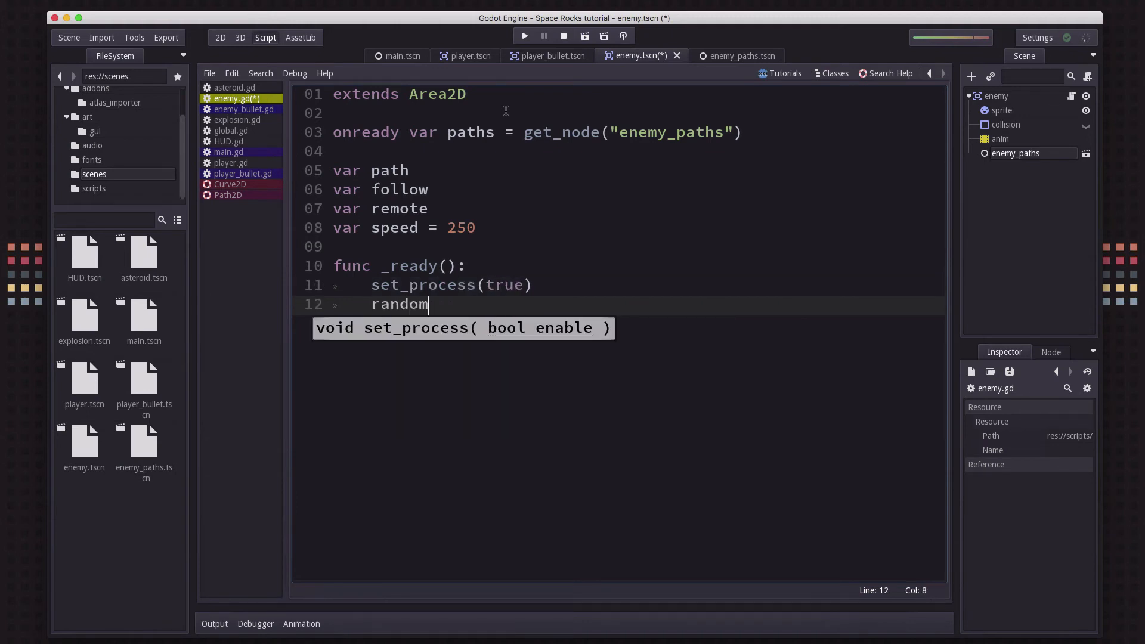
In _ready, call randomize() and begin assigning path from paths.get_children()
text(ize())
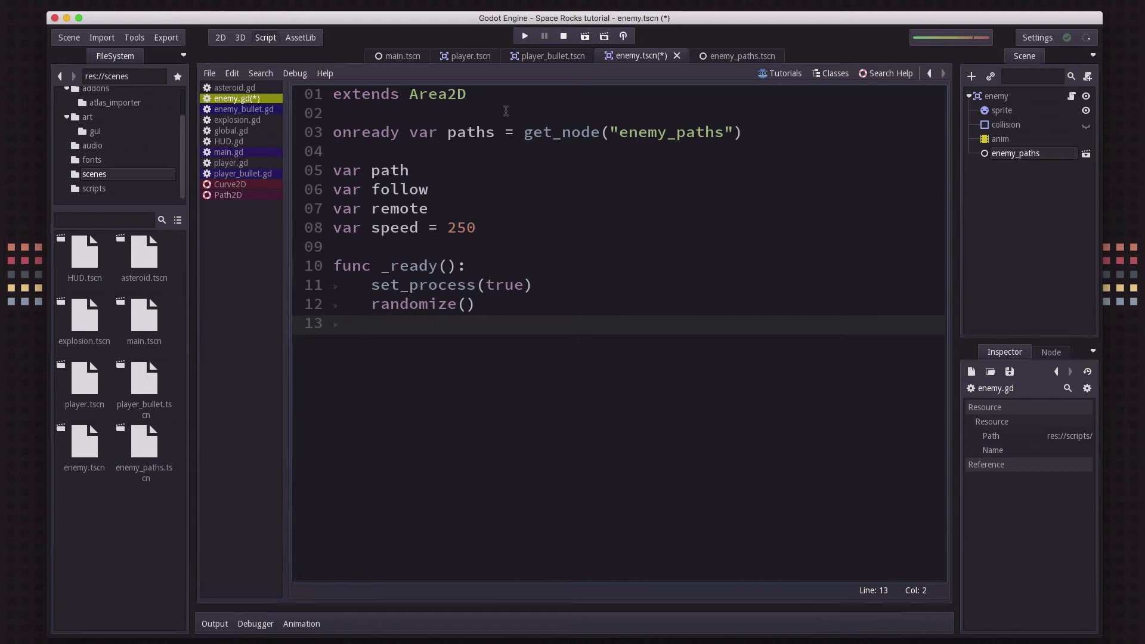
click(371, 323)
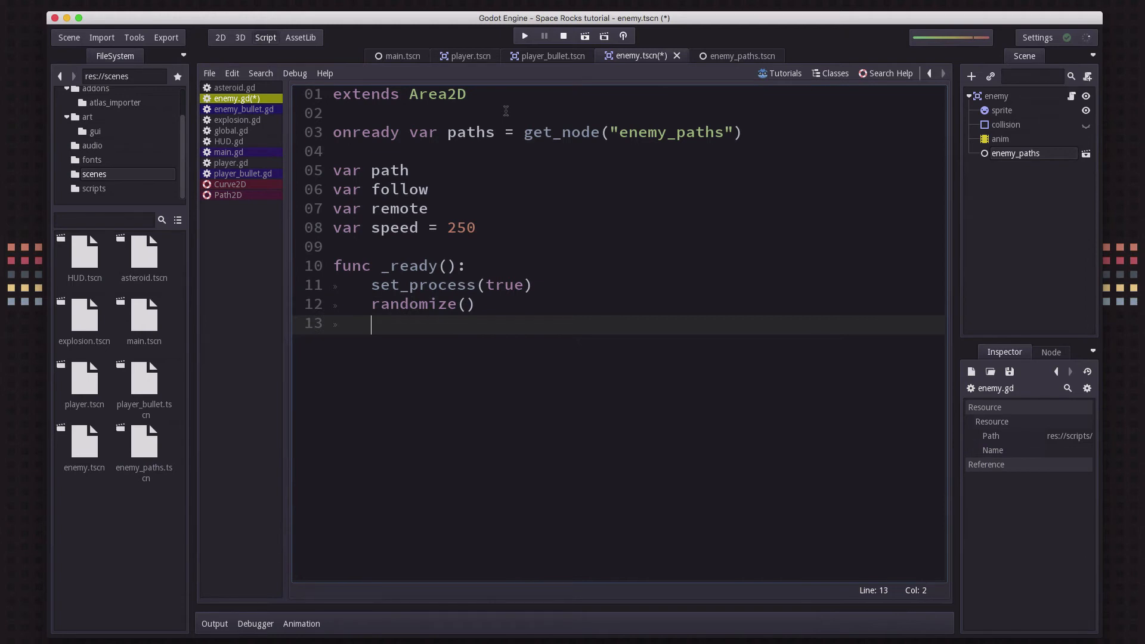
text(path =)
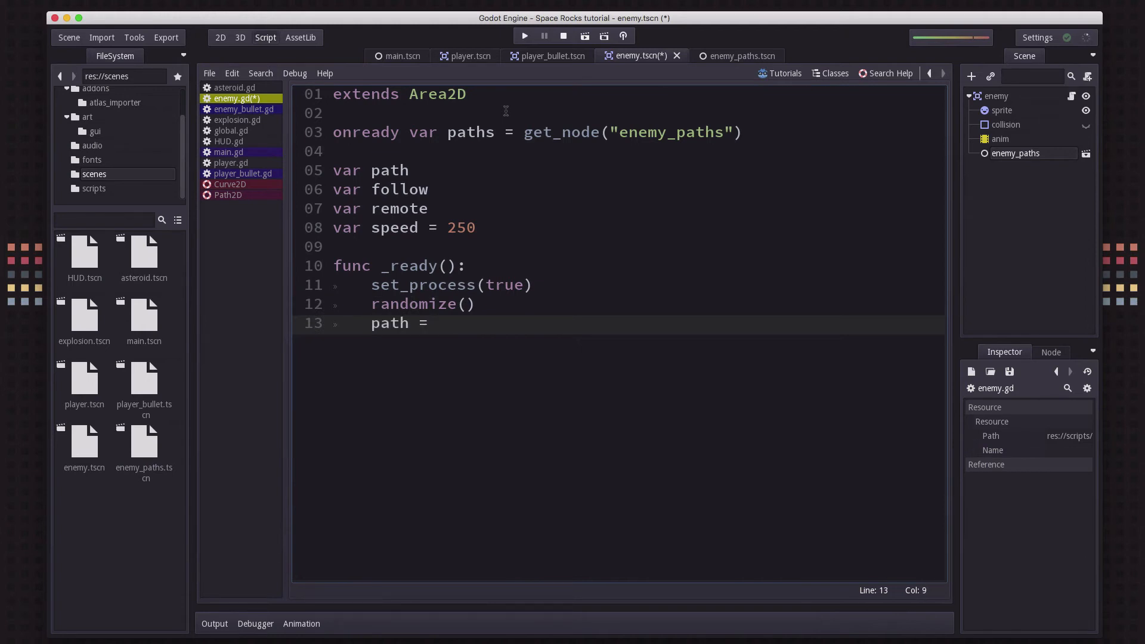
text(paths.get_children()
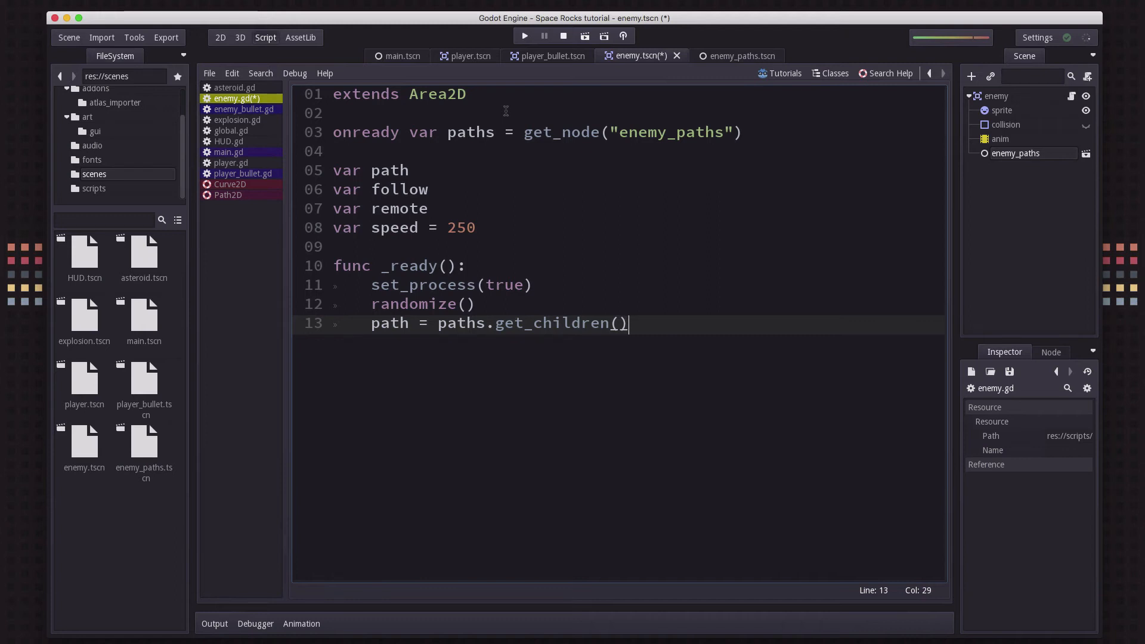
Index the children with randi() % paths.get_child_count() to pick a random path
text([])
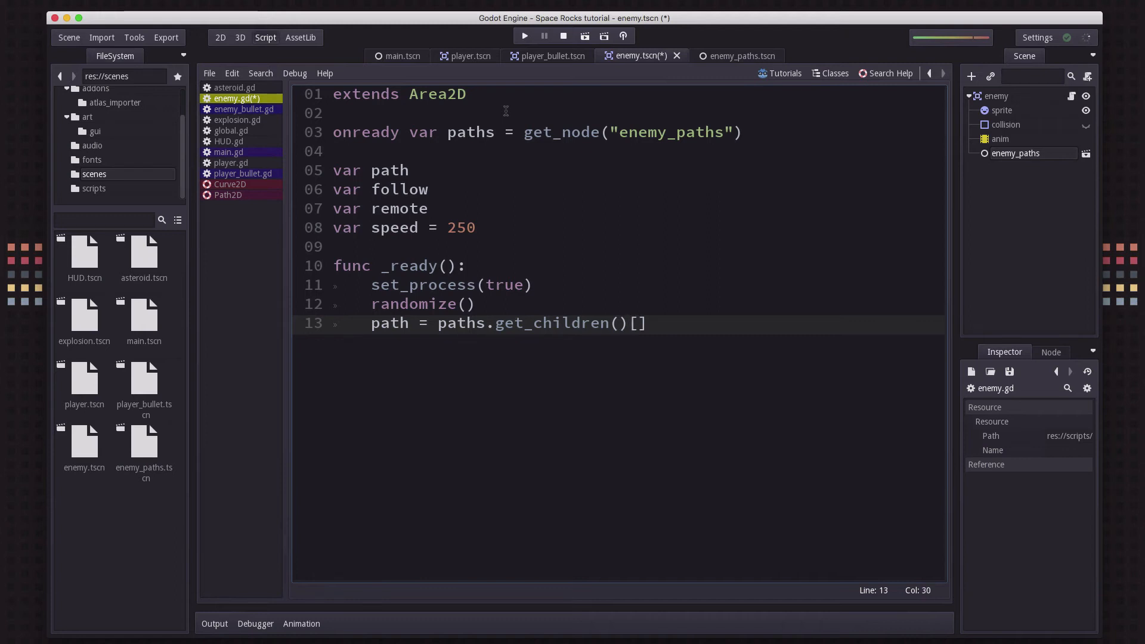
text(ran)
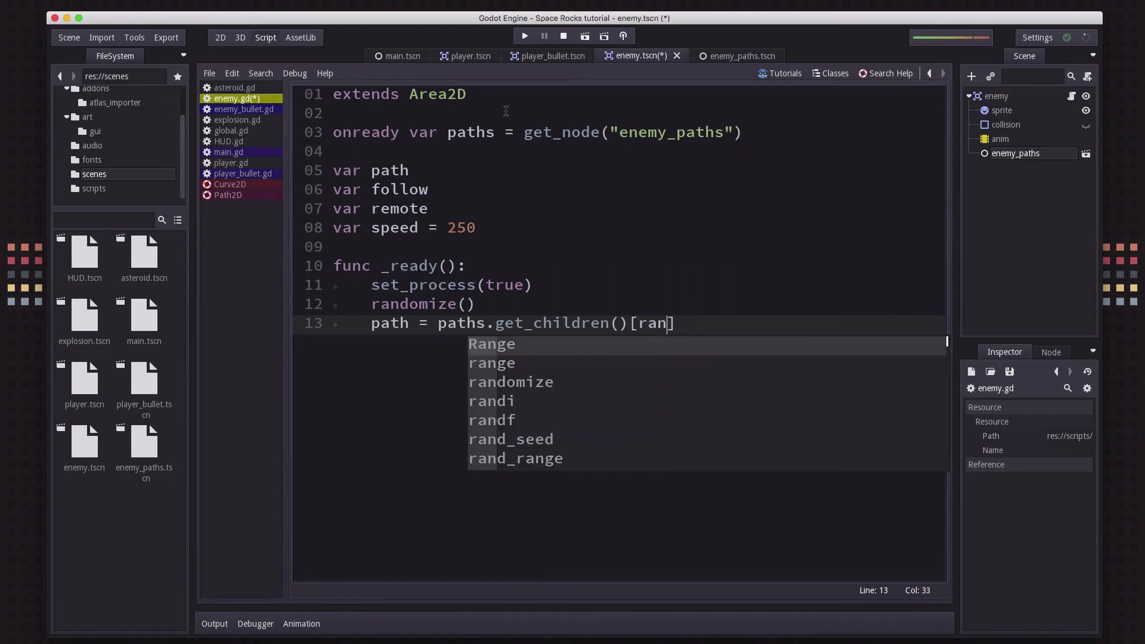
click(490, 401)
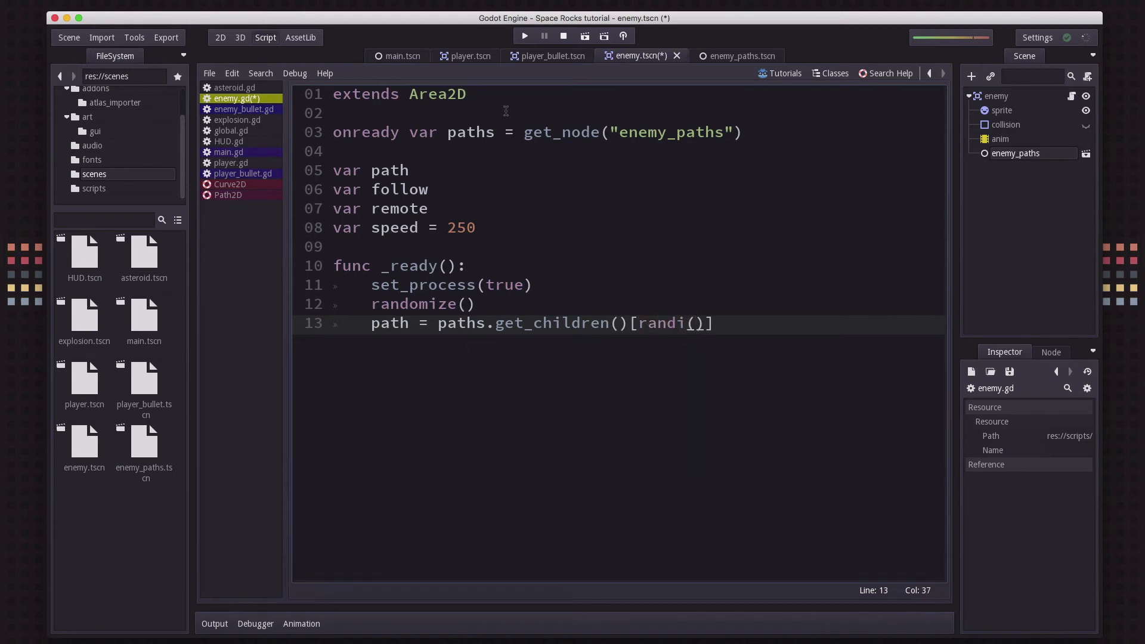
text(%)
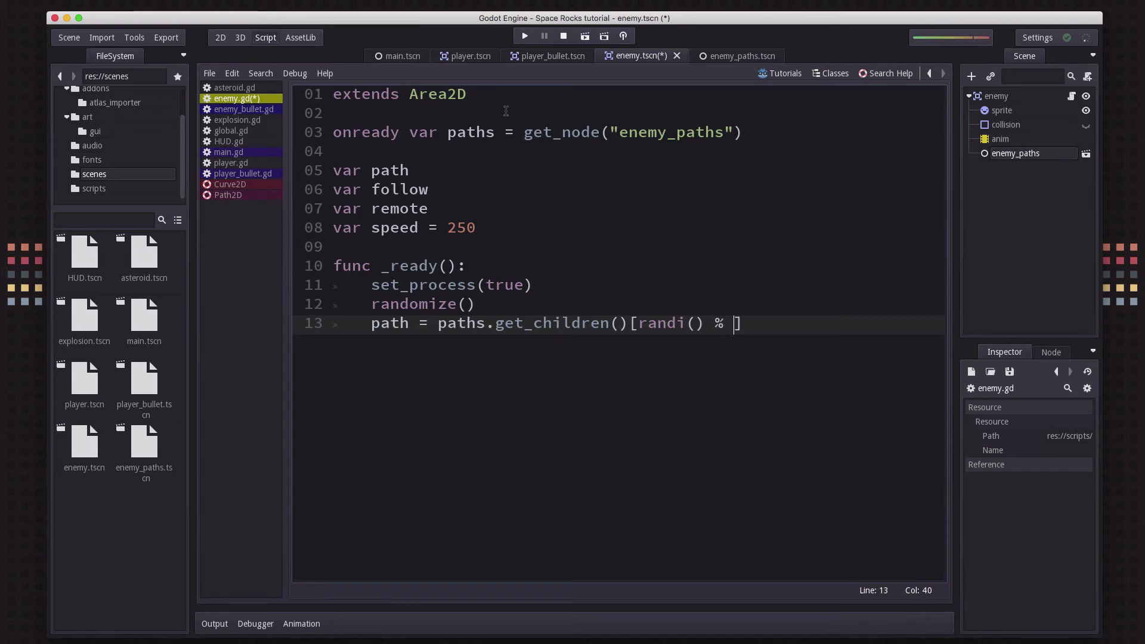
text(paths.)
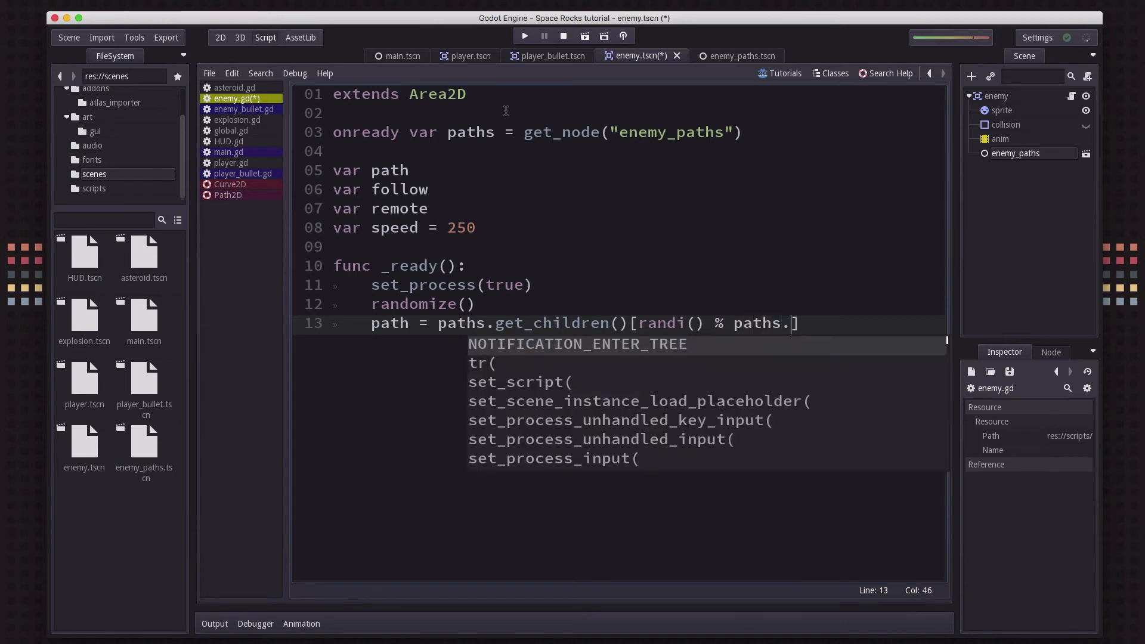
text(getchcou)
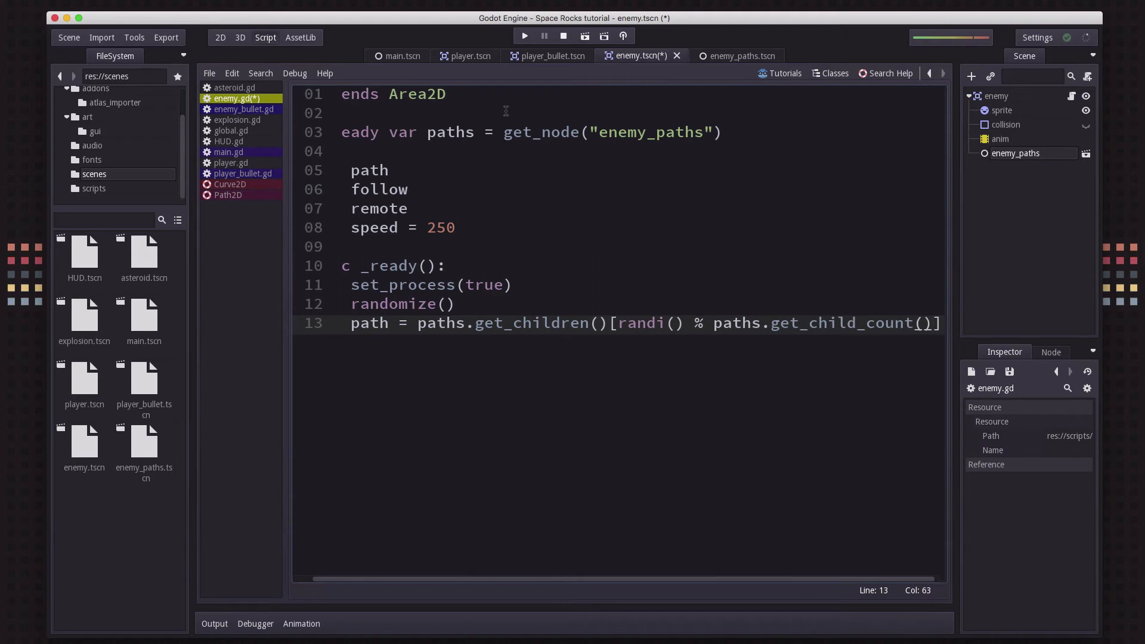
key(Return)
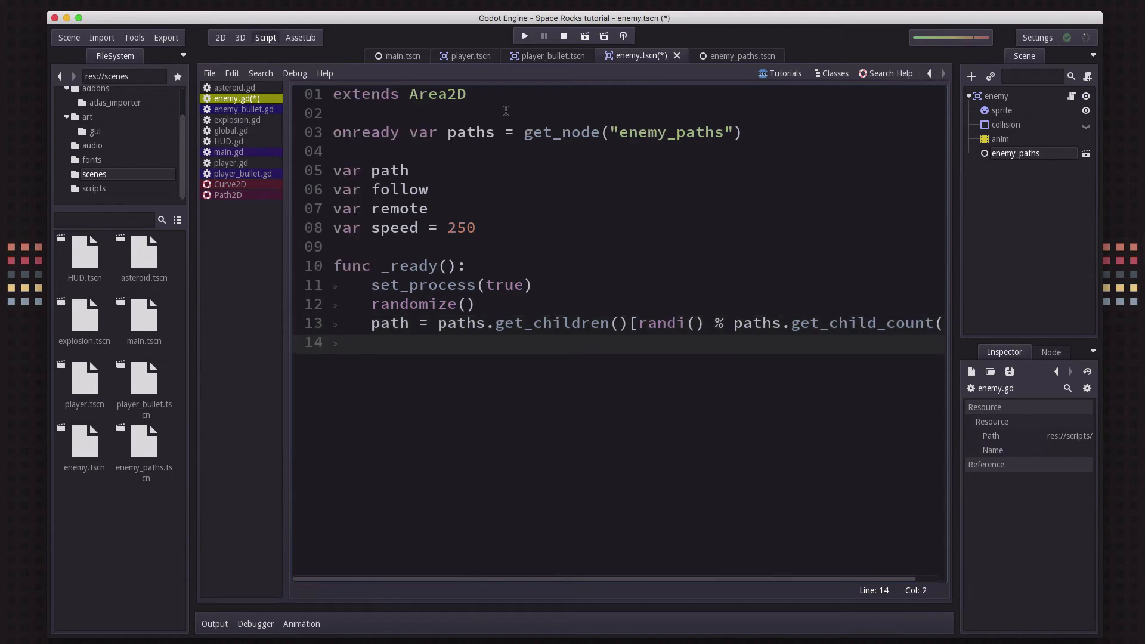
Create follow as PathFollow2D.new() and add it as a child of path
text(follow = pathd)
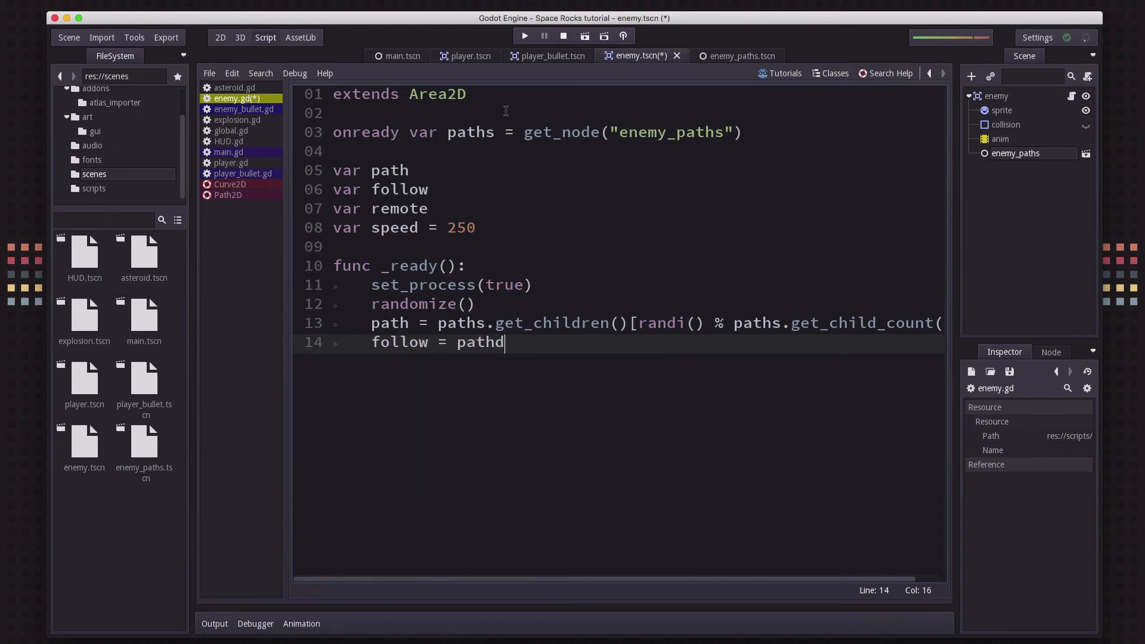
text(ow2D.n)
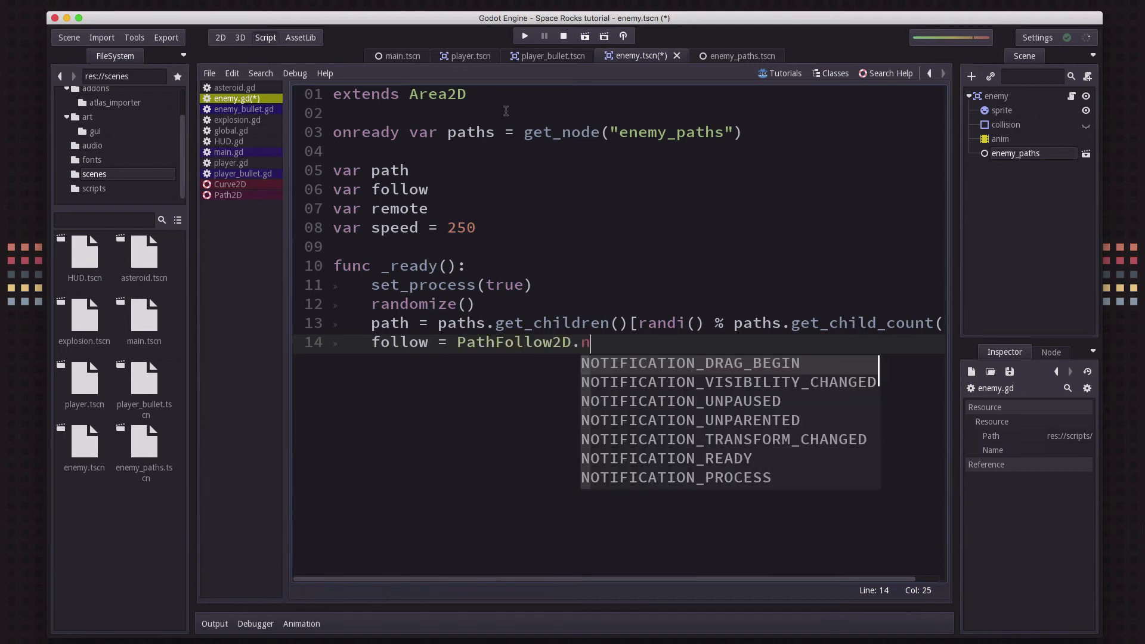
text(ew())
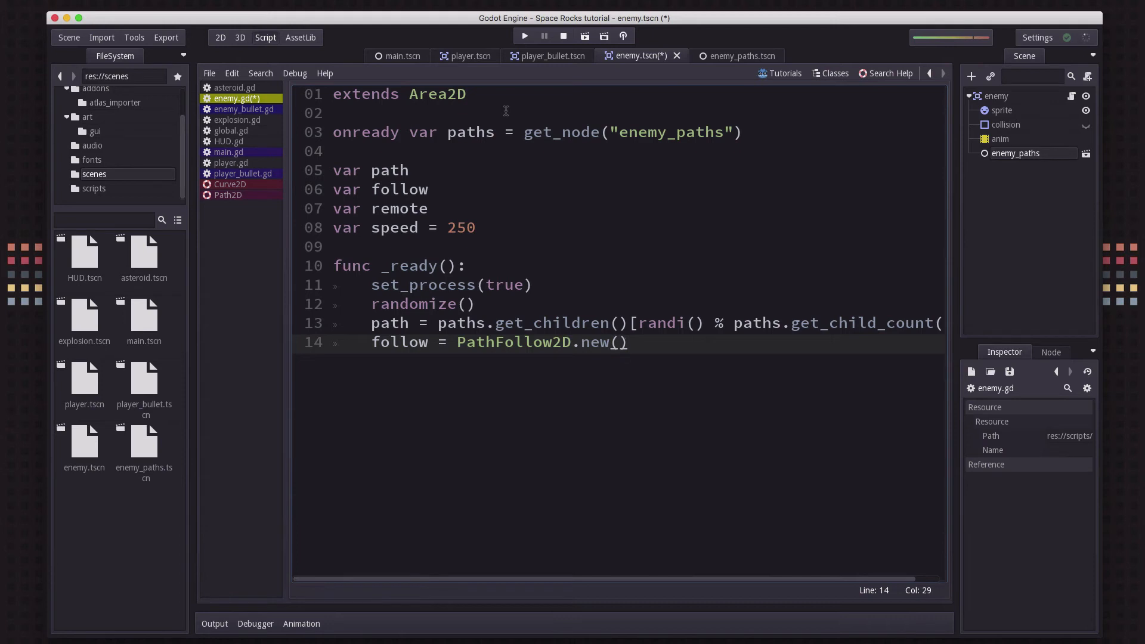
key(Return)
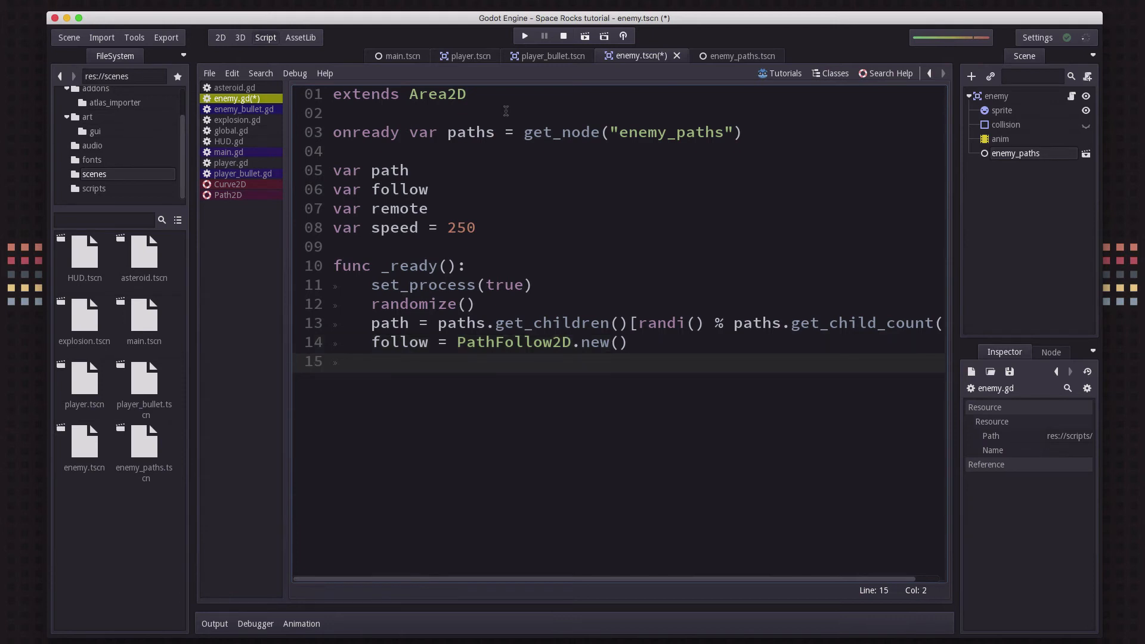
text(path.add_child)
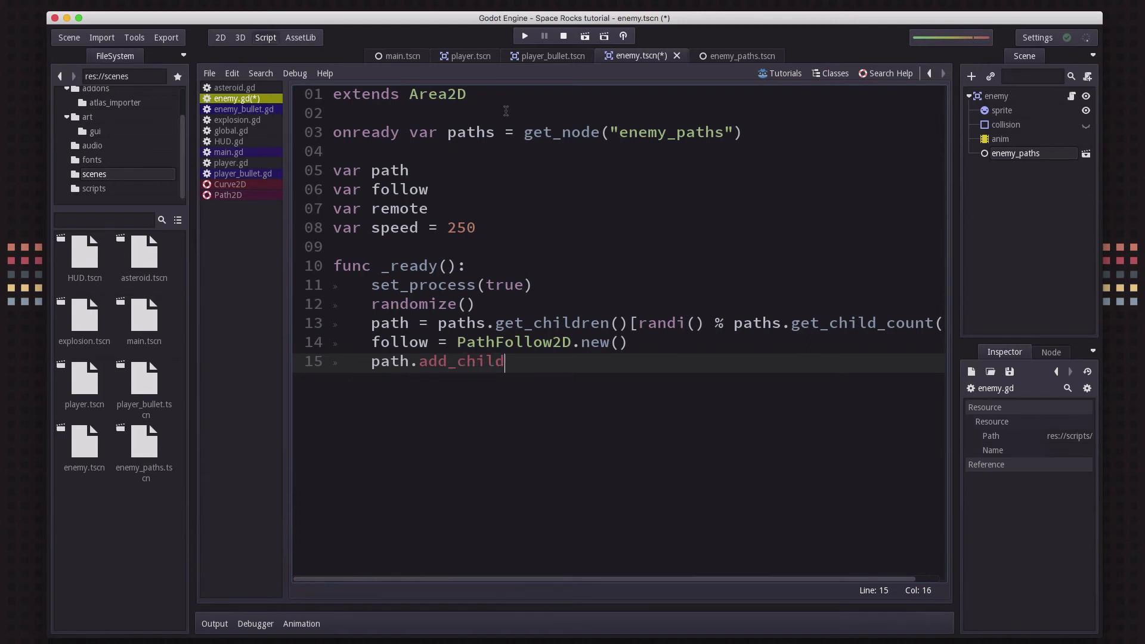
text((follow))
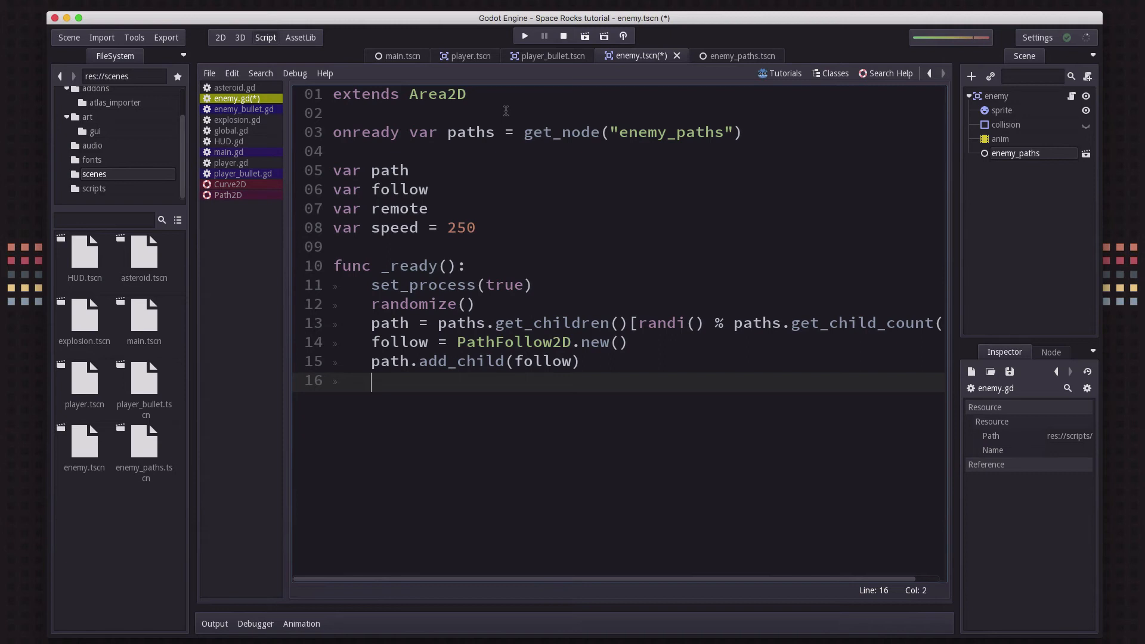
Create remote as Node2D.new(), add it as a child of follow, and save the script
text(remote)
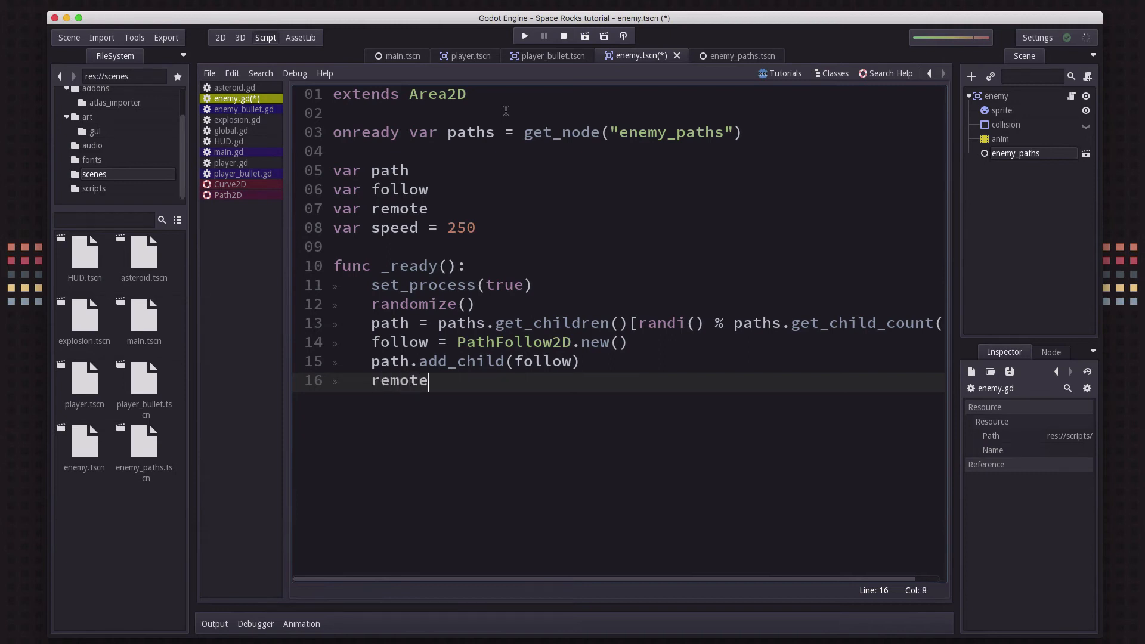
text(=)
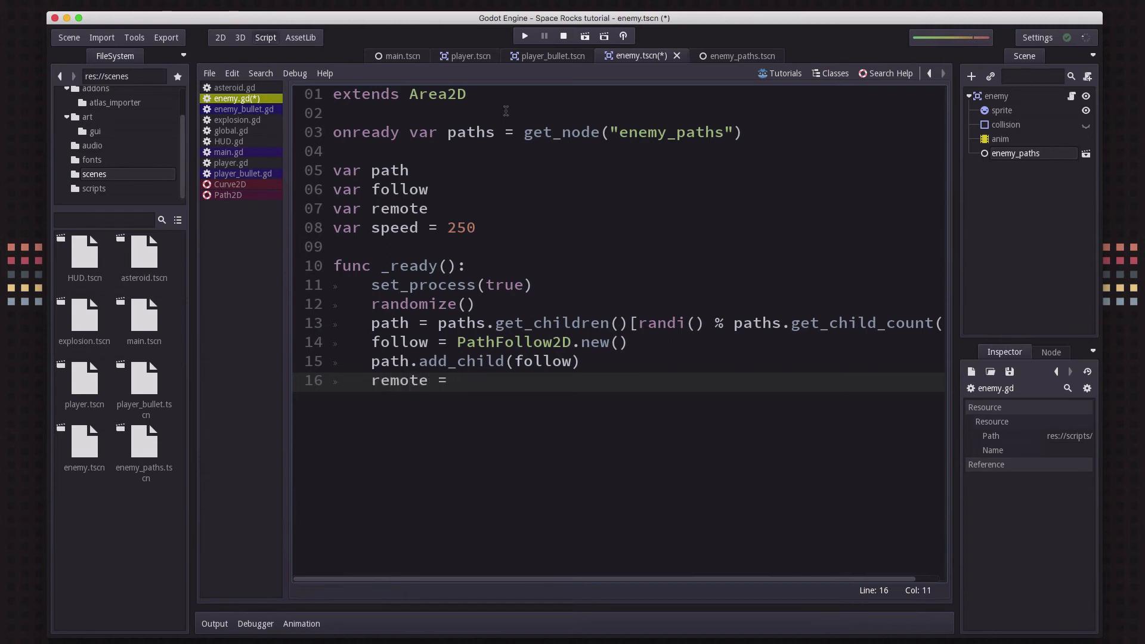
text(Node2D)
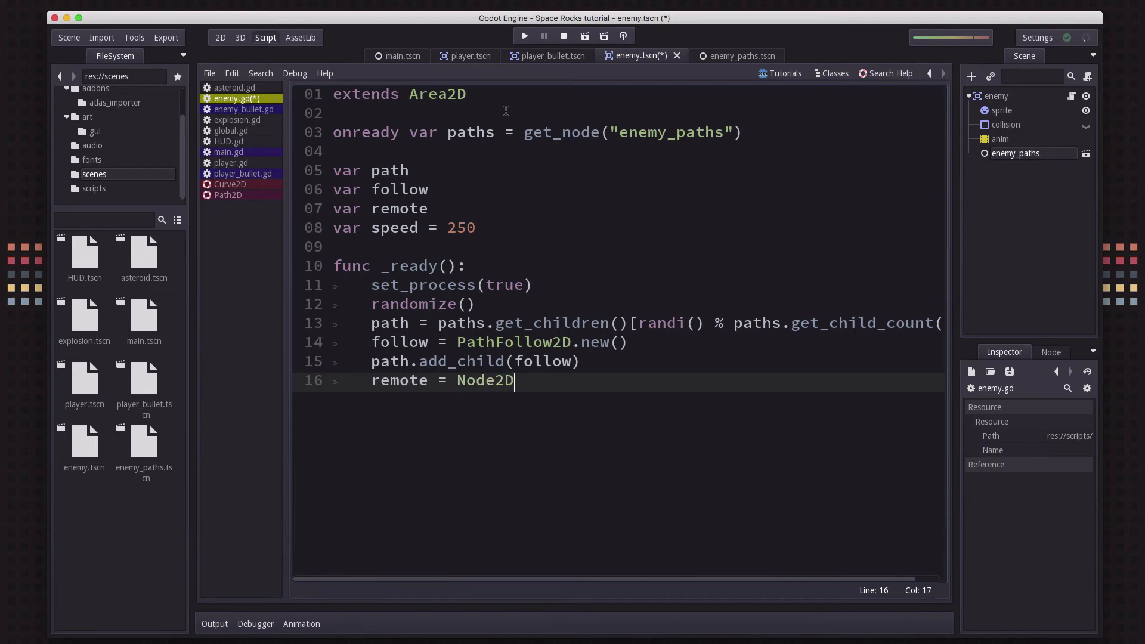
text(.new())
text(fo)
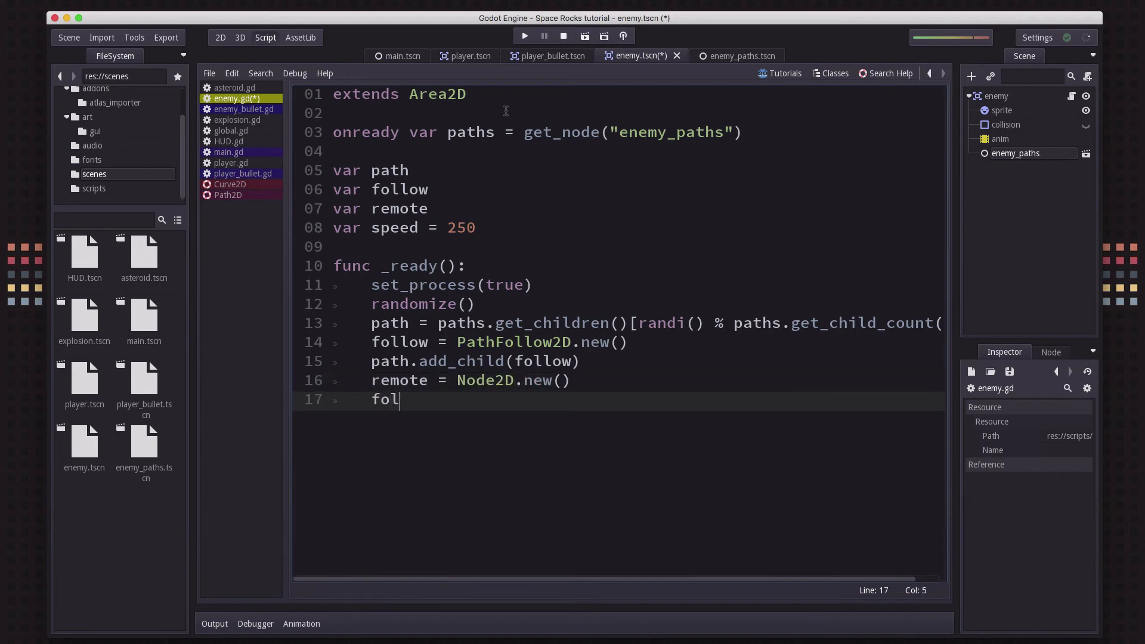
text(low.ad)
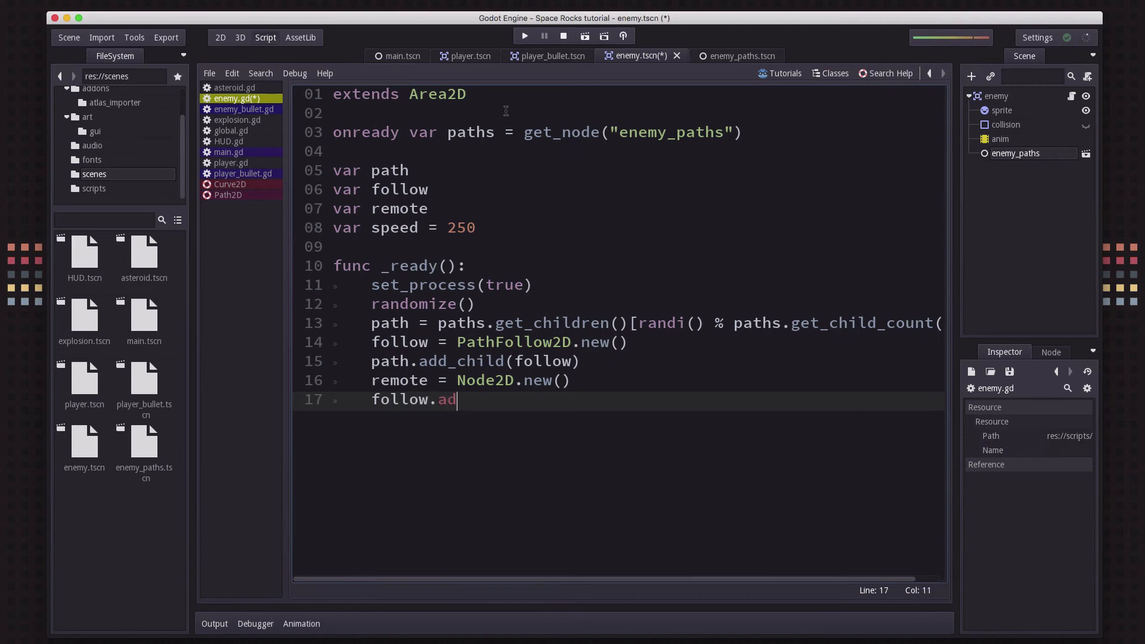
text(d_child()
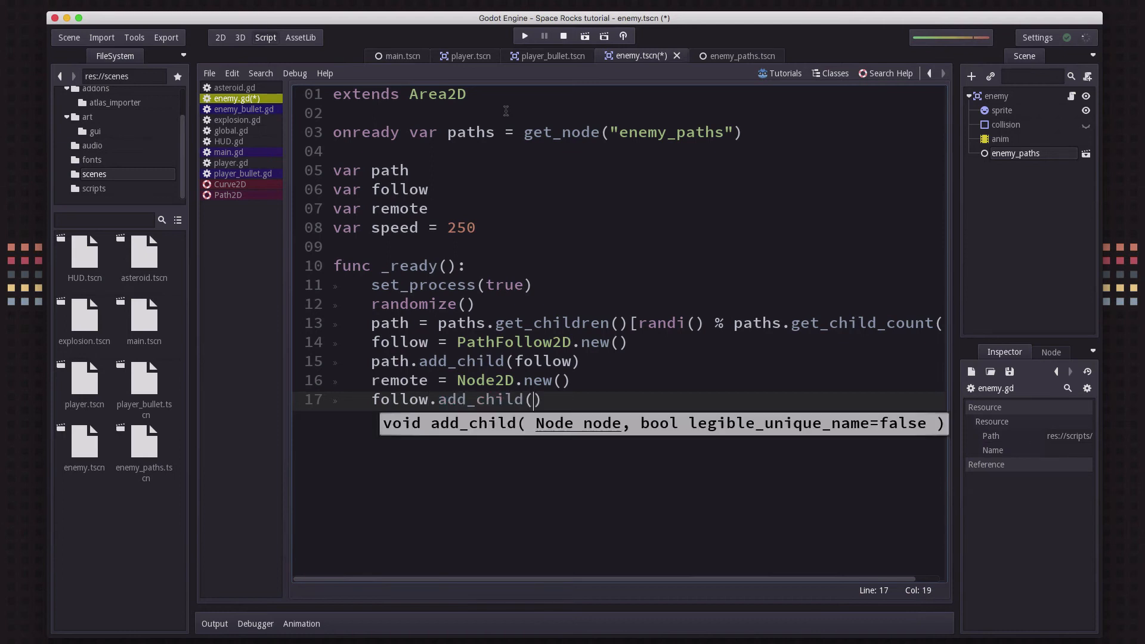
text(remote)
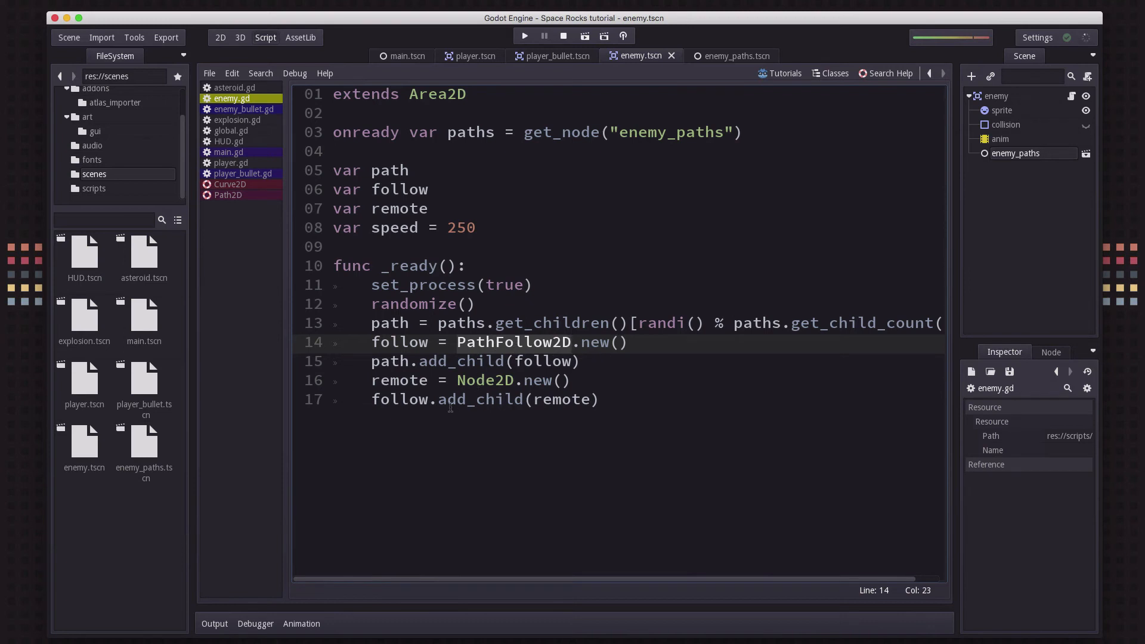
click(523, 379)
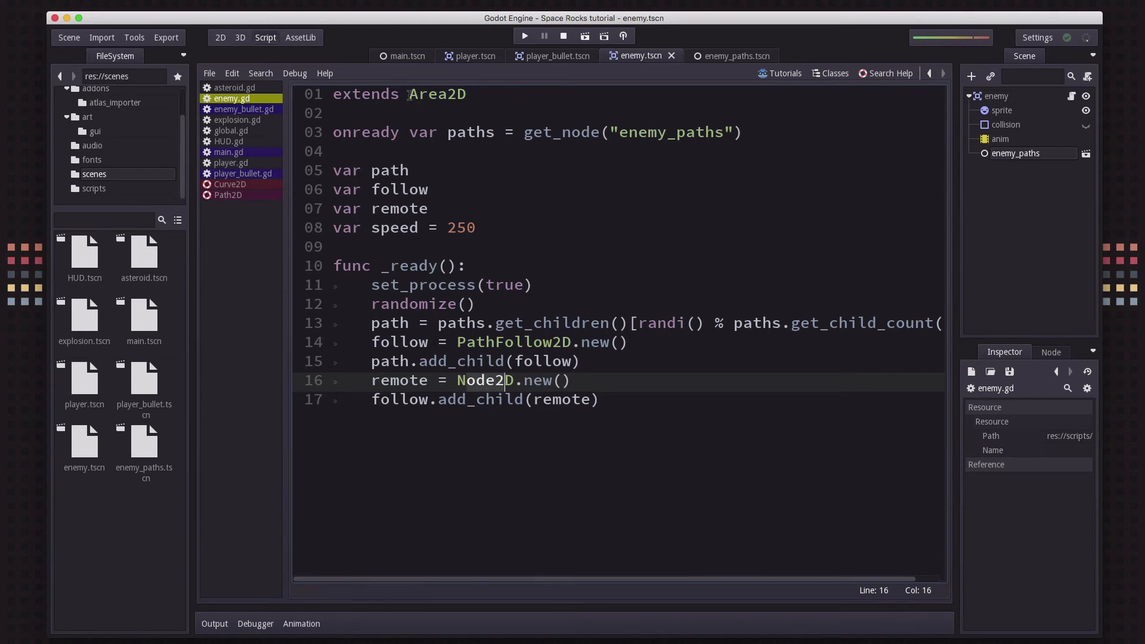
click(466, 93)
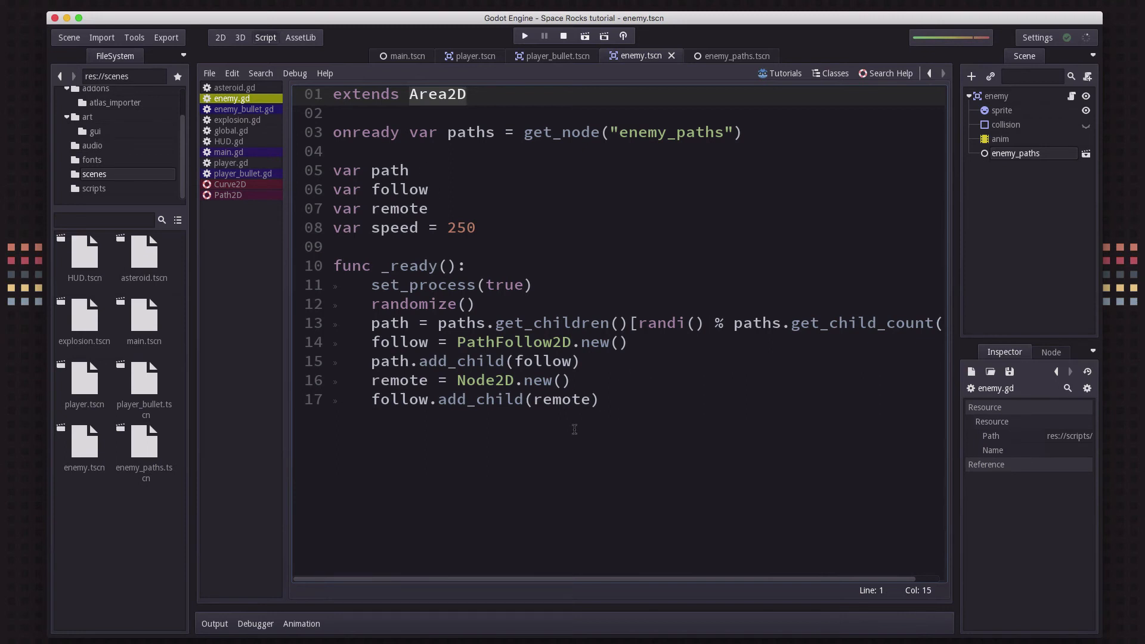
click(599, 399)
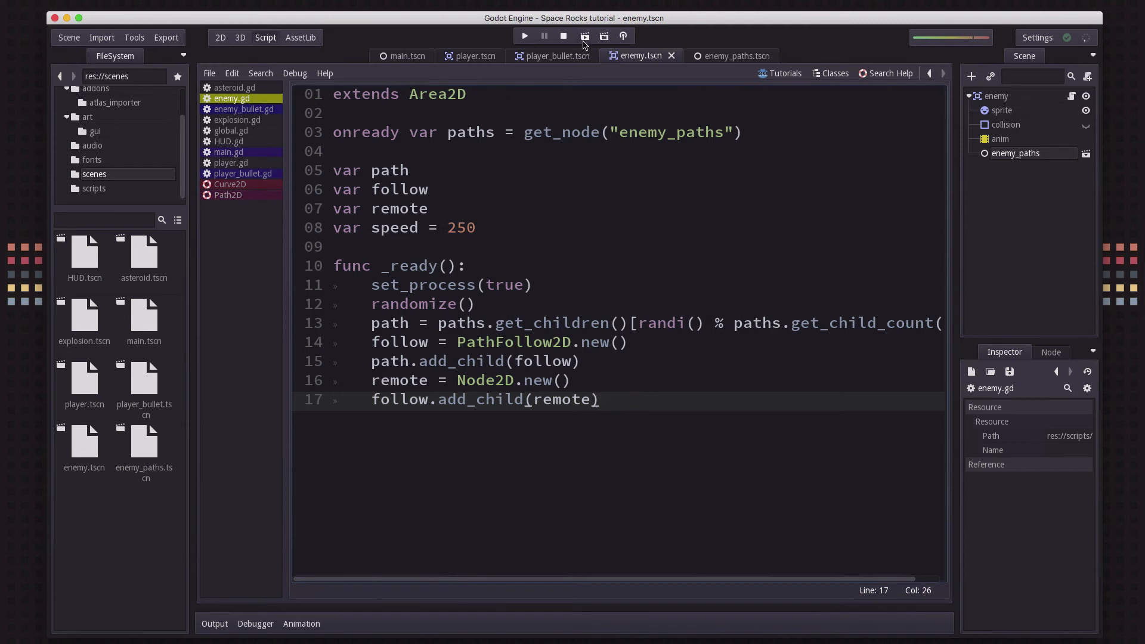
Run the scene and inspect the generated PathFollow2D and its Node2D child under path2 in the live tree
click(524, 36)
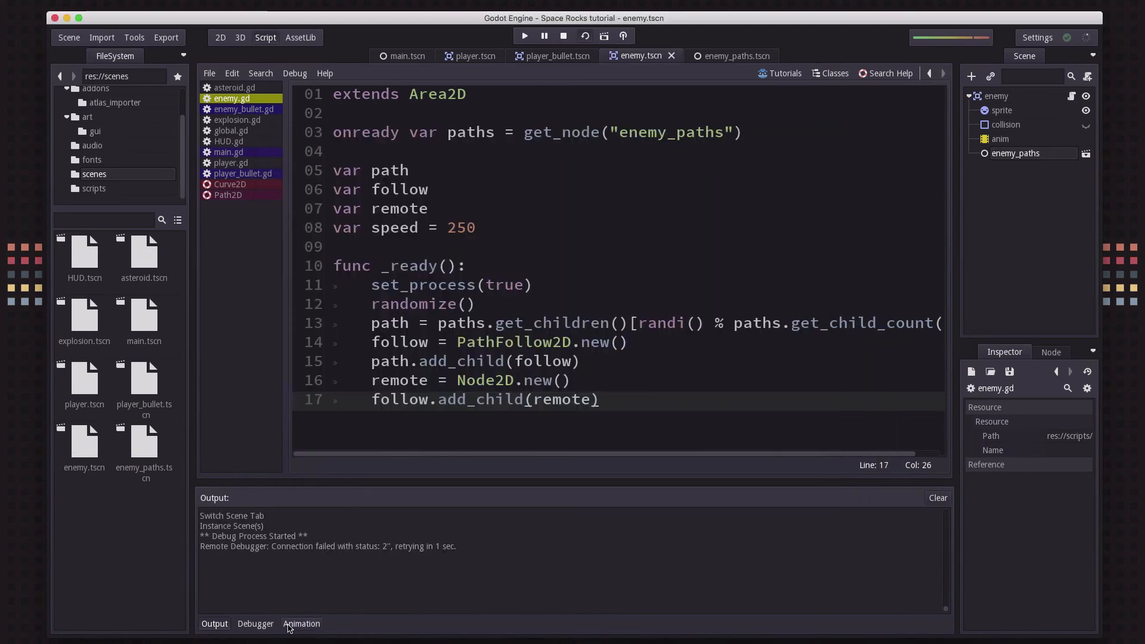
click(255, 623)
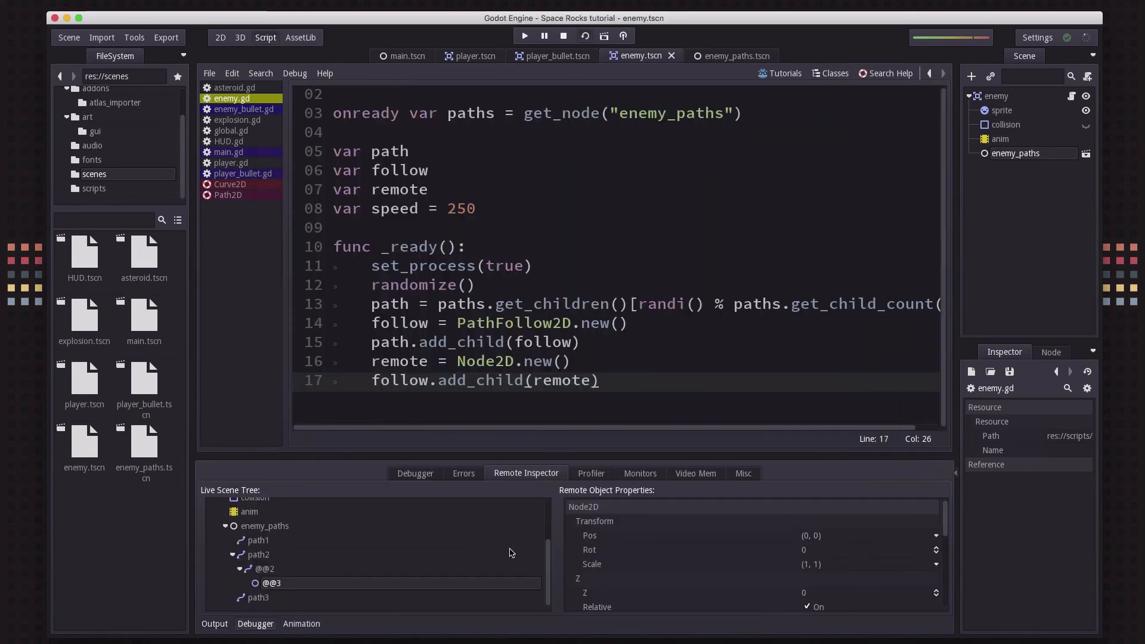
mouse_move(253, 550)
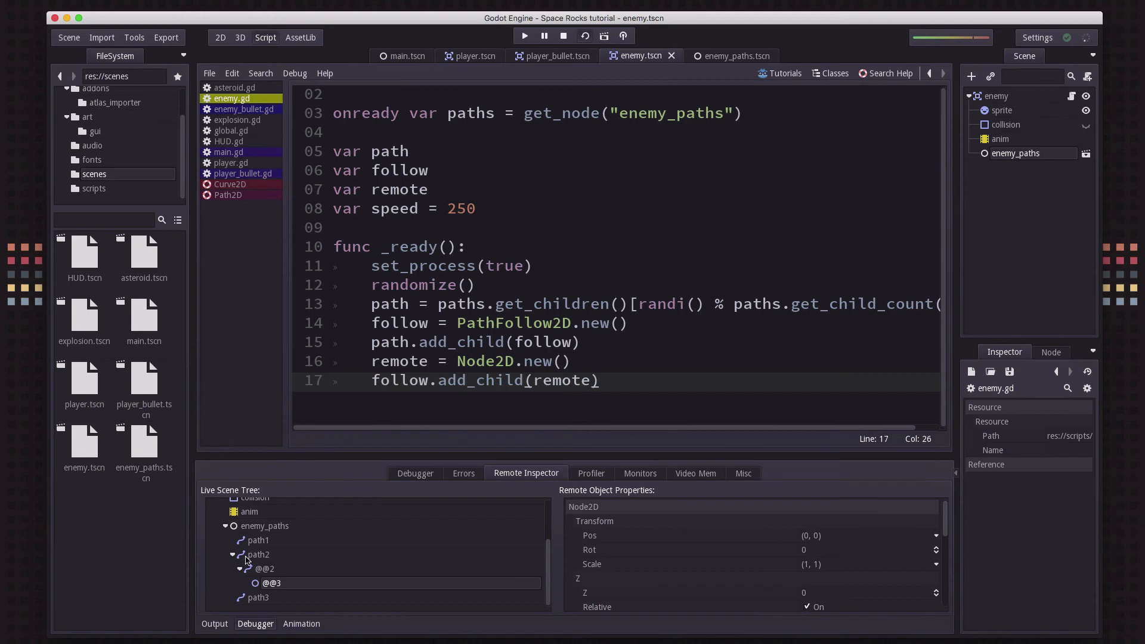
click(264, 568)
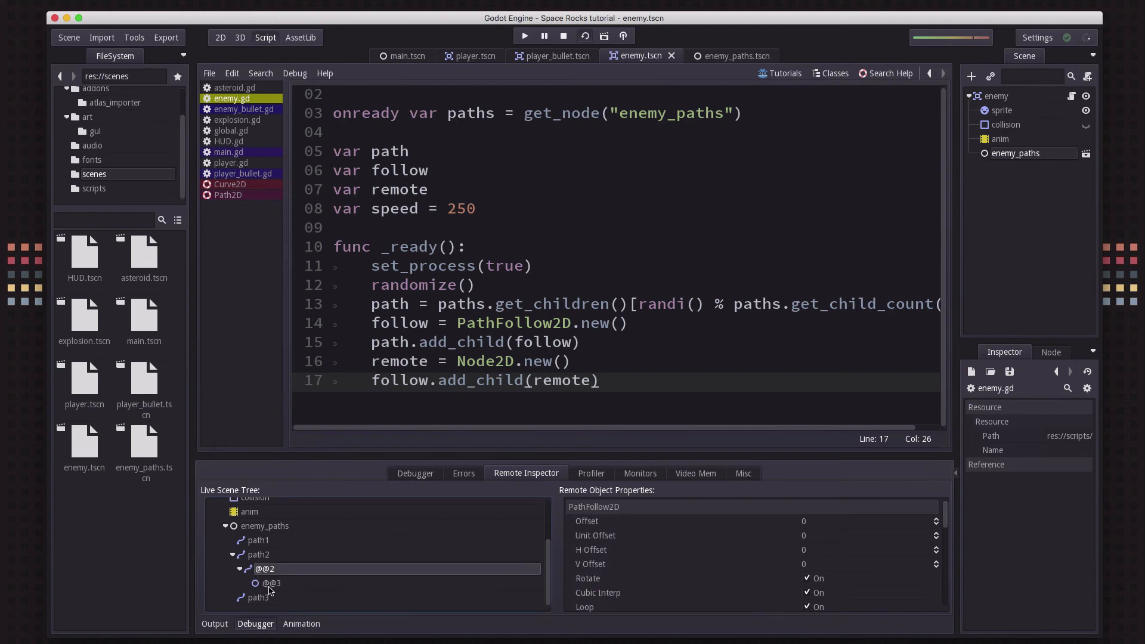
click(272, 583)
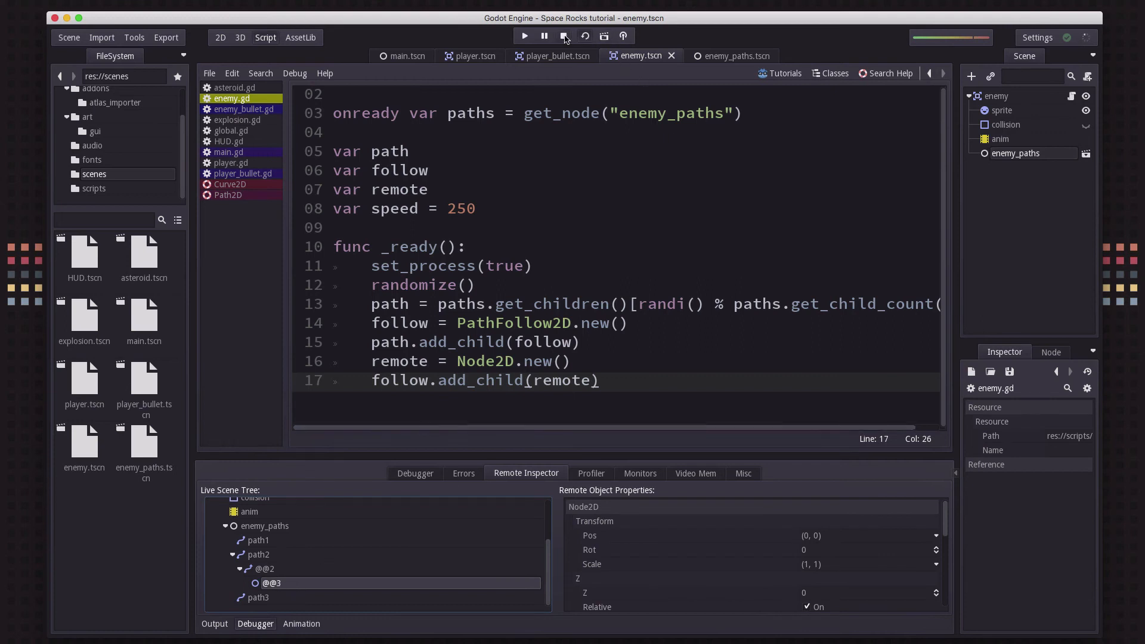
Stop the game and write _process(delta) advancing follow's offset by speed * delta
click(563, 37)
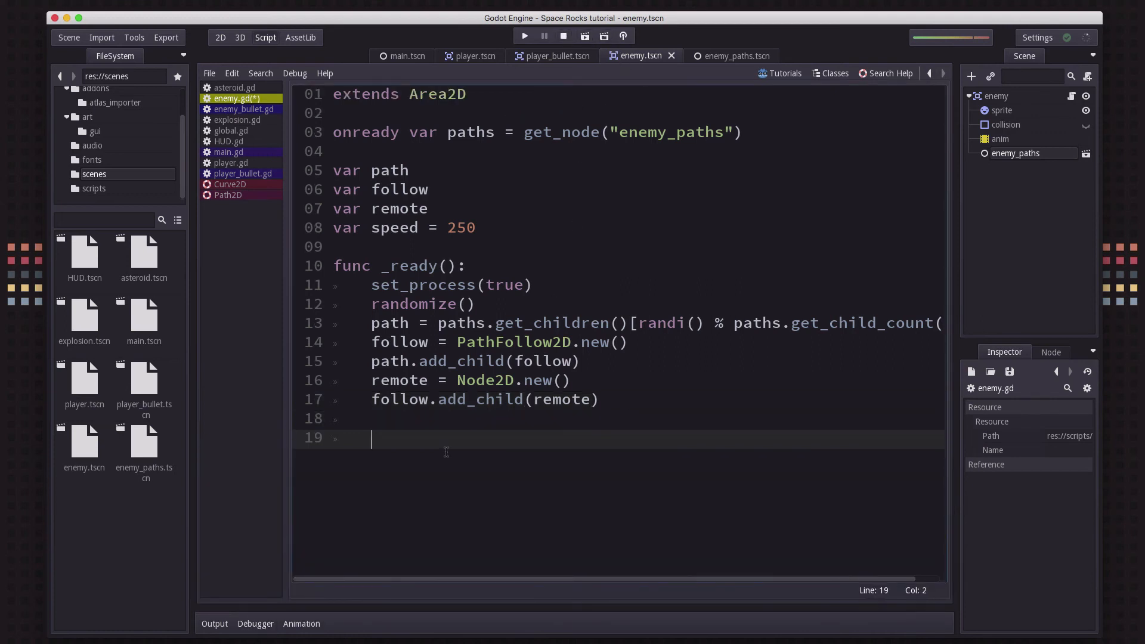
text(func pr)
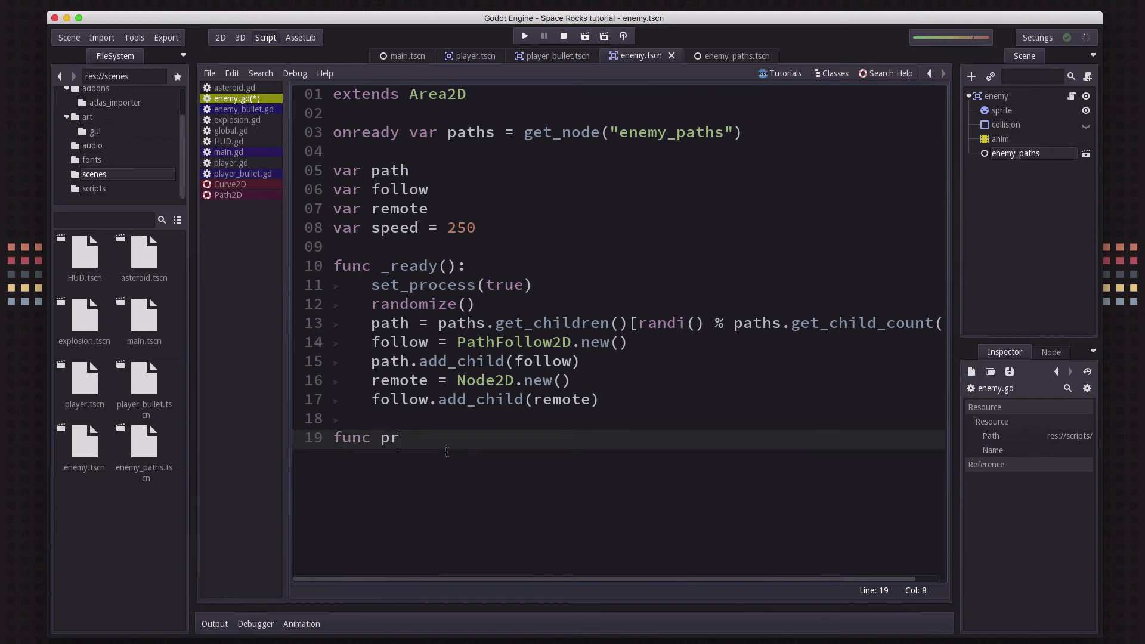
text(_process(delta):)
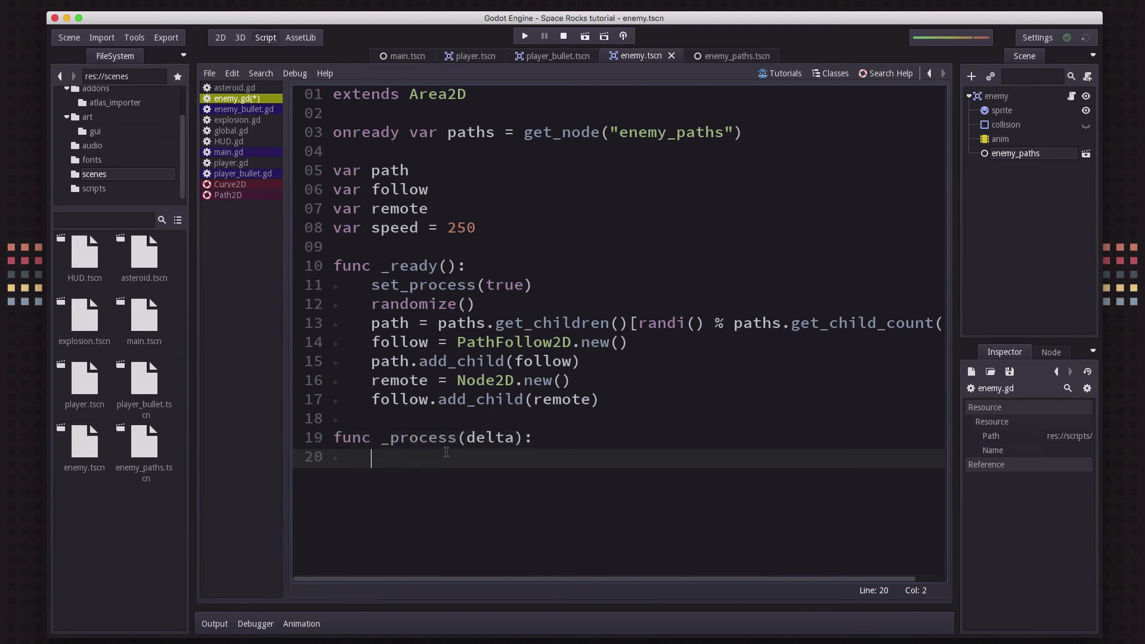
text(follow.s)
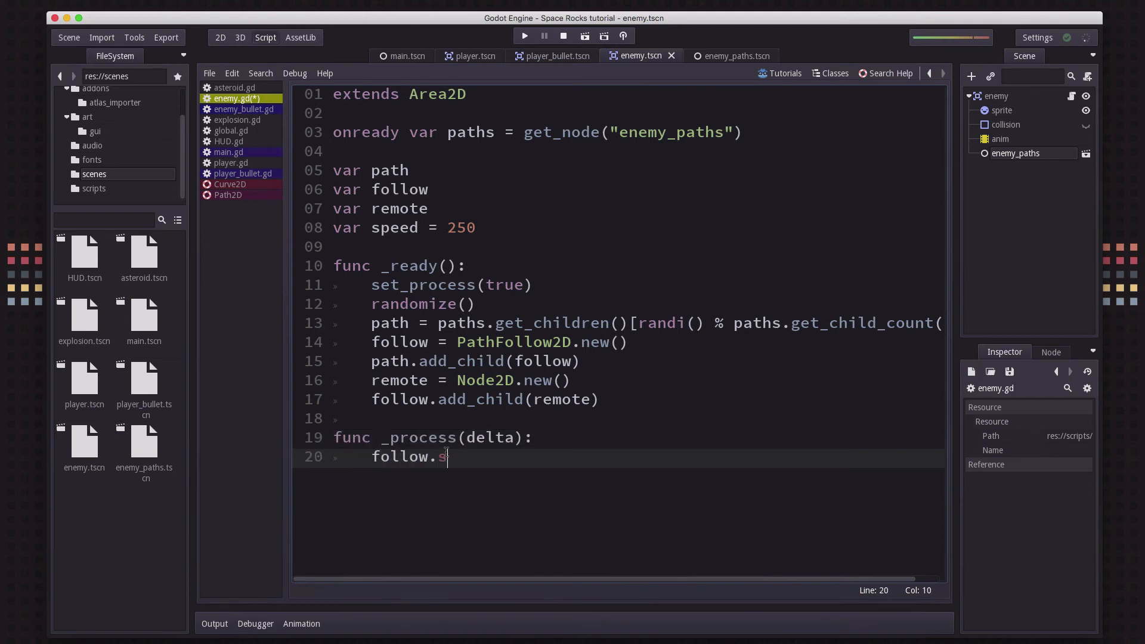
text(et_offset())
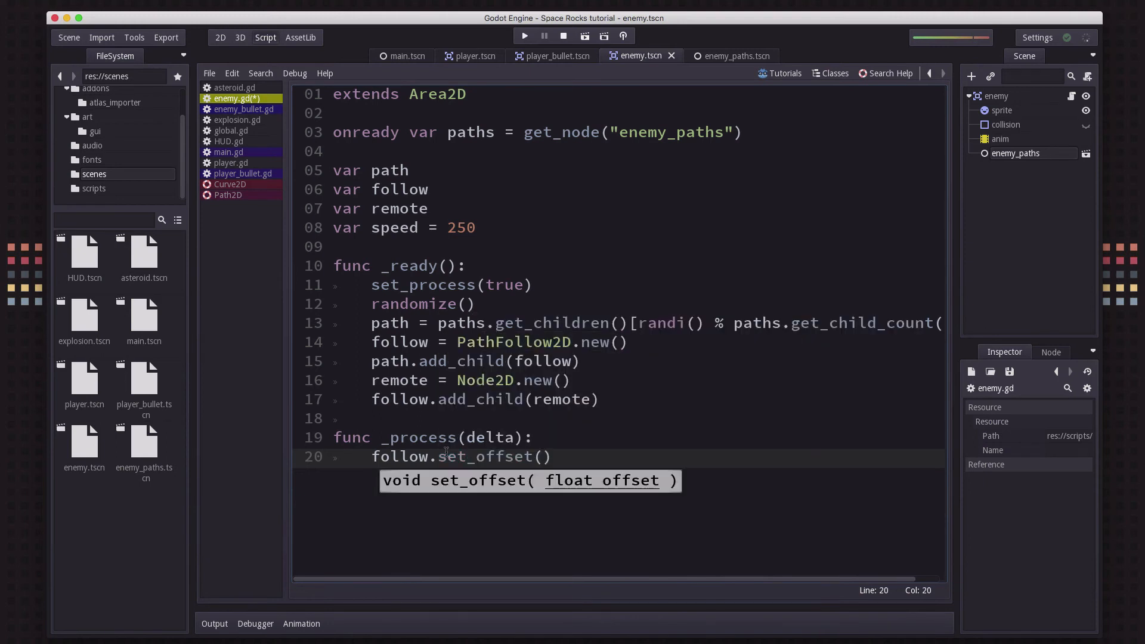
text(follow)
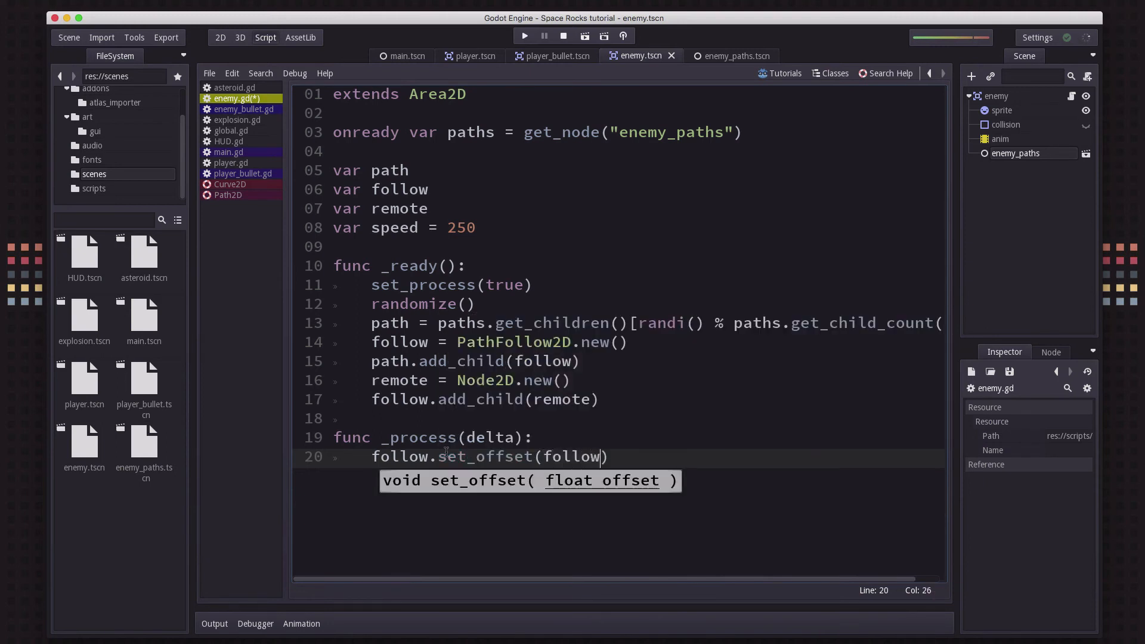
text(.getoffset()
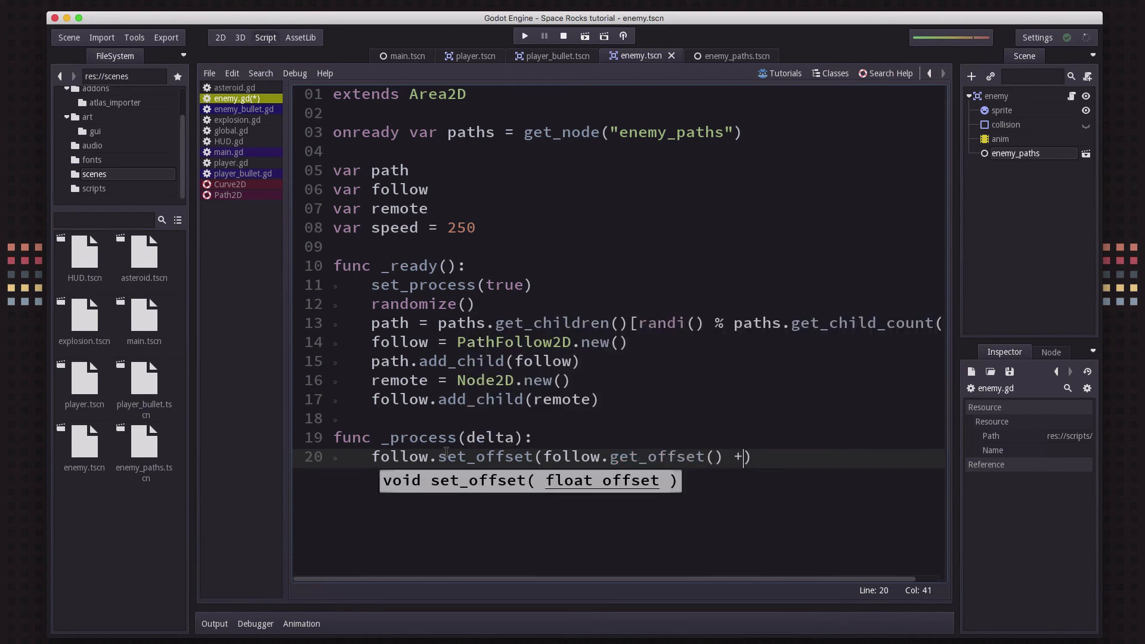
text(speed *)
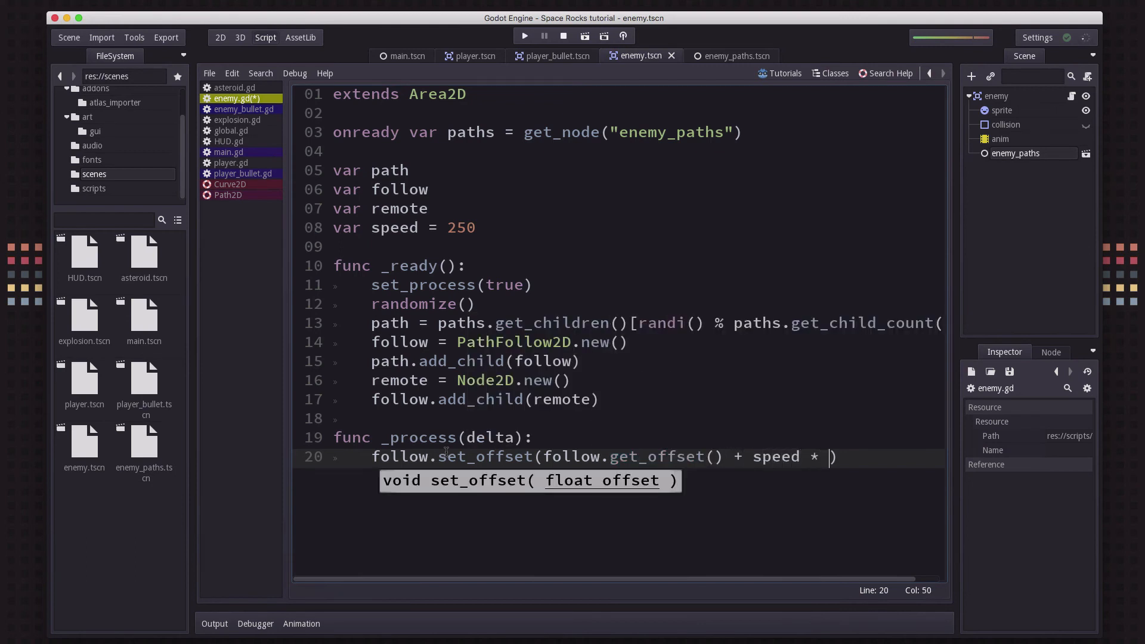
text(delta)
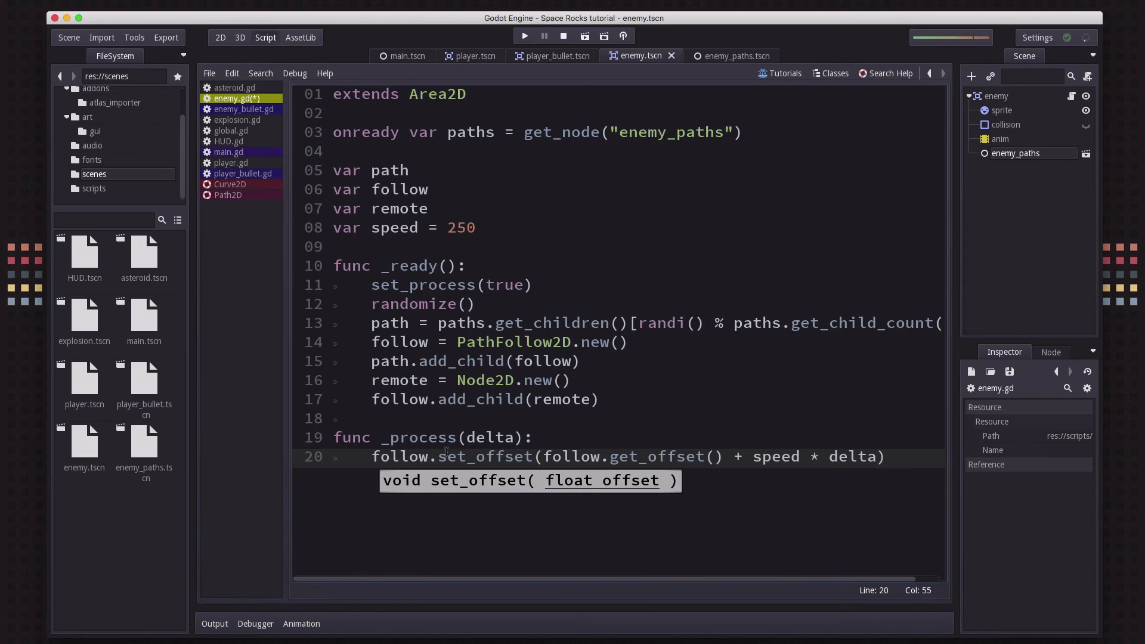
Add set_pos(remote.get_global_pos()) so the enemy tracks the follower each frame
key(Return)
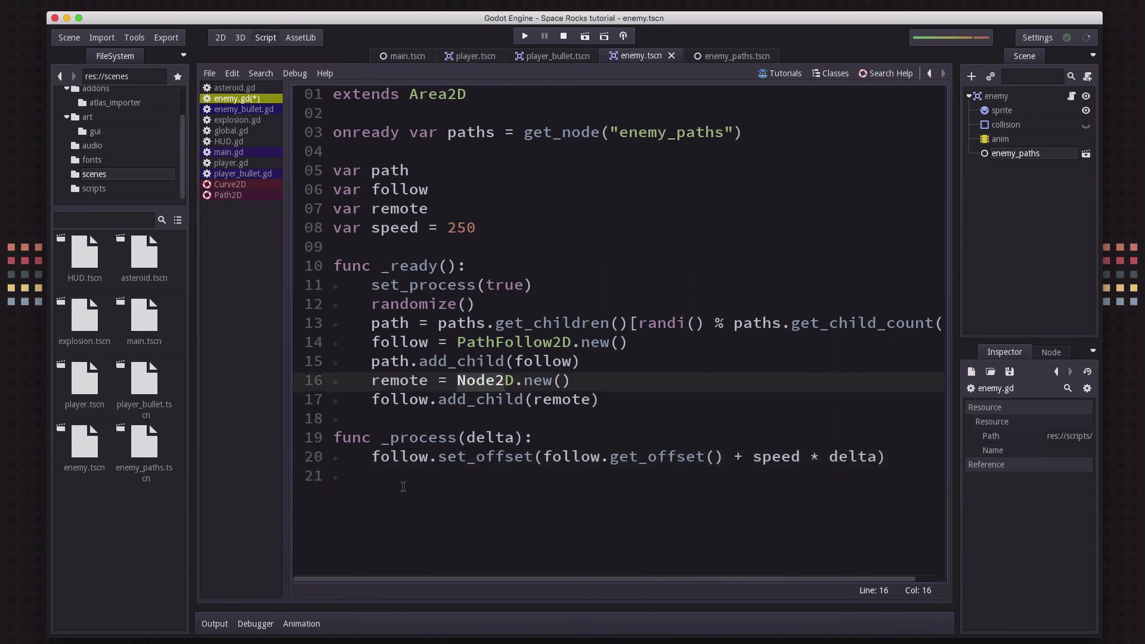
text(set)
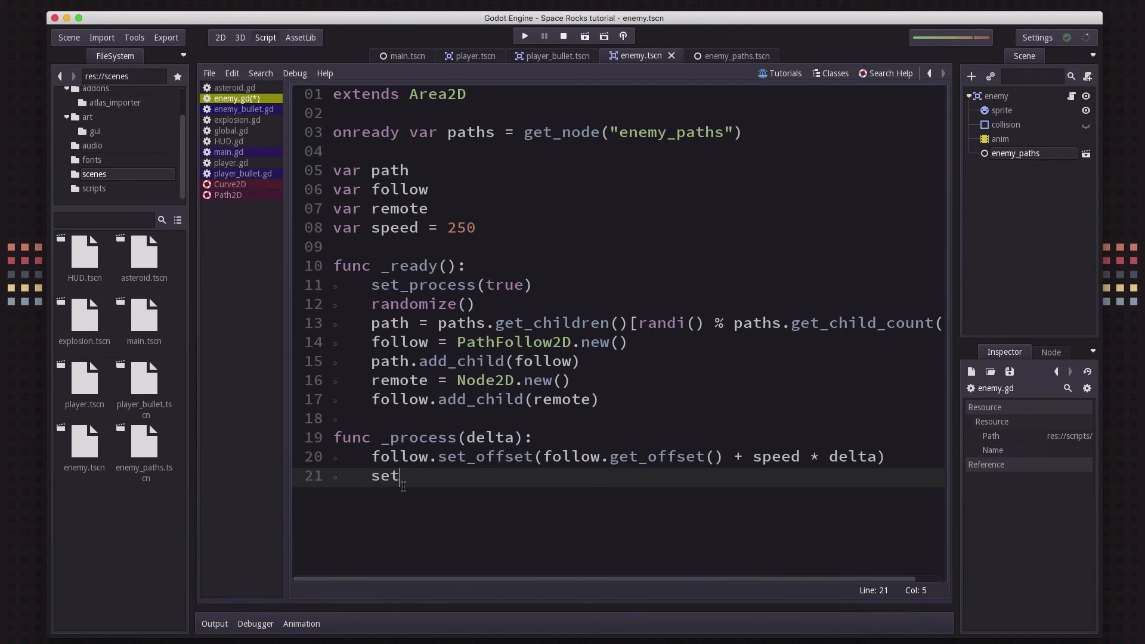
text(_pos()
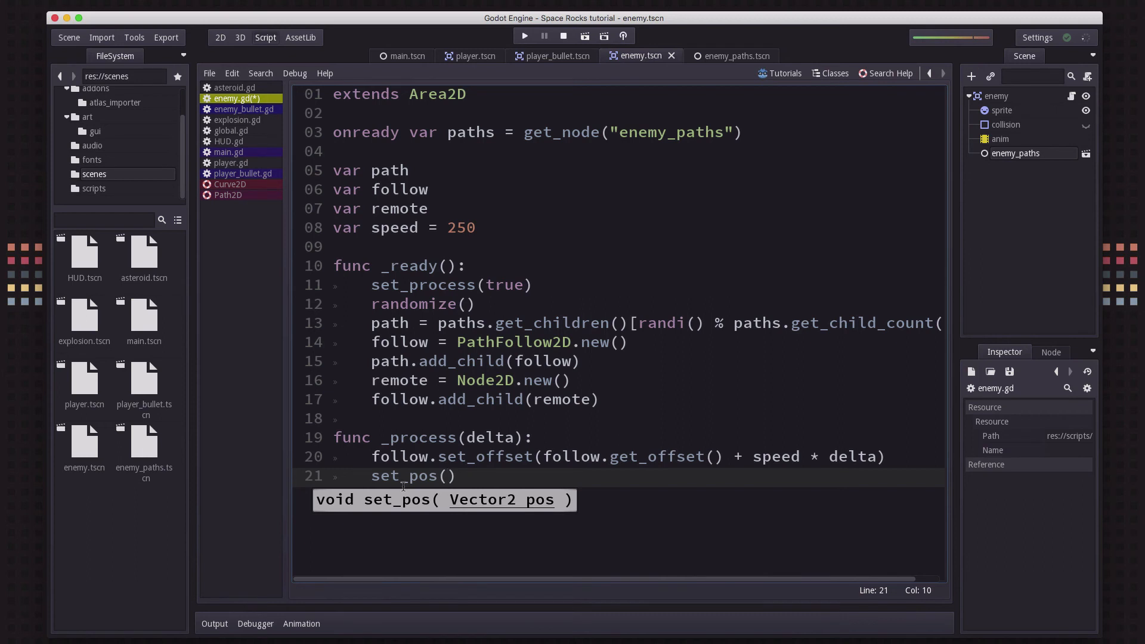
text(remote)
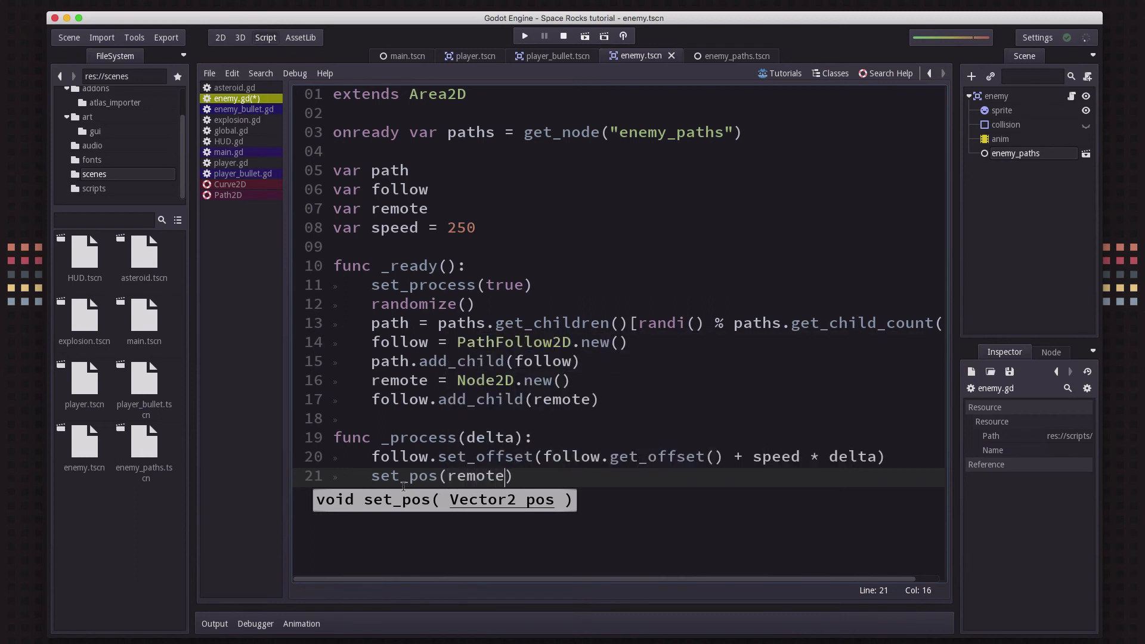
text(.getglo)
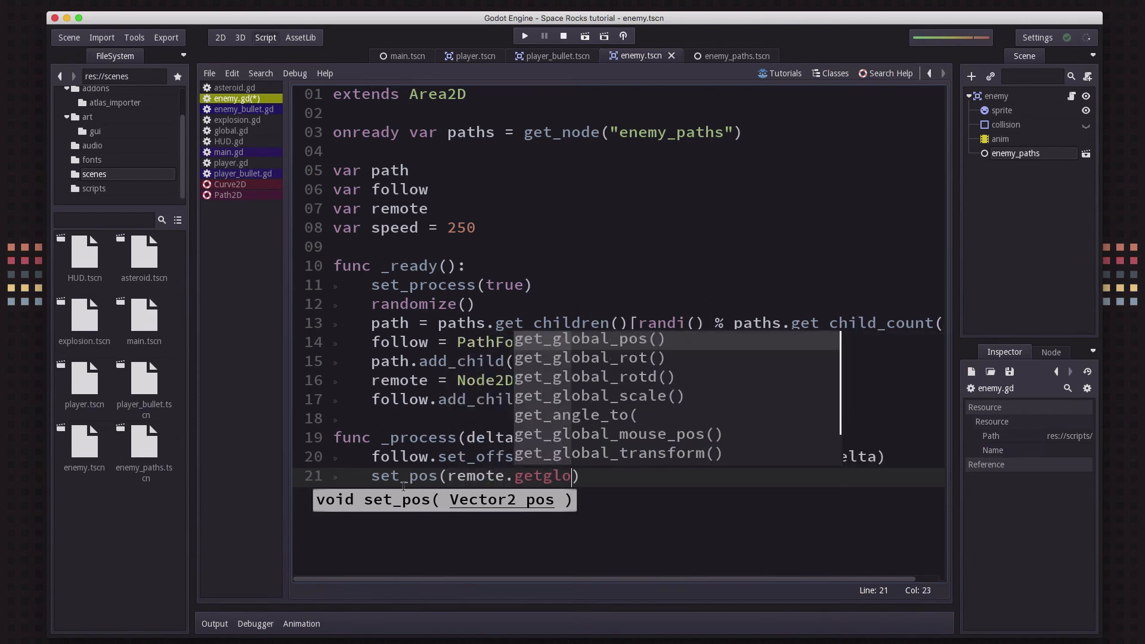
text(bpos)
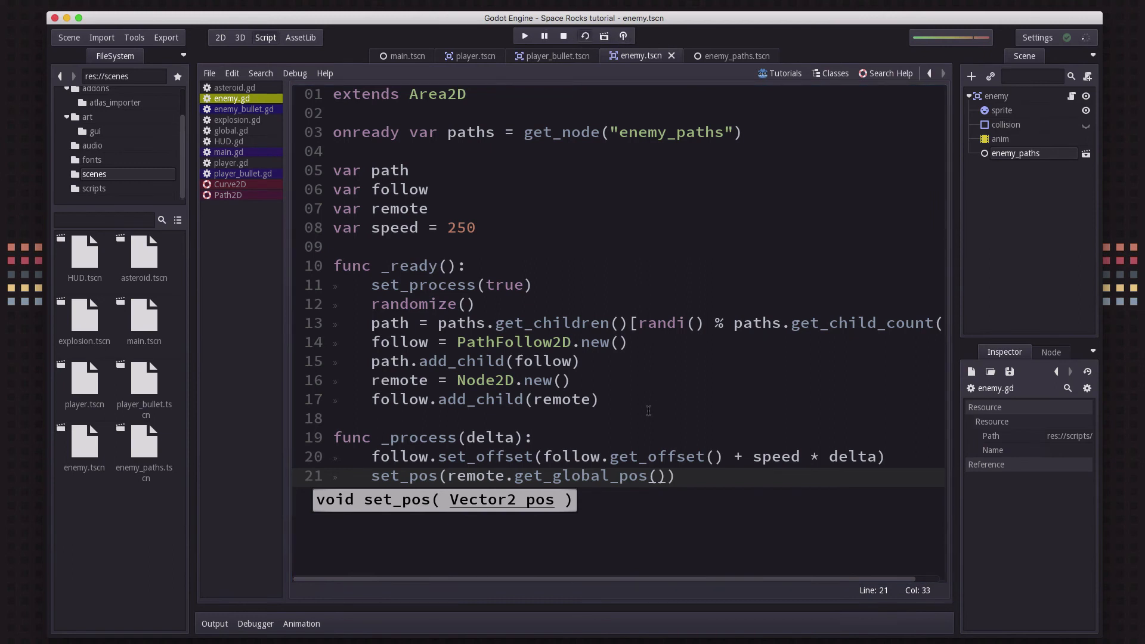
click(525, 36)
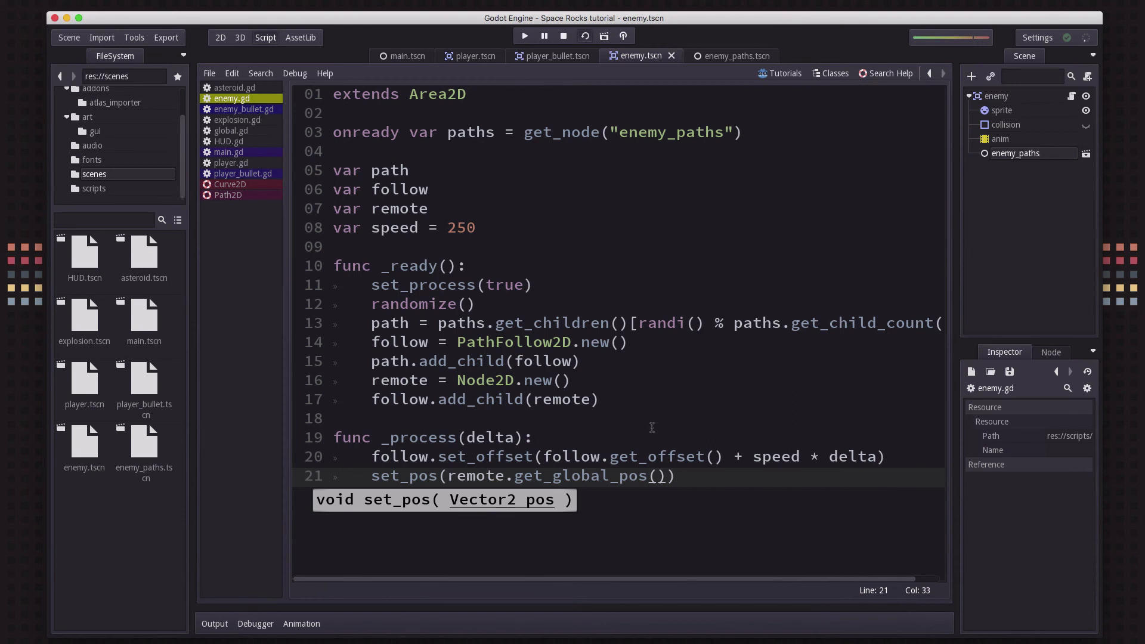
click(525, 36)
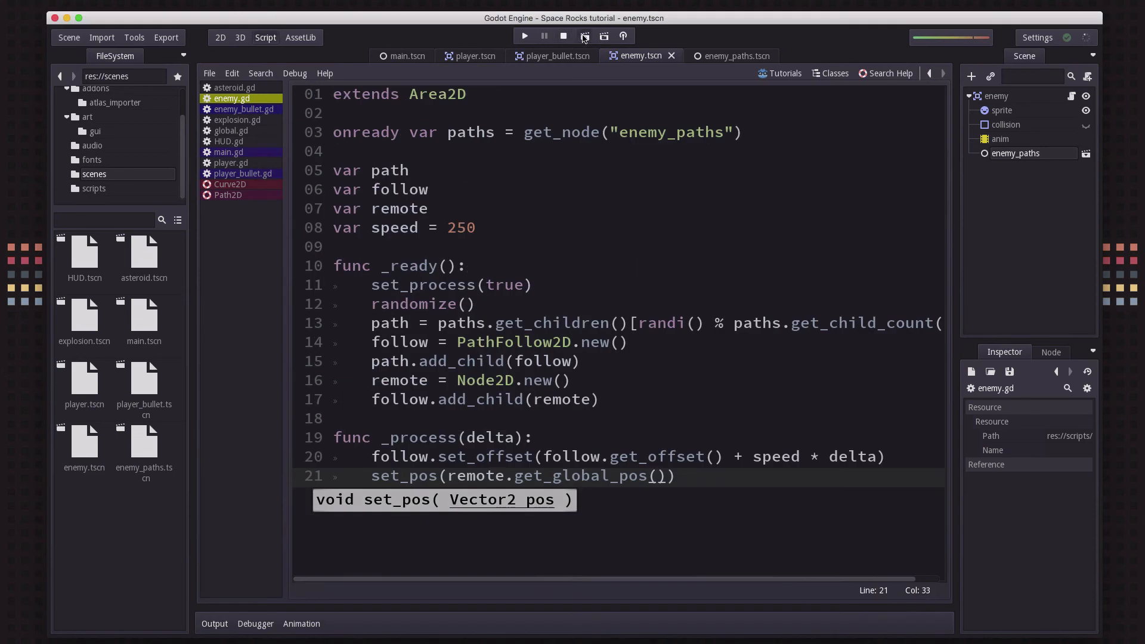
Run the scene to watch the saucer travel its path, then close the game window
click(523, 37)
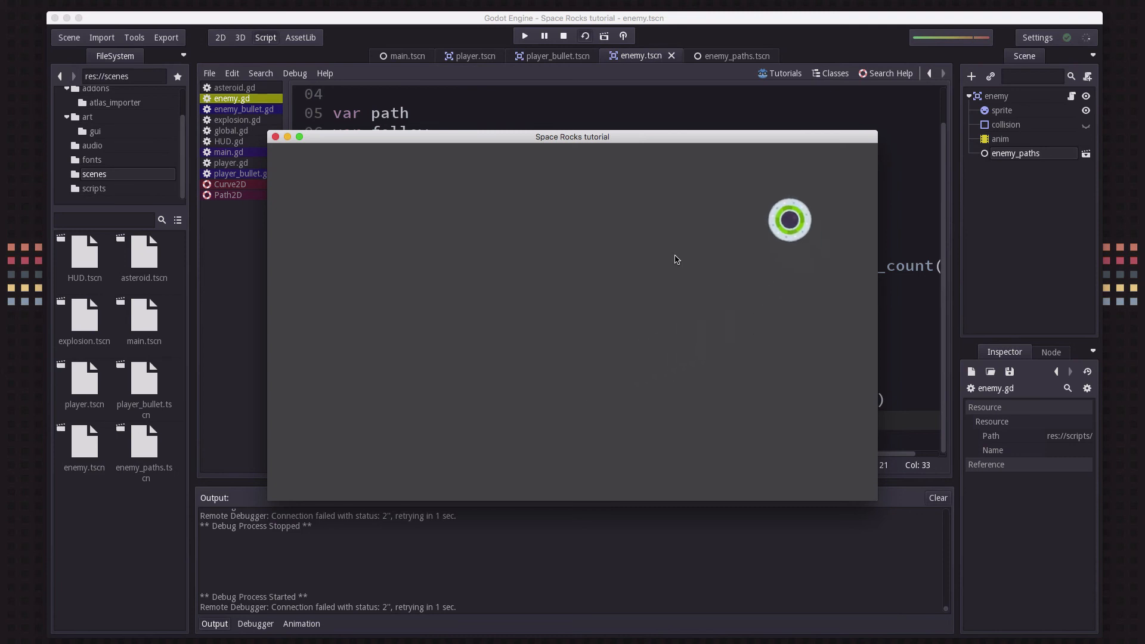
mouse_move(391, 168)
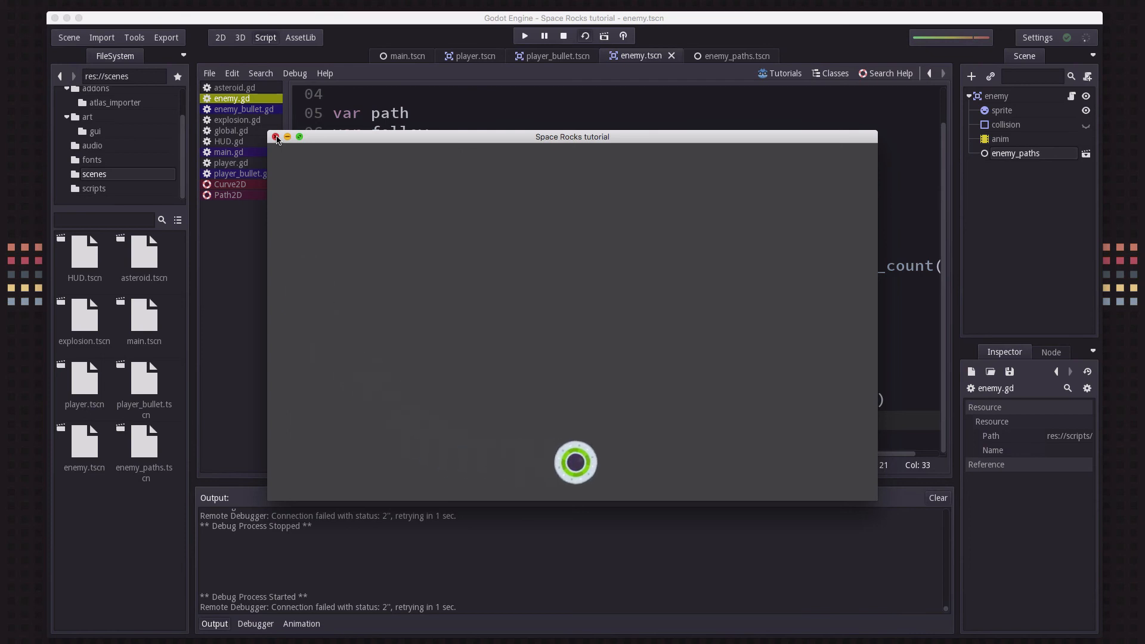
click(277, 136)
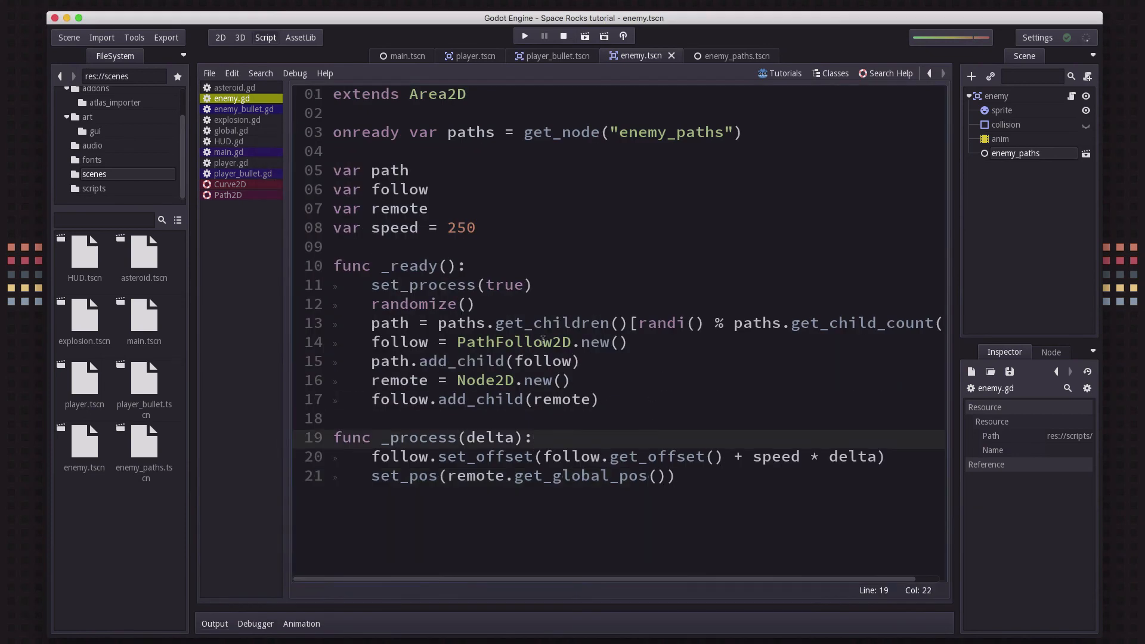
Add follow.set_loop(false) in _ready and hide the Output panel
text(follow.set_loop(false)
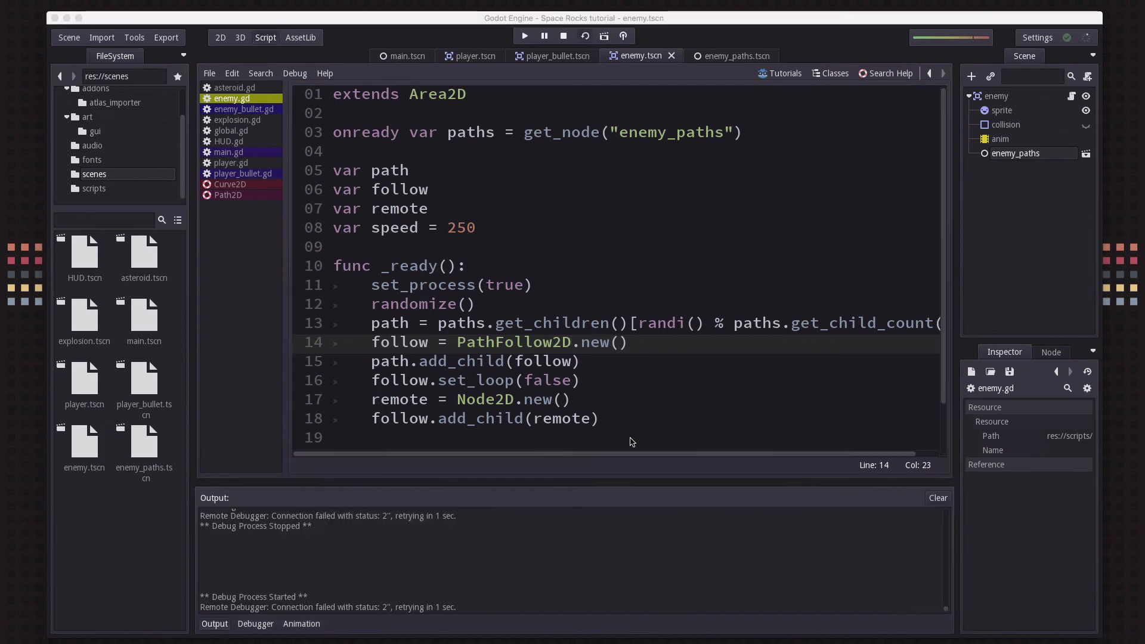
click(525, 36)
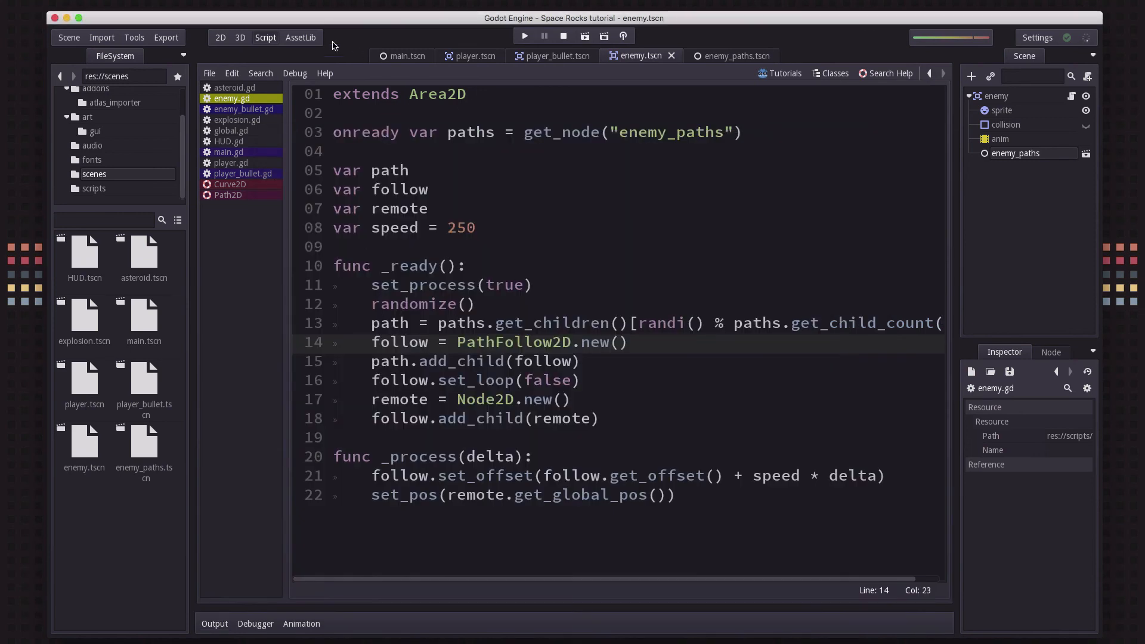
click(219, 37)
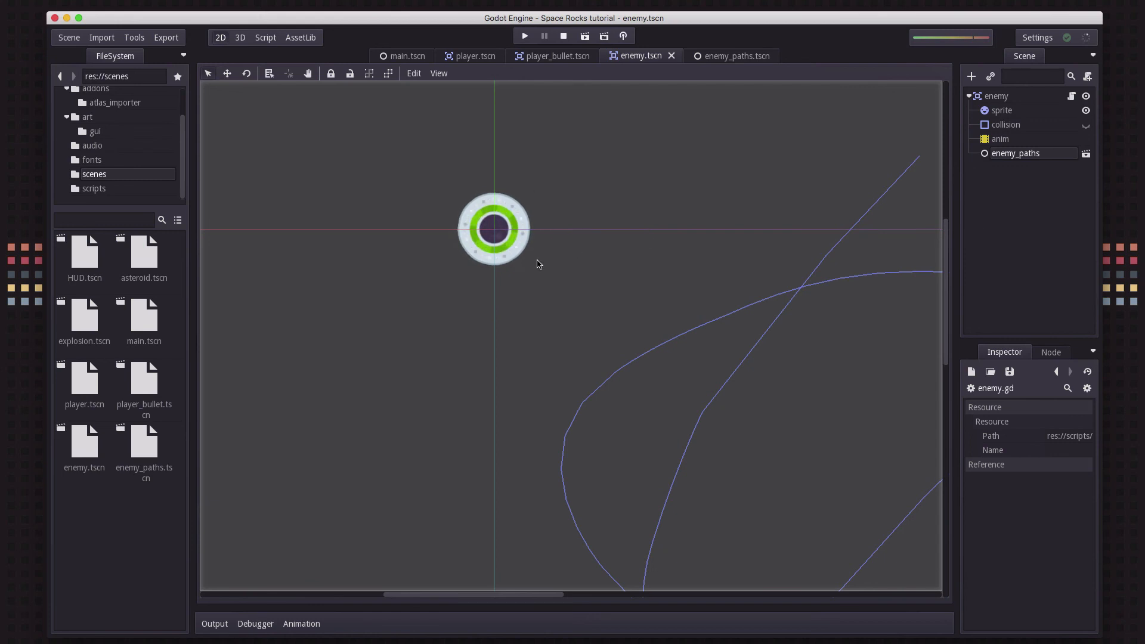
click(999, 138)
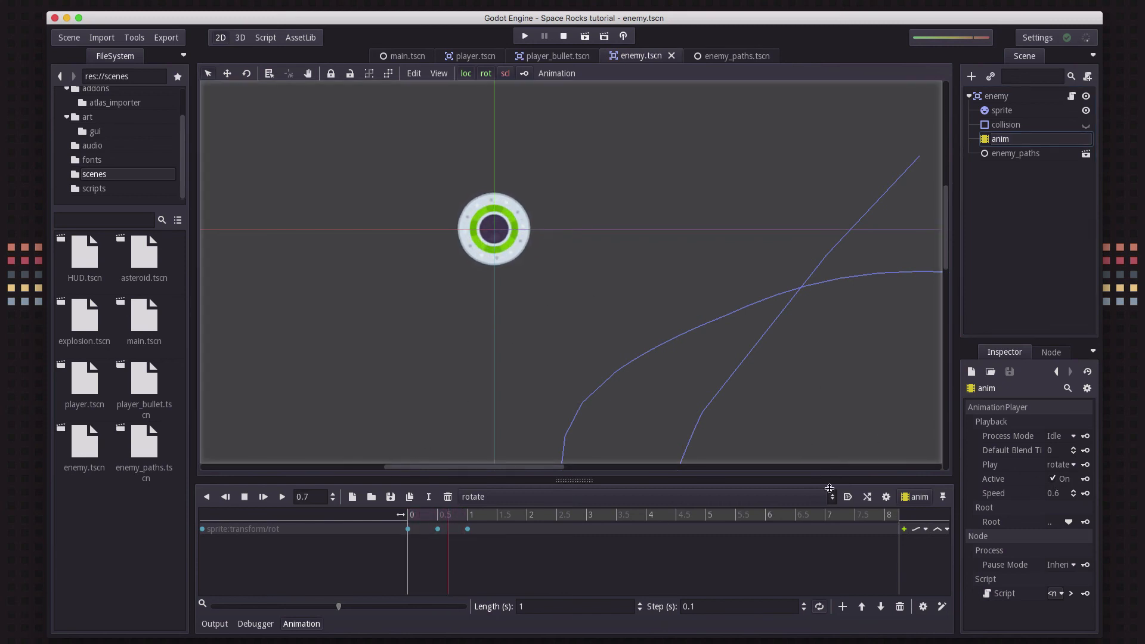
mouse_move(847, 496)
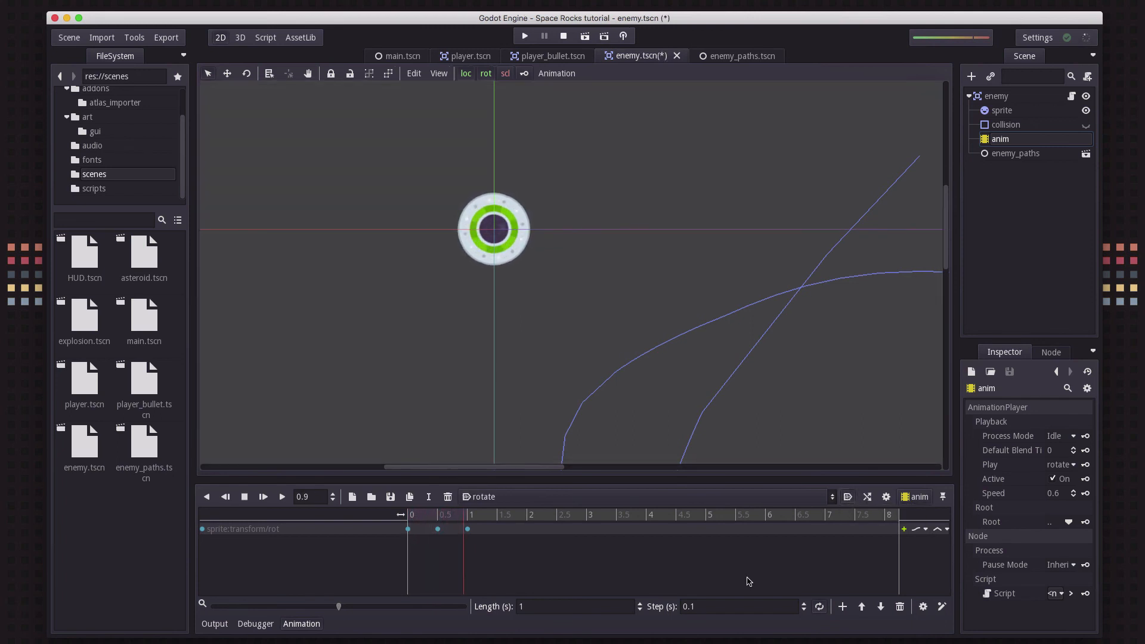
key(ctrl+s)
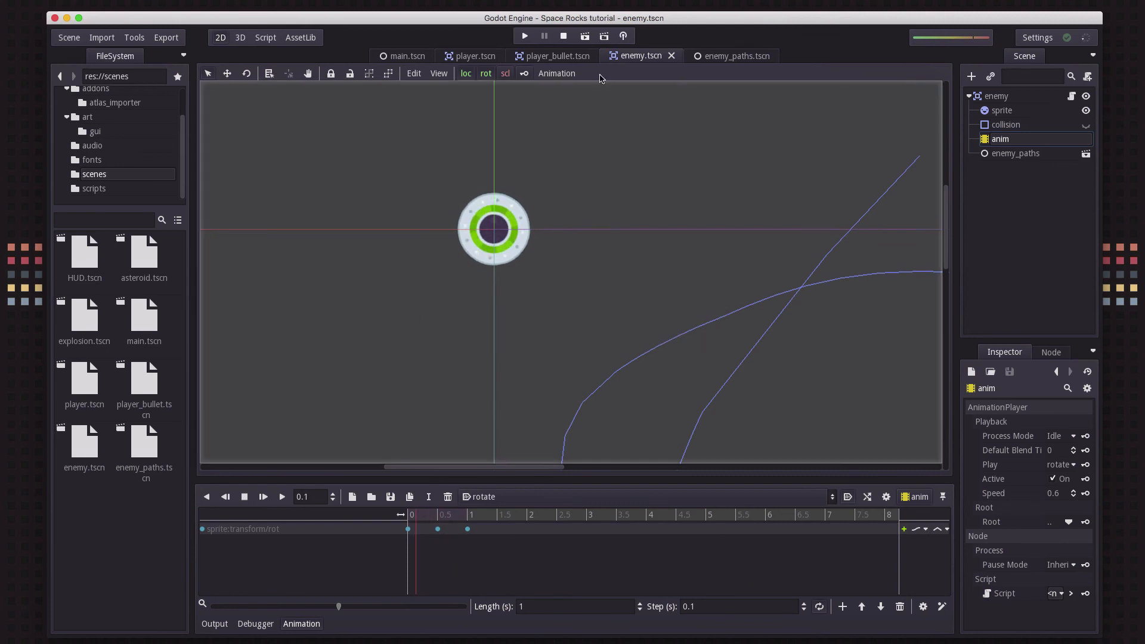
click(265, 37)
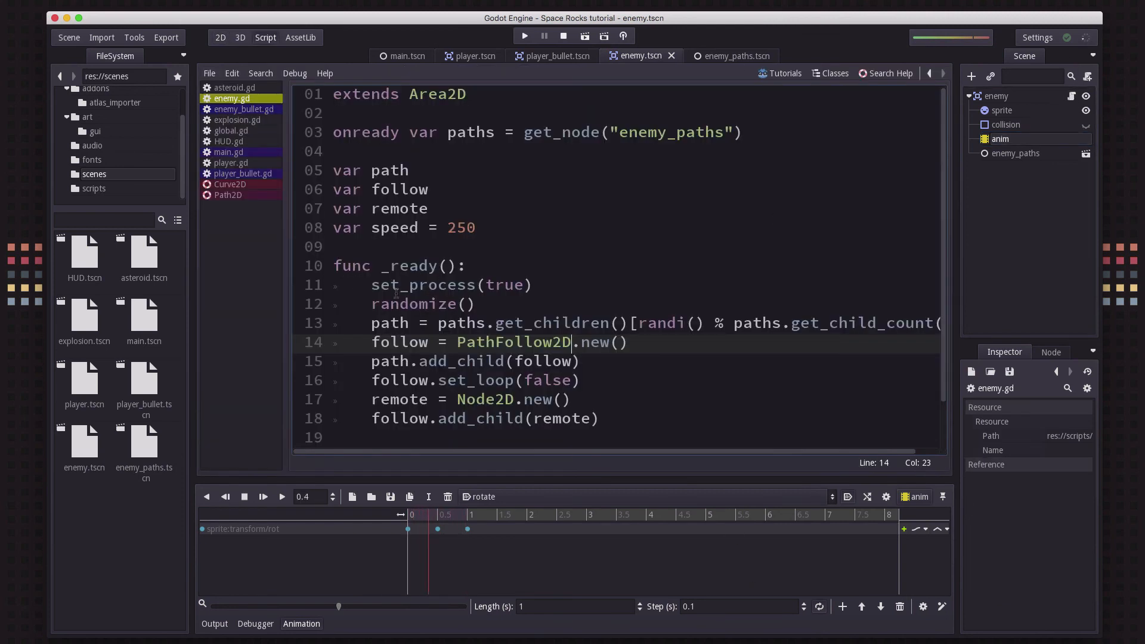
click(330, 496)
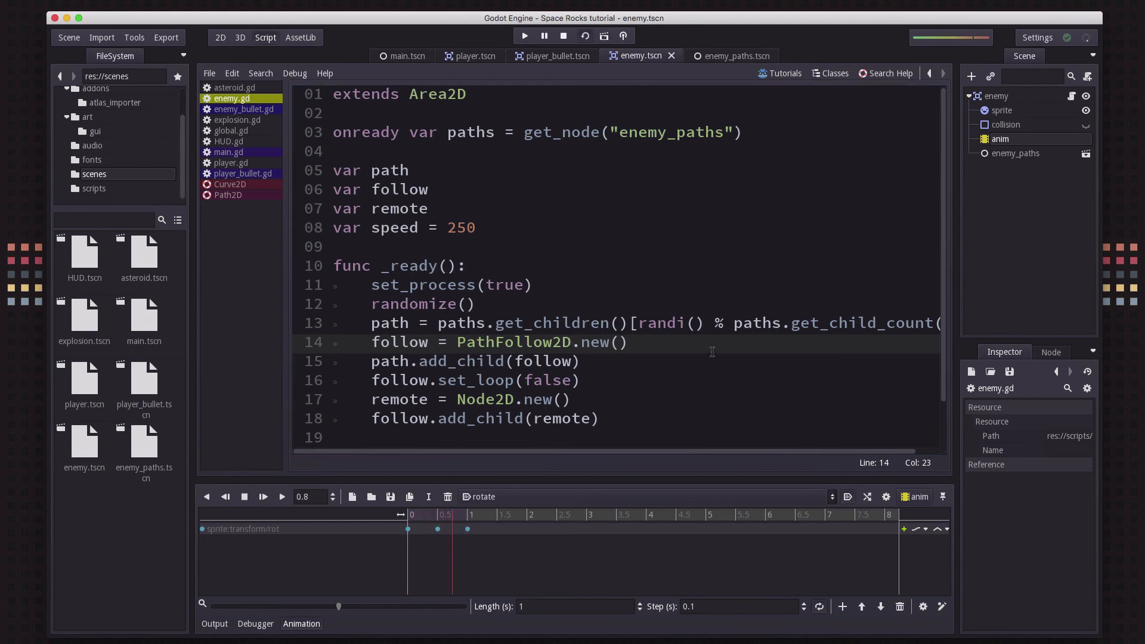
click(525, 35)
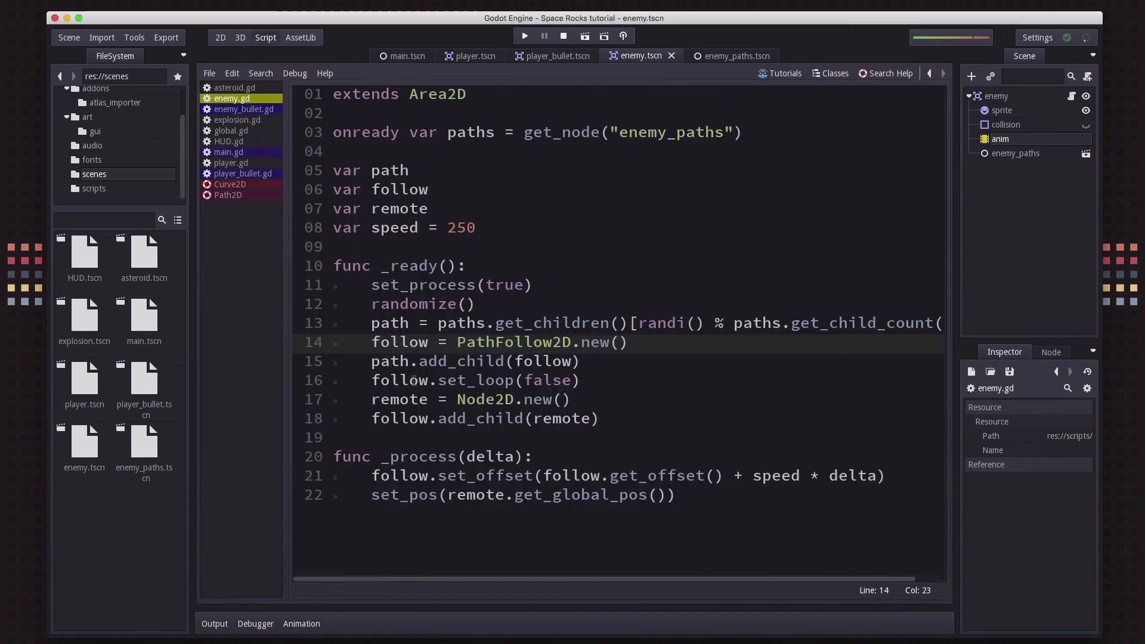
Add a VisibilityNotifier2D child named visible under the enemy root node
click(336, 246)
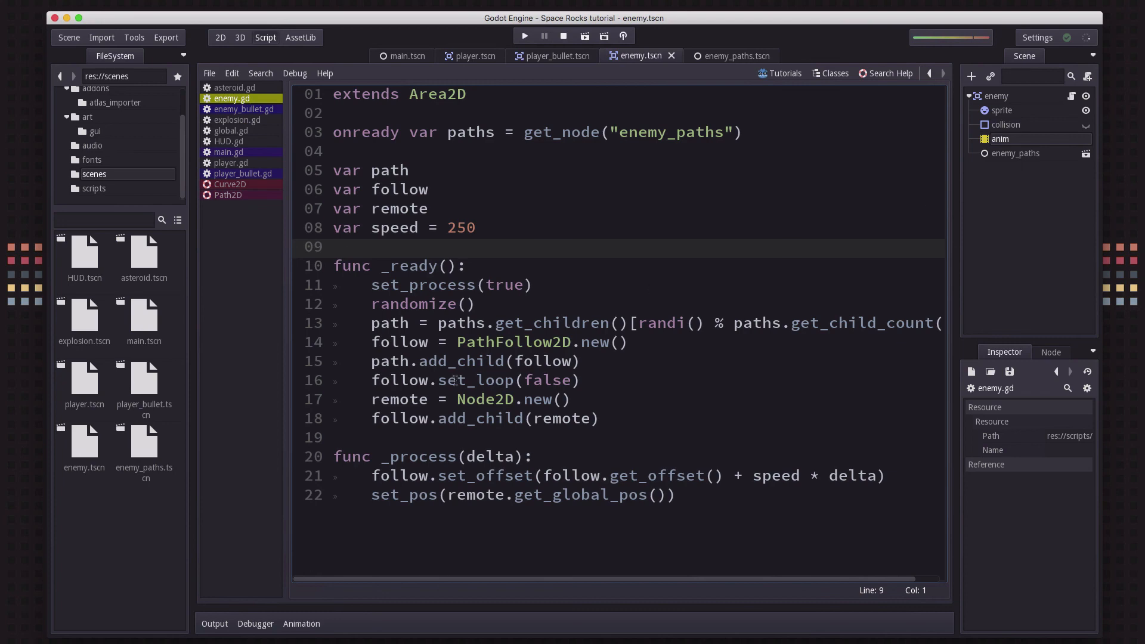
click(219, 37)
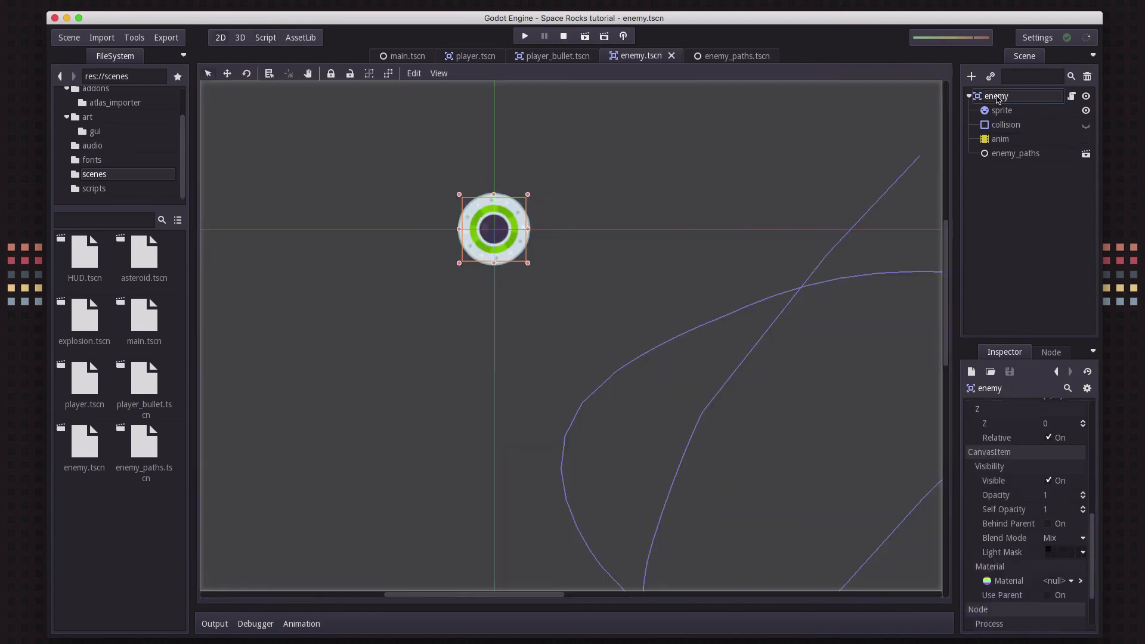
click(970, 76)
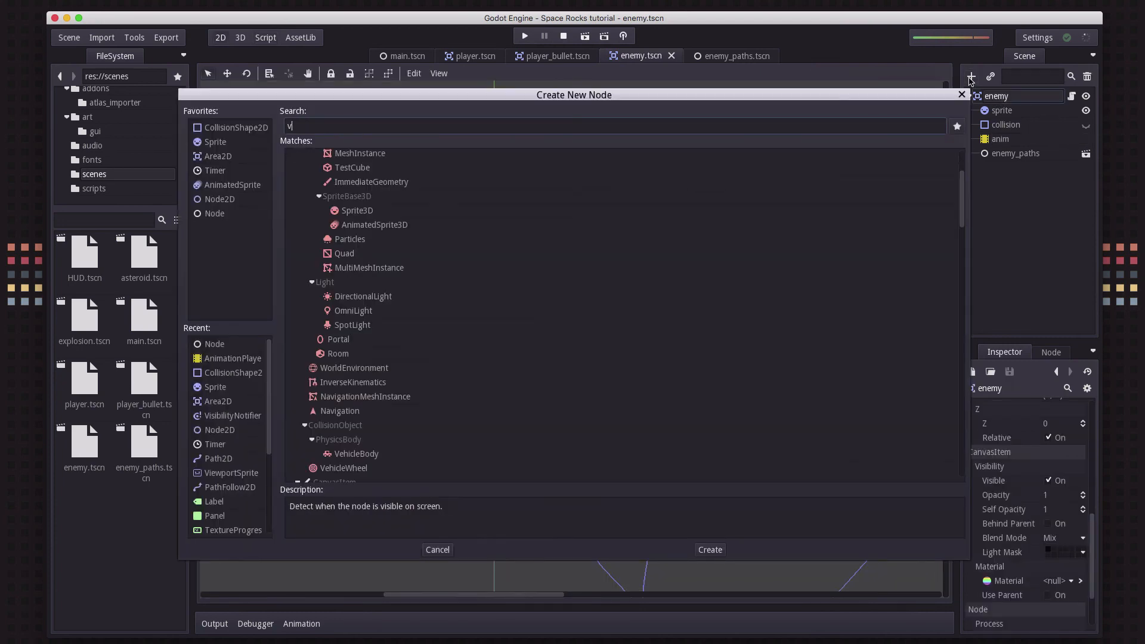
text(isib)
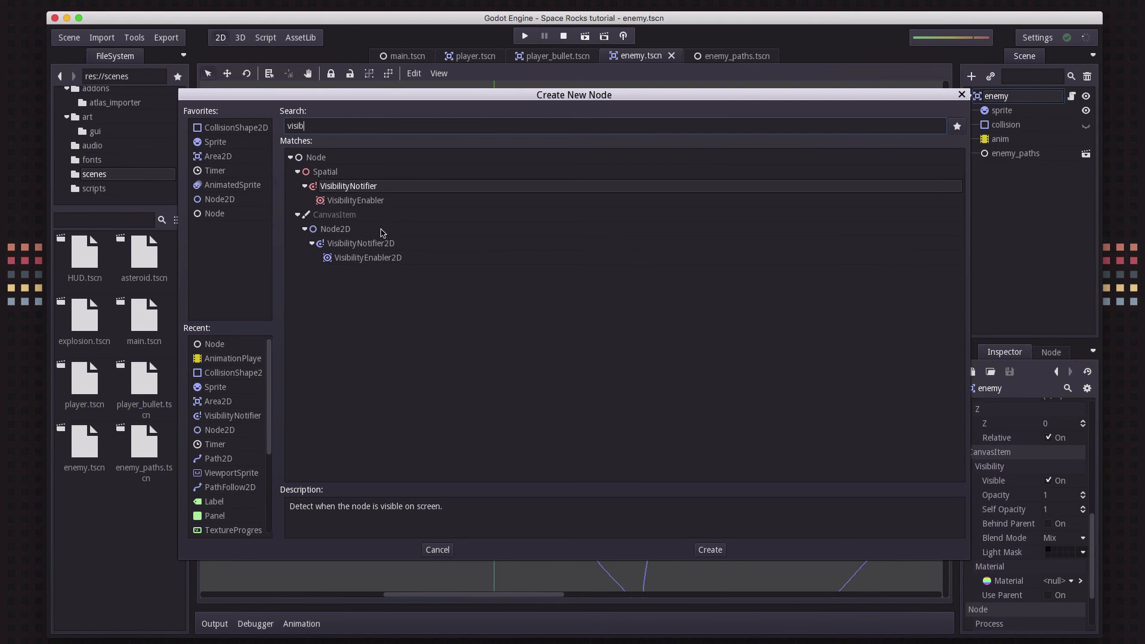
click(707, 549)
text(visible)
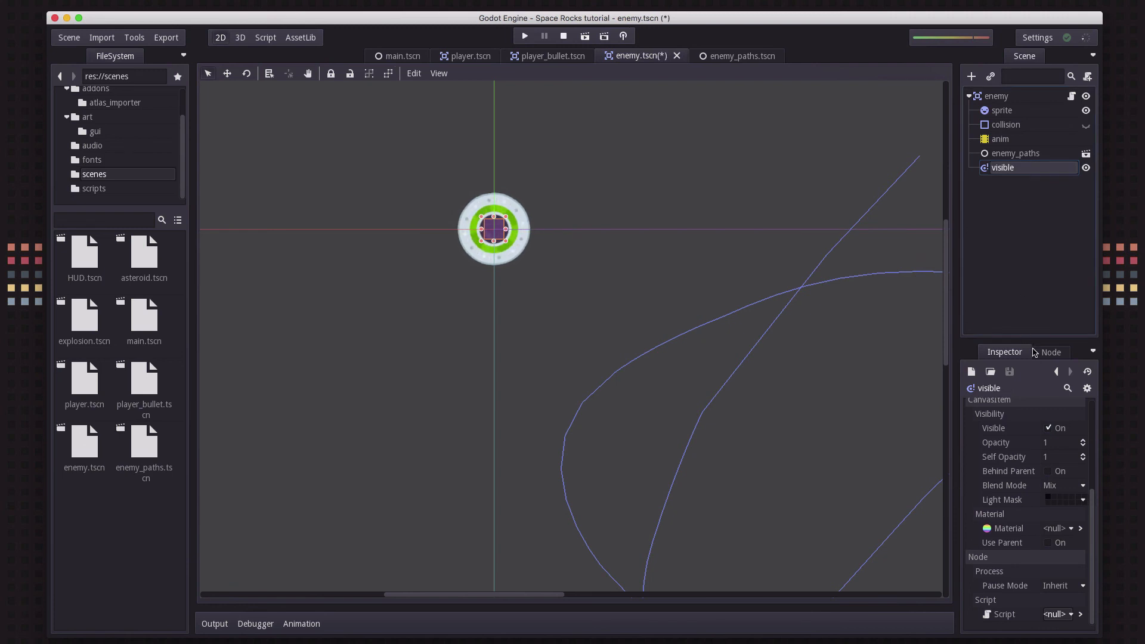
Connect visible's exit_screen signal to _on_visible_exit_screen calling queue_free()
click(1049, 352)
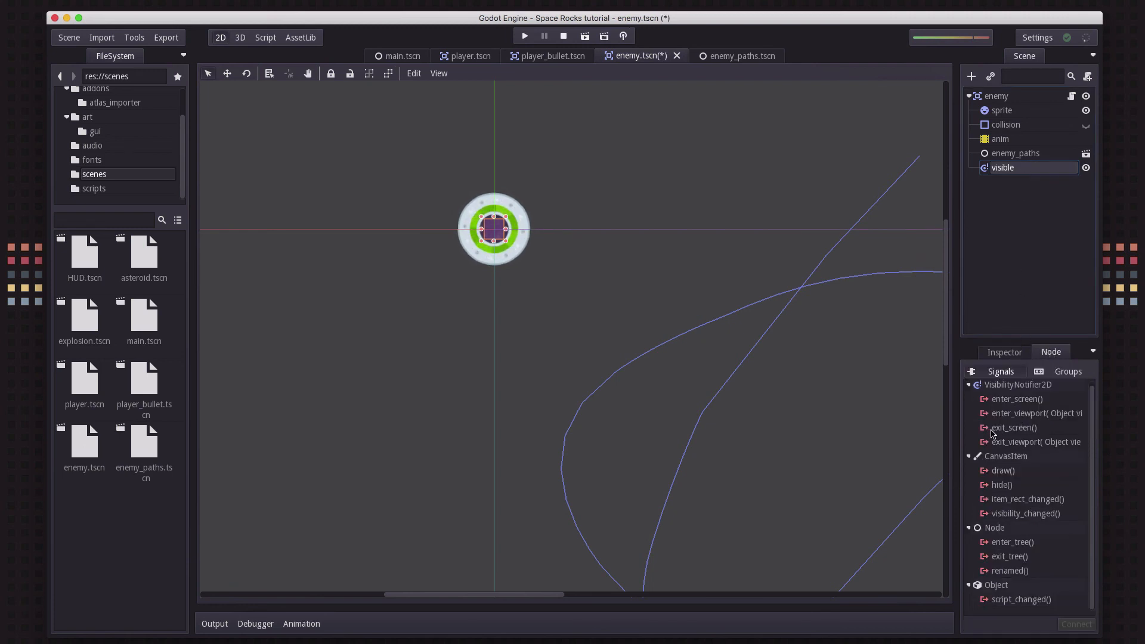
double_click(1014, 427)
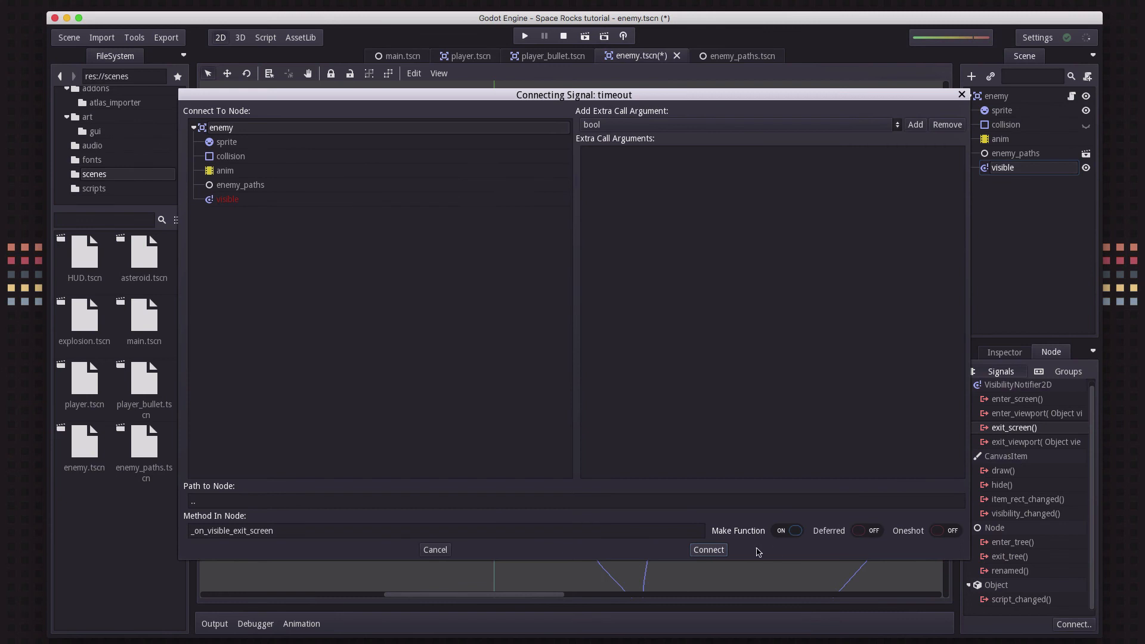
click(707, 548)
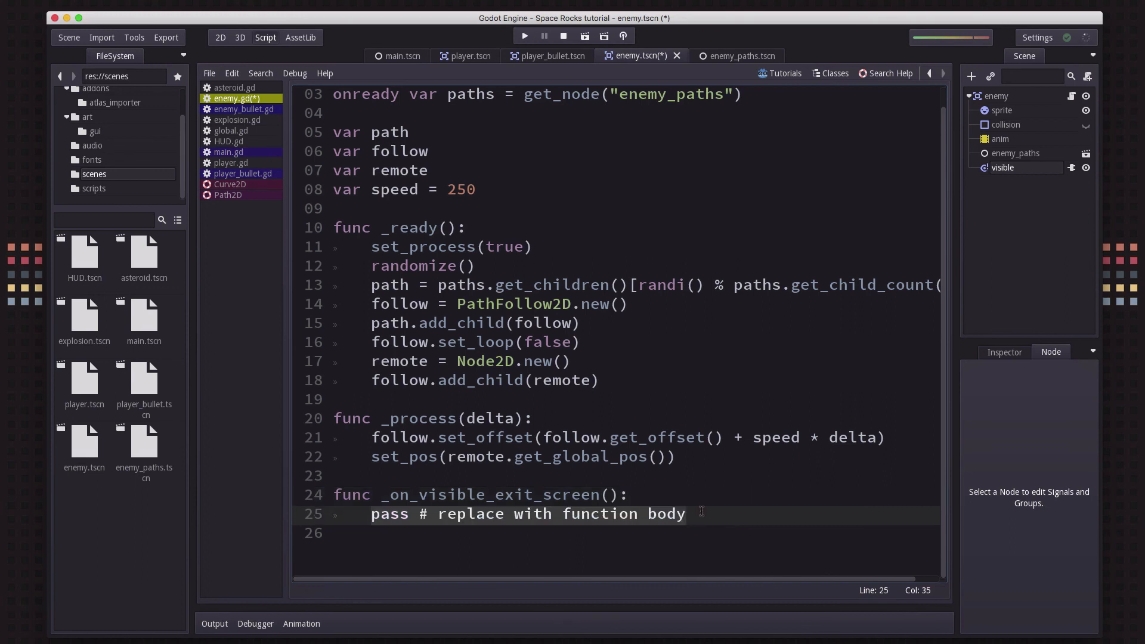
text(queue_free()
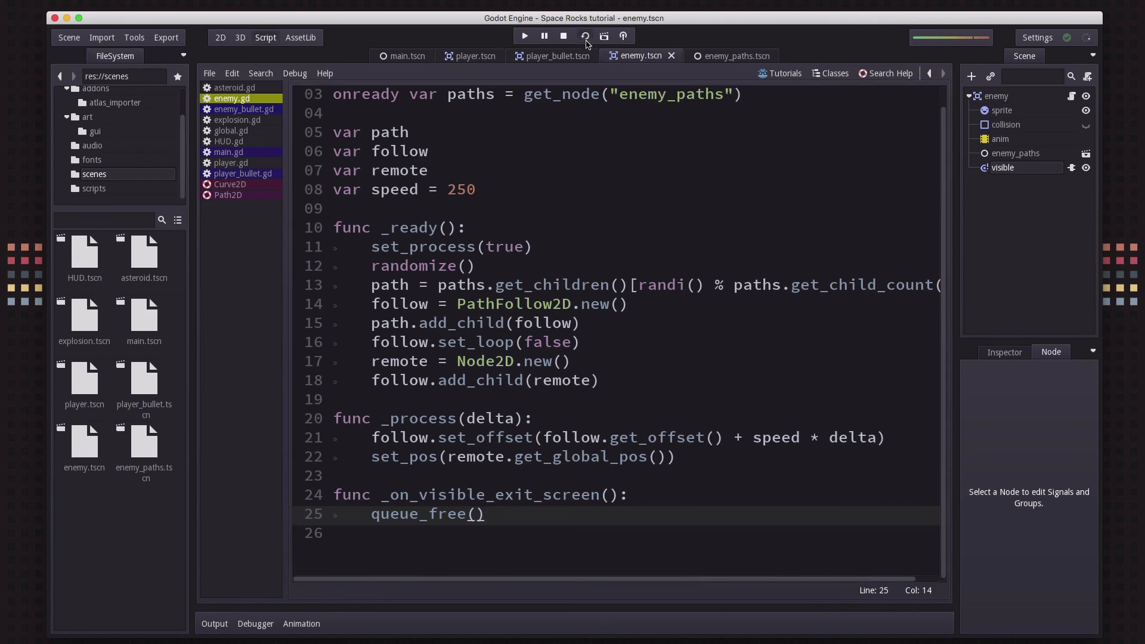
click(525, 35)
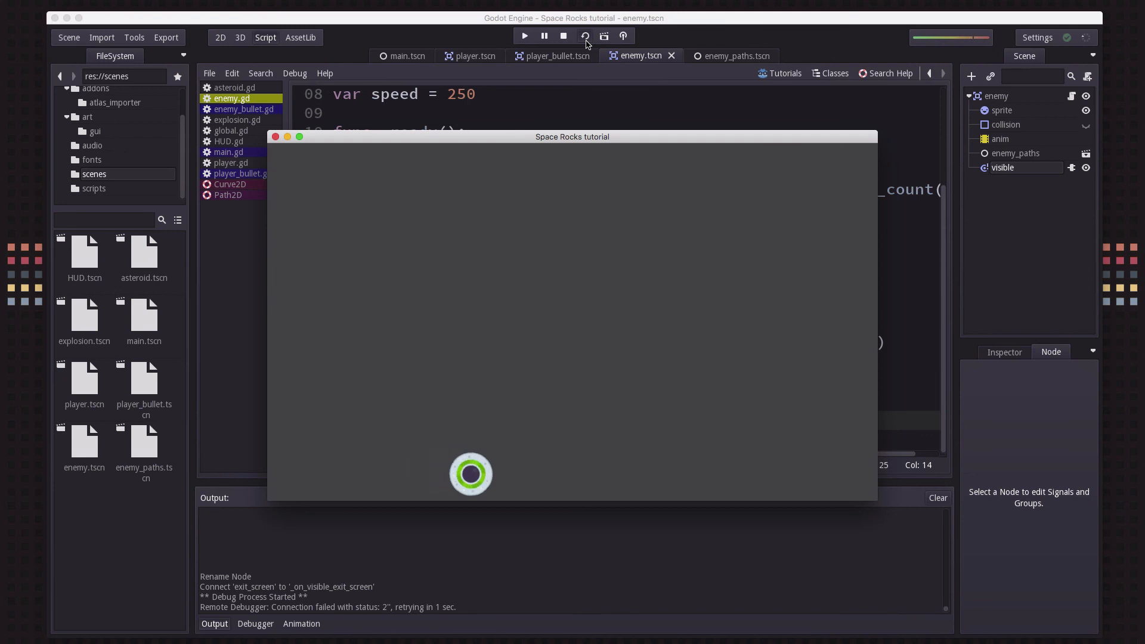
mouse_move(788, 453)
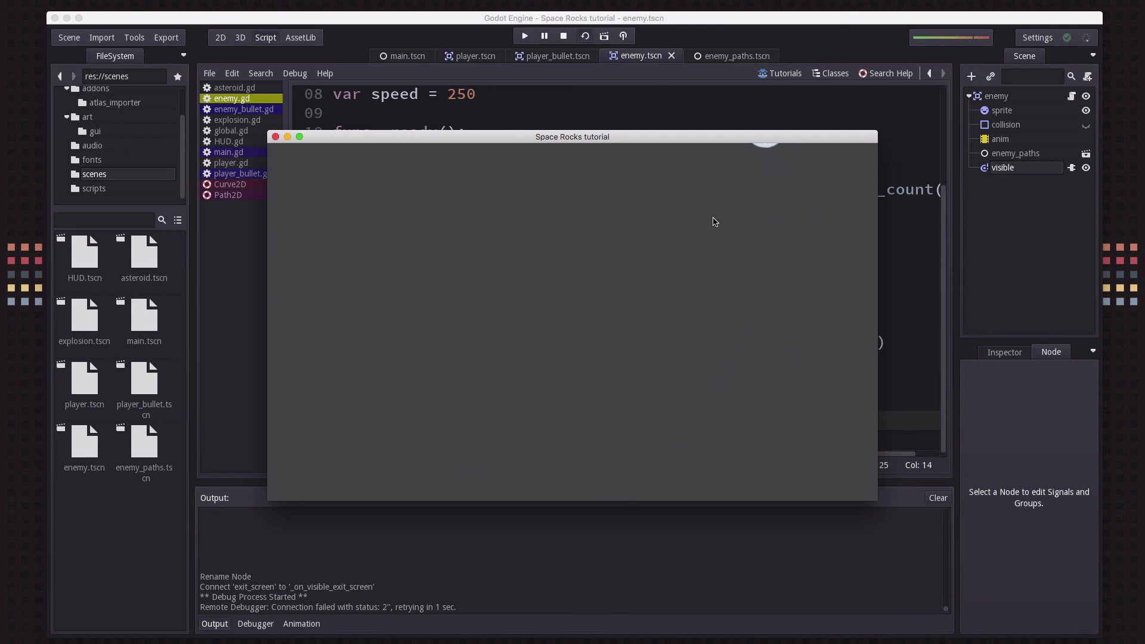
mouse_move(290, 146)
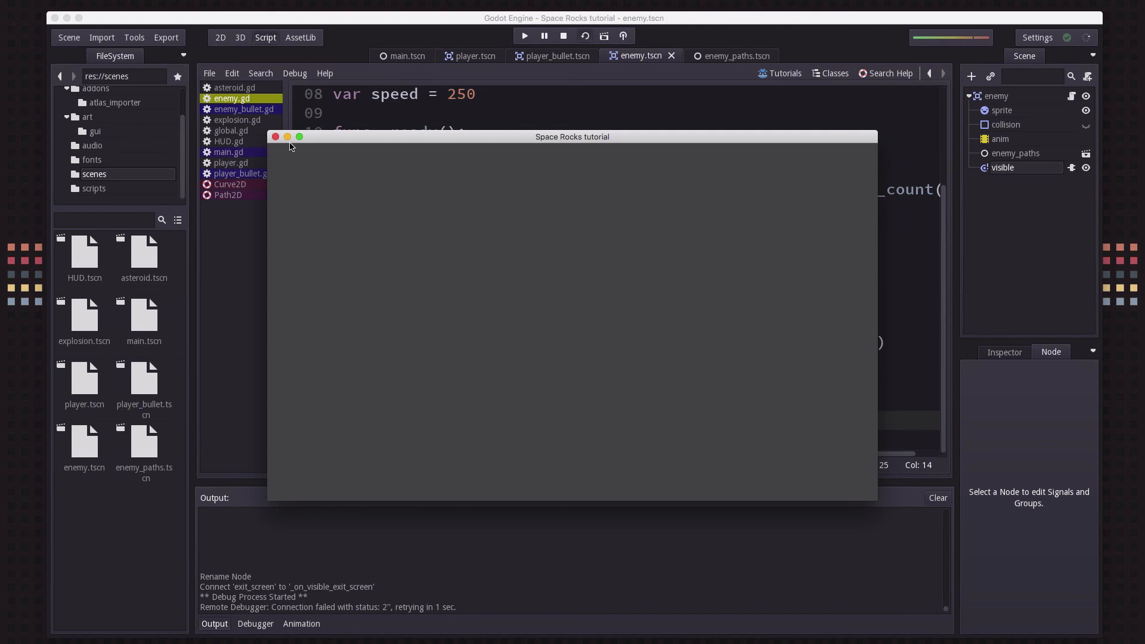
click(276, 136)
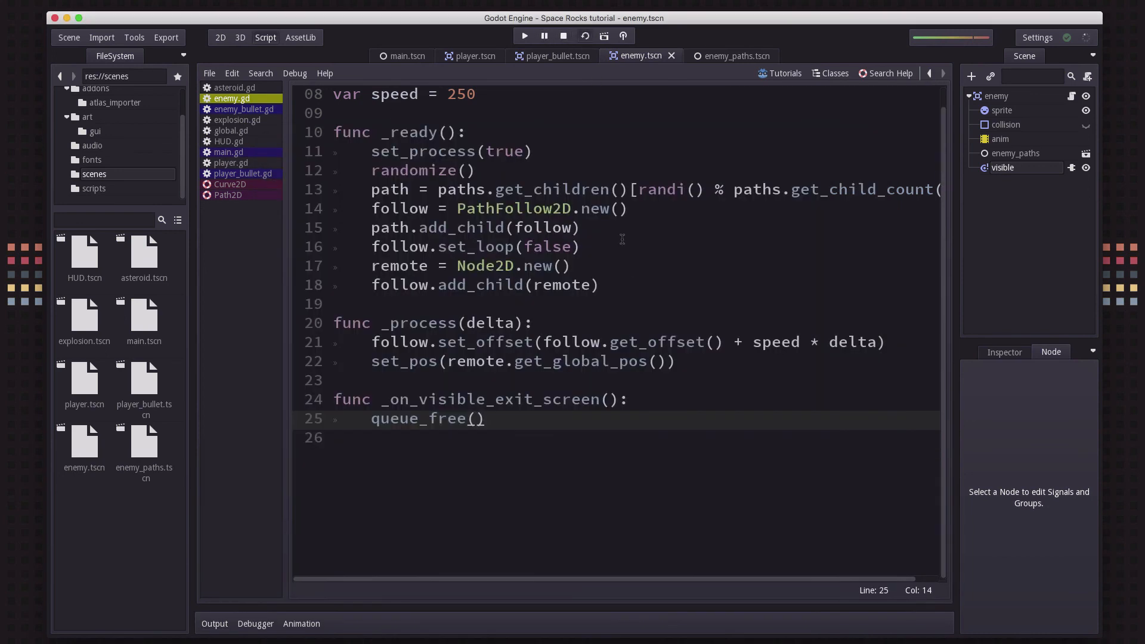
click(525, 35)
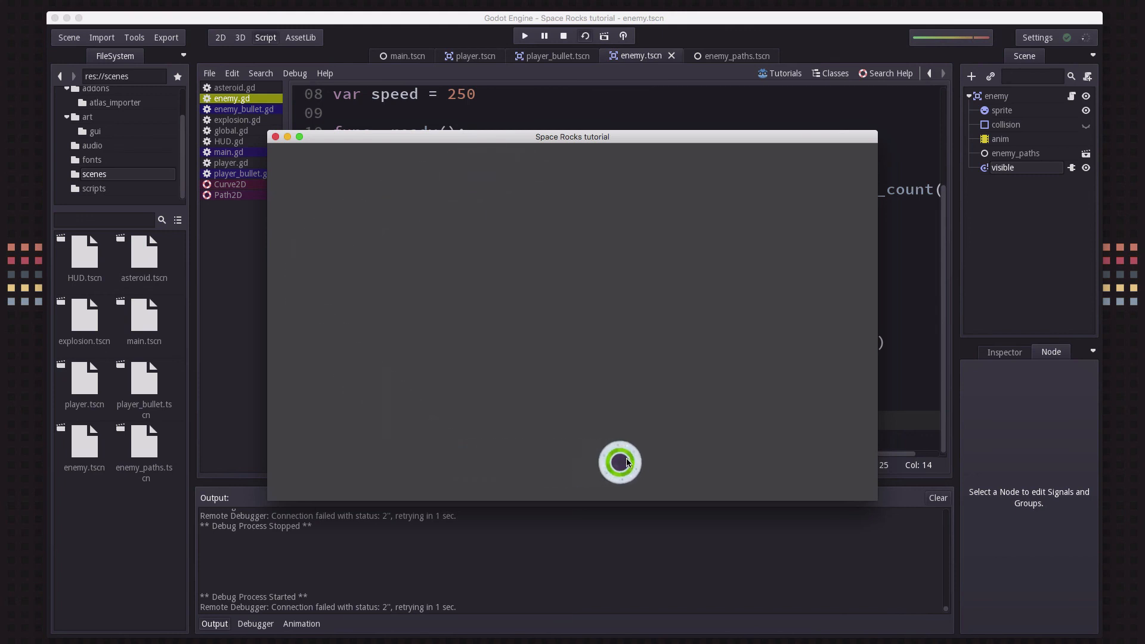
mouse_move(849, 410)
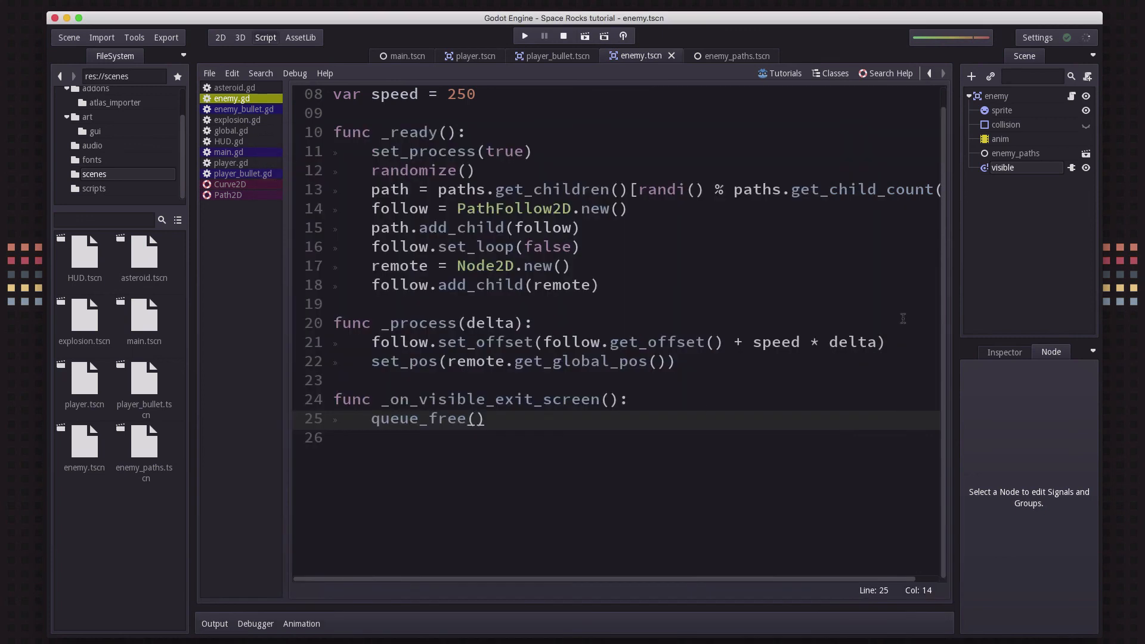
mouse_move(544, 427)
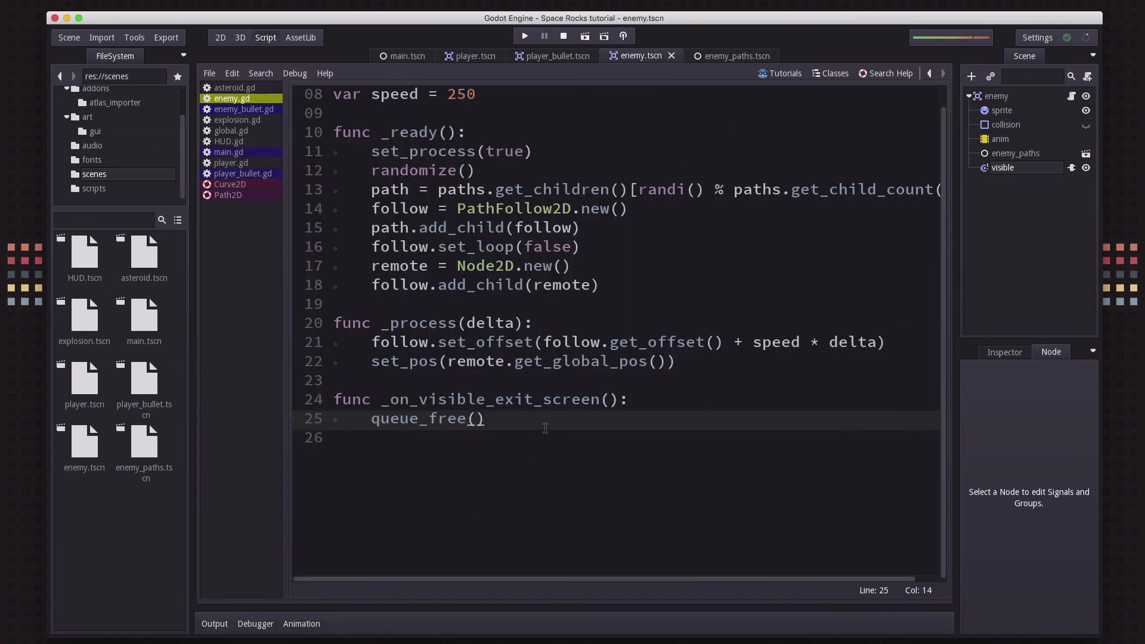
mouse_move(983, 180)
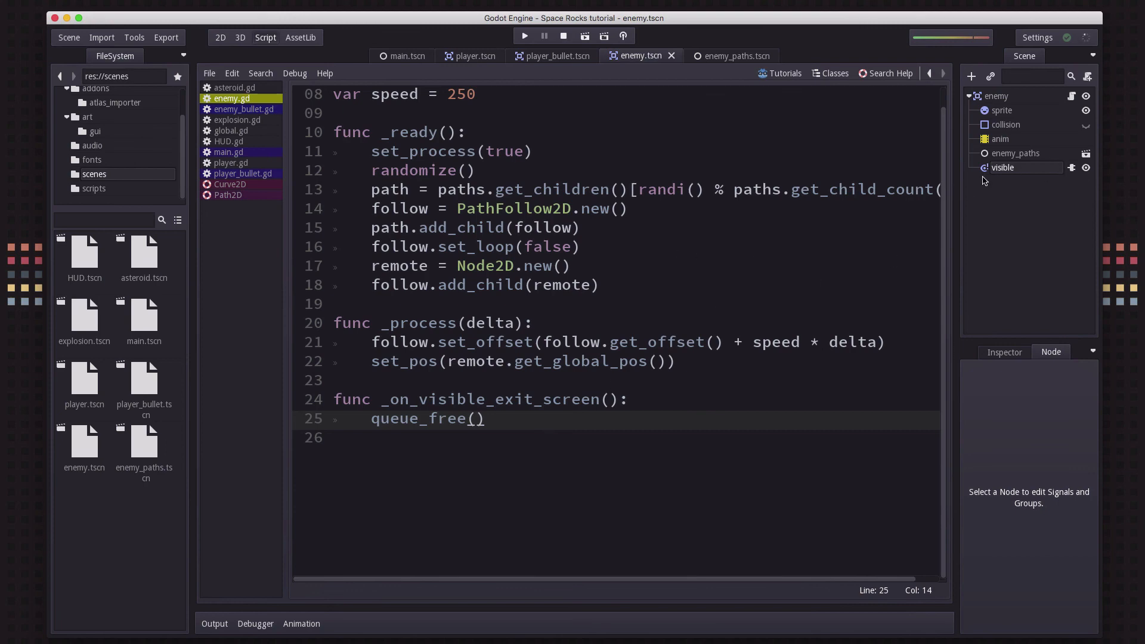